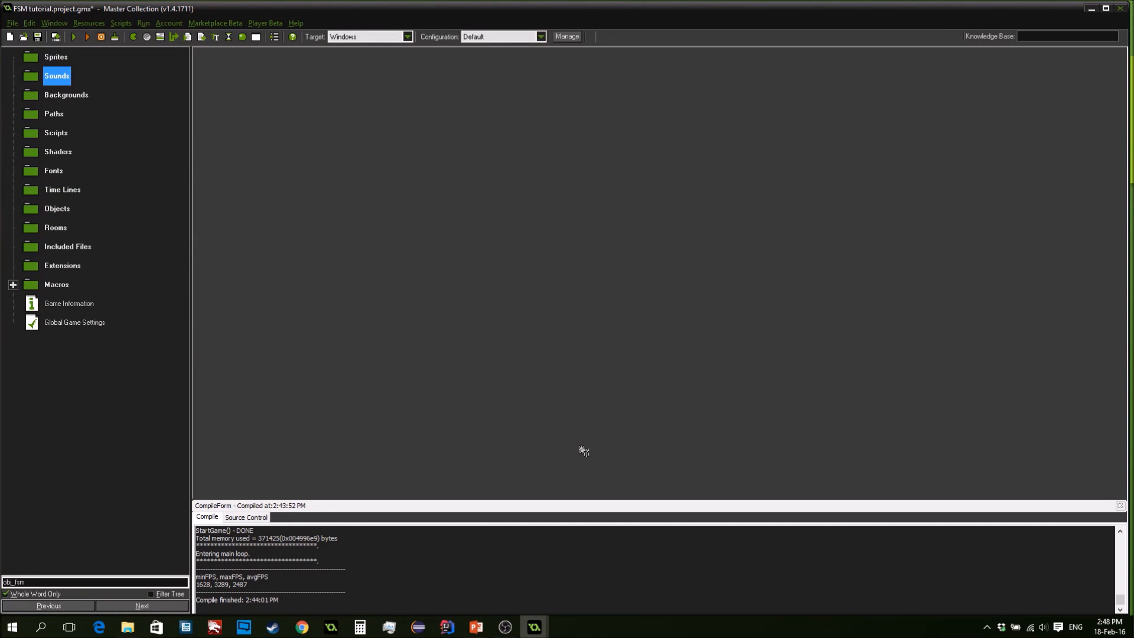
pyautogui.moveTo(369, 206)
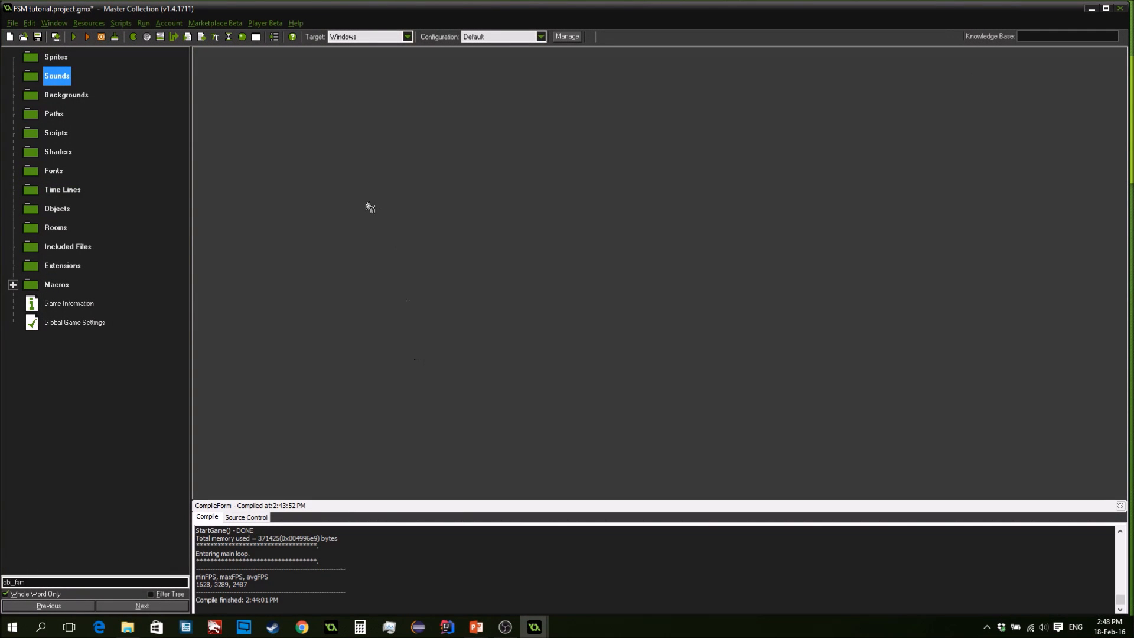
pyautogui.moveTo(137, 47)
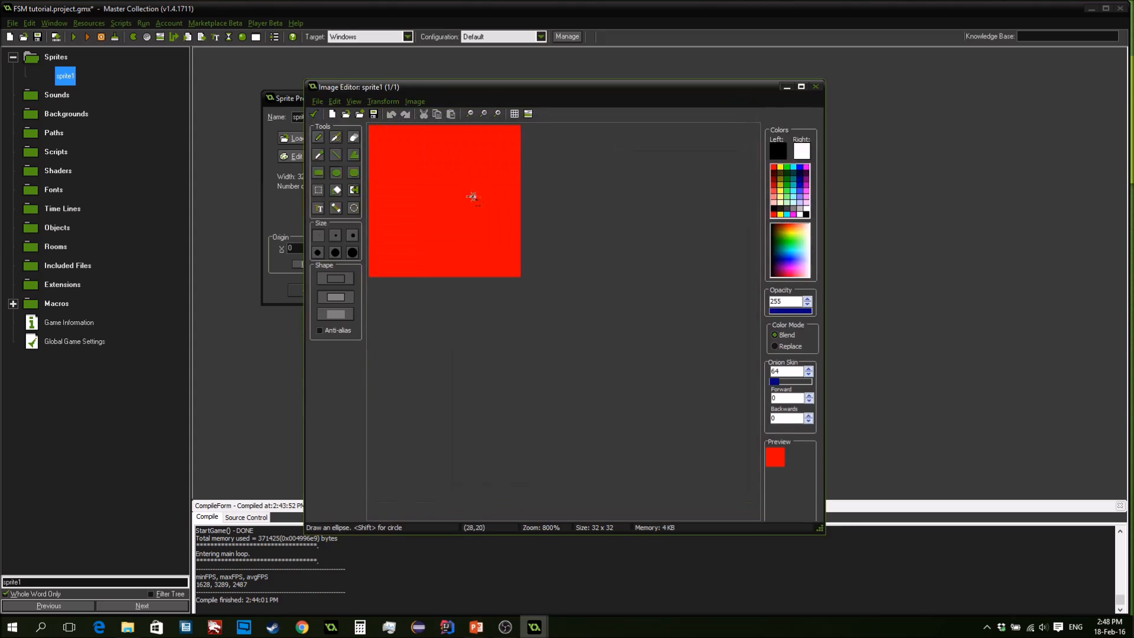
pyautogui.moveTo(372, 130)
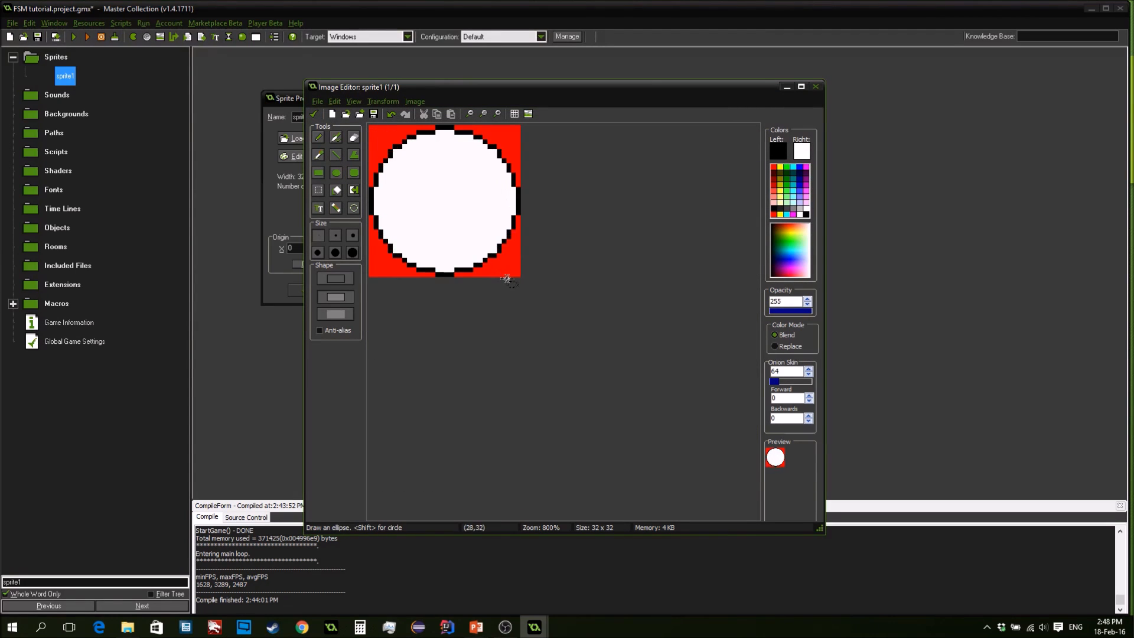
# Keep the drawn circle image, centre the sprite's origin and confirm spr_circle
pyautogui.click(816, 86)
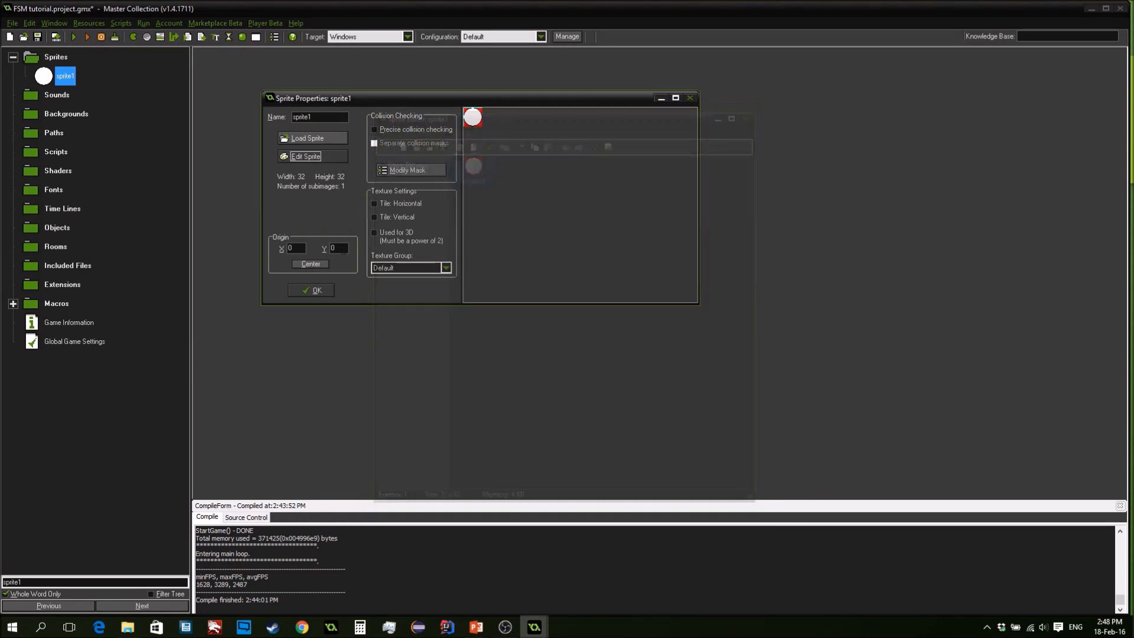
pyautogui.click(309, 263)
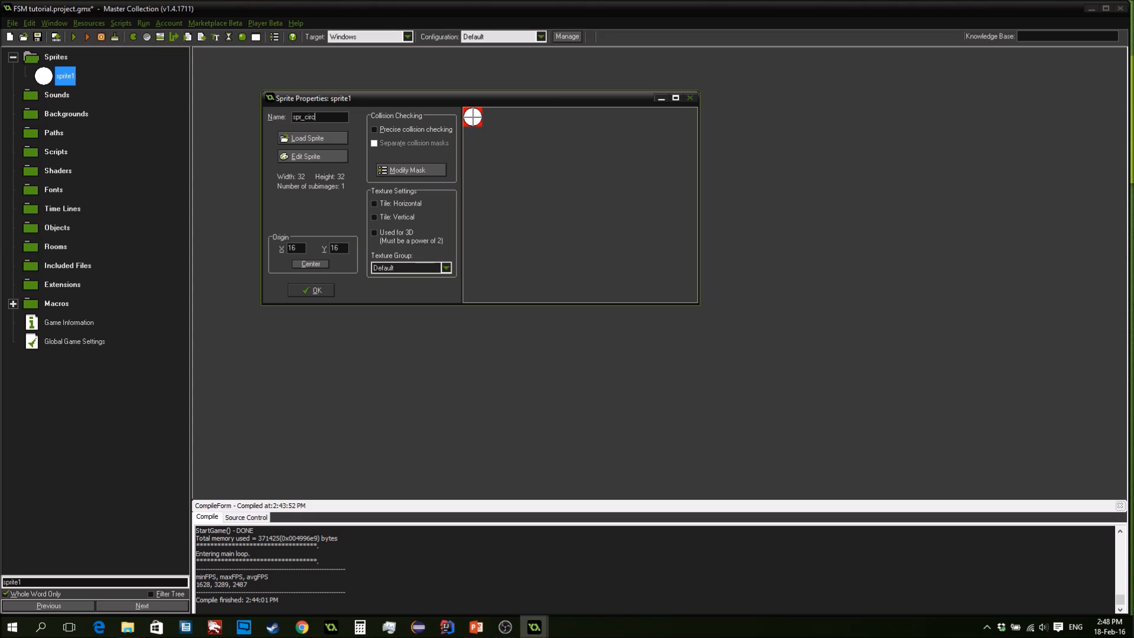
pyautogui.click(310, 291)
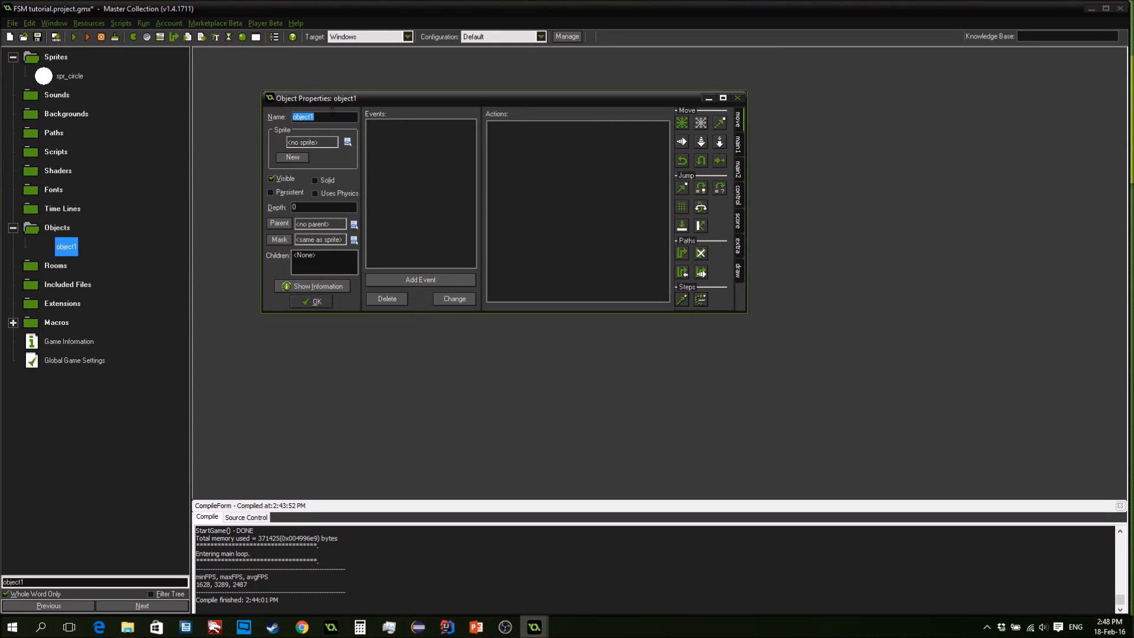
# Name the new object obj_fsm, assign spr_circle as its sprite and start adding an event
pyautogui.write('obj_fsm')
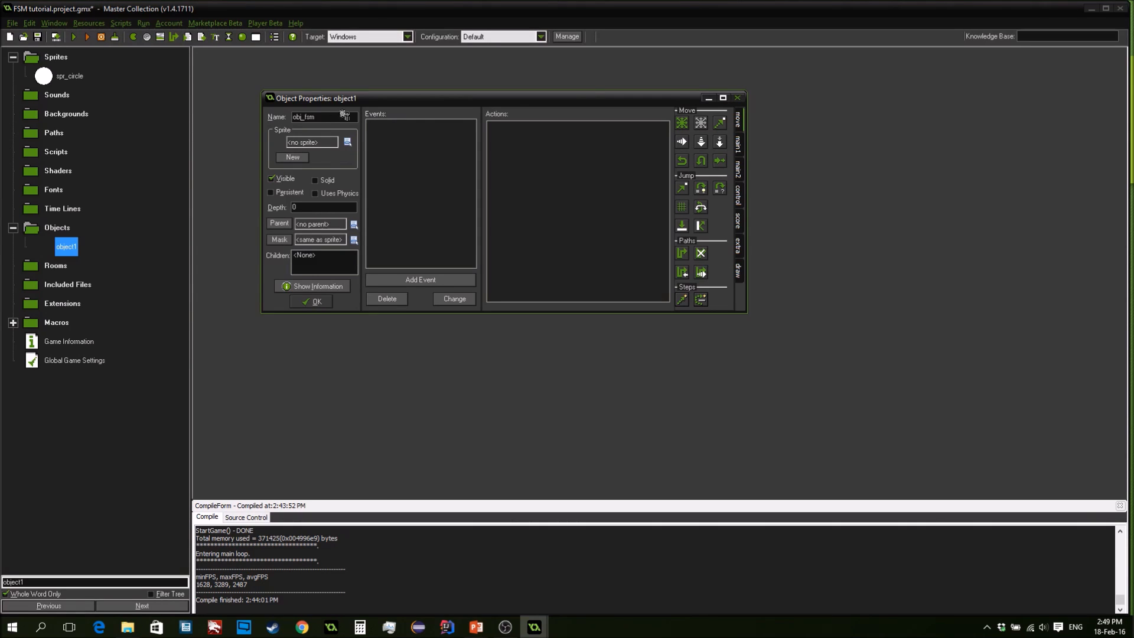
pyautogui.click(347, 141)
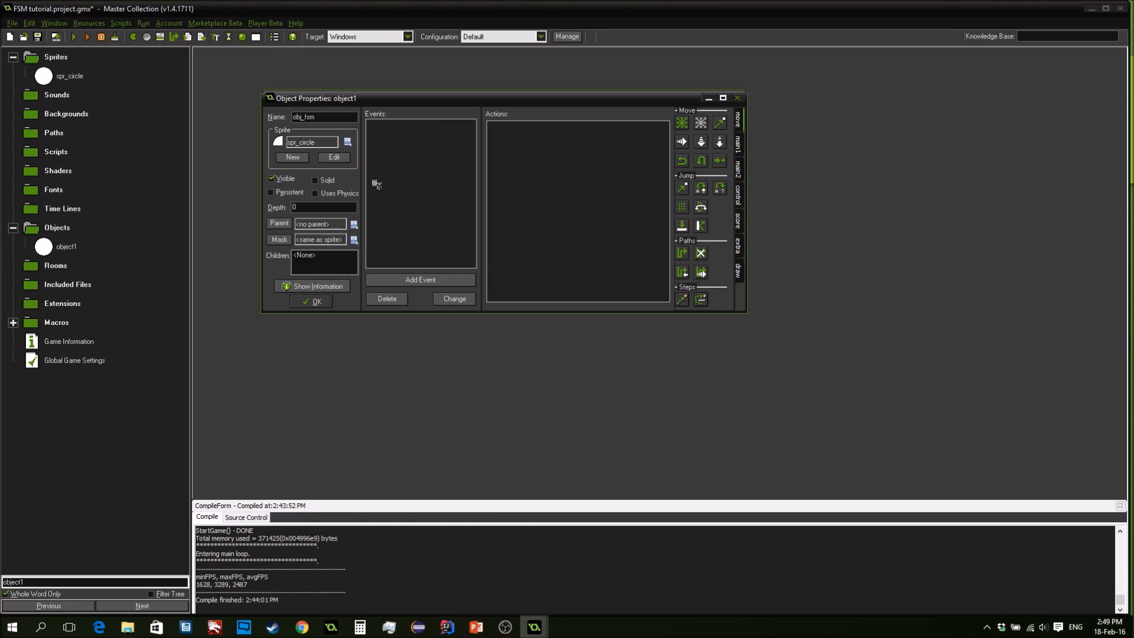
pyautogui.moveTo(408, 118)
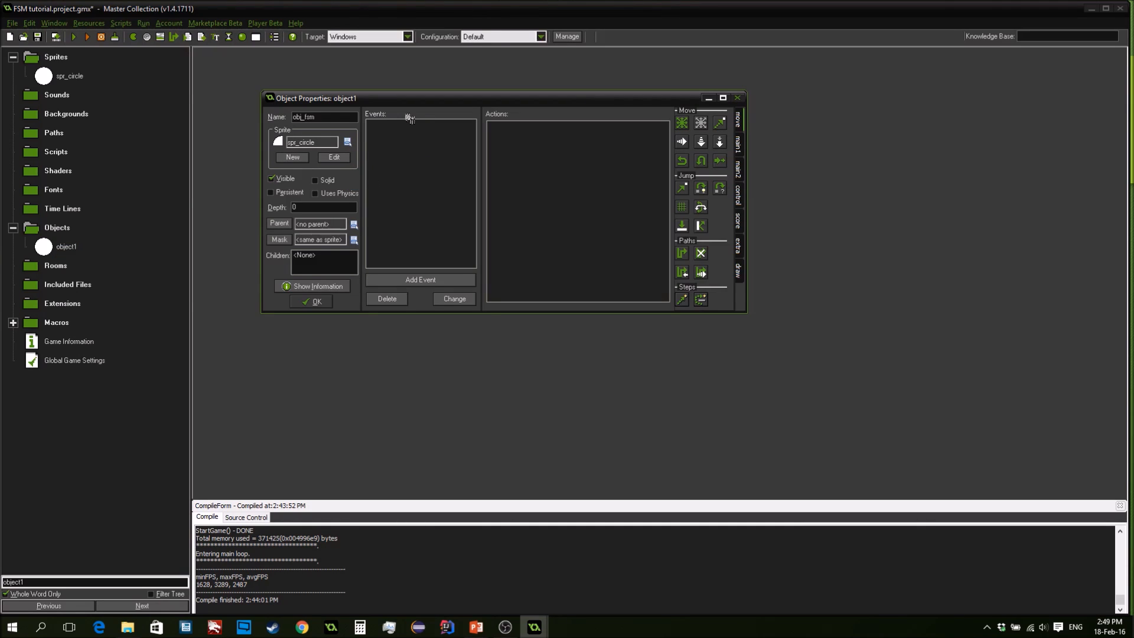
pyautogui.moveTo(457, 253)
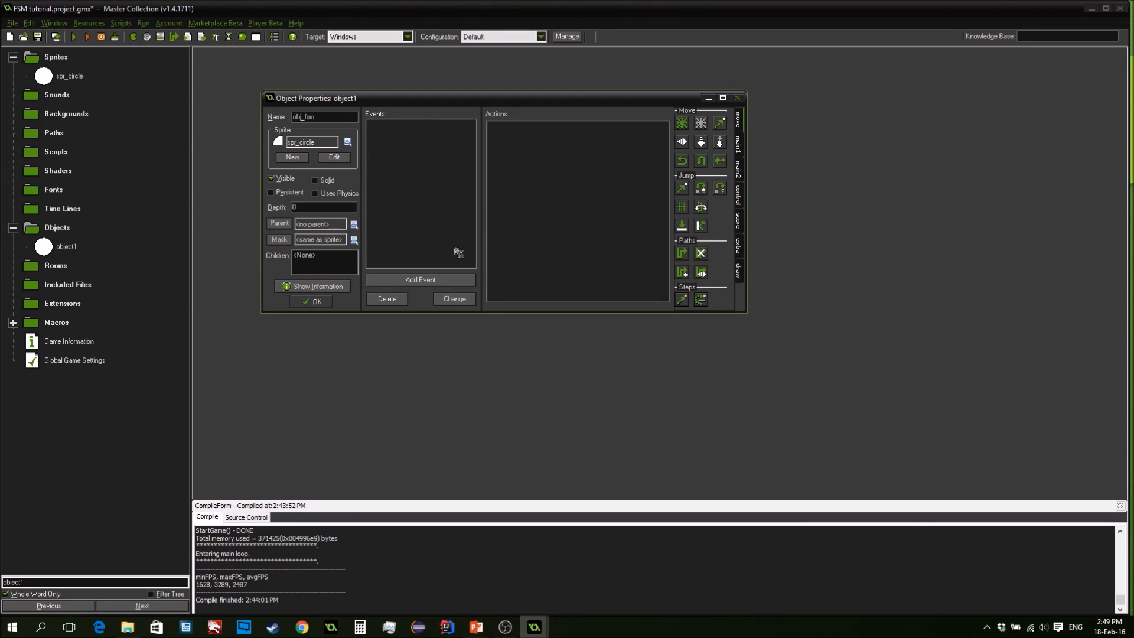
pyautogui.click(419, 280)
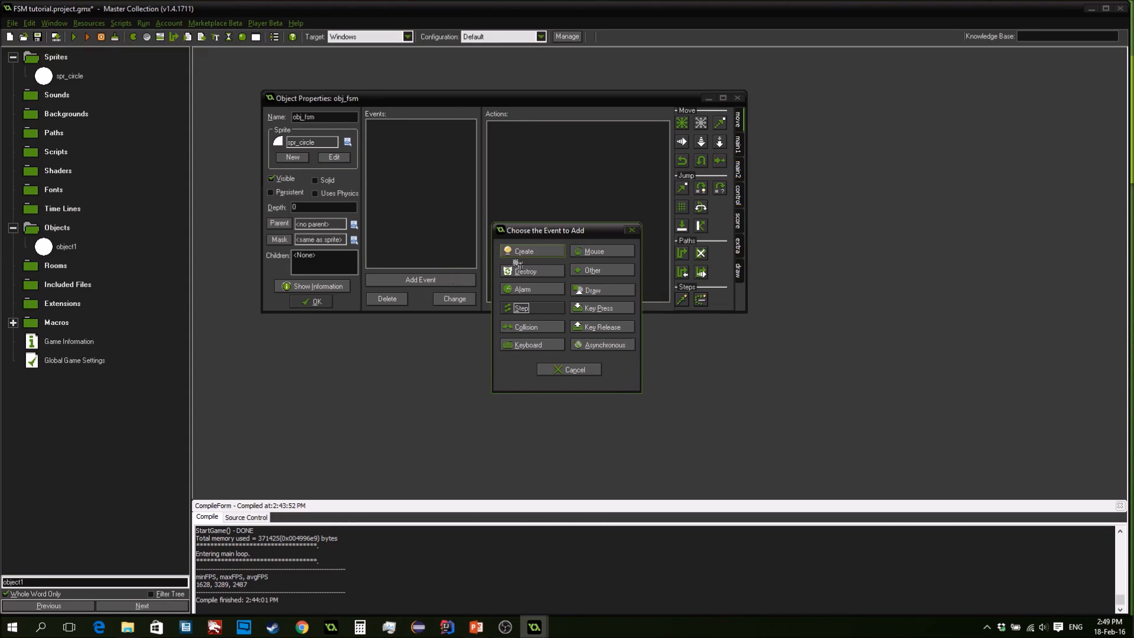
# Add a Create event and write the enum states { } skeleton
pyautogui.click(523, 250)
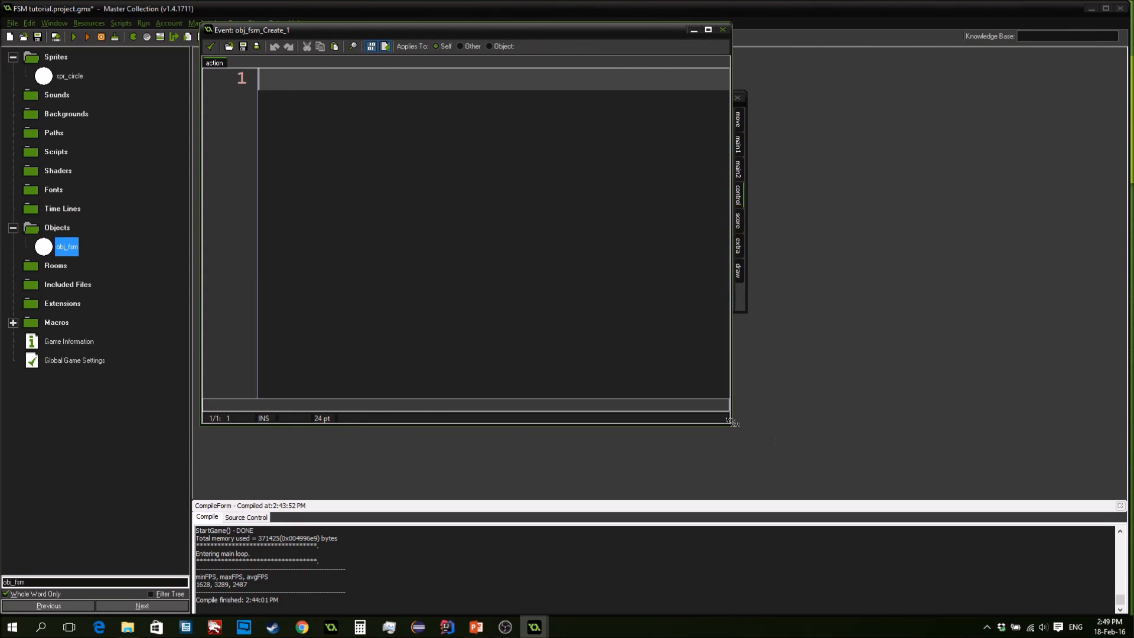
pyautogui.write('e')
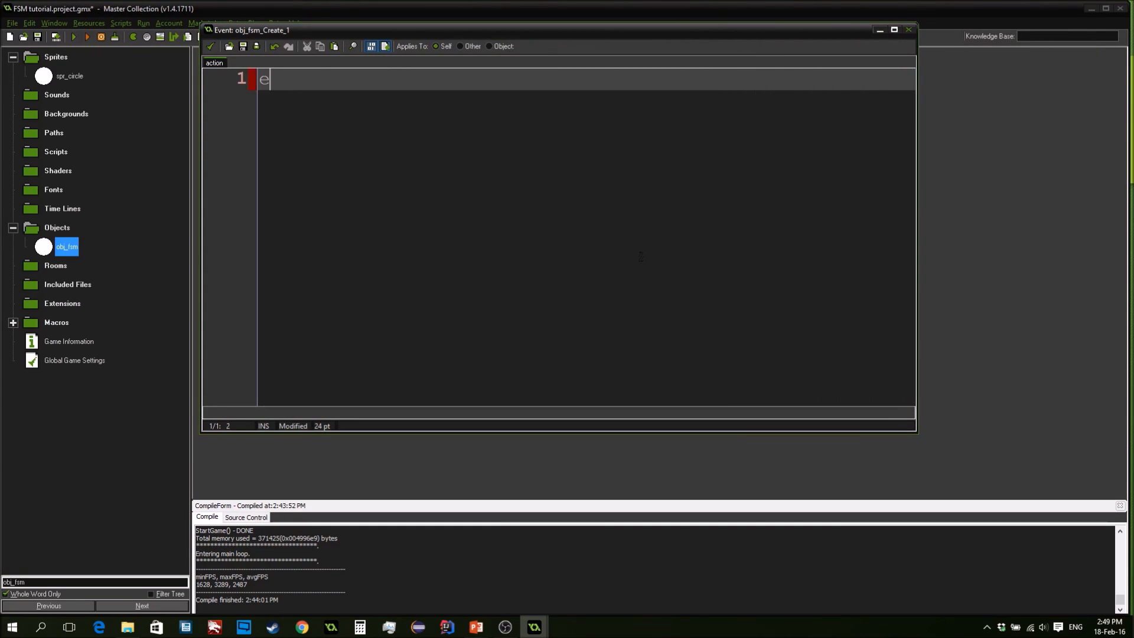
pyautogui.write('num sta')
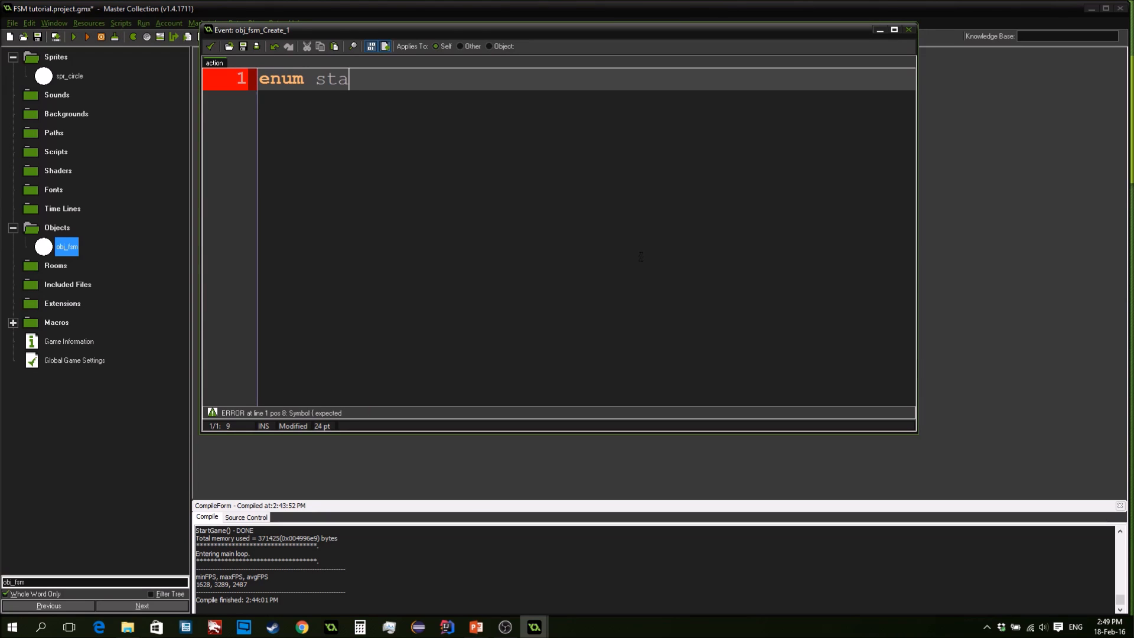
pyautogui.write('tes')
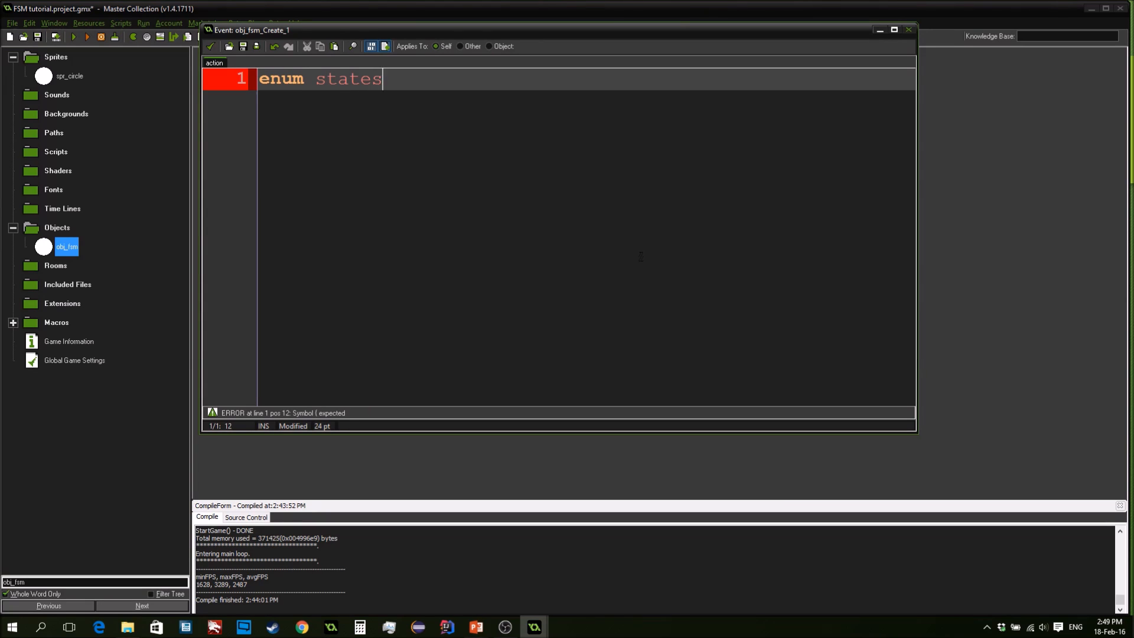
pyautogui.write('{')
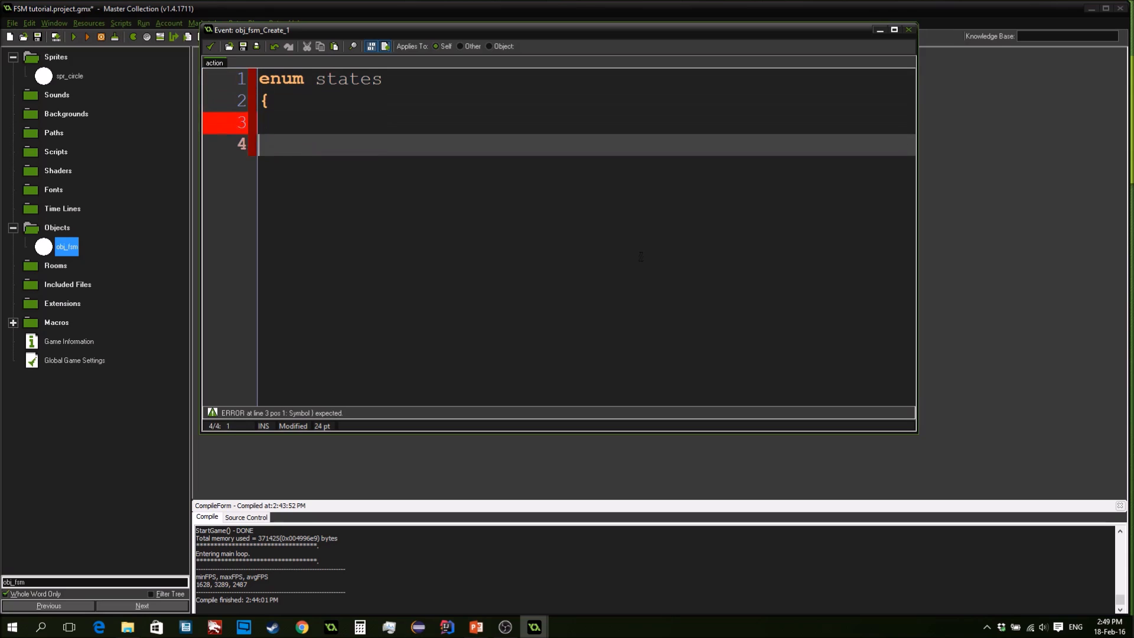
pyautogui.write('}')
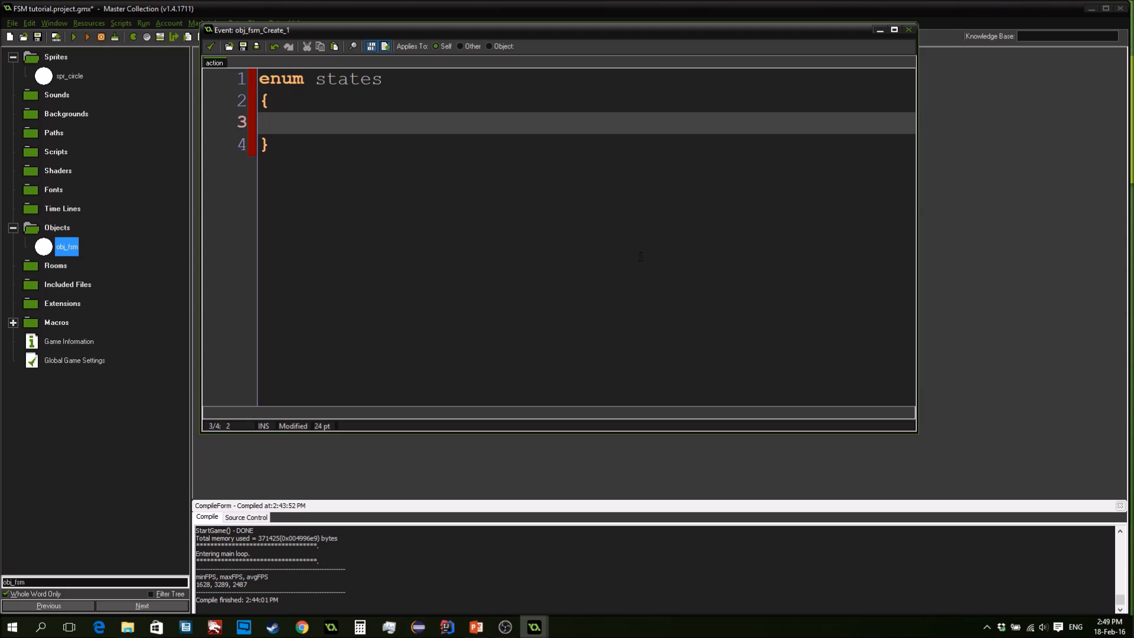
# List idle, chase and goback inside the enum and begin the next line
pyautogui.write('idle')
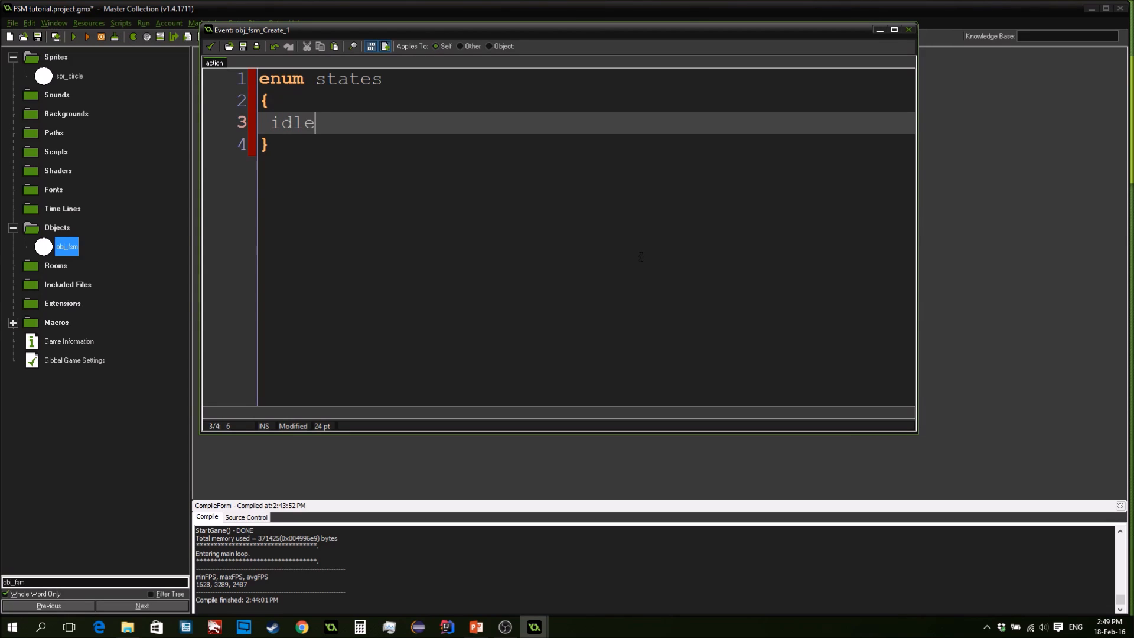
pyautogui.write(',')
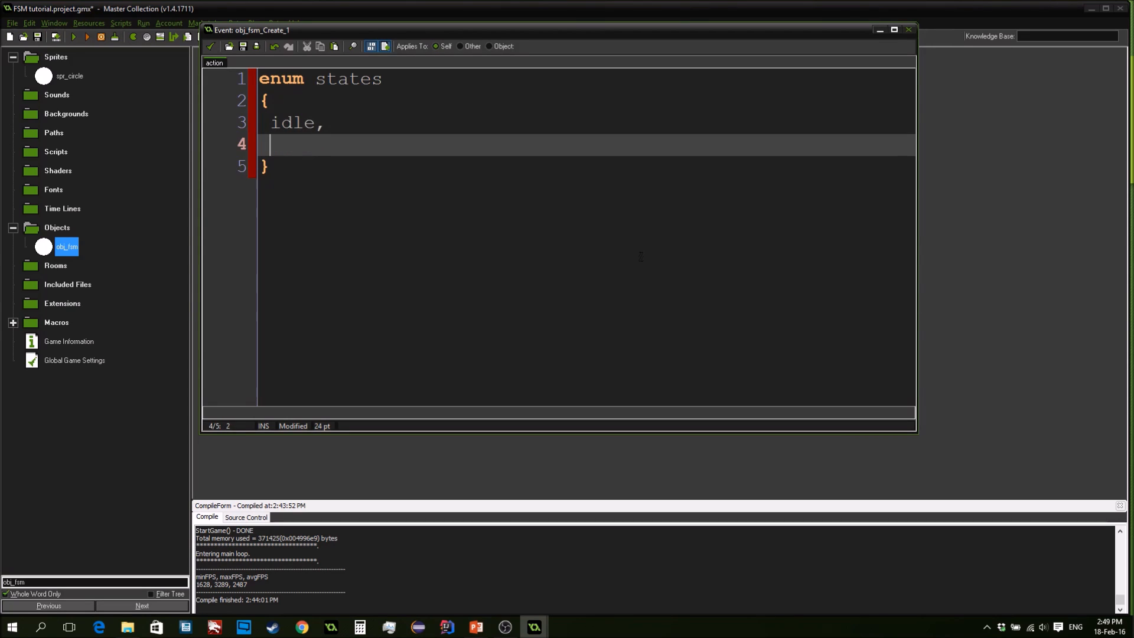
pyautogui.write('chase')
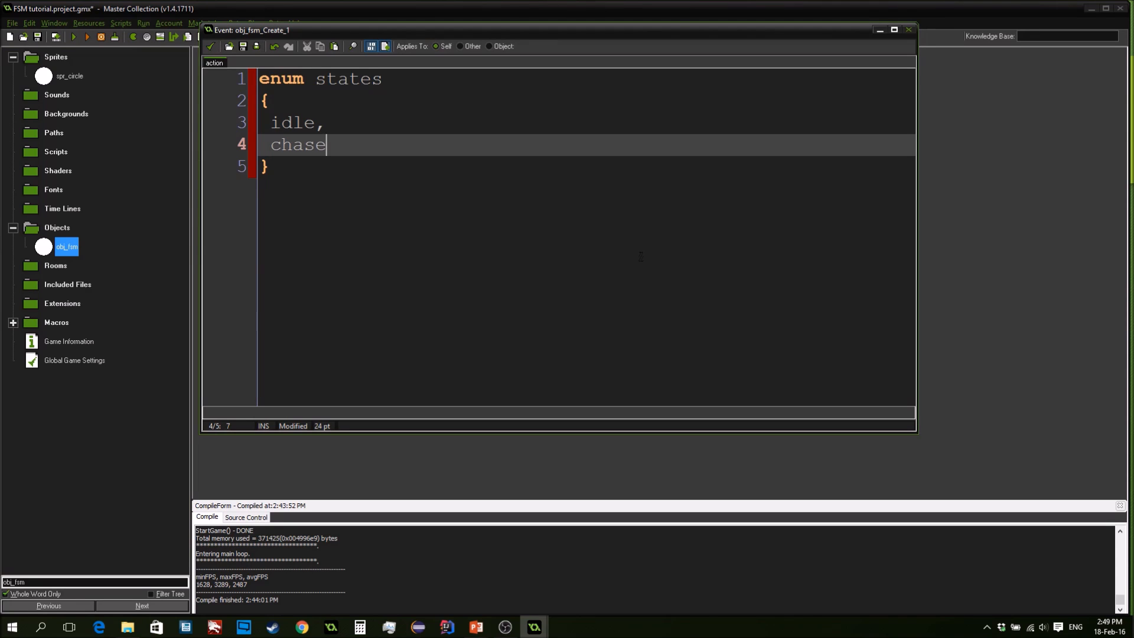
pyautogui.write(',')
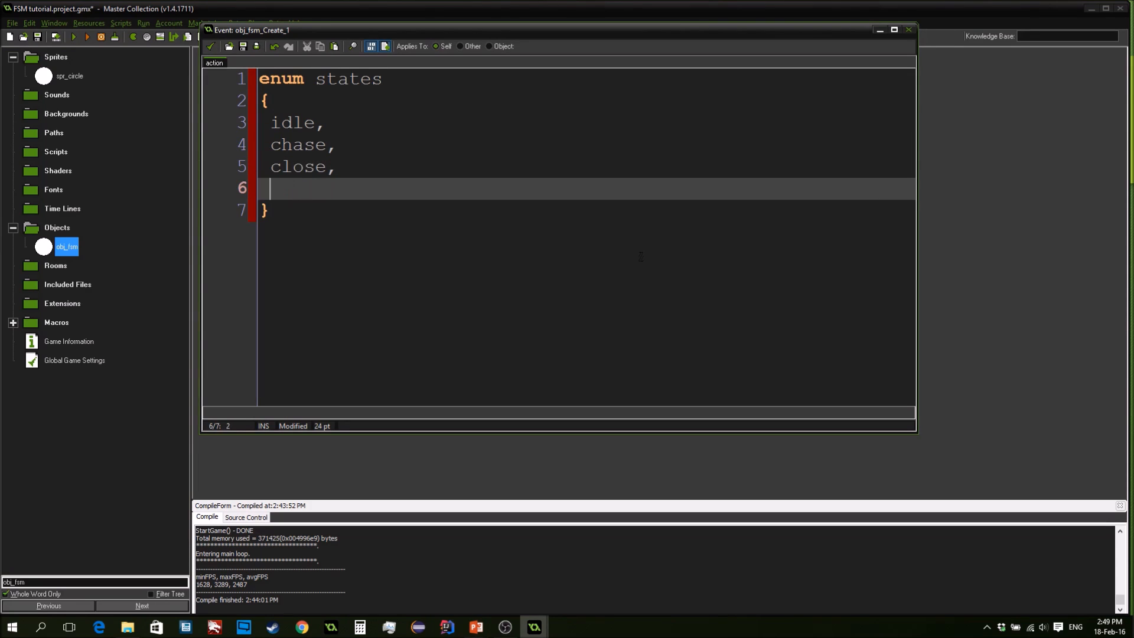
pyautogui.write('goB')
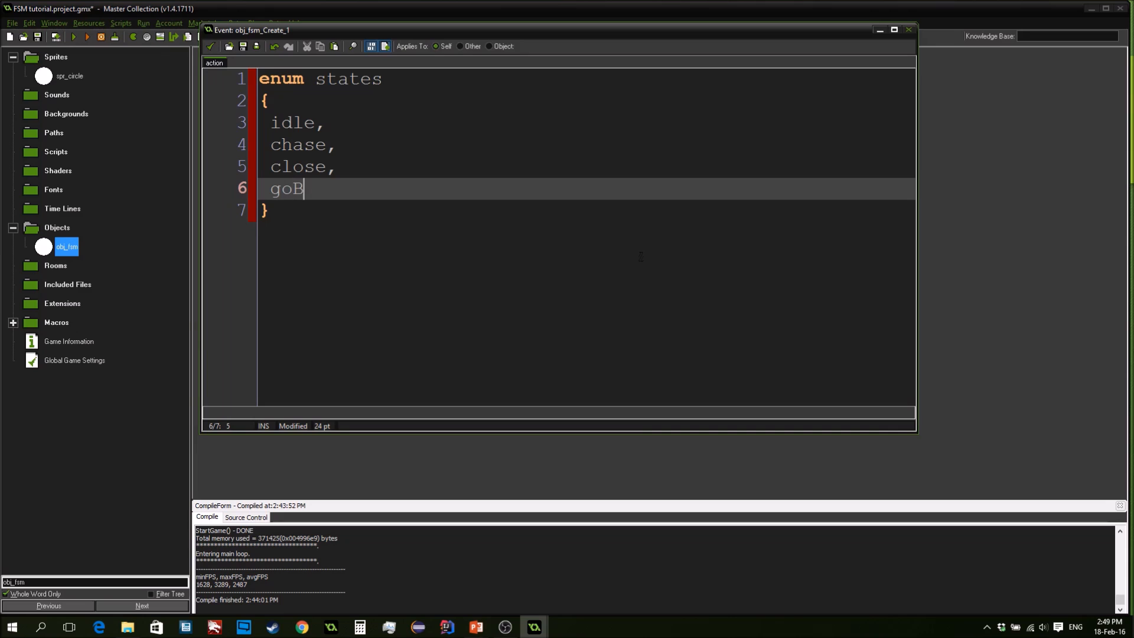
pyautogui.write('ack')
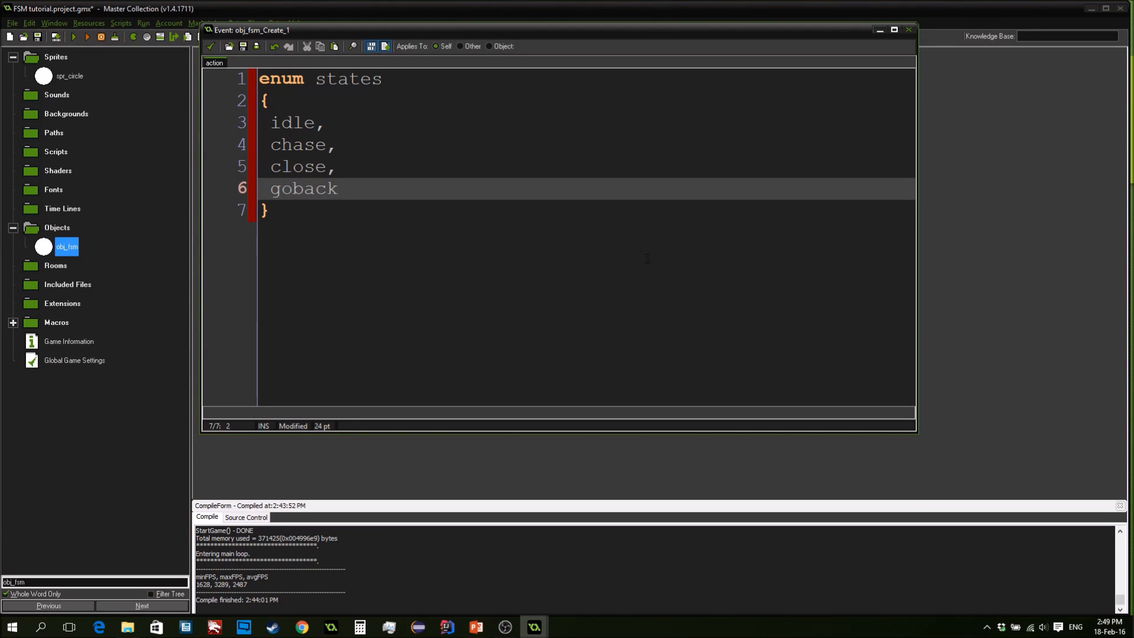
pyautogui.write('stat')
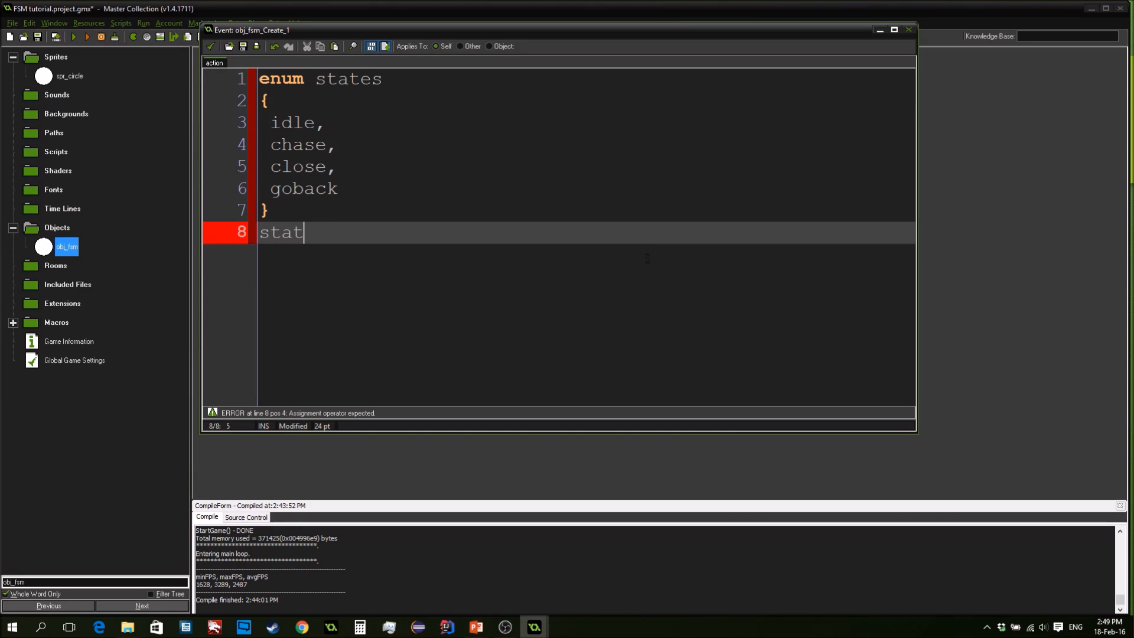
# Try idle = 10 in the enum, then remove it so idle has no starting value
pyautogui.write('es.')
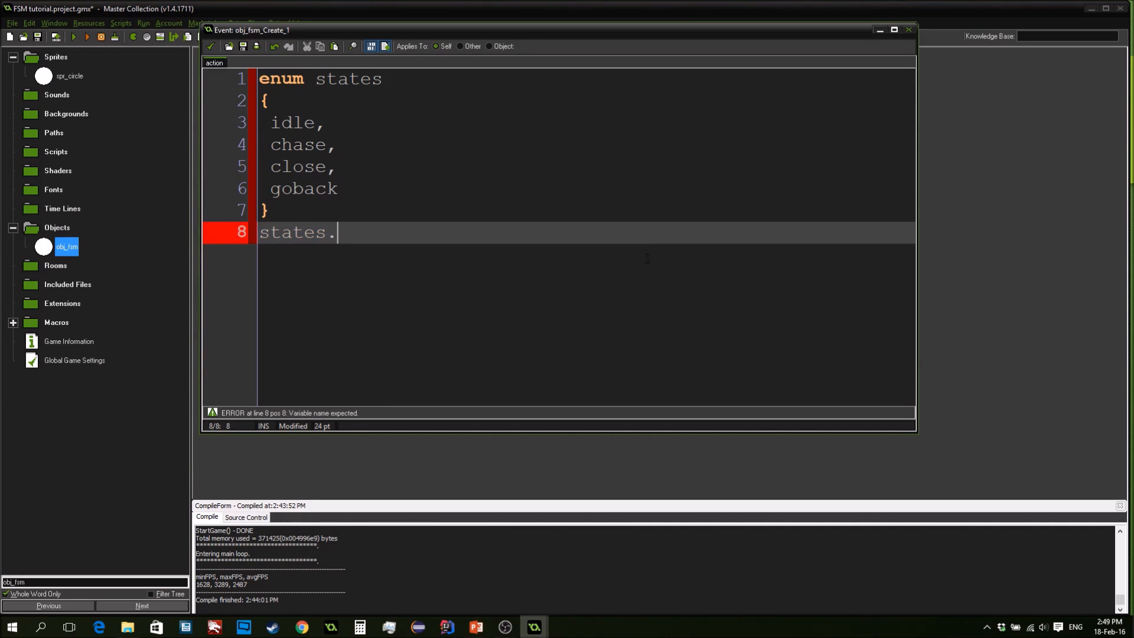
pyautogui.write('idle')
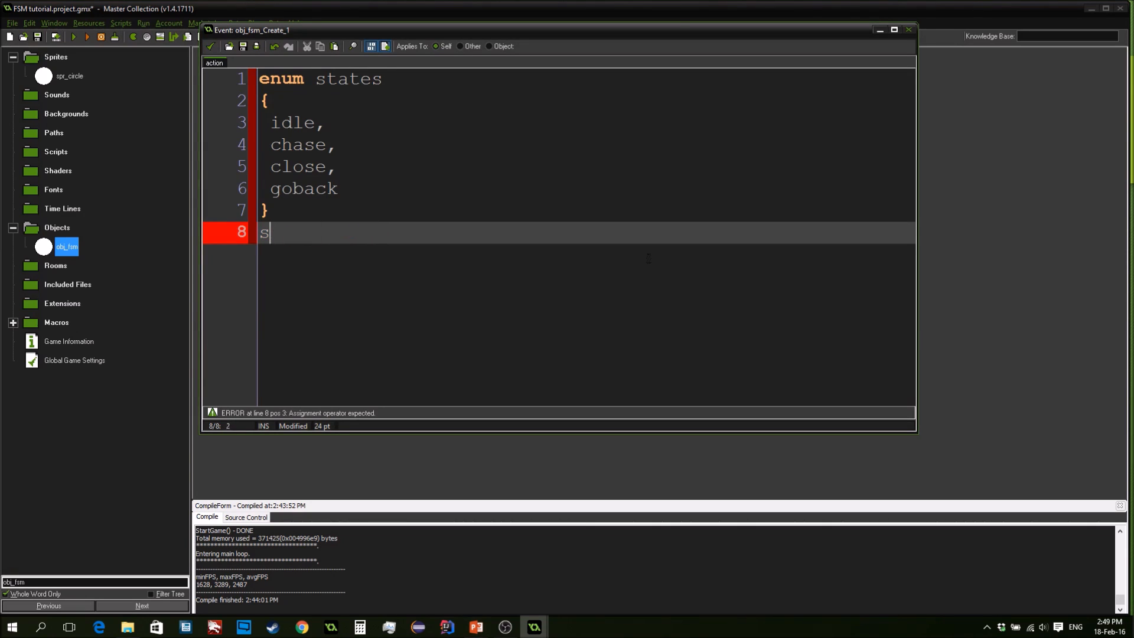
pyautogui.press('Backspace')
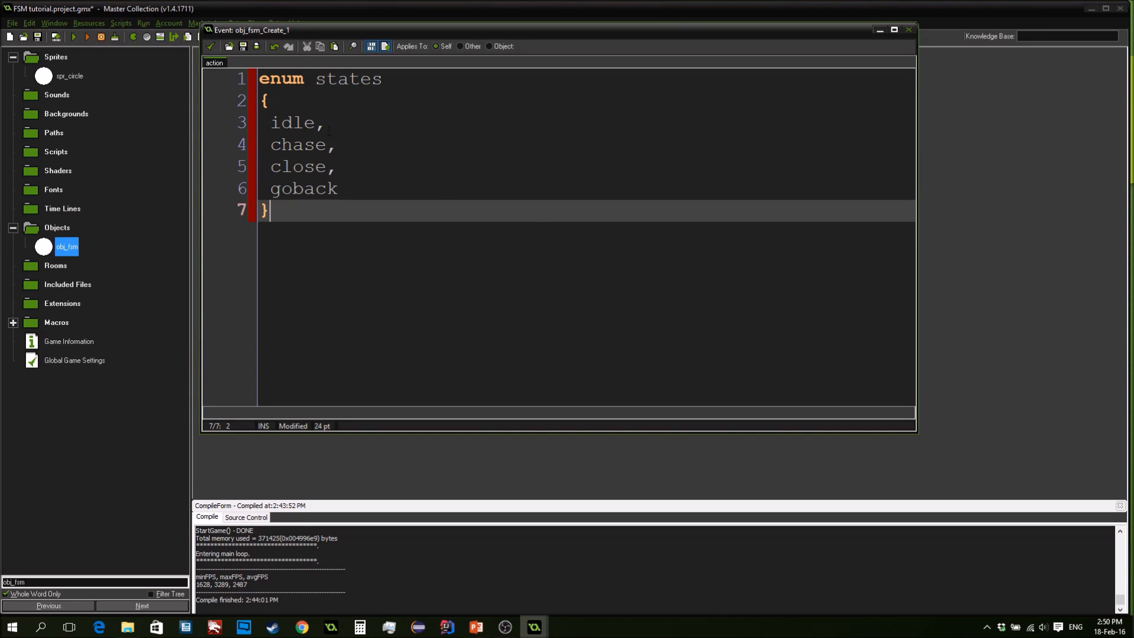
pyautogui.click(326, 167)
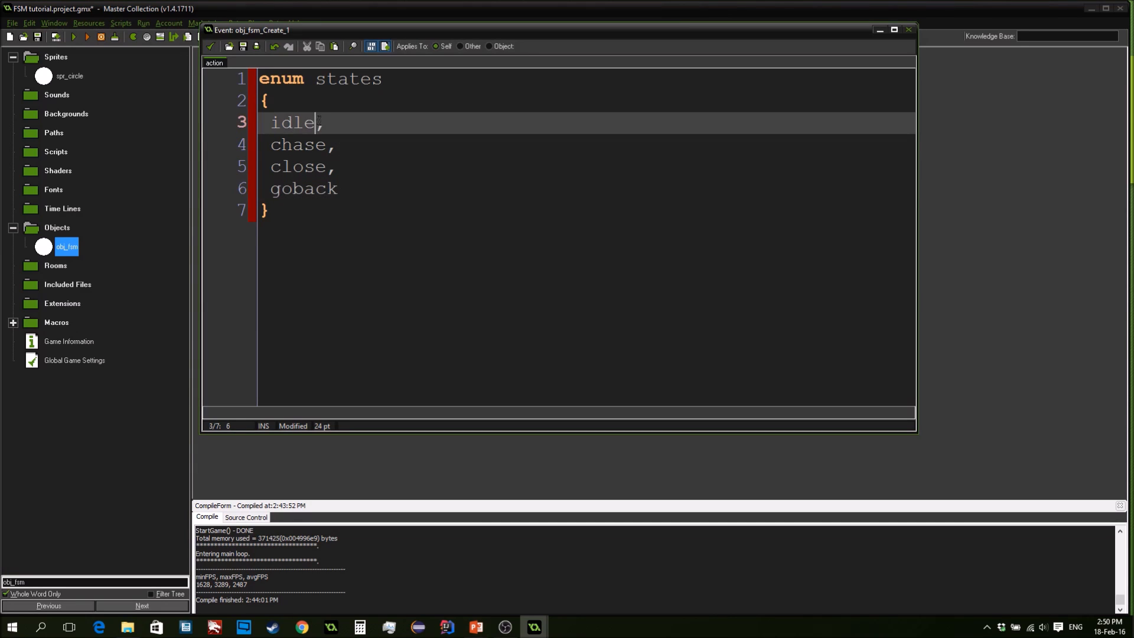
pyautogui.write('= 10')
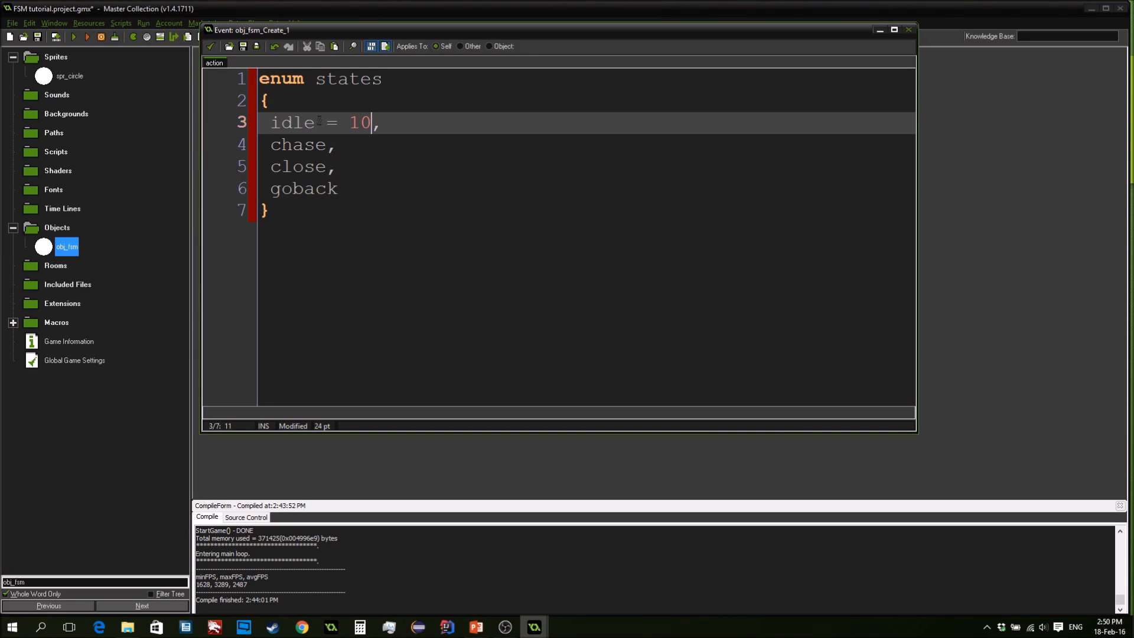
pyautogui.press('Backspace')
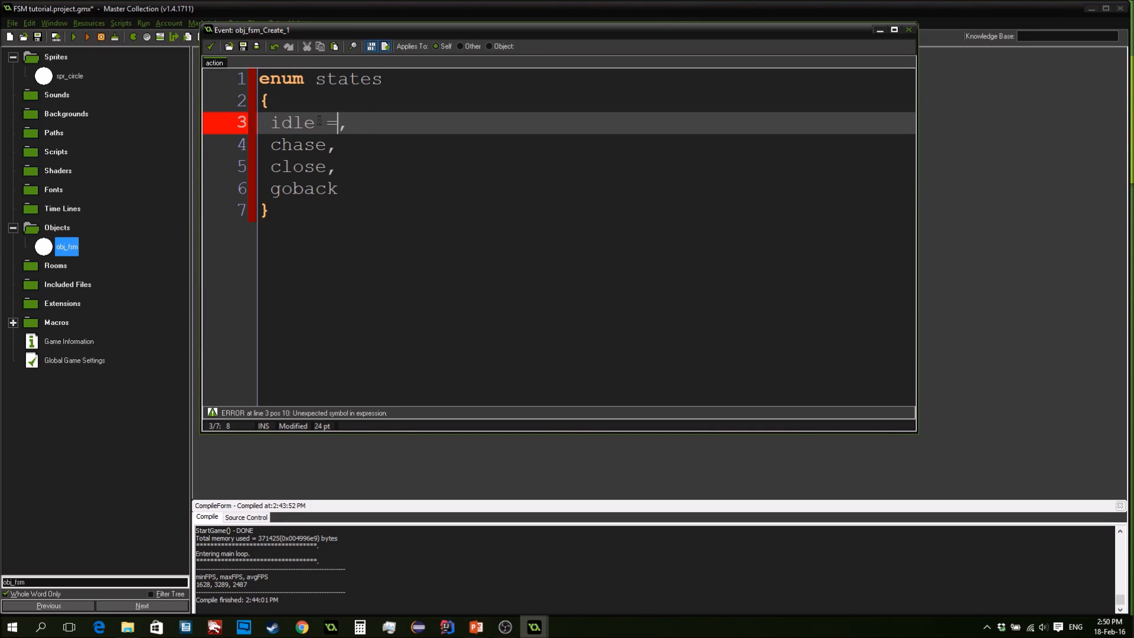
pyautogui.press('Backspace')
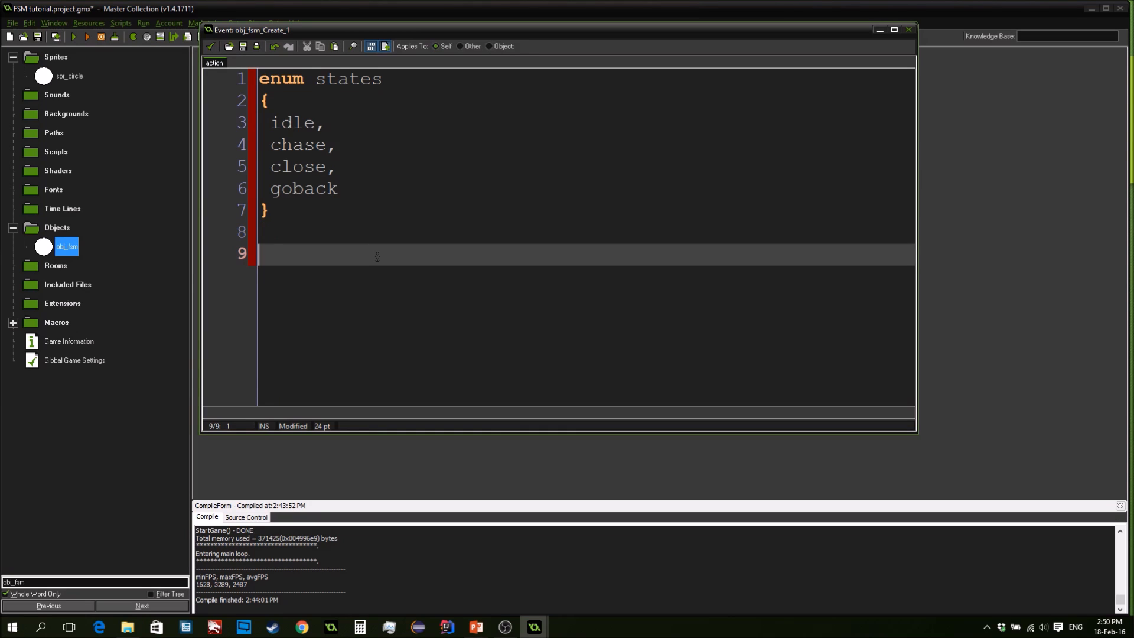
# Initialise current_state = states.idle; below the enum
pyautogui.write('cu')
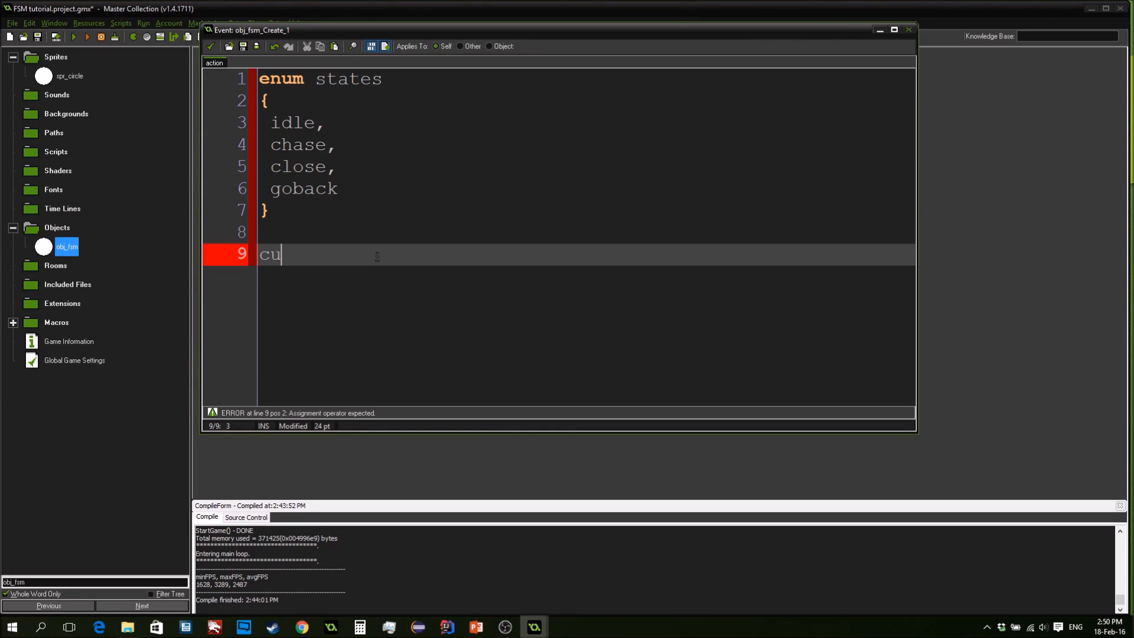
pyautogui.write('rrent_sta')
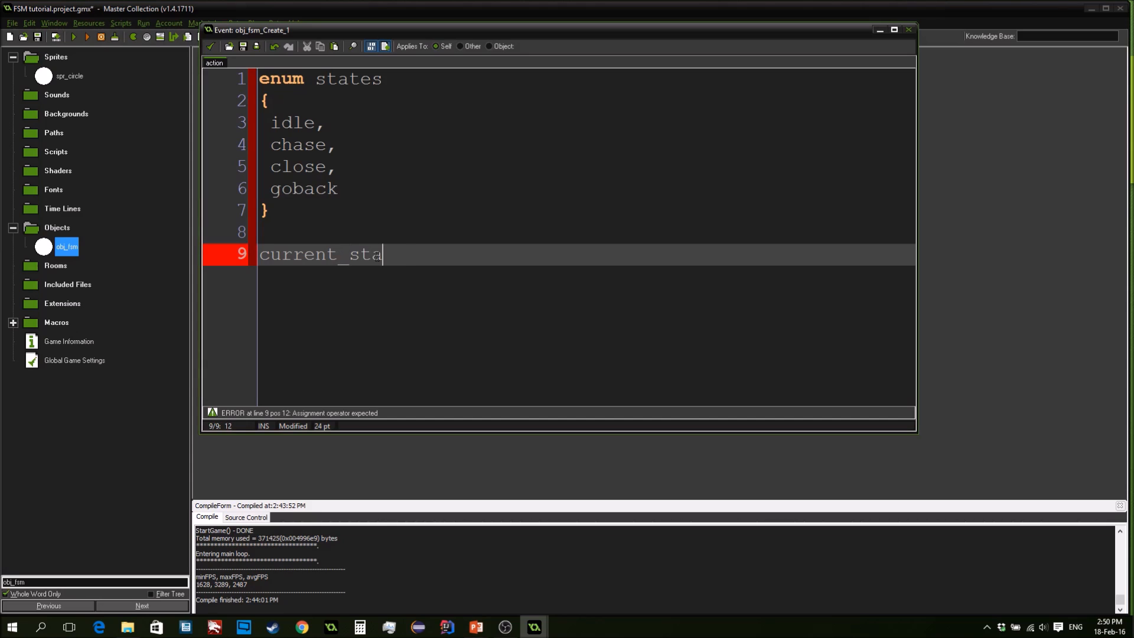
pyautogui.write('te =')
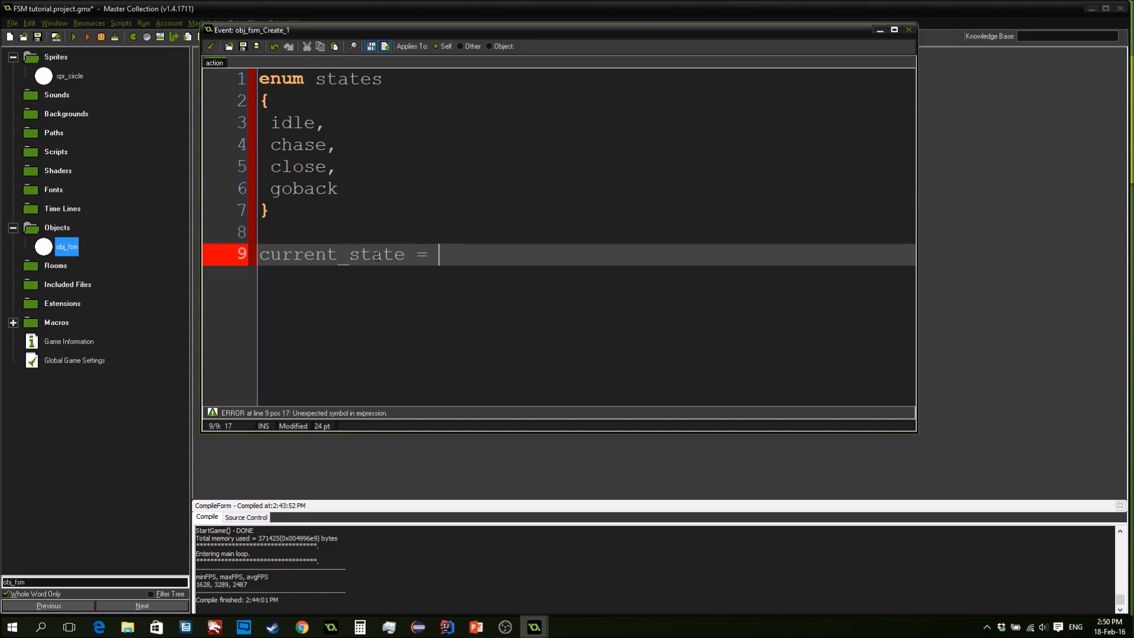
pyautogui.write('states.')
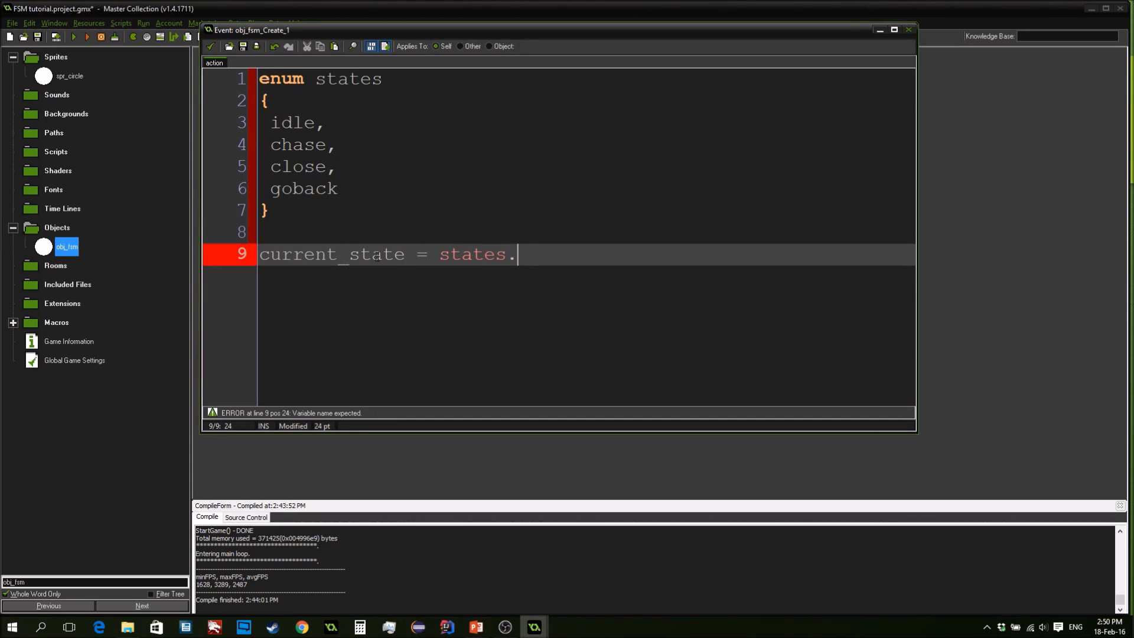
pyautogui.write('idle;')
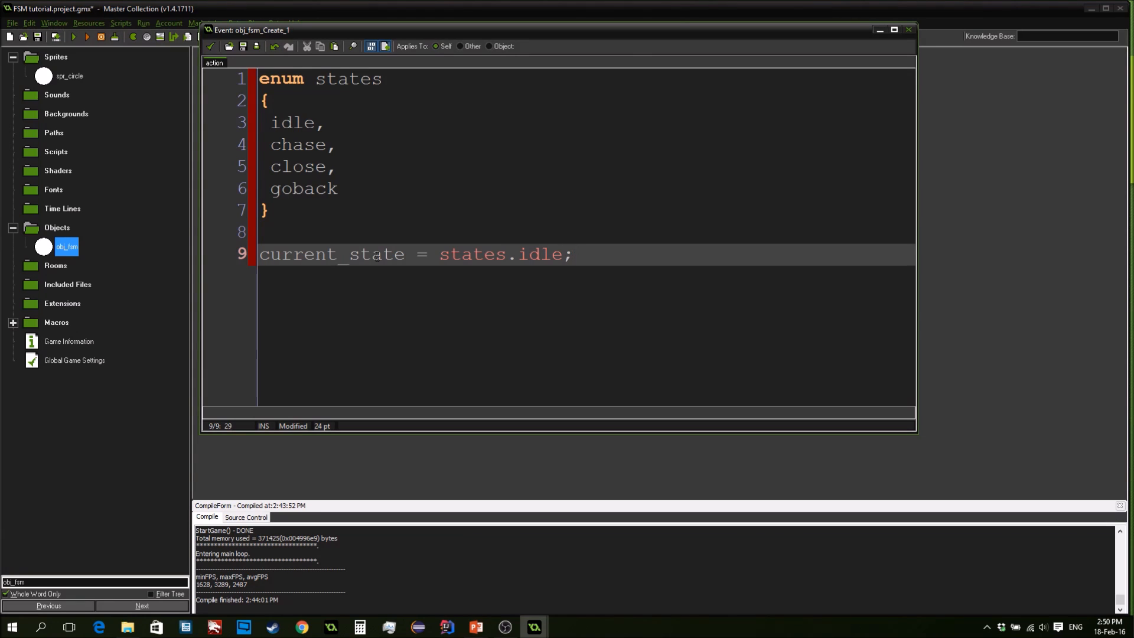
pyautogui.press('enter')
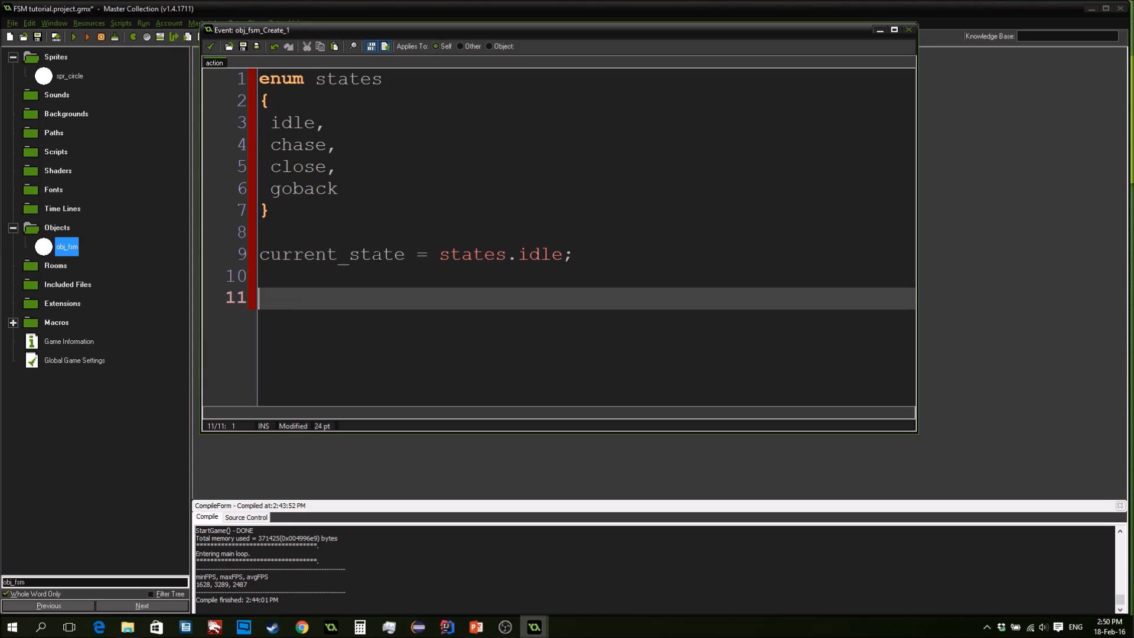
pyautogui.press('Backspace')
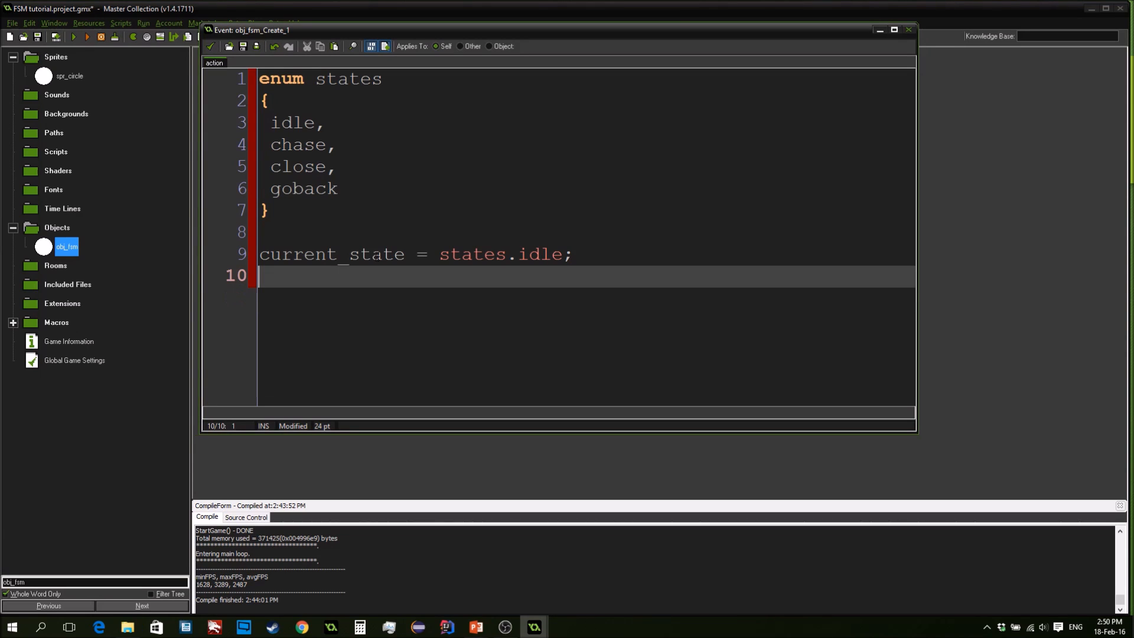
pyautogui.write('chase_')
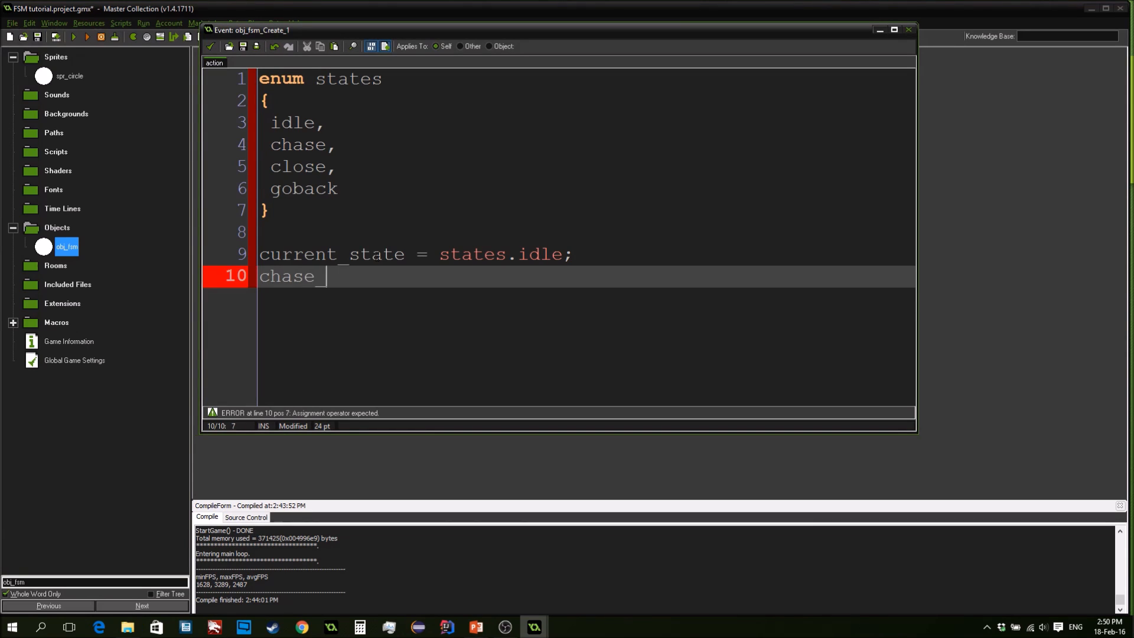
pyautogui.press('ctrl+z')
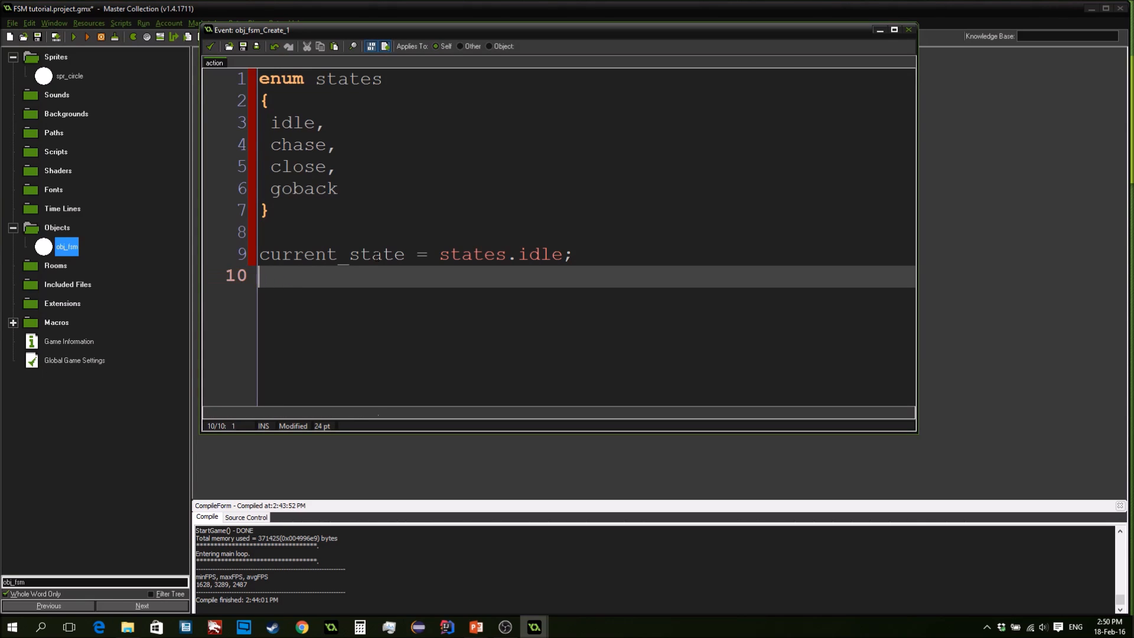
# Set view_range = 640, chase_range = 128 and chase_speed = 5
pyautogui.write('view_range')
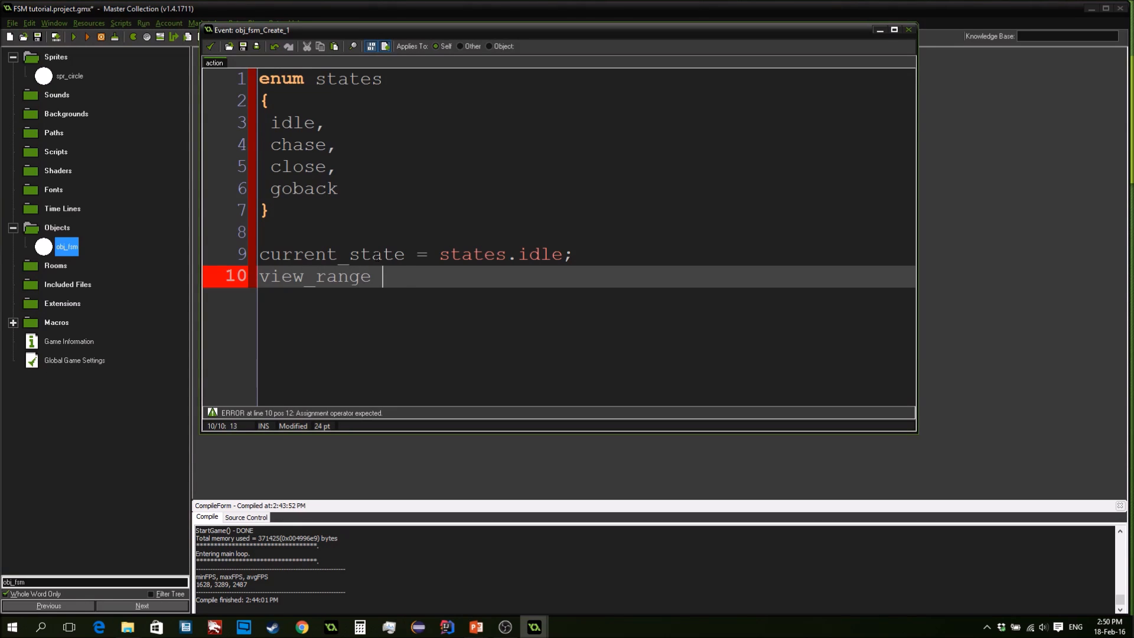
pyautogui.write('= 640;')
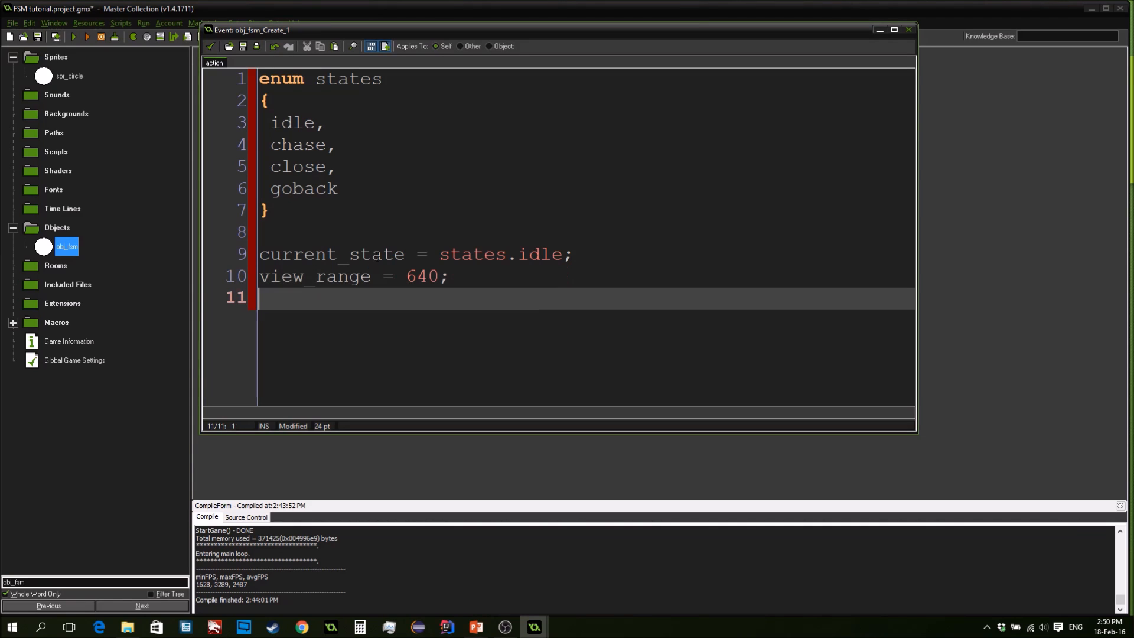
pyautogui.write('chase_range')
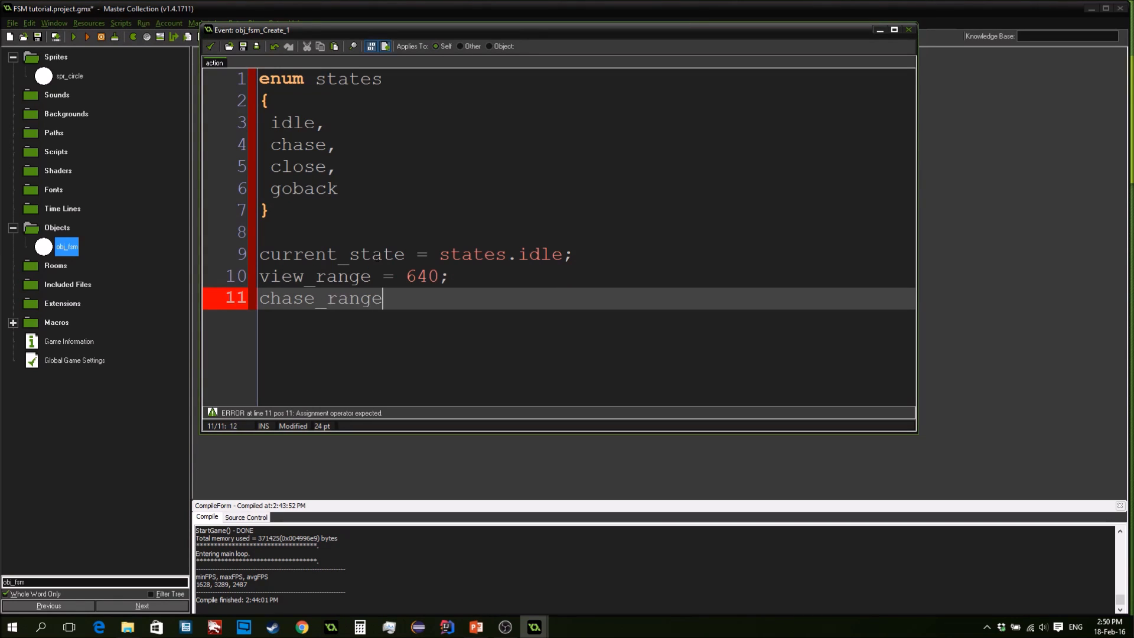
pyautogui.write('= 128;')
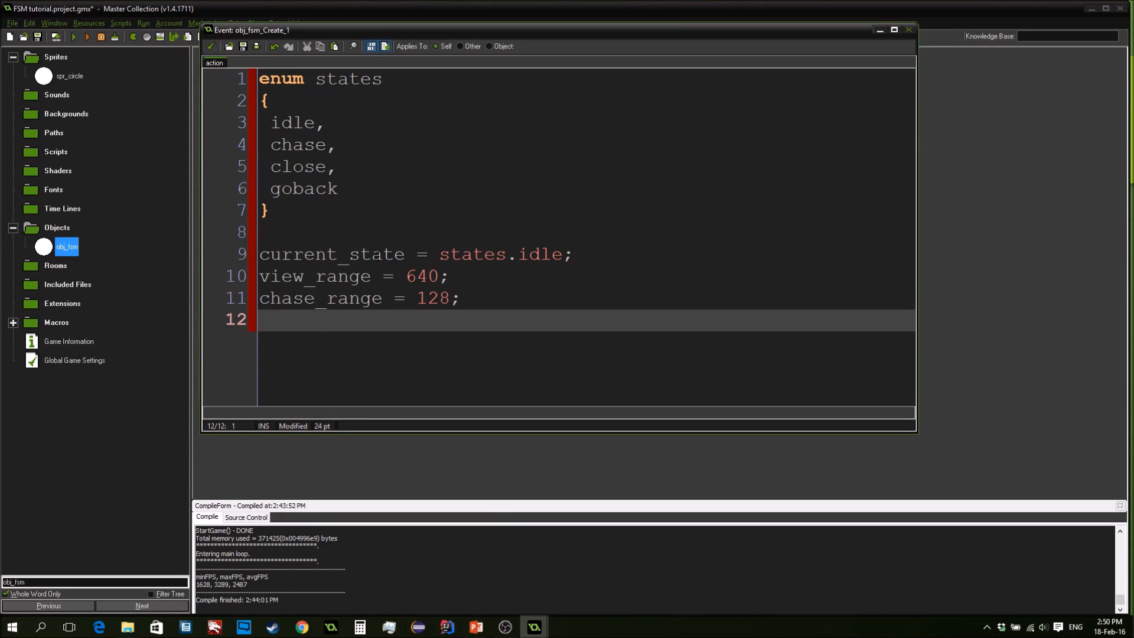
pyautogui.write('chase')
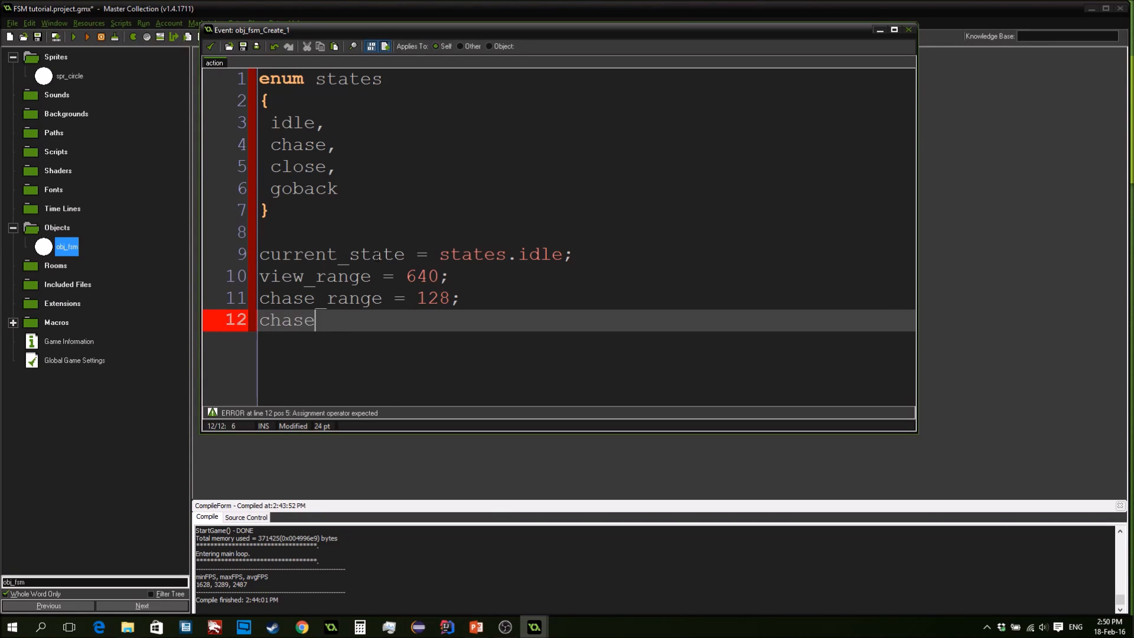
pyautogui.write('_speed =')
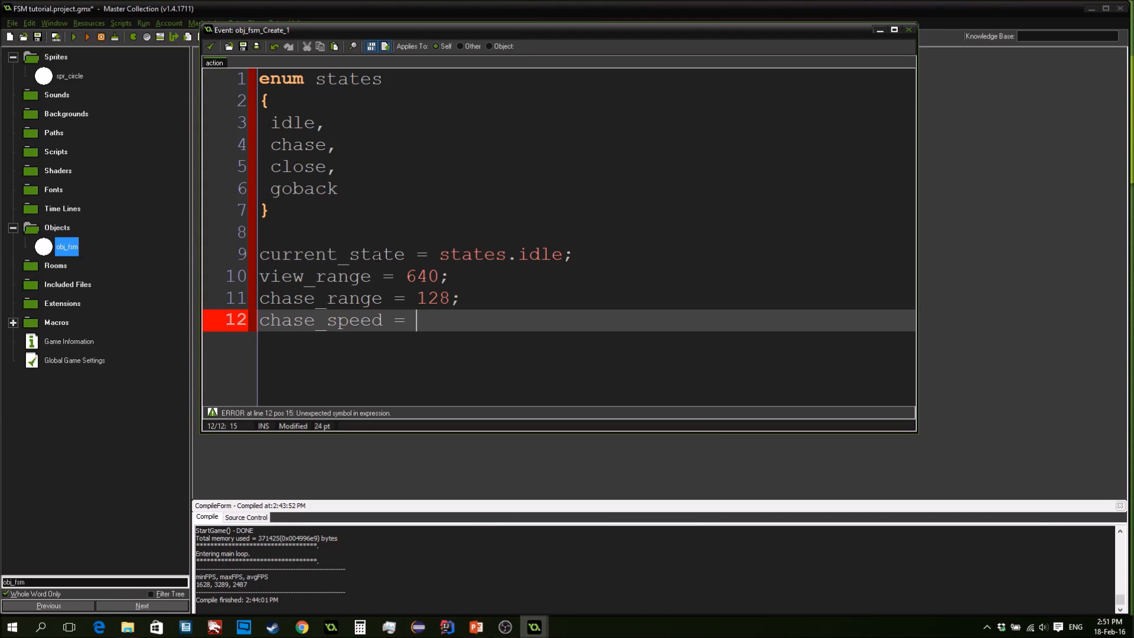
pyautogui.write('5;')
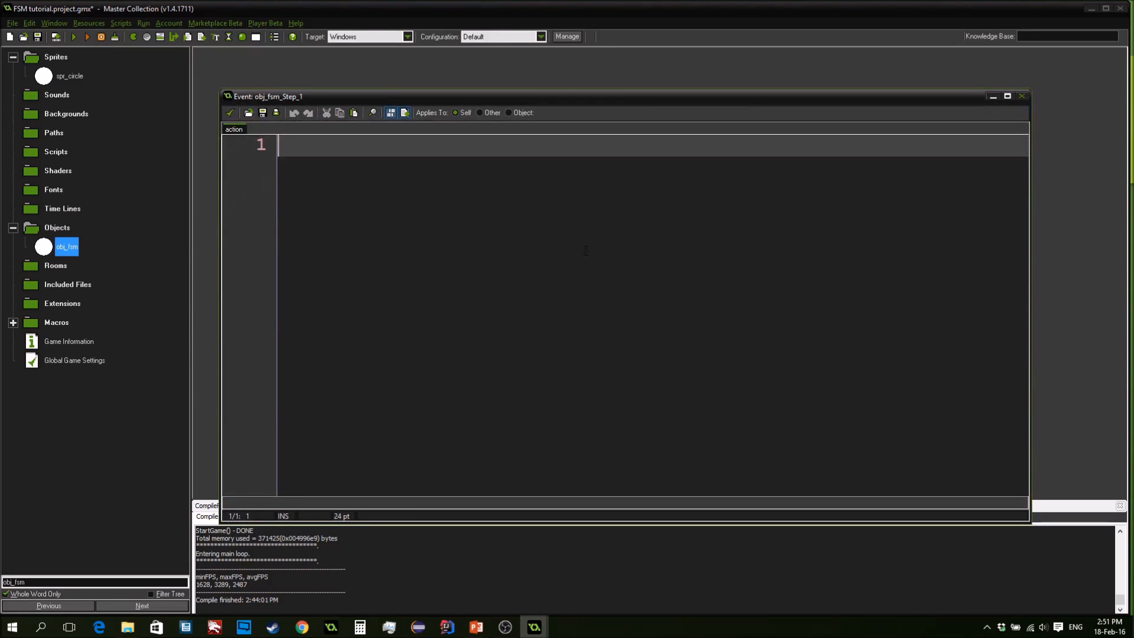
pyautogui.moveTo(610, 98)
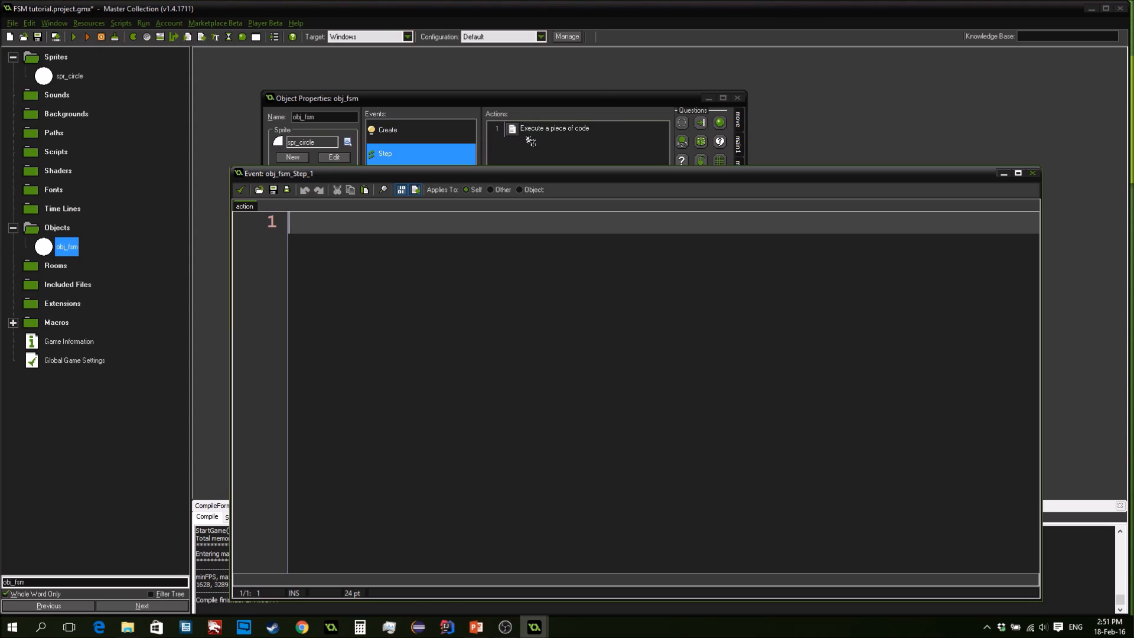
pyautogui.moveTo(579, 220)
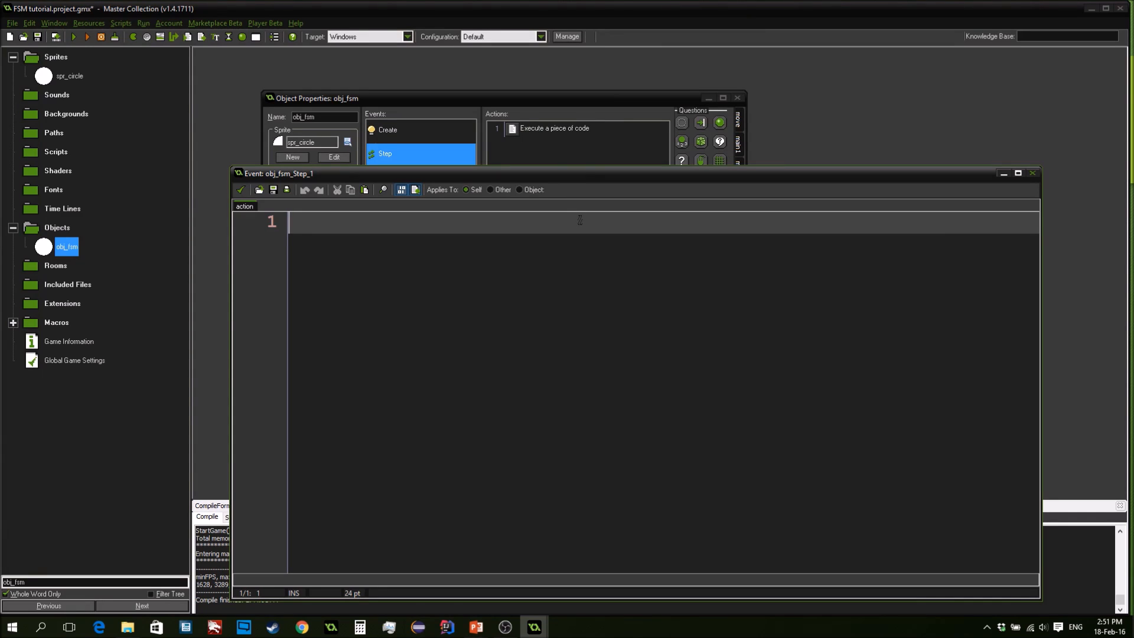
# Title the Step code action ///Idle and reopen it for editing
pyautogui.write('///')
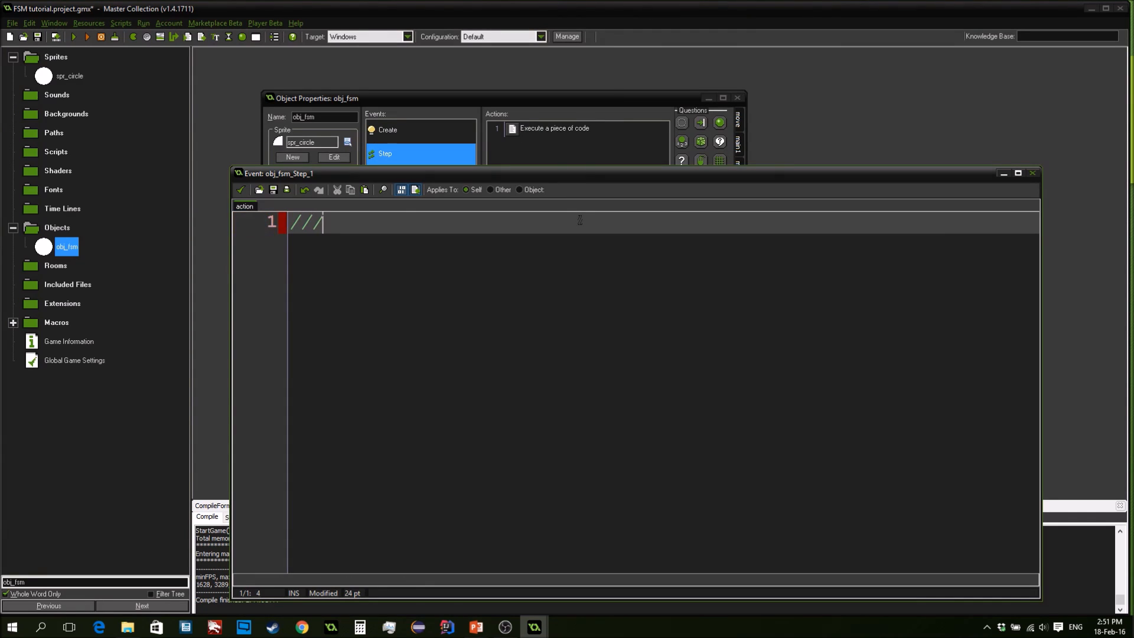
pyautogui.write('Idl')
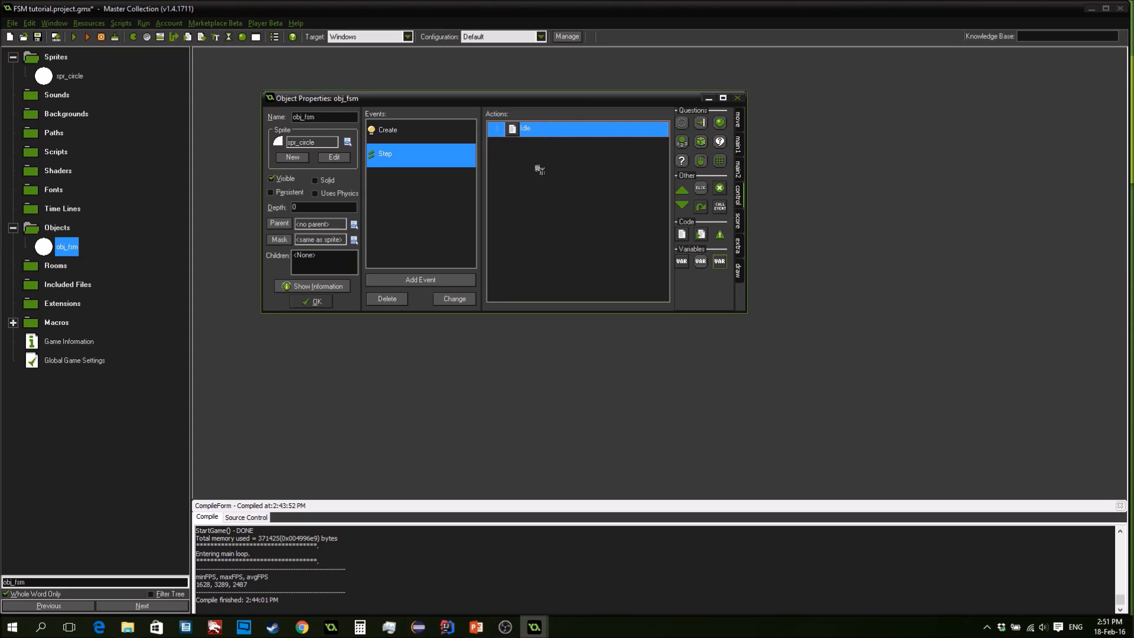
pyautogui.moveTo(542, 166)
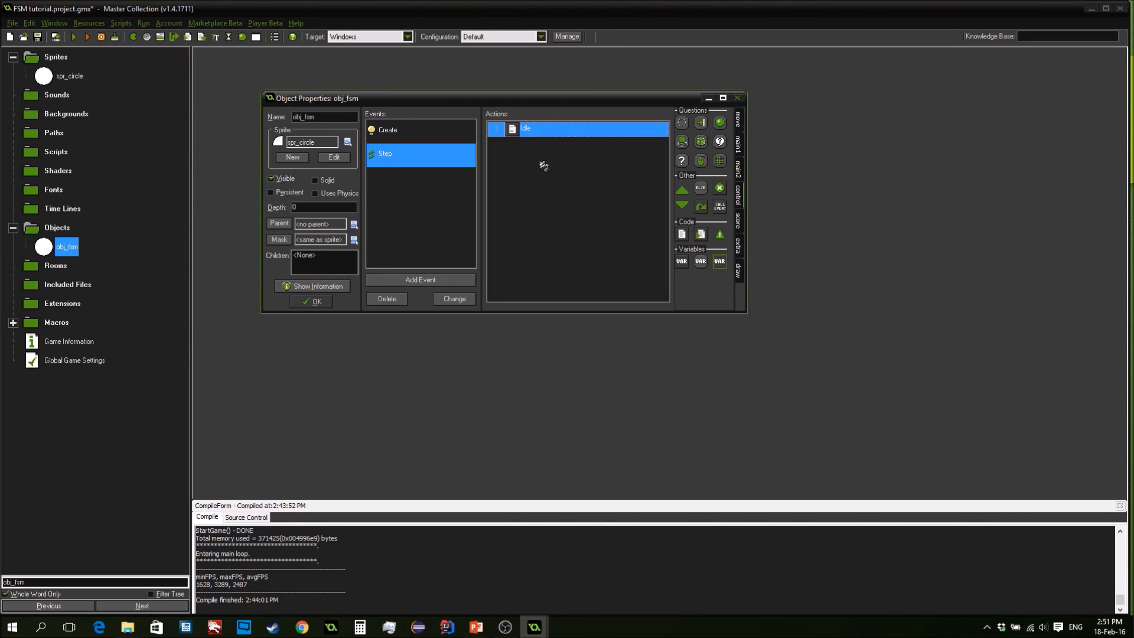
pyautogui.doubleClick(593, 128)
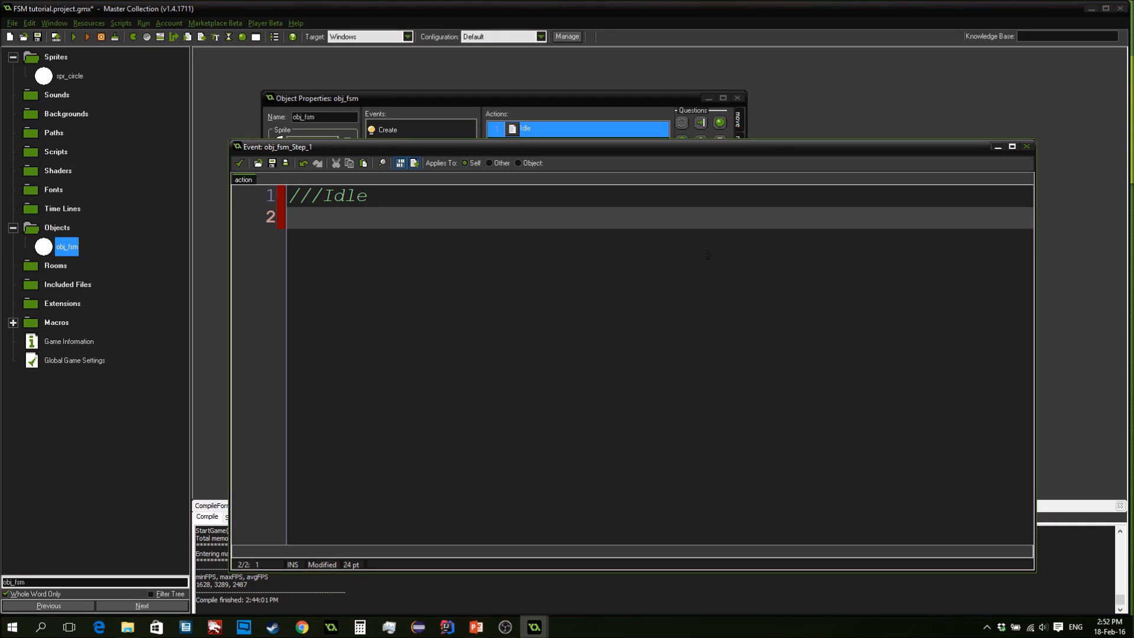
# Write the if (current_state = states.idle) { } block in the Idle action
pyautogui.write('if current')
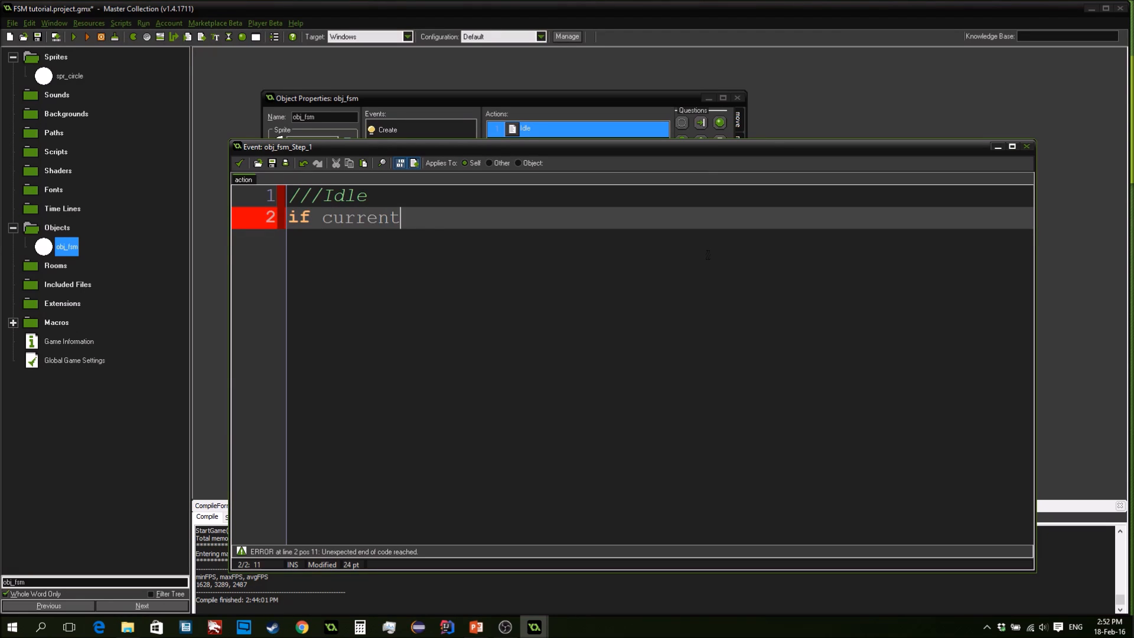
pyautogui.write('_state = st')
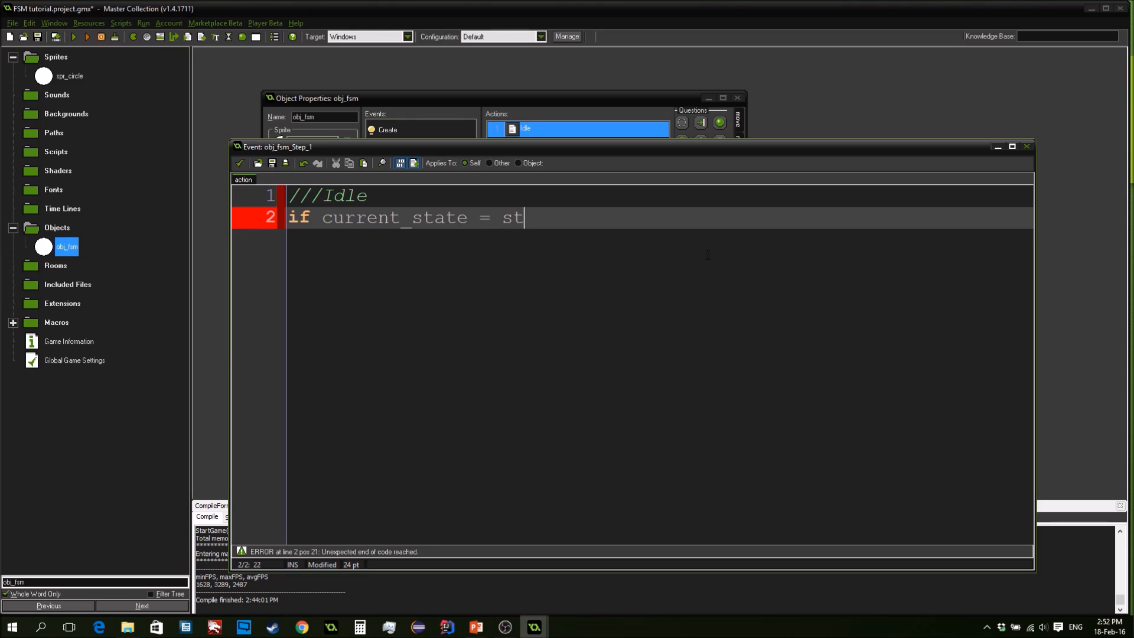
pyautogui.write('ates.idle')
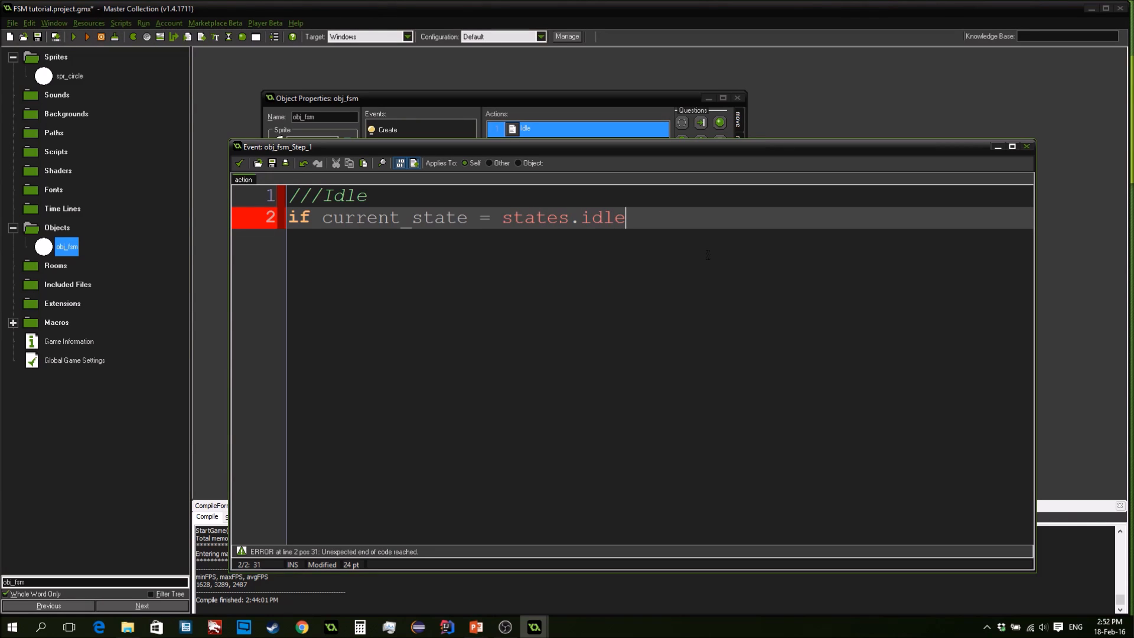
pyautogui.write('{')
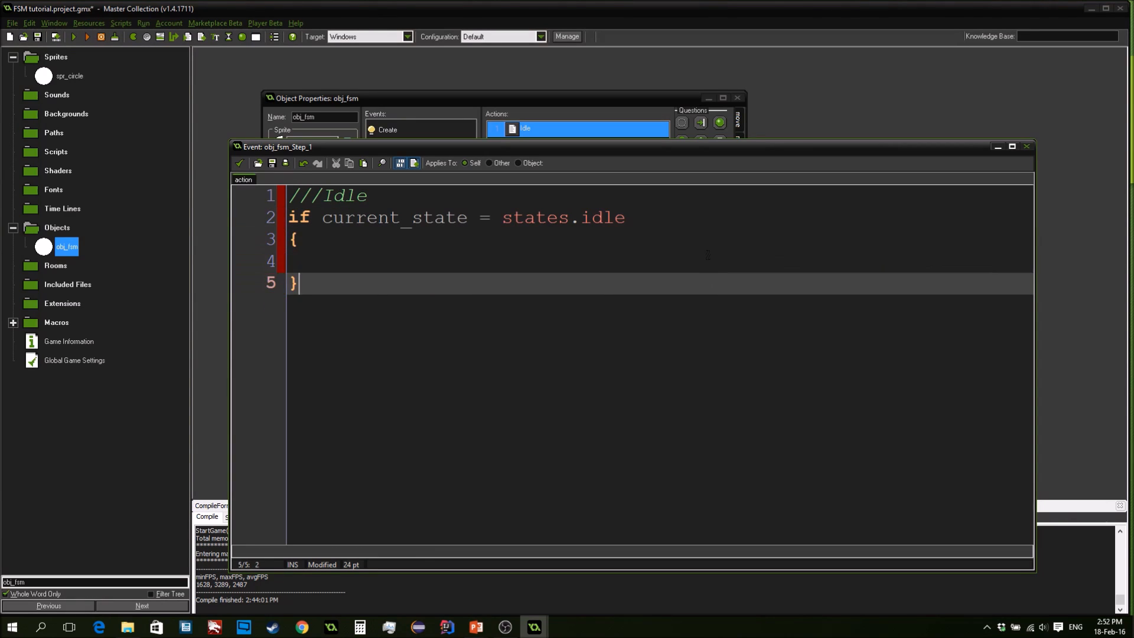
pyautogui.click(494, 217)
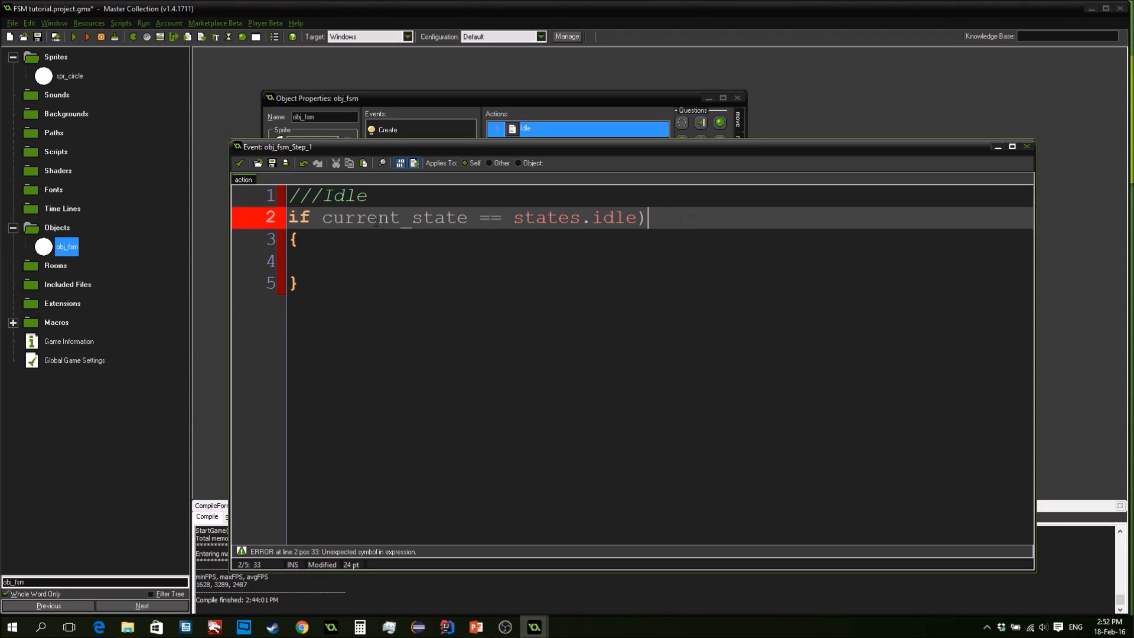
pyautogui.write('(')
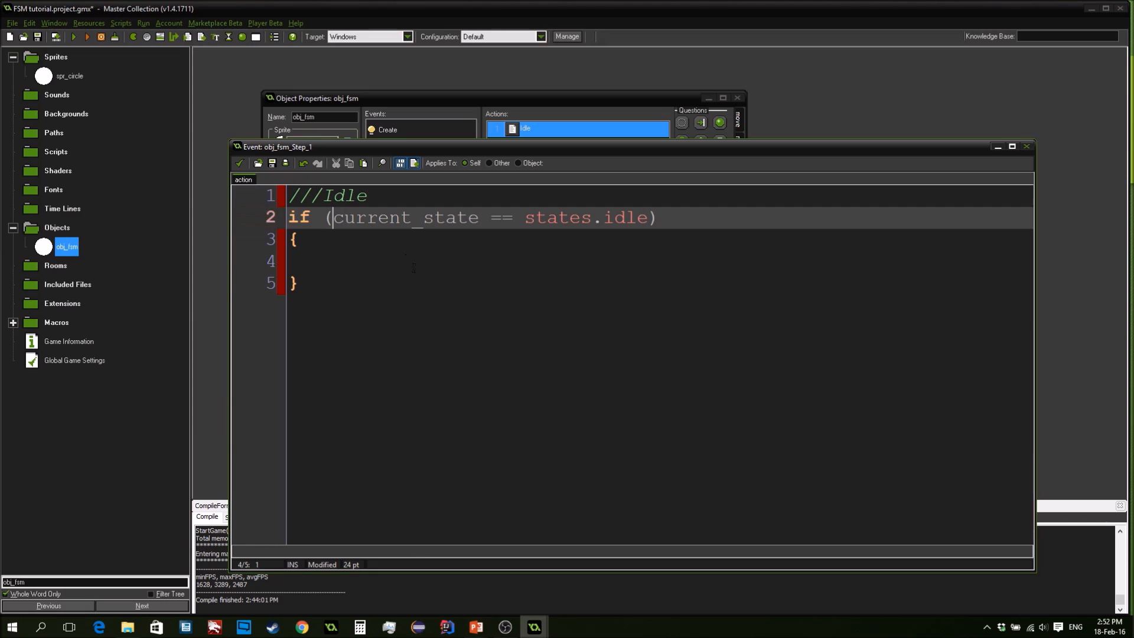
pyautogui.click(326, 261)
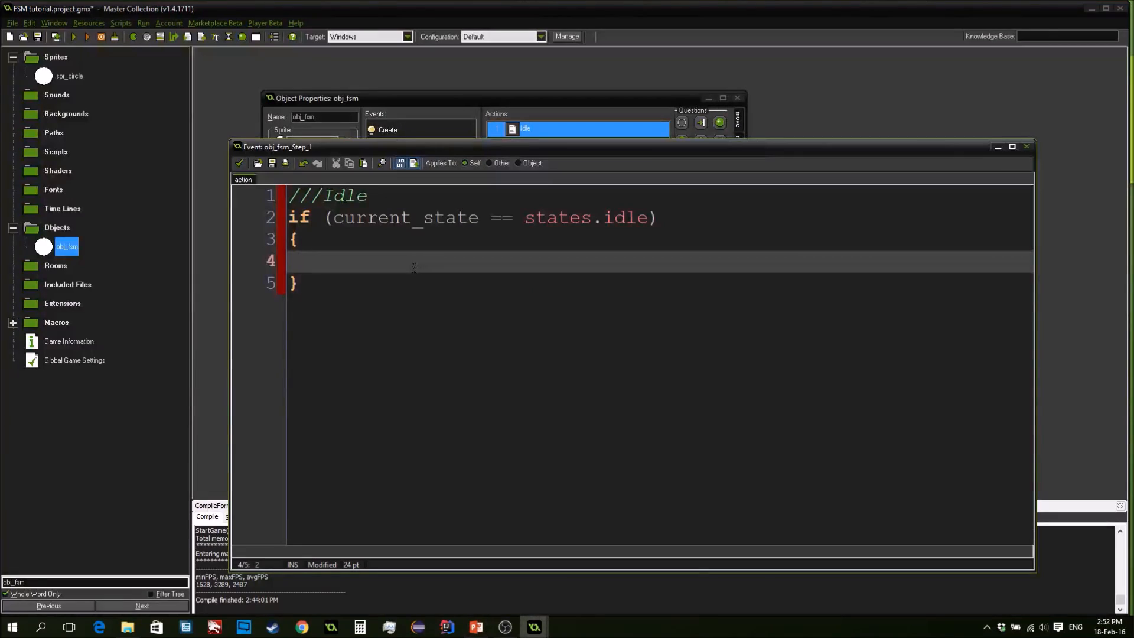
# Add if (distance_to_point(mouse_x, mouse_y) < view_range) { inside the idle block
pyautogui.write('if didsta')
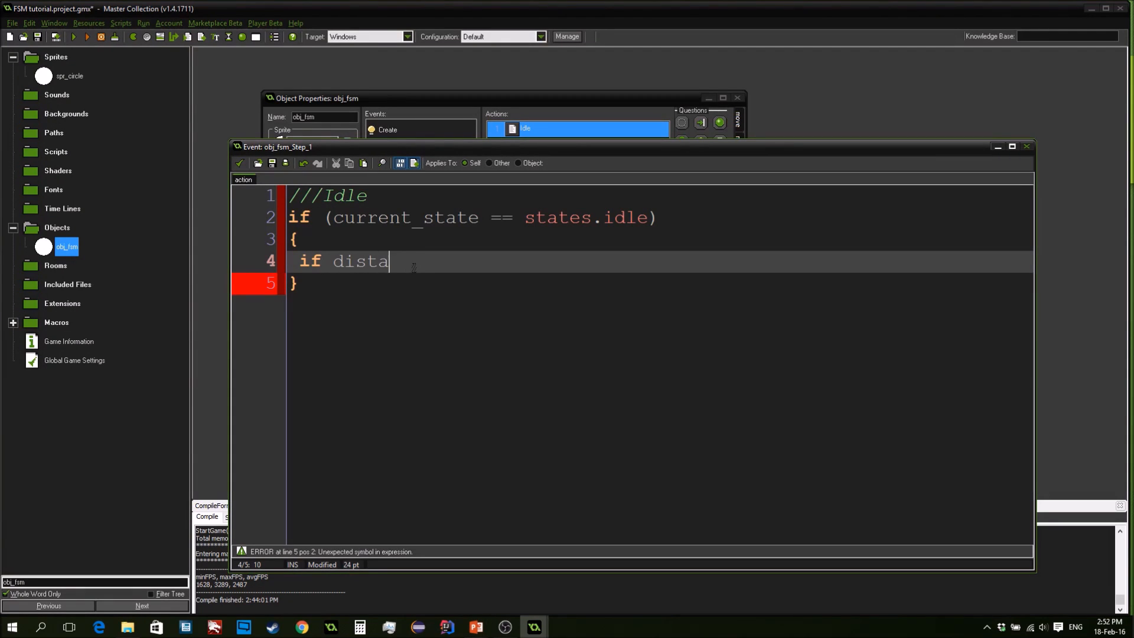
pyautogui.write('nce_to_po')
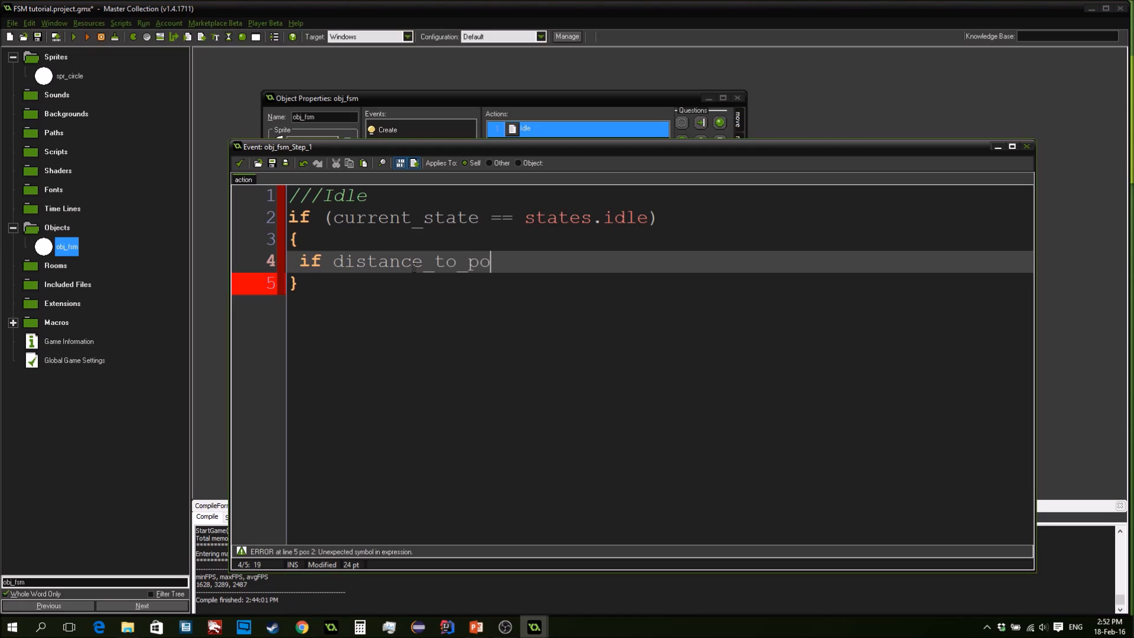
pyautogui.write('int(')
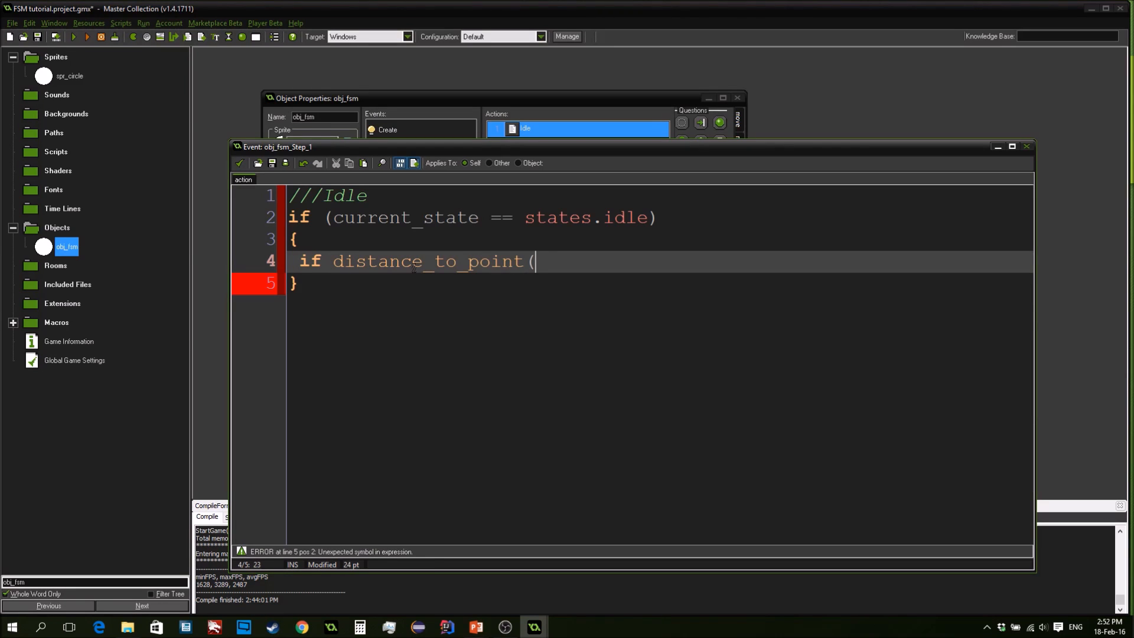
pyautogui.write('mouse_x,')
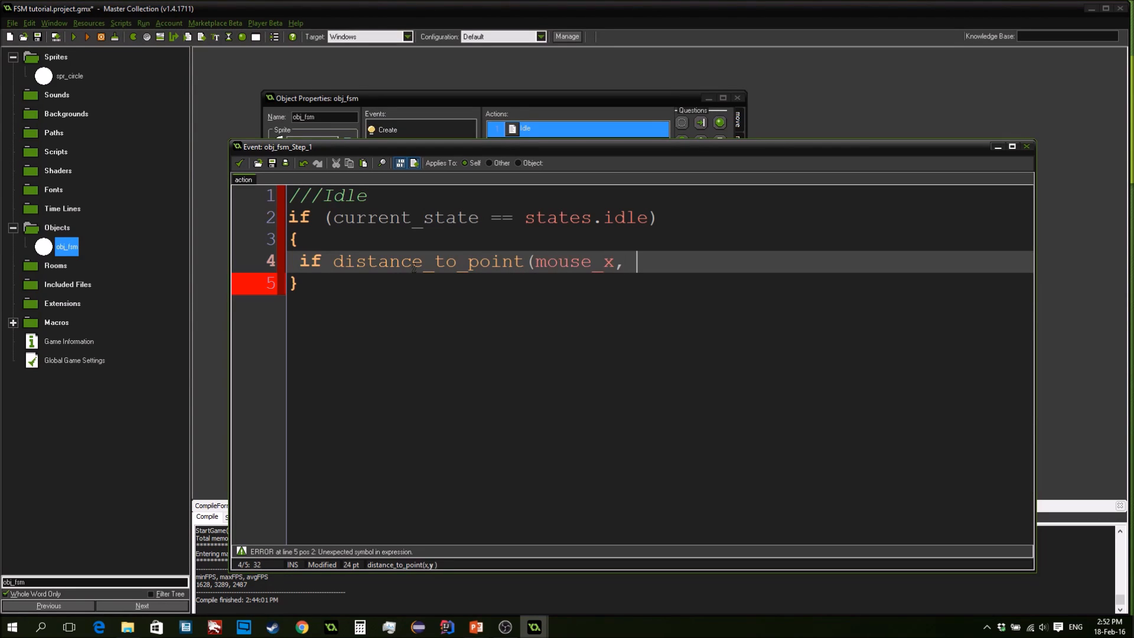
pyautogui.write('mouse_y')
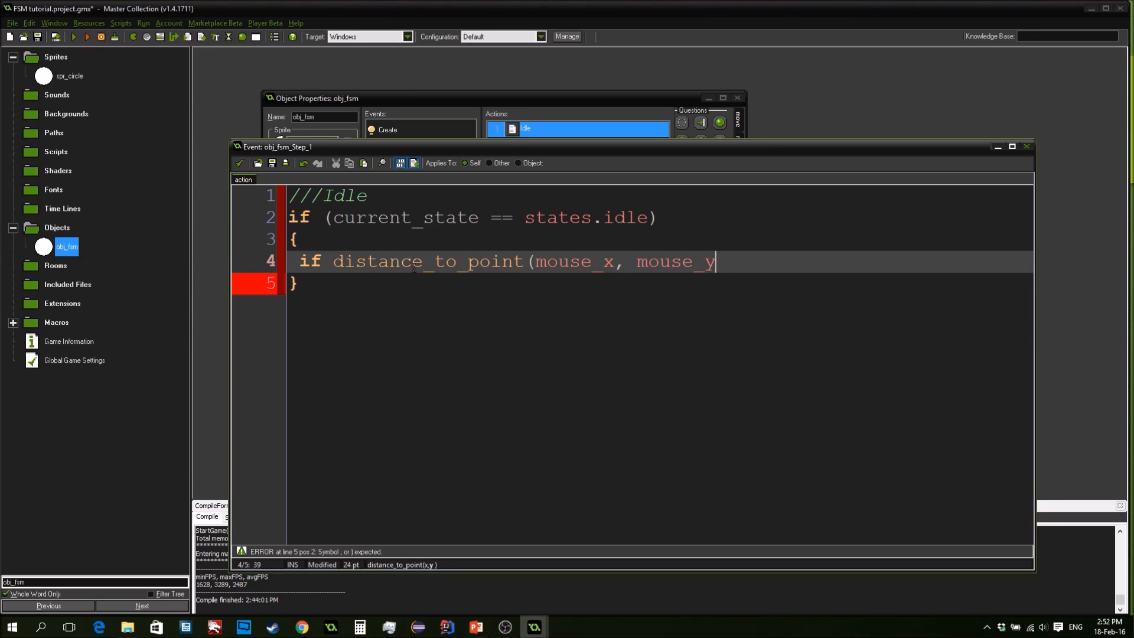
pyautogui.write(') < view_ra')
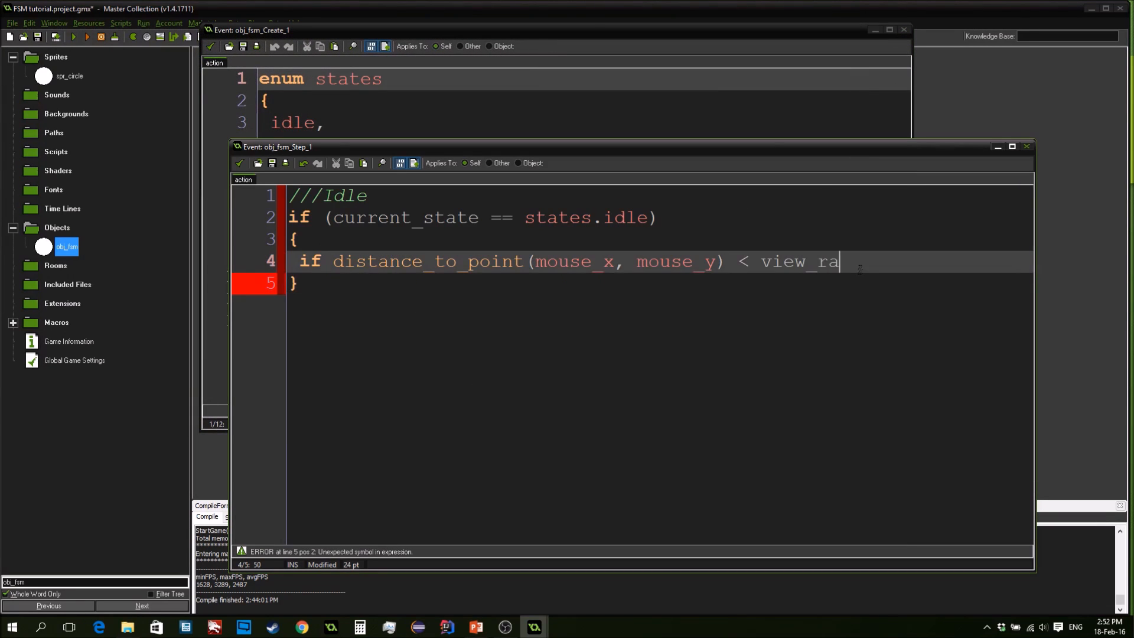
pyautogui.write('nge)')
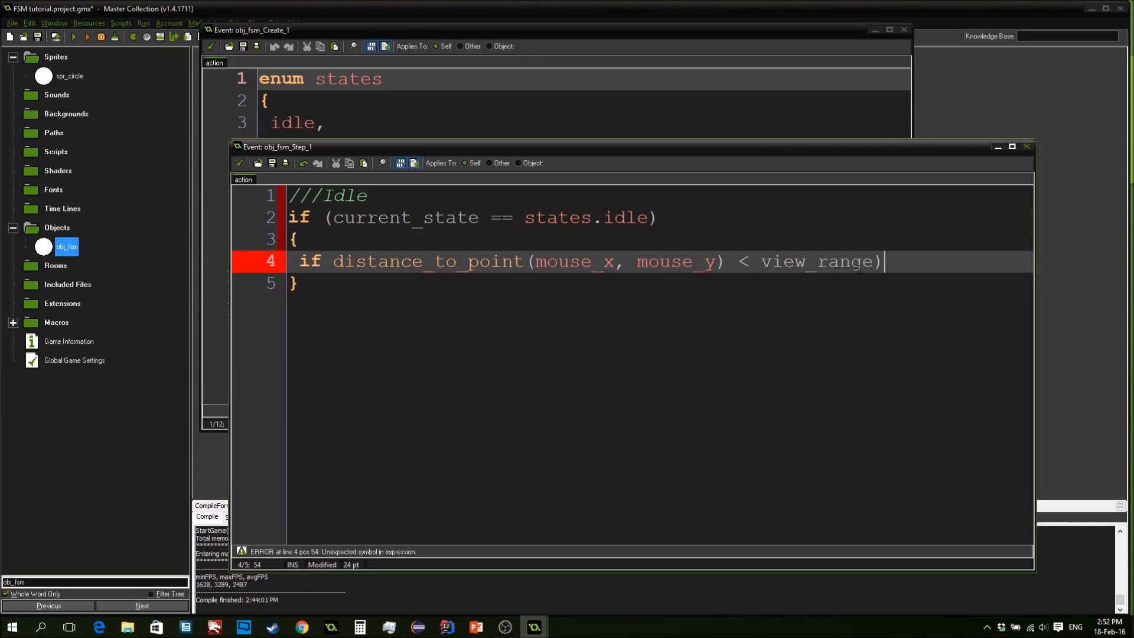
pyautogui.write('(')
pyautogui.write('{')
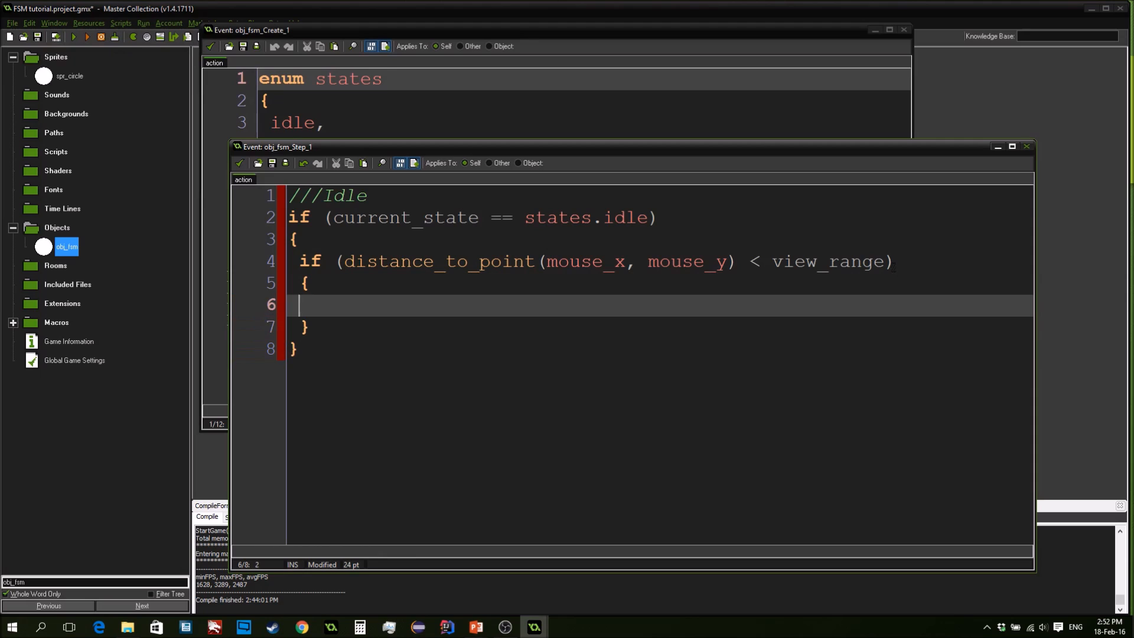
# Set current_state = states.chase; inside the view_range check
pyautogui.press('Right')
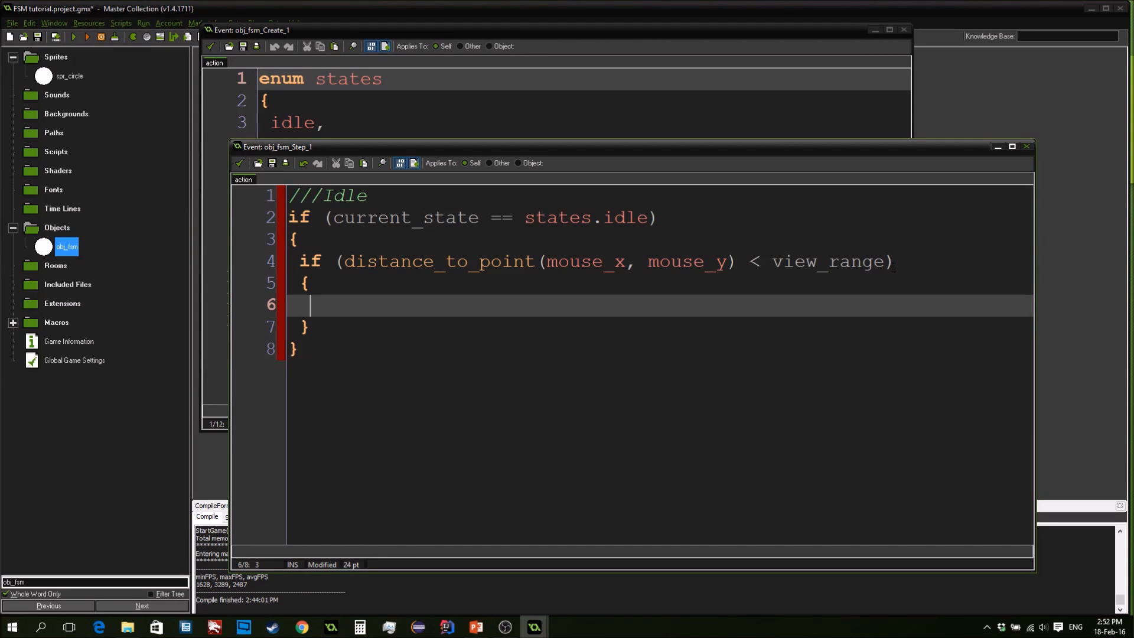
pyautogui.write('c')
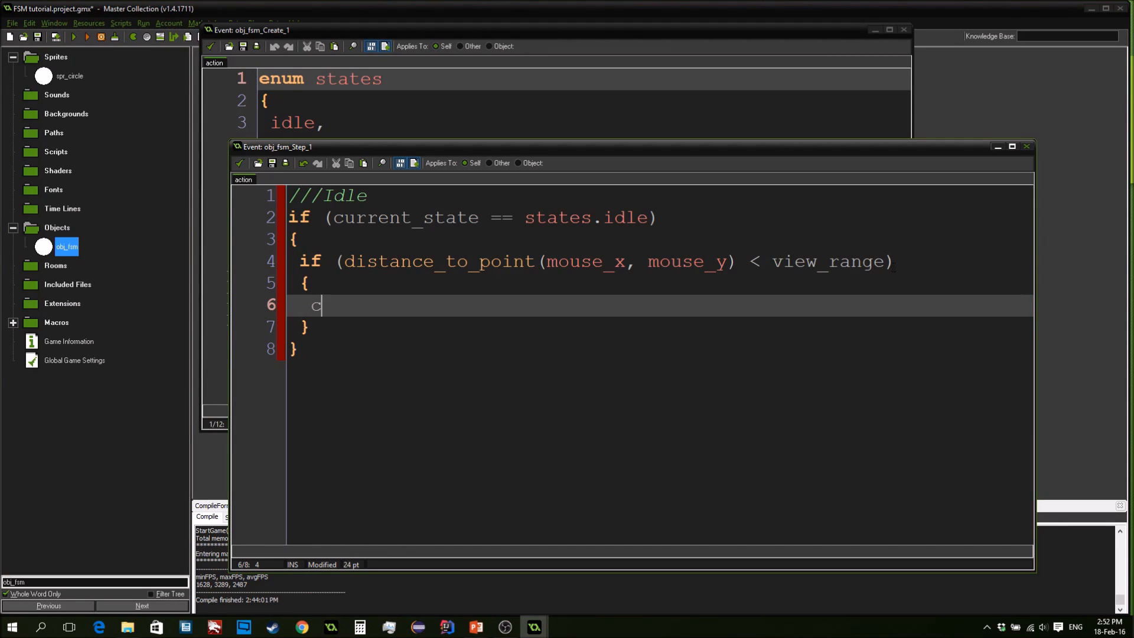
pyautogui.write('urrent_st')
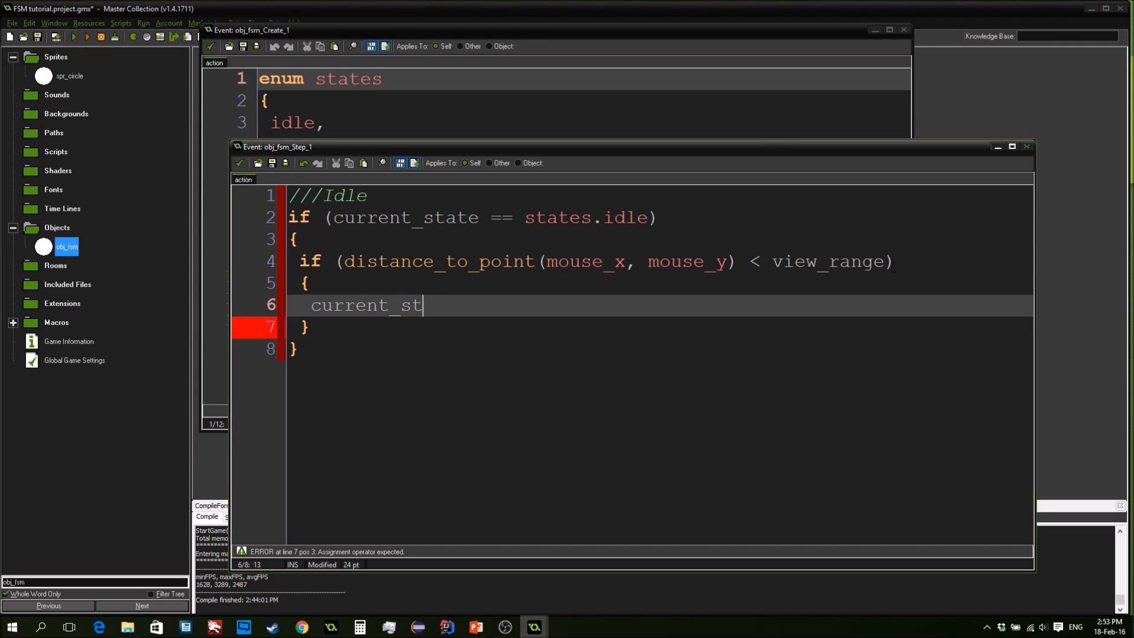
pyautogui.write('ate = states')
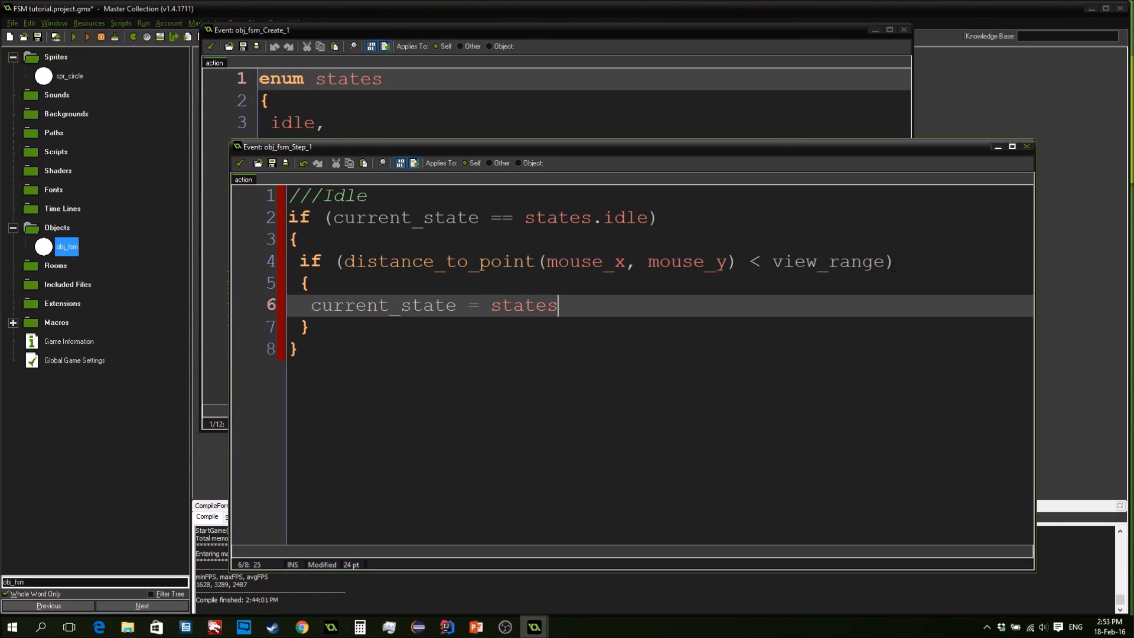
pyautogui.write('.chase;')
pyautogui.write('///')
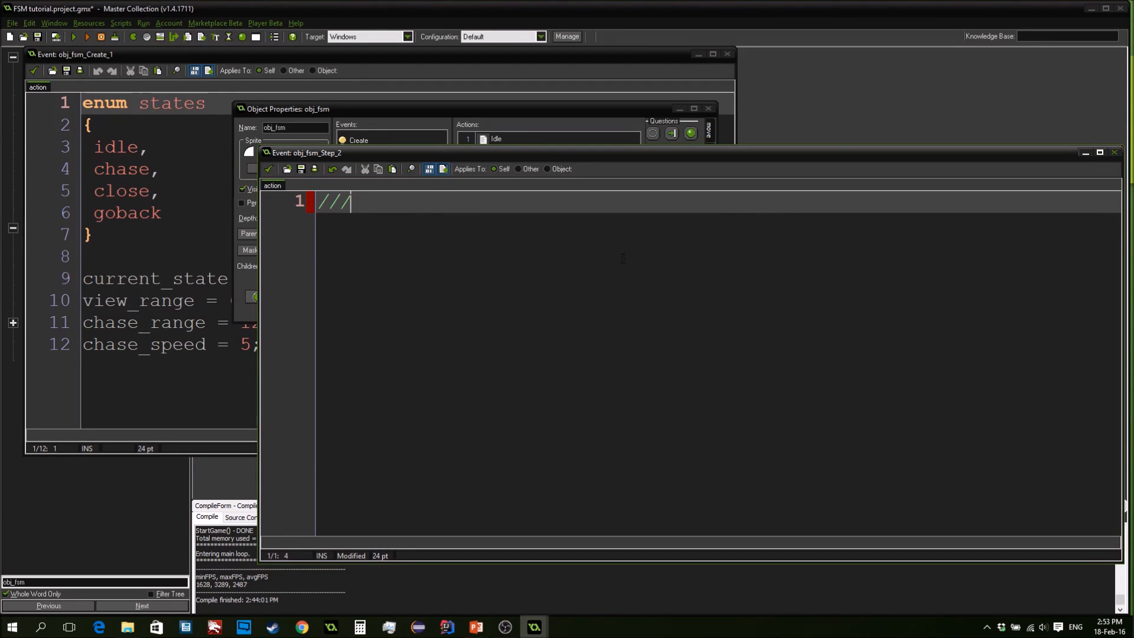
# Label the action ///chase and write if (current_state == states.chase) block
pyautogui.write('chase')
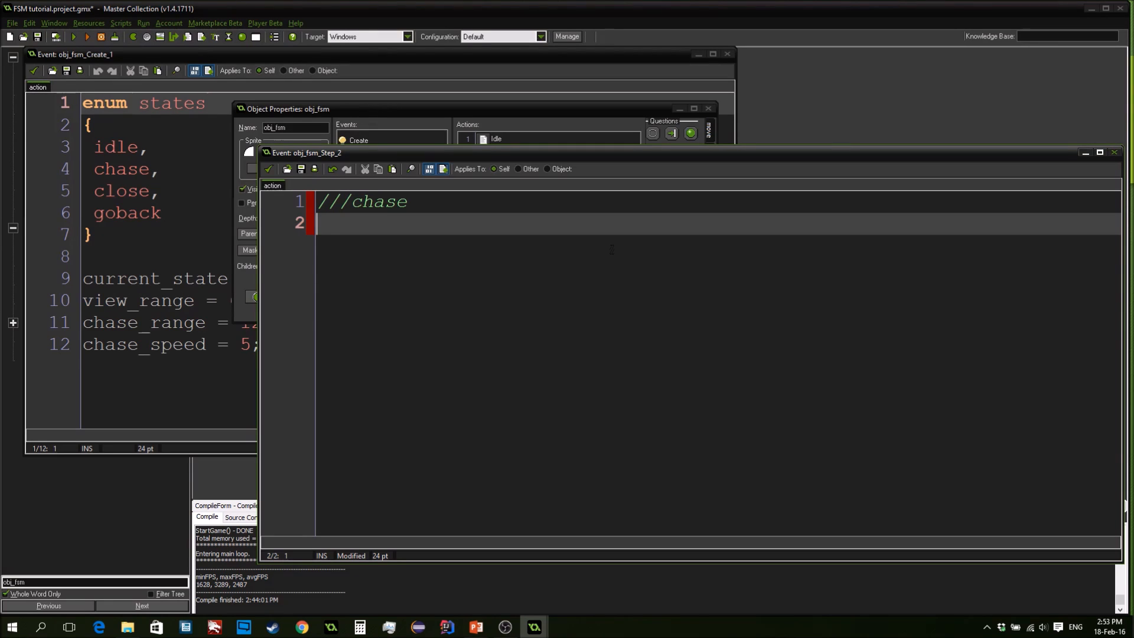
pyautogui.write('f')
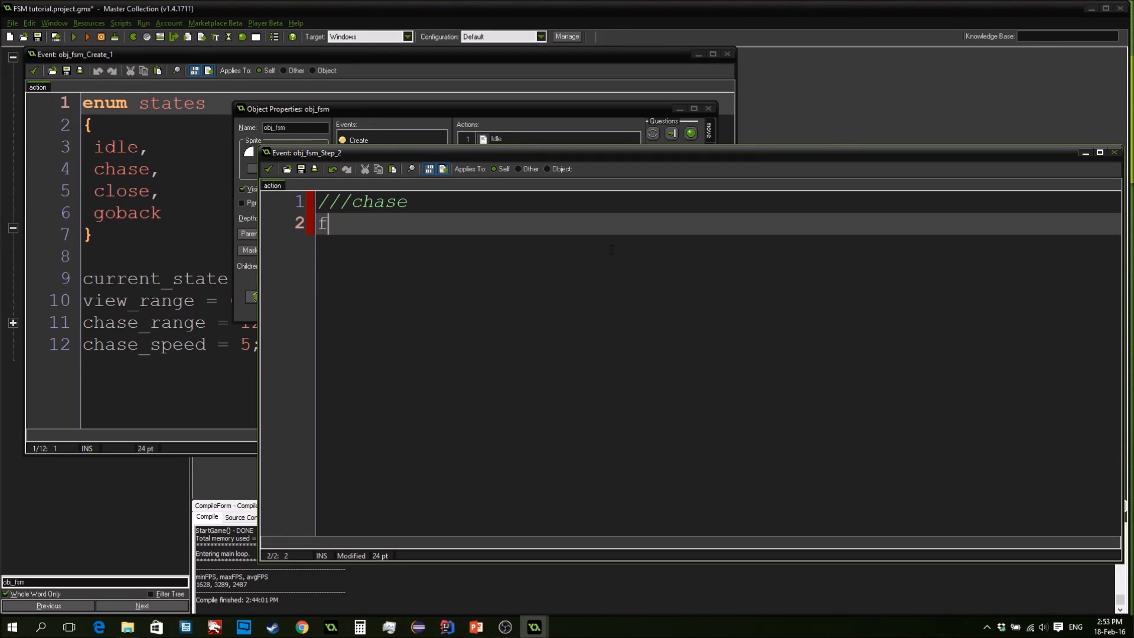
pyautogui.write('if curren')
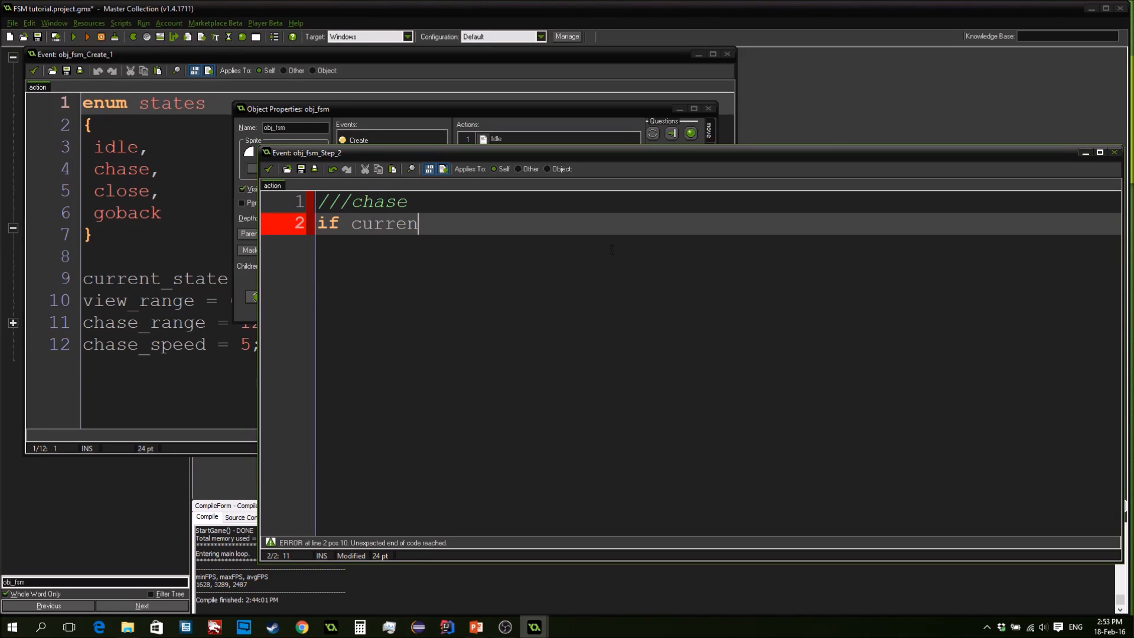
pyautogui.write('t_state =')
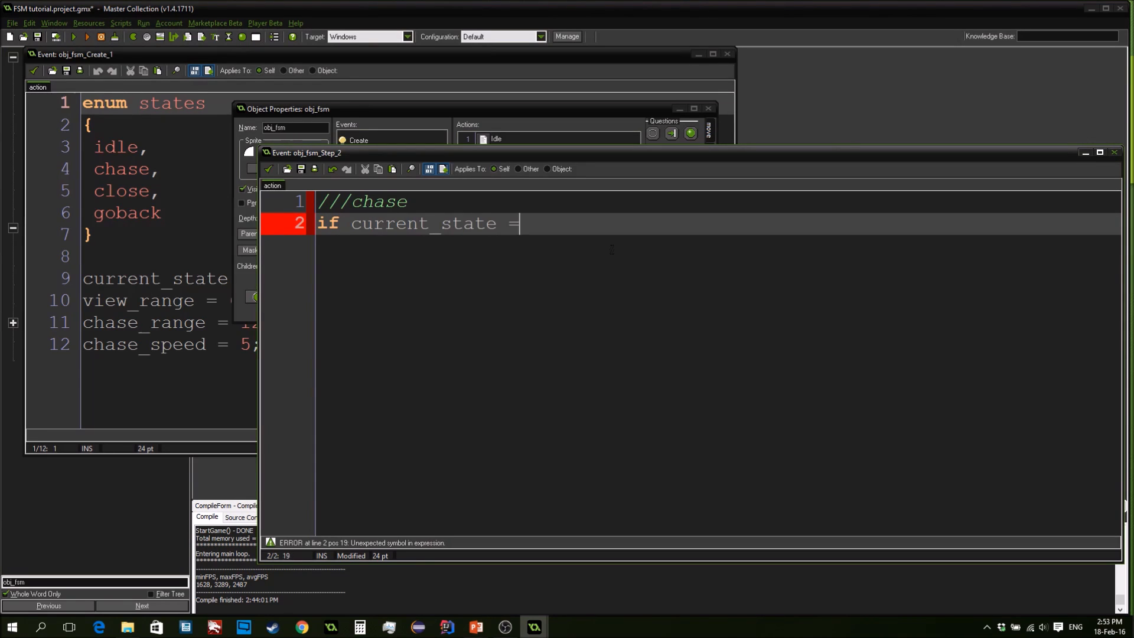
pyautogui.write('= states.c')
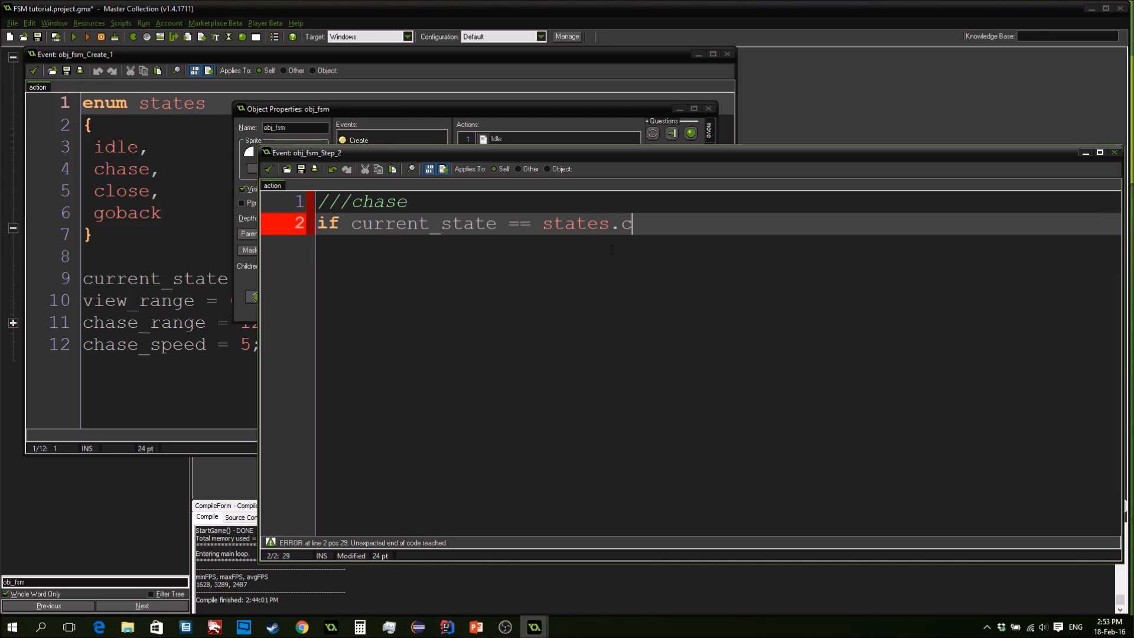
pyautogui.write('hase')
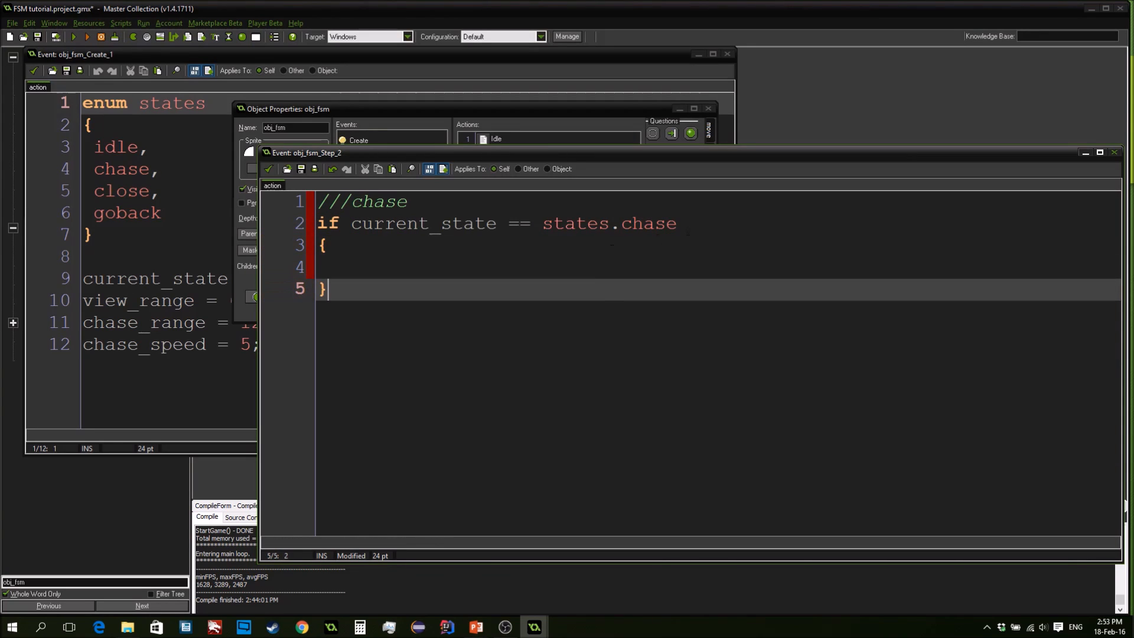
pyautogui.write(')')
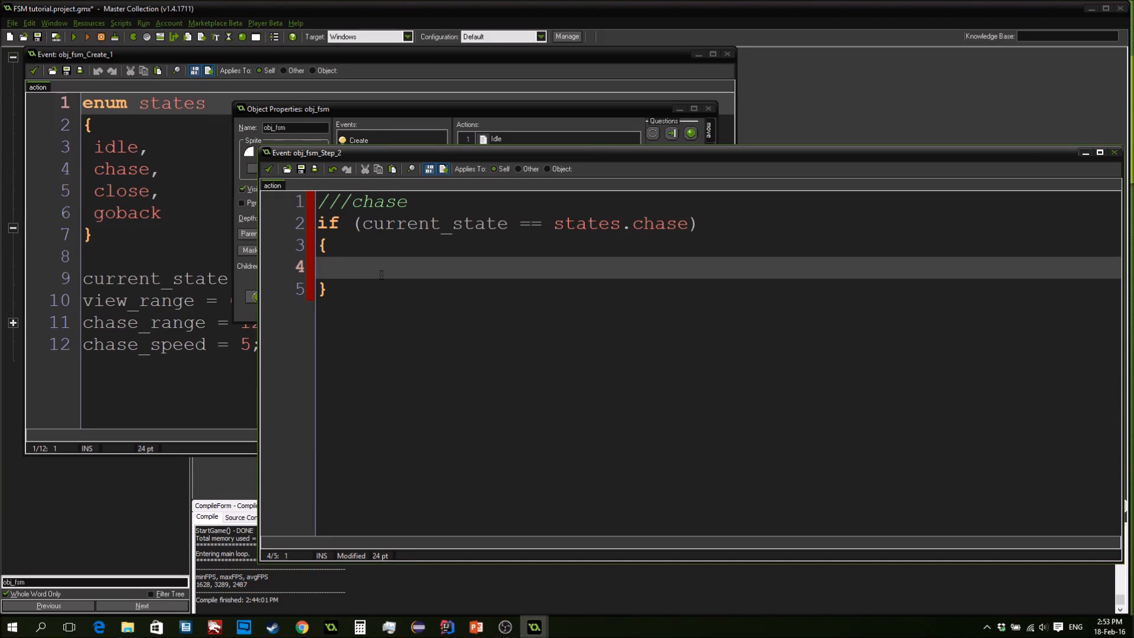
pyautogui.click(327, 267)
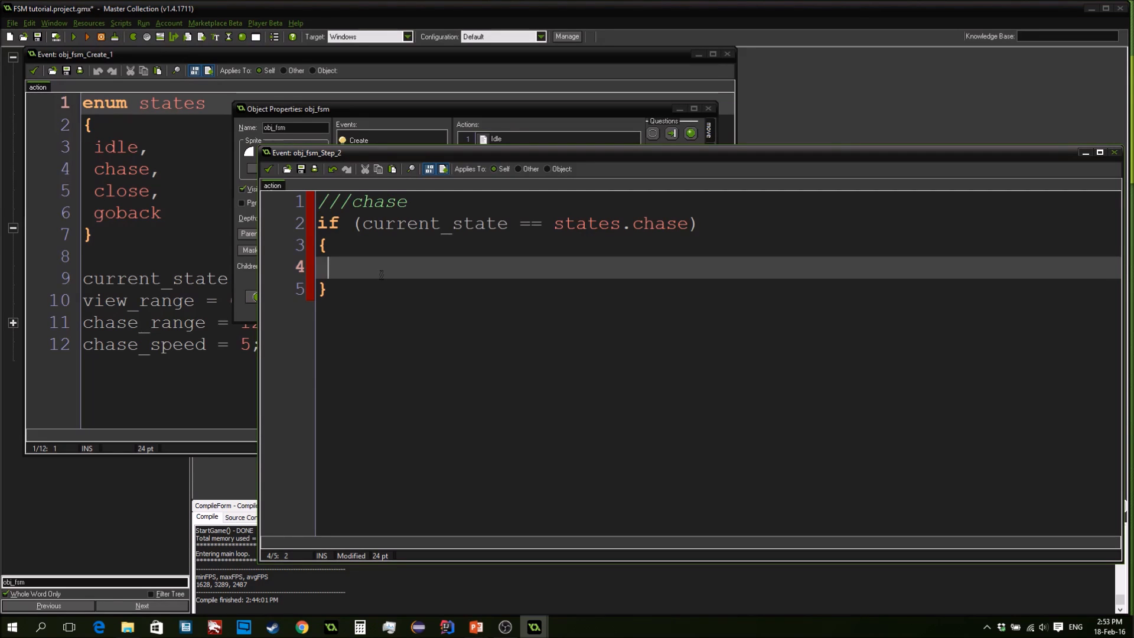
# Call move_towards_point(mouse_x, mouse_y, chase_speed) inside the chase block
pyautogui.write('move')
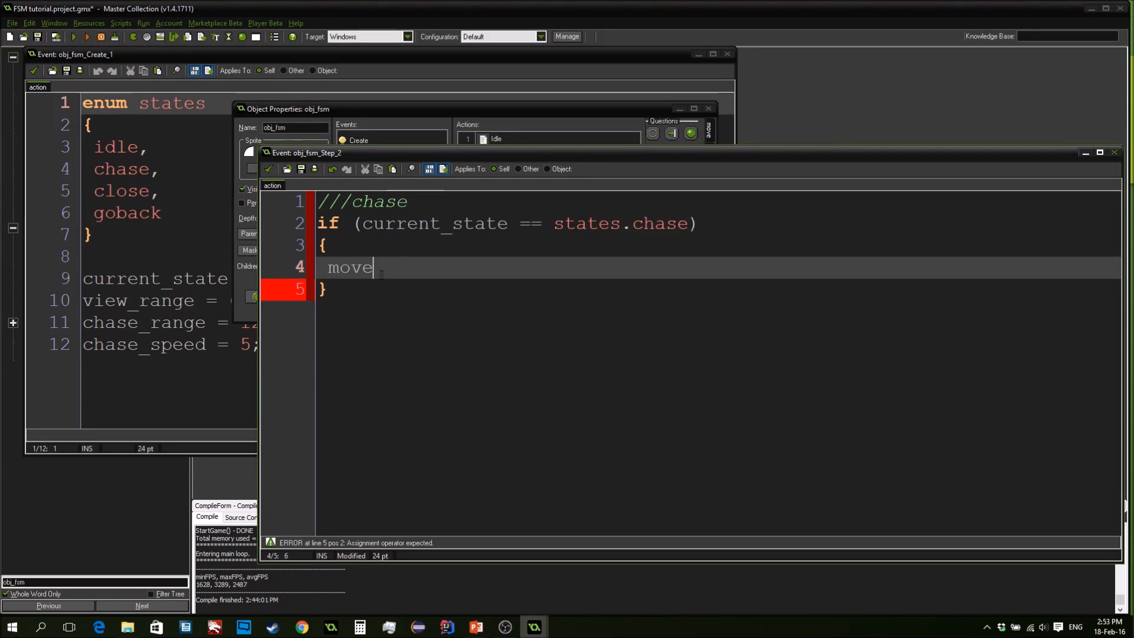
pyautogui.write('_towards_point')
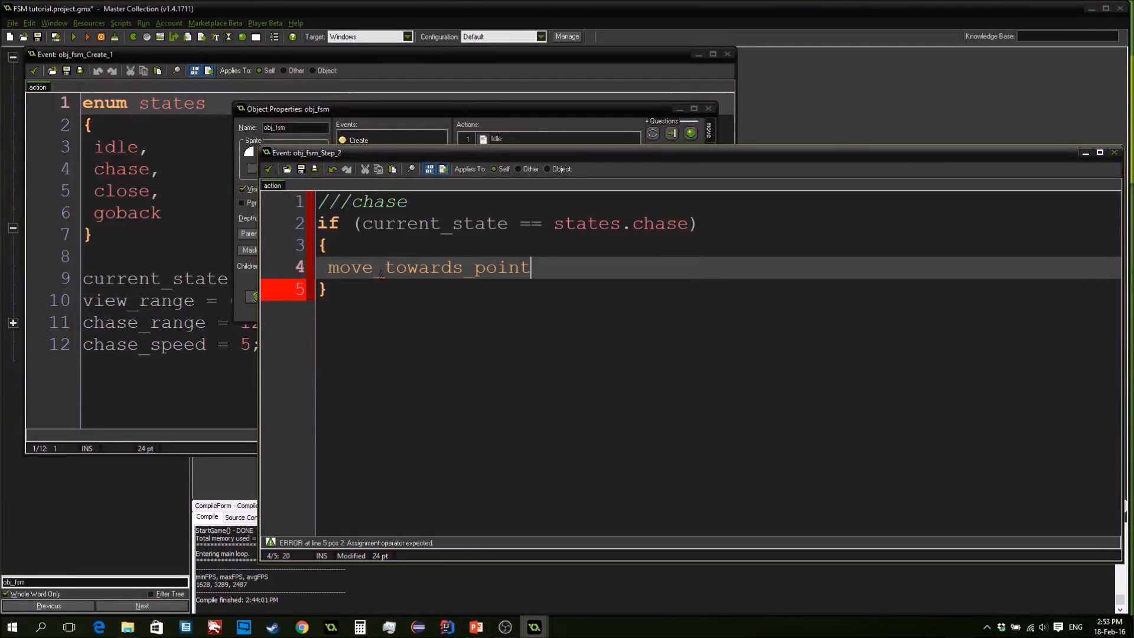
pyautogui.write('(mouse_x,')
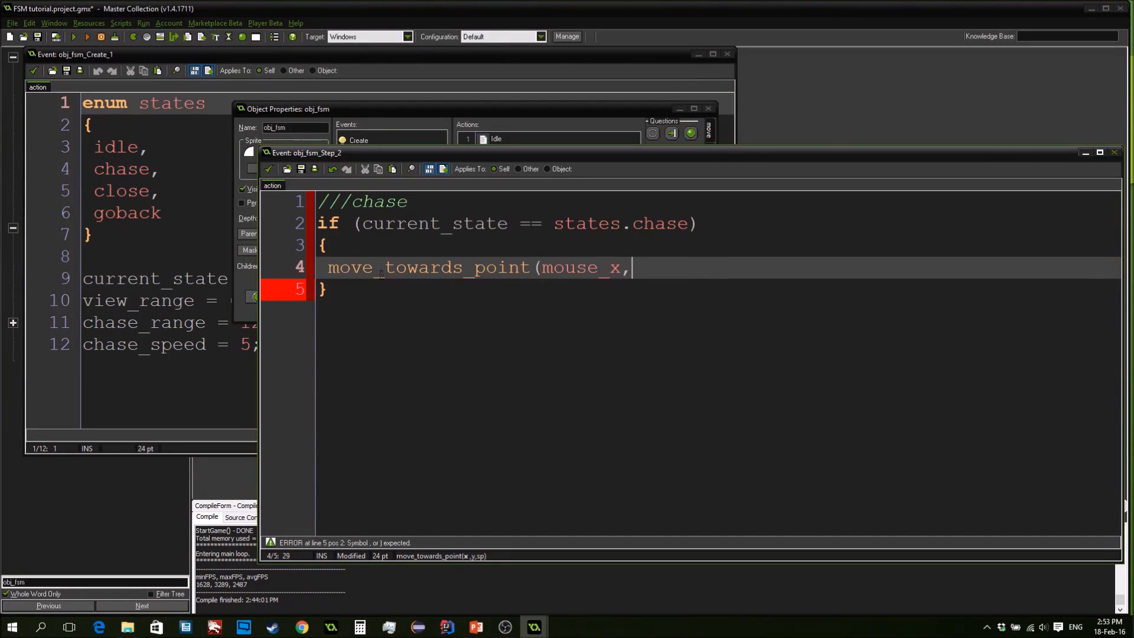
pyautogui.write('mouse_y, chase_speed);')
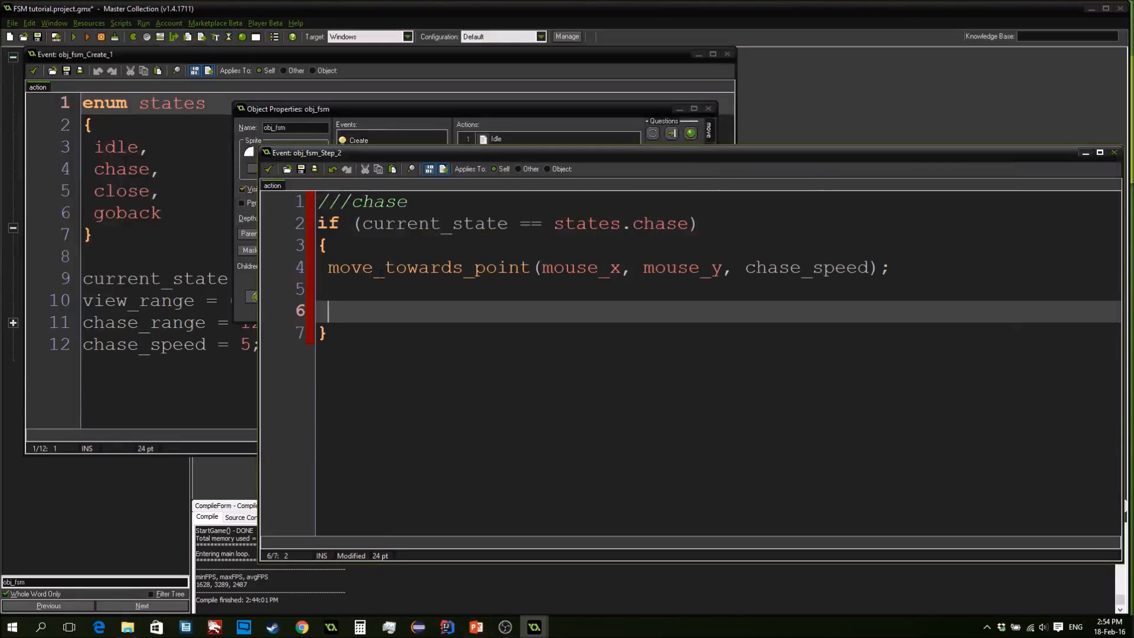
# Add if (distance_to_point(mouse_x, mouse_y) < chase_range) to the chase code
pyautogui.write('if distance')
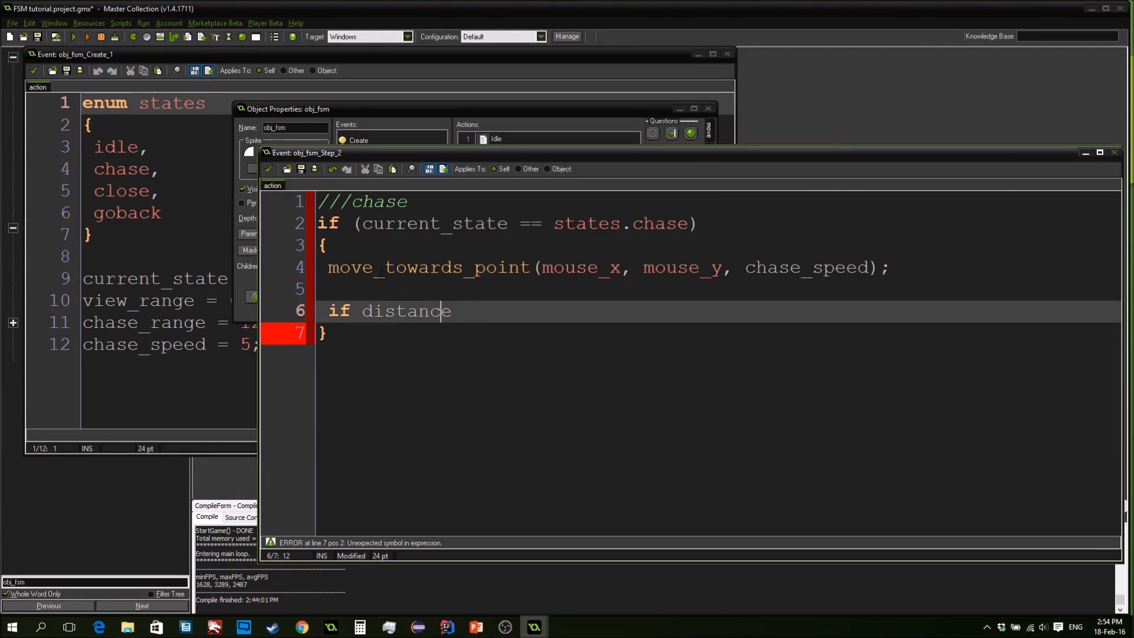
pyautogui.write('e')
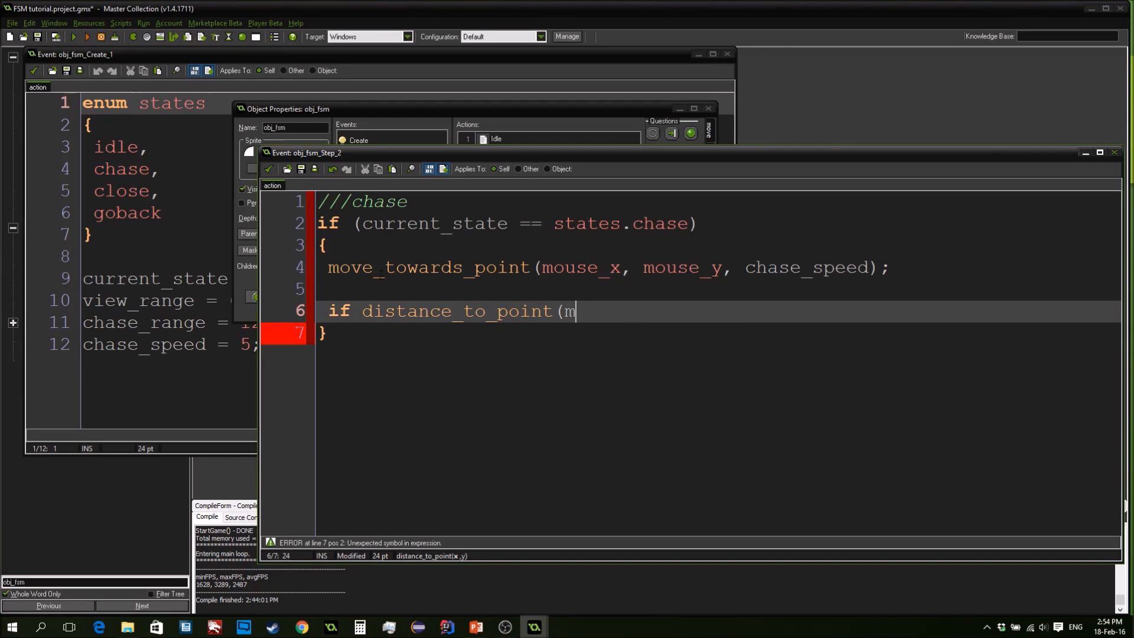
pyautogui.write('ouse_.')
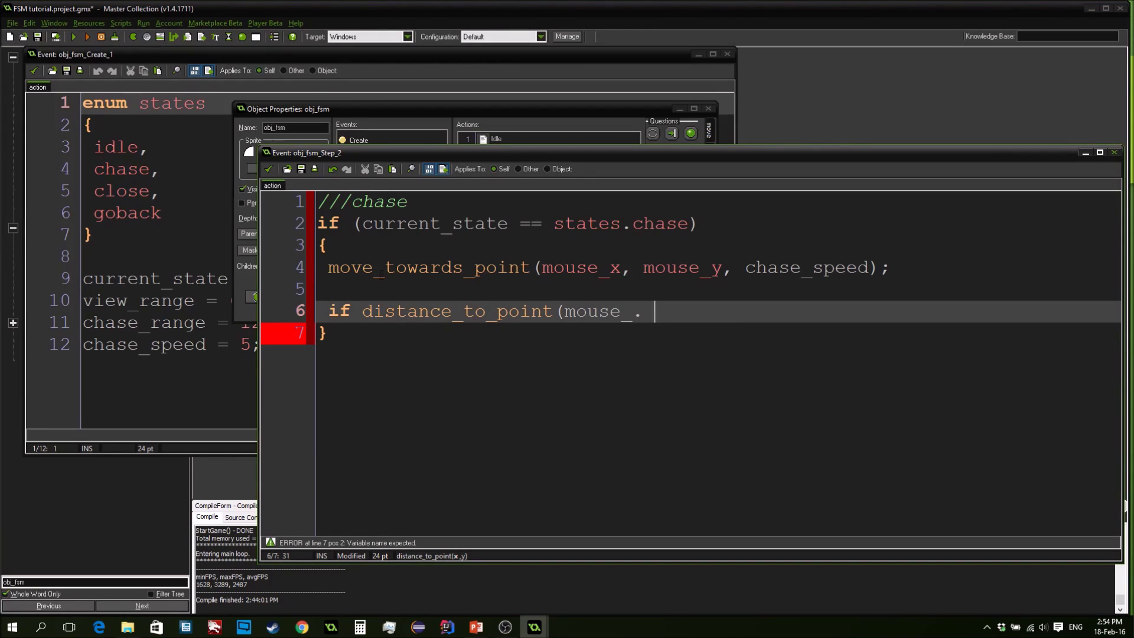
pyautogui.write('x, mouse')
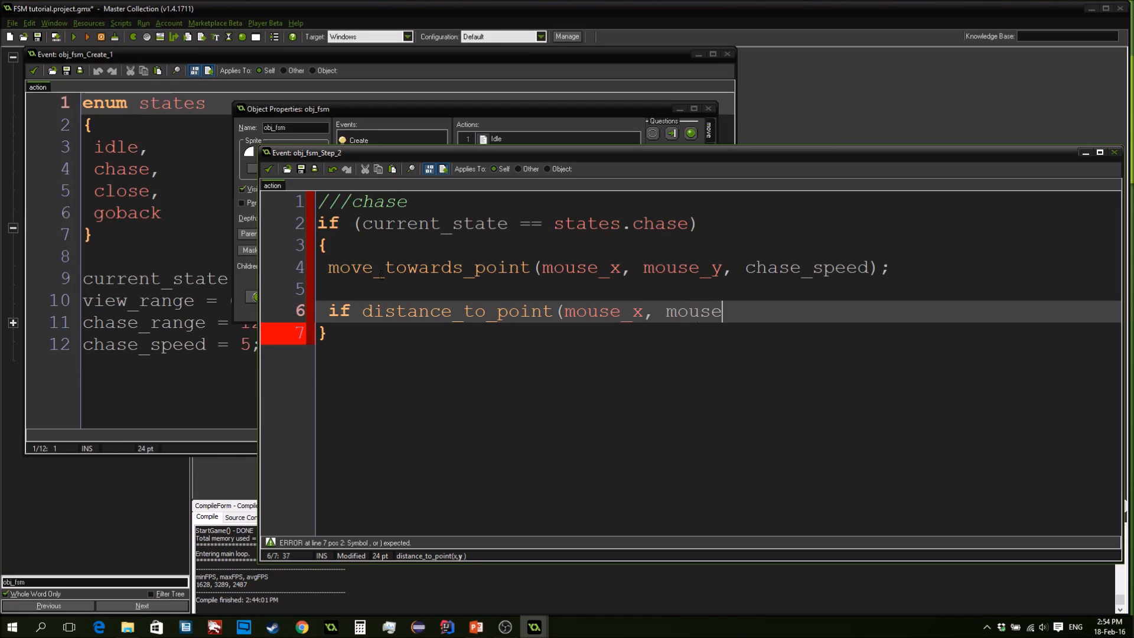
pyautogui.write('_y)')
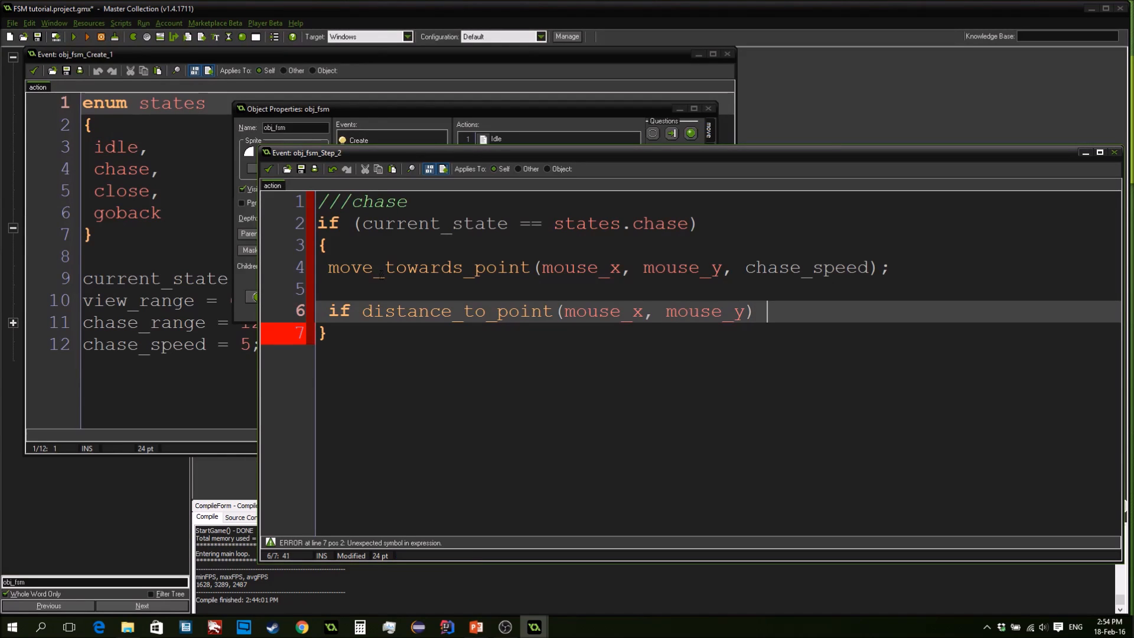
pyautogui.write('< cha')
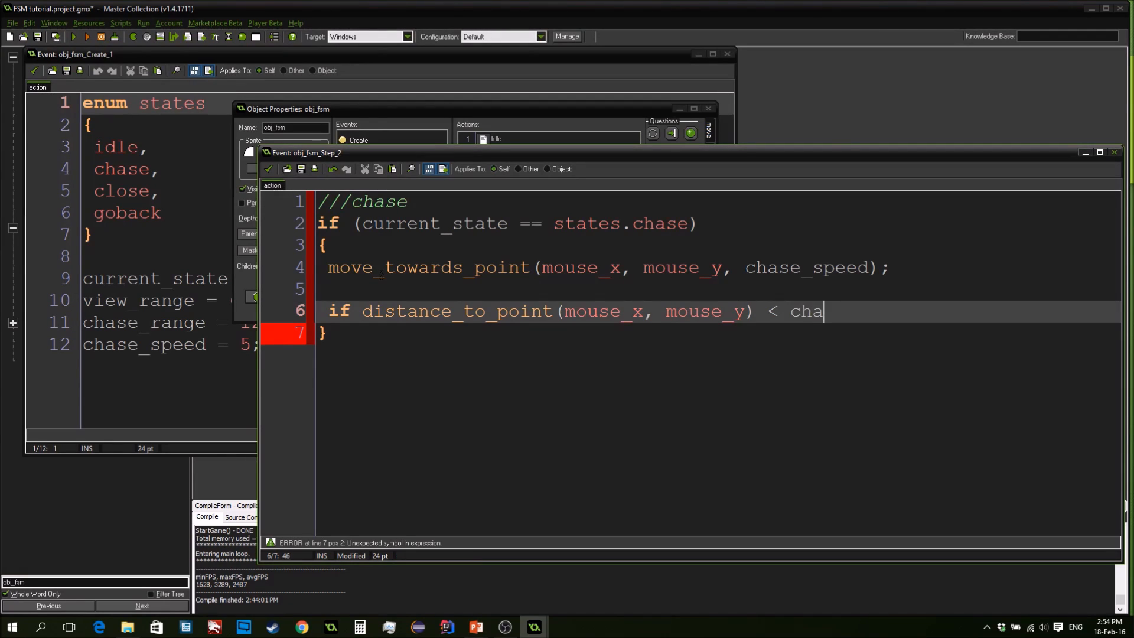
pyautogui.write('se_ramge)')
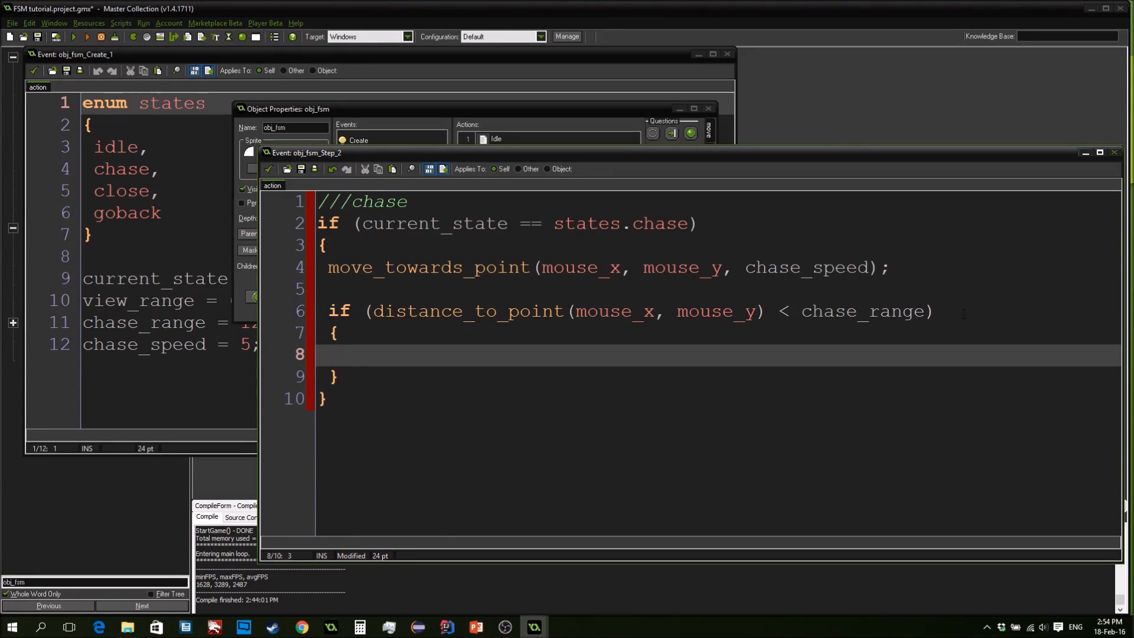
# Inside it set current_state = states.close; and speed = 0;
pyautogui.write('current_state')
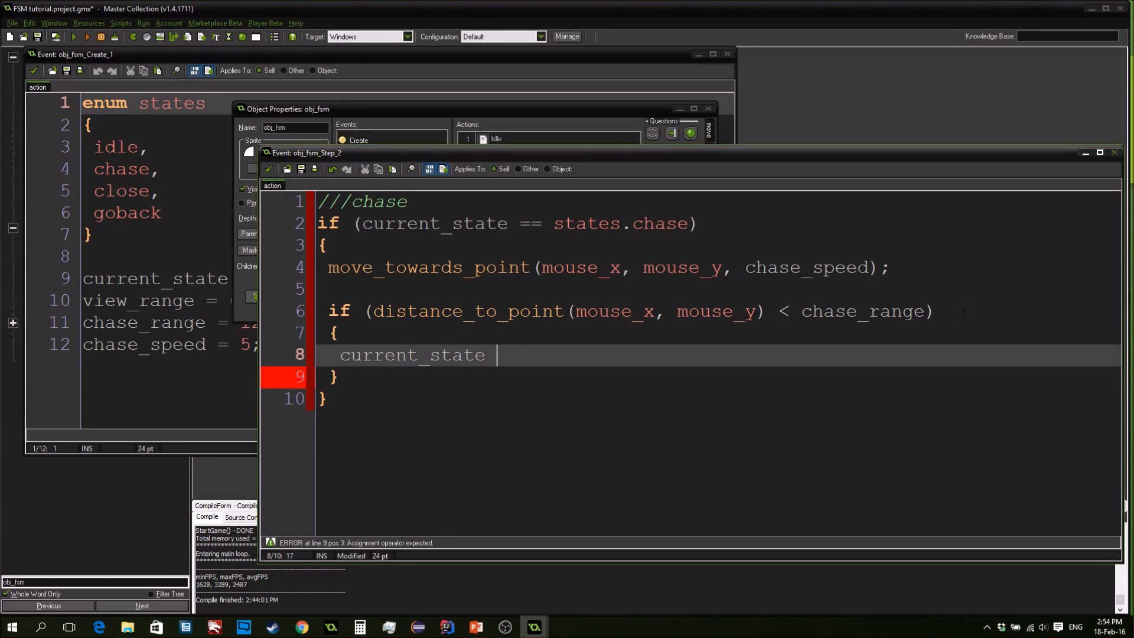
pyautogui.write('= states.')
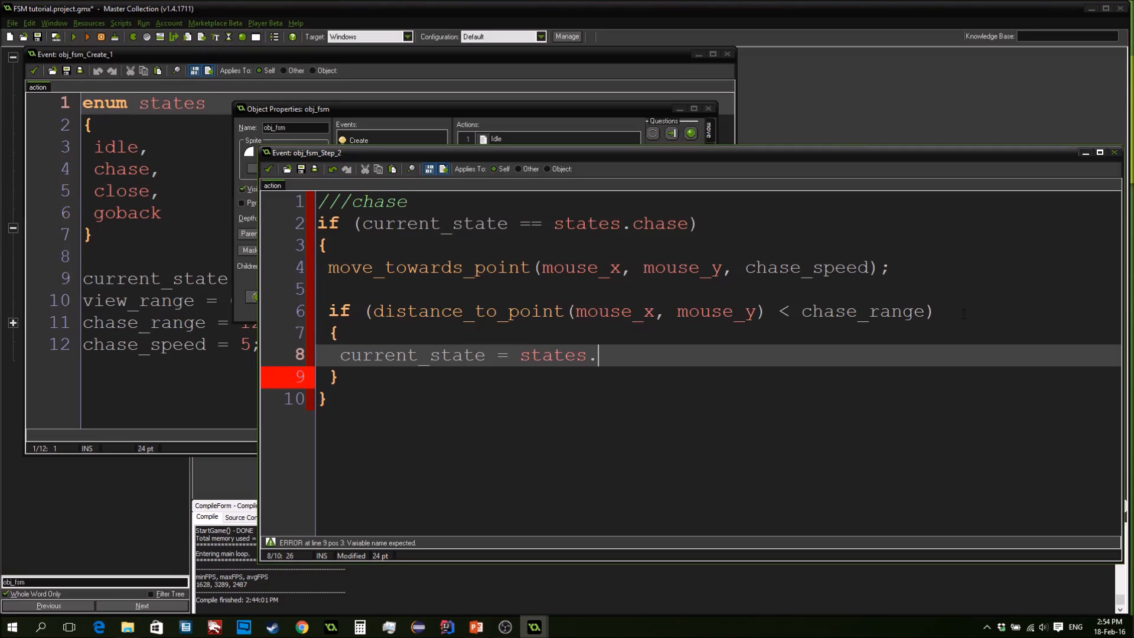
pyautogui.write('close;')
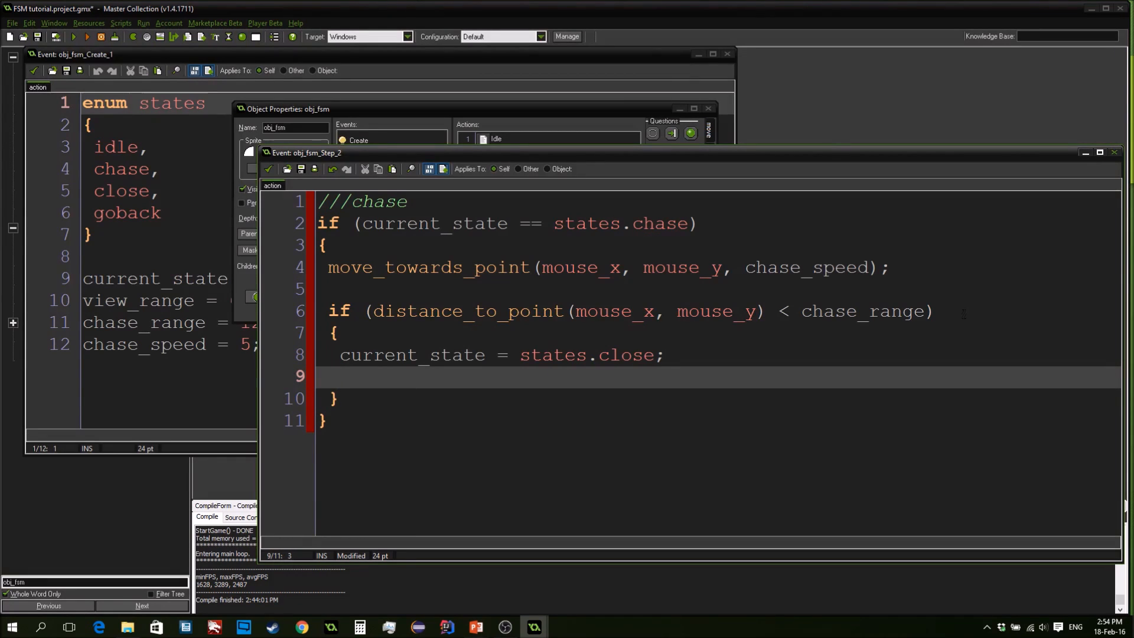
pyautogui.write('speed =')
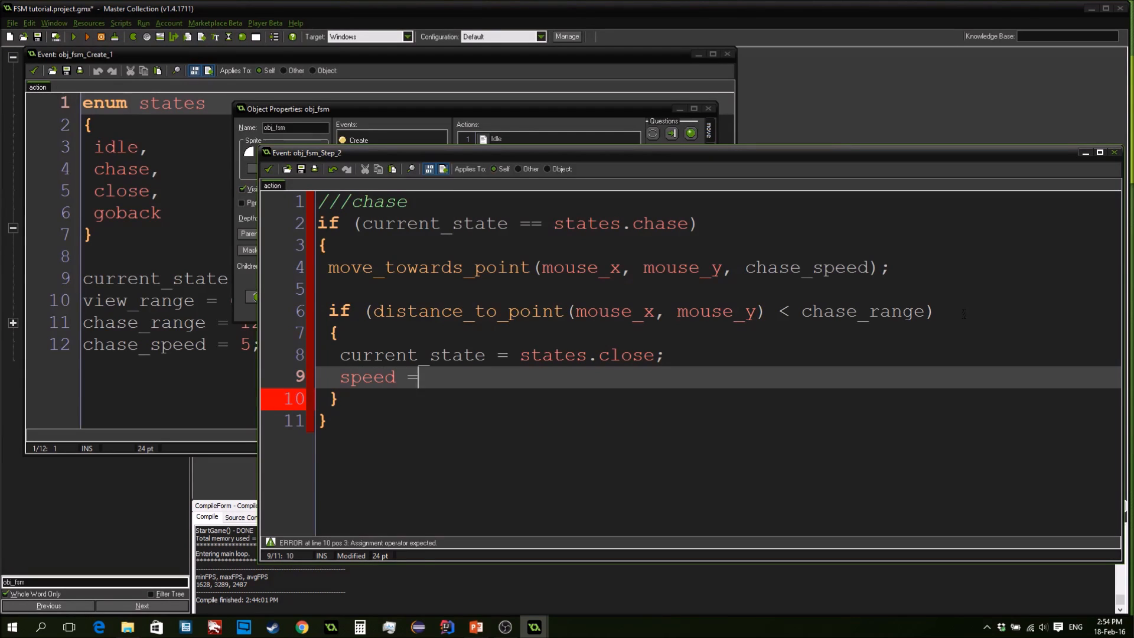
pyautogui.write('0;')
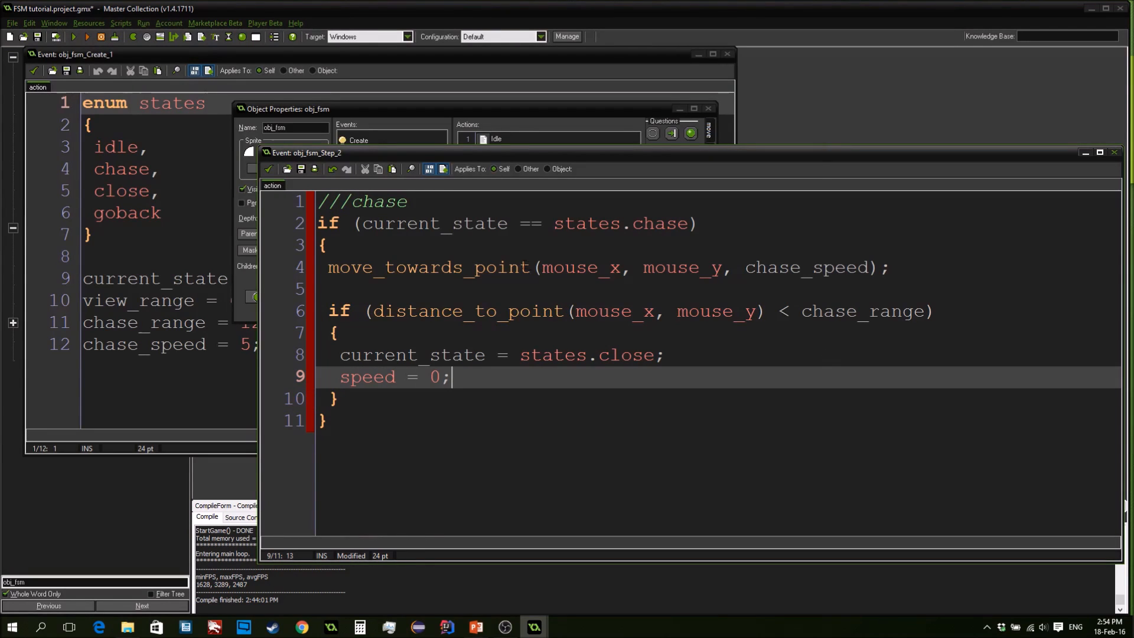
pyautogui.click(520, 267)
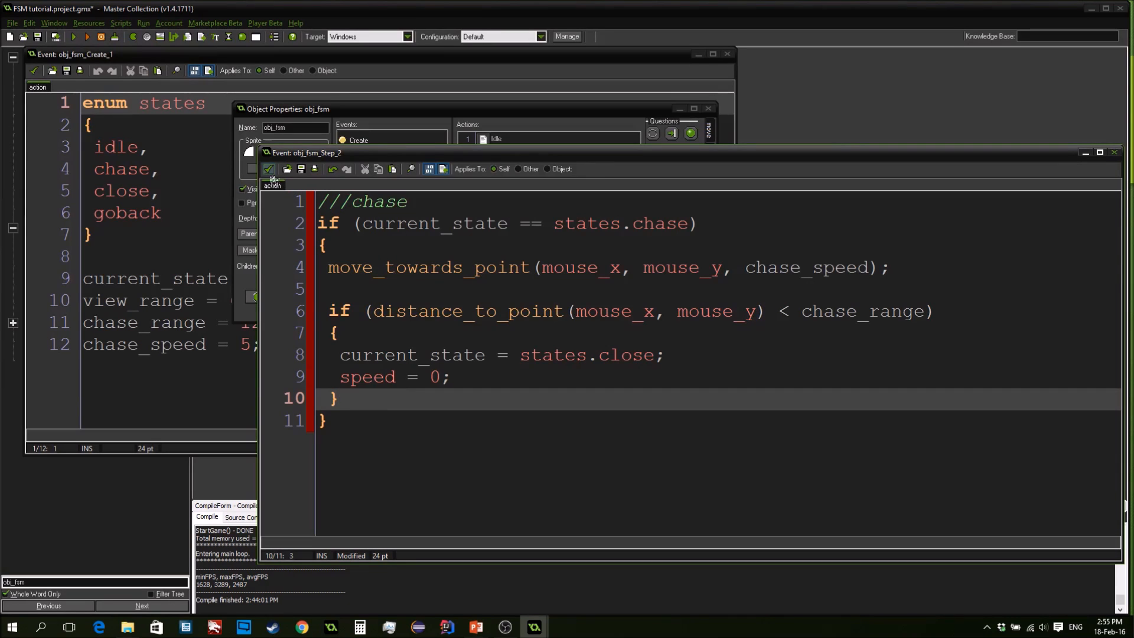
# Close the chase code and start a ///close action with if (current_state == states.close)
pyautogui.click(1114, 152)
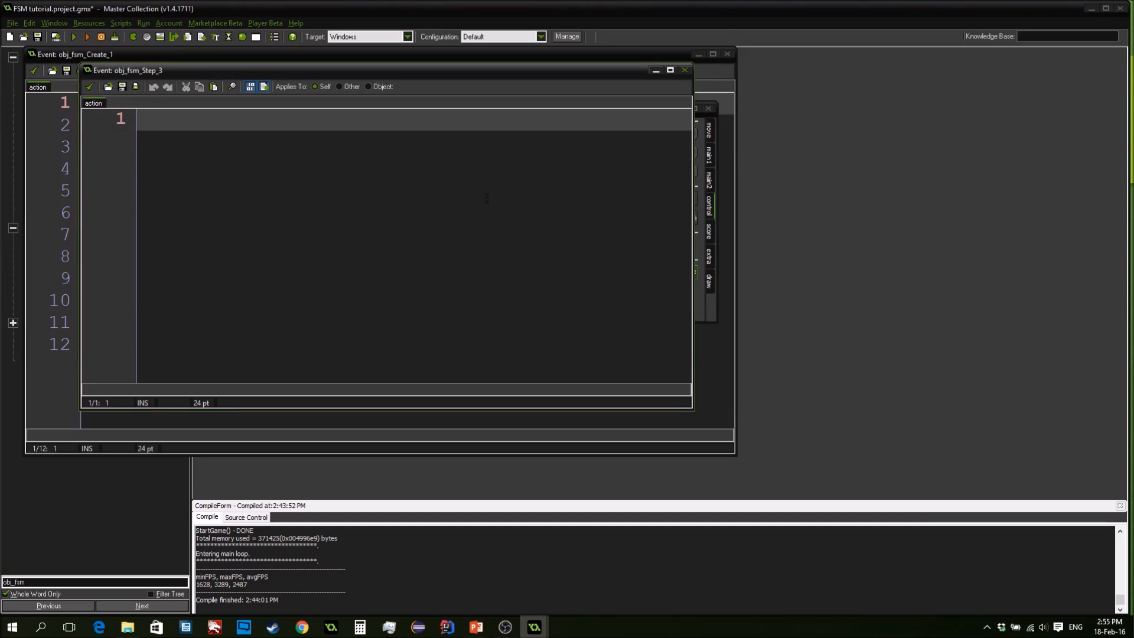
pyautogui.write('///close')
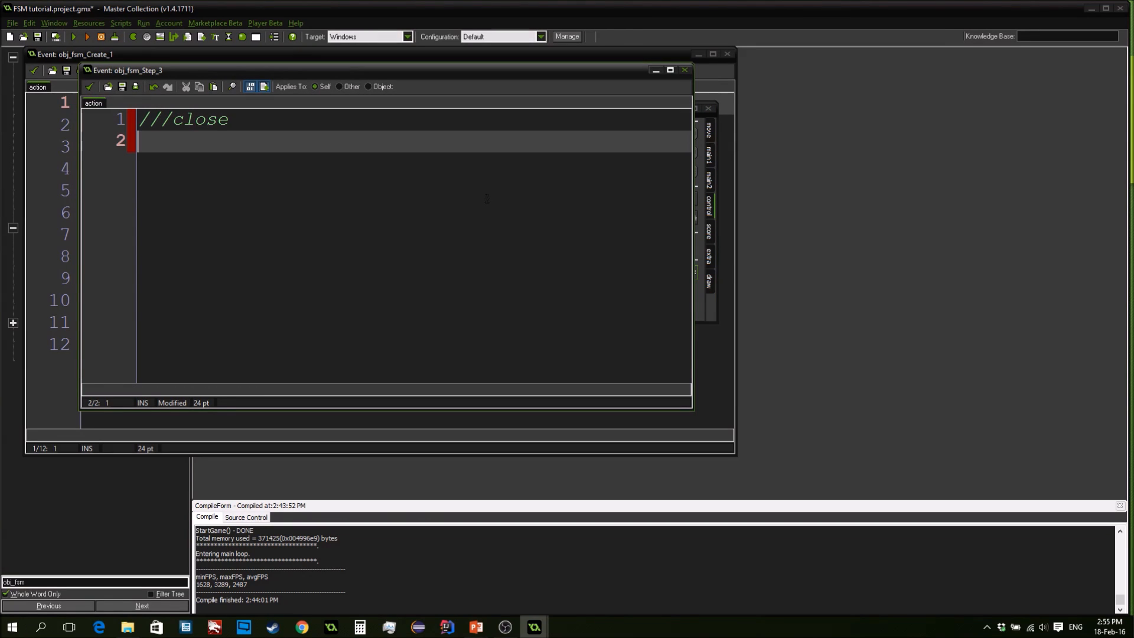
pyautogui.write('if (c')
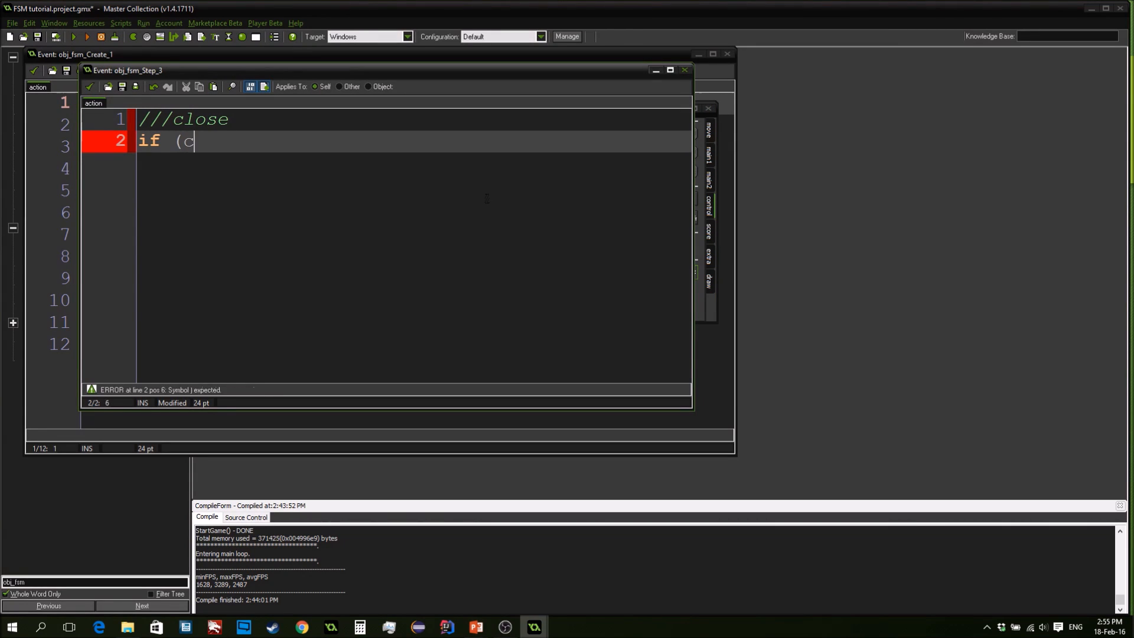
pyautogui.write('urrent_st')
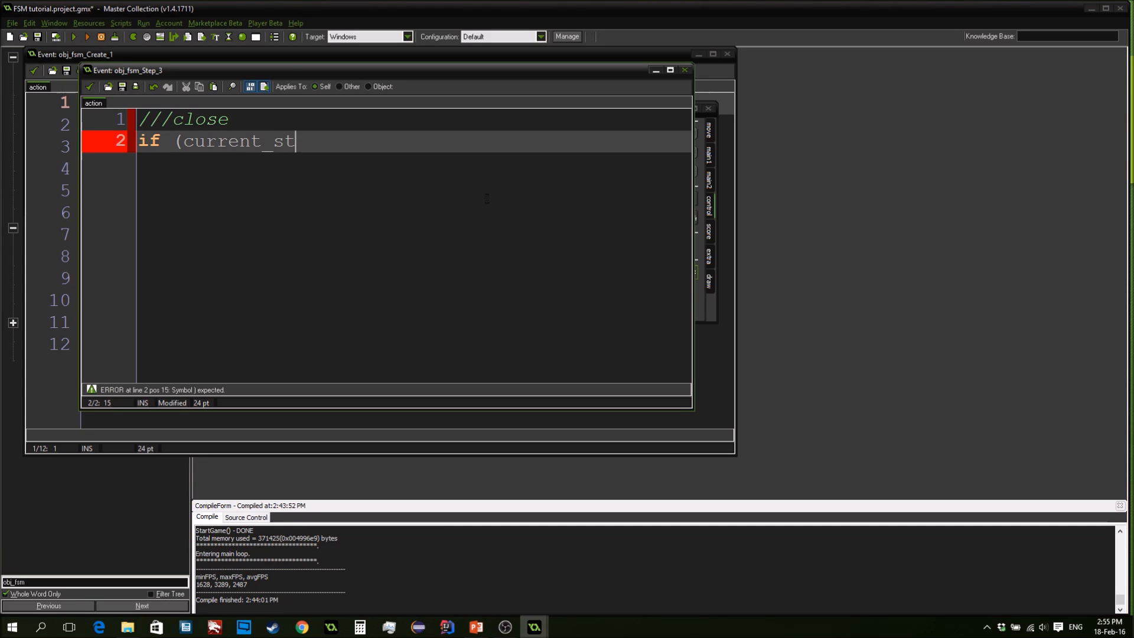
pyautogui.write('ate == s')
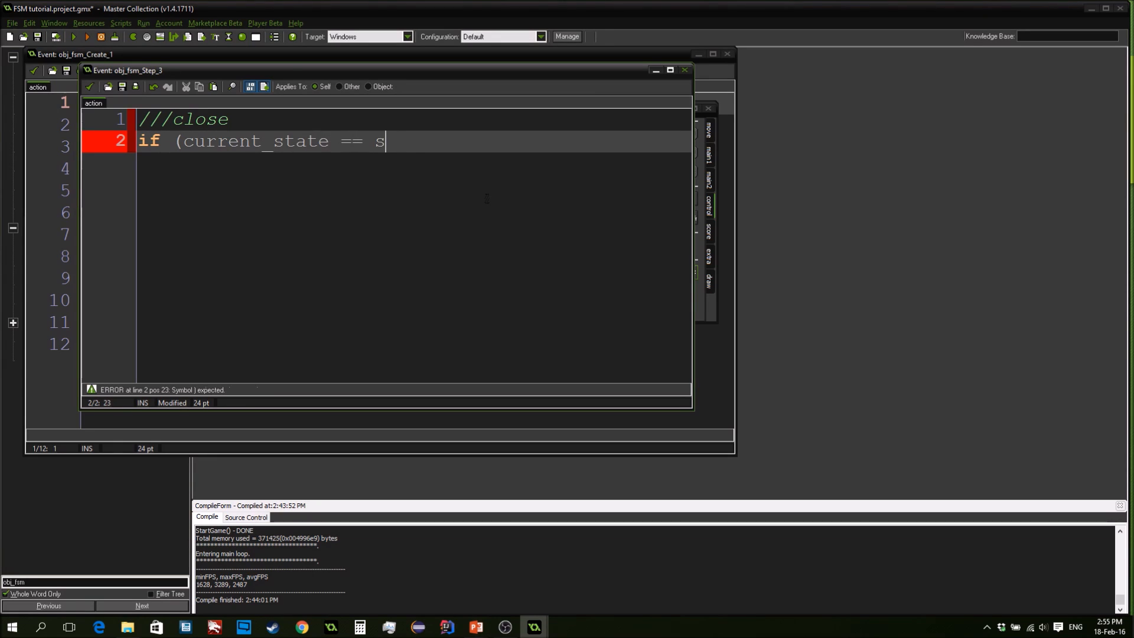
pyautogui.write('tates.close')
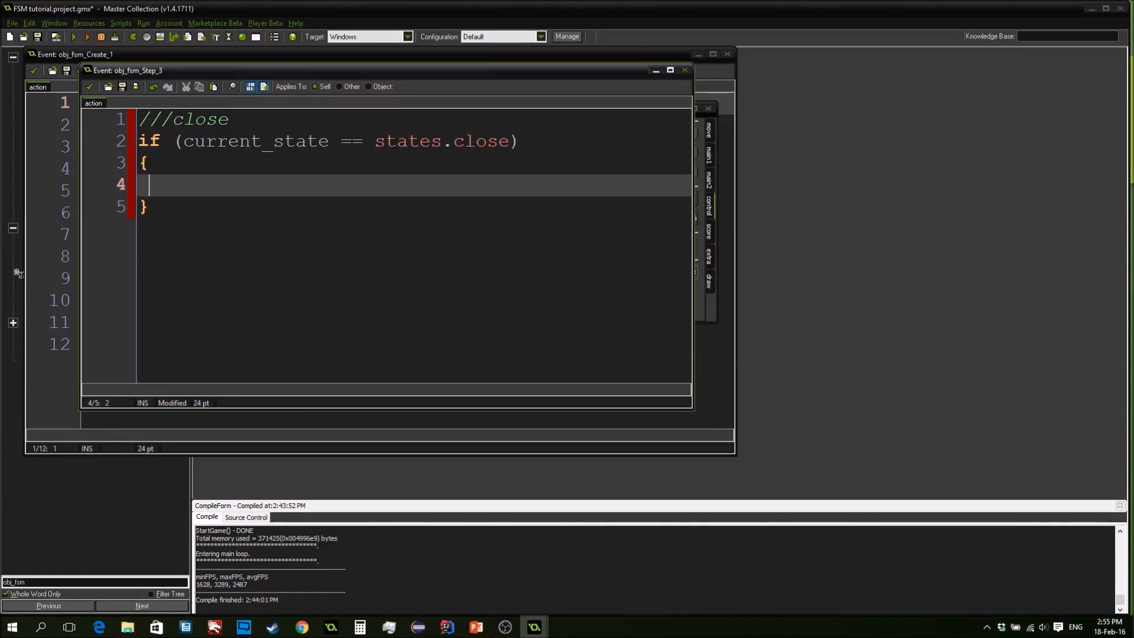
# Begin if (mouse_check_button_pressed(mb_left) and inside the close block
pyautogui.write('if (')
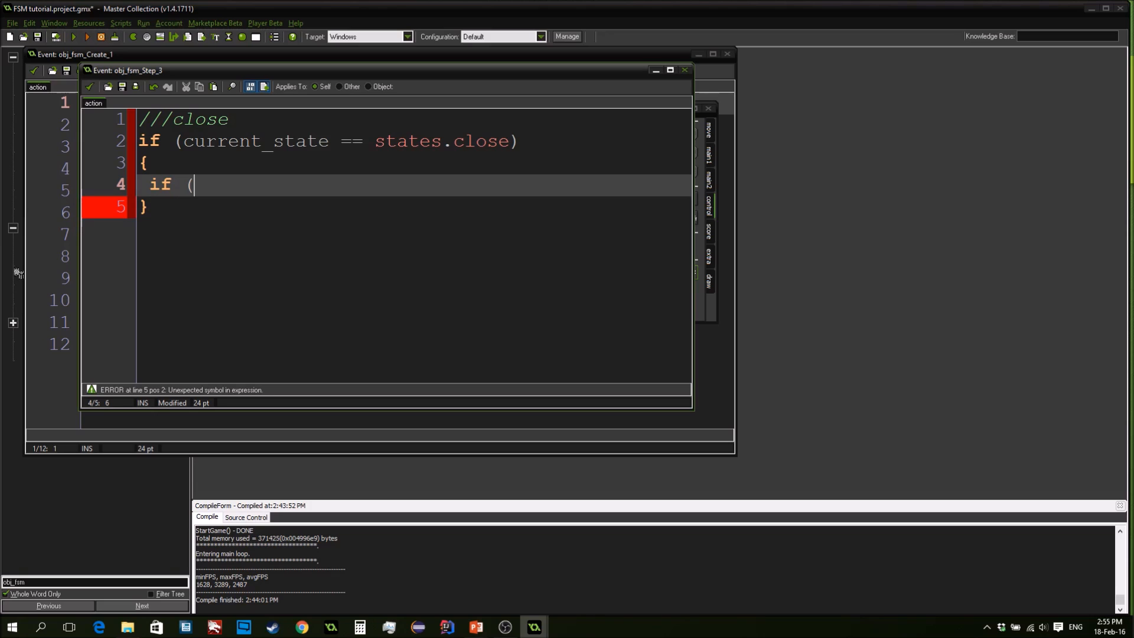
pyautogui.write('mouse_check_button_pressed(')
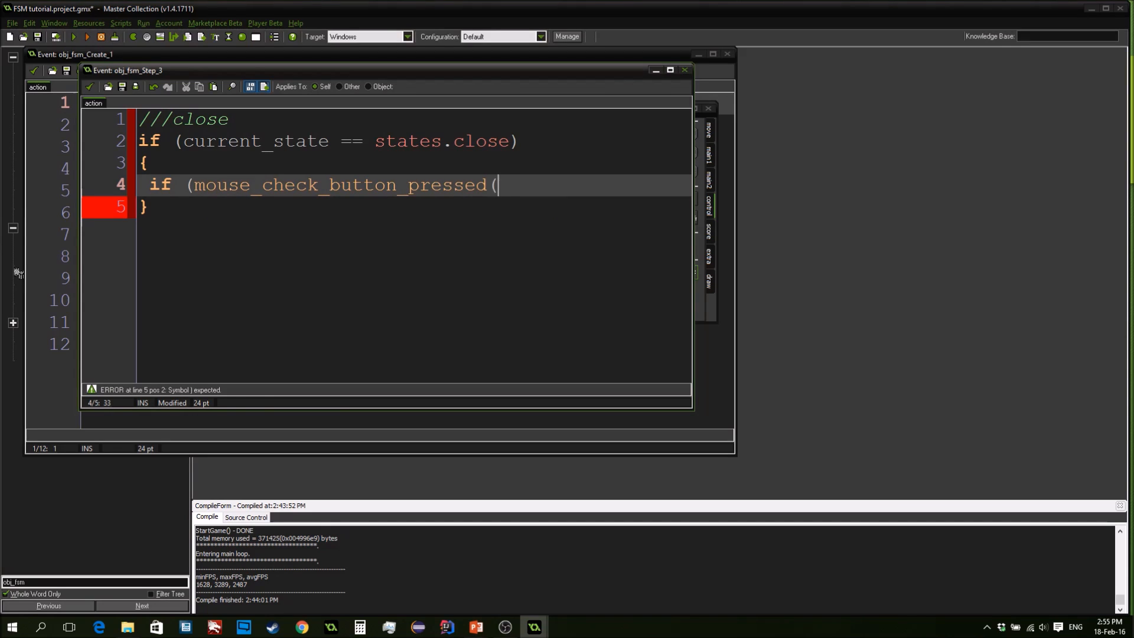
pyautogui.write('mb_left)')
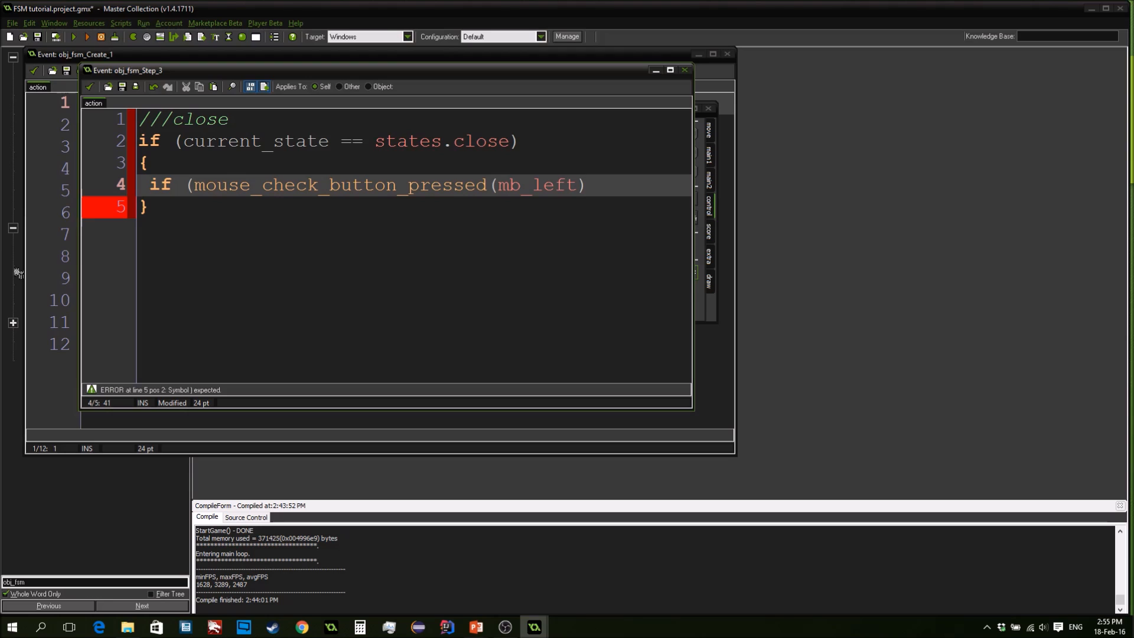
pyautogui.write('an')
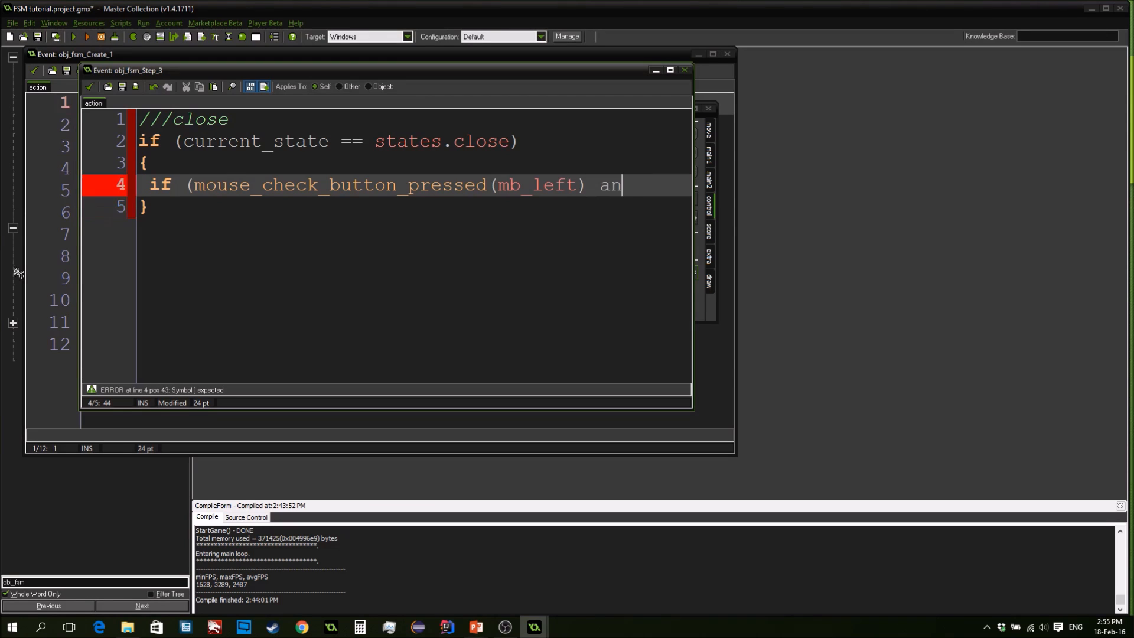
pyautogui.write('d')
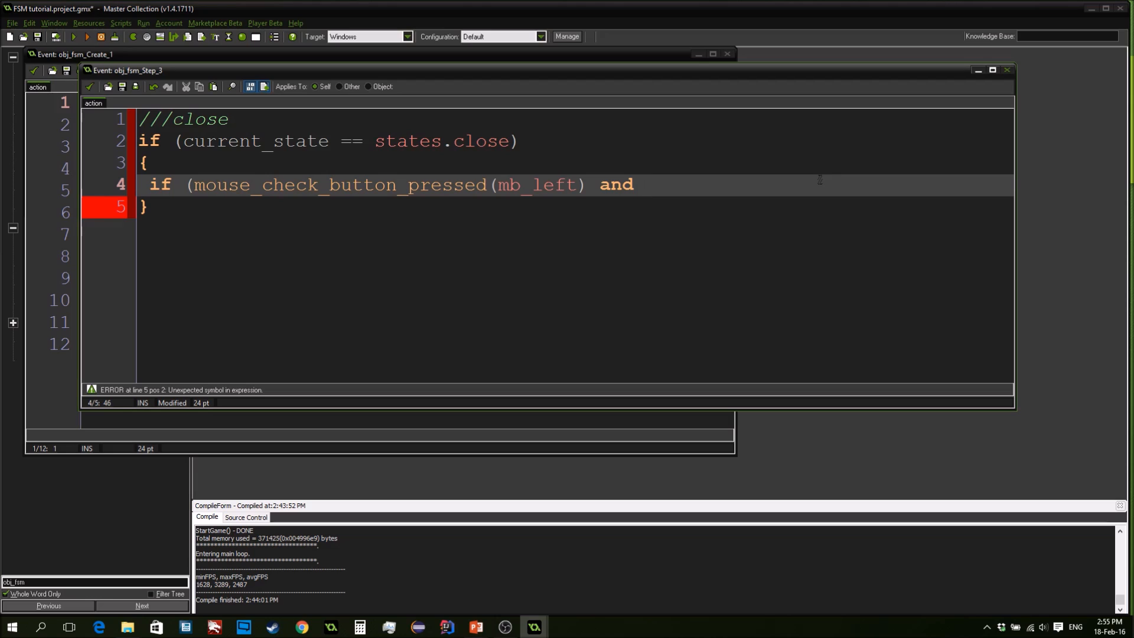
# Write the nested click check using collision_point(mouse_x, mouse_y, id, false, false) in the close state
pyautogui.write('point')
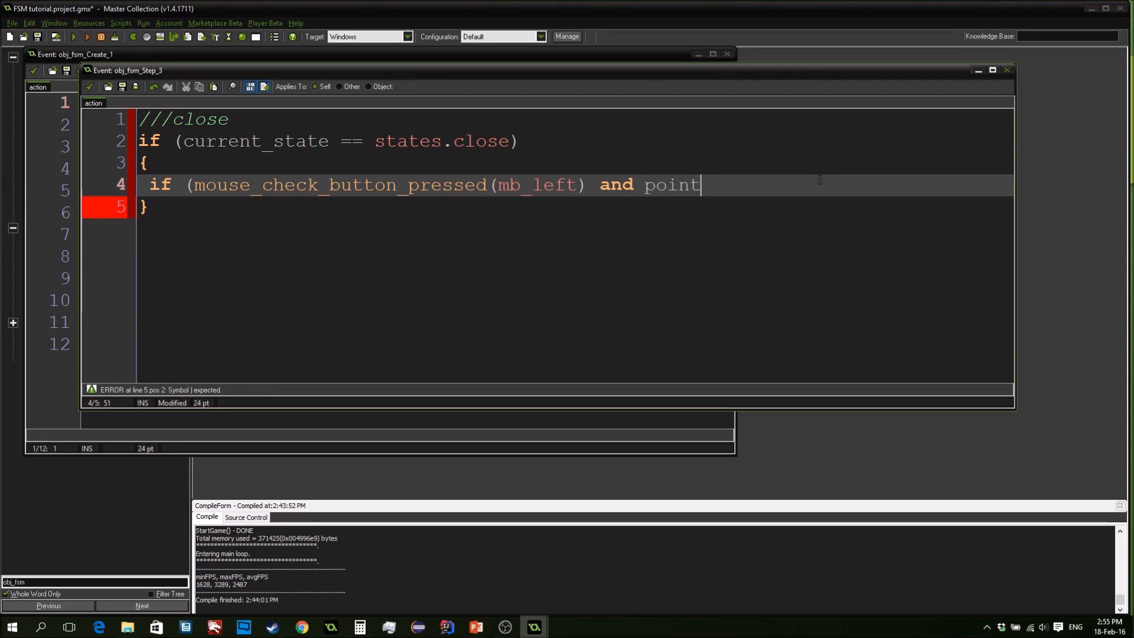
pyautogui.press('BackSpace')
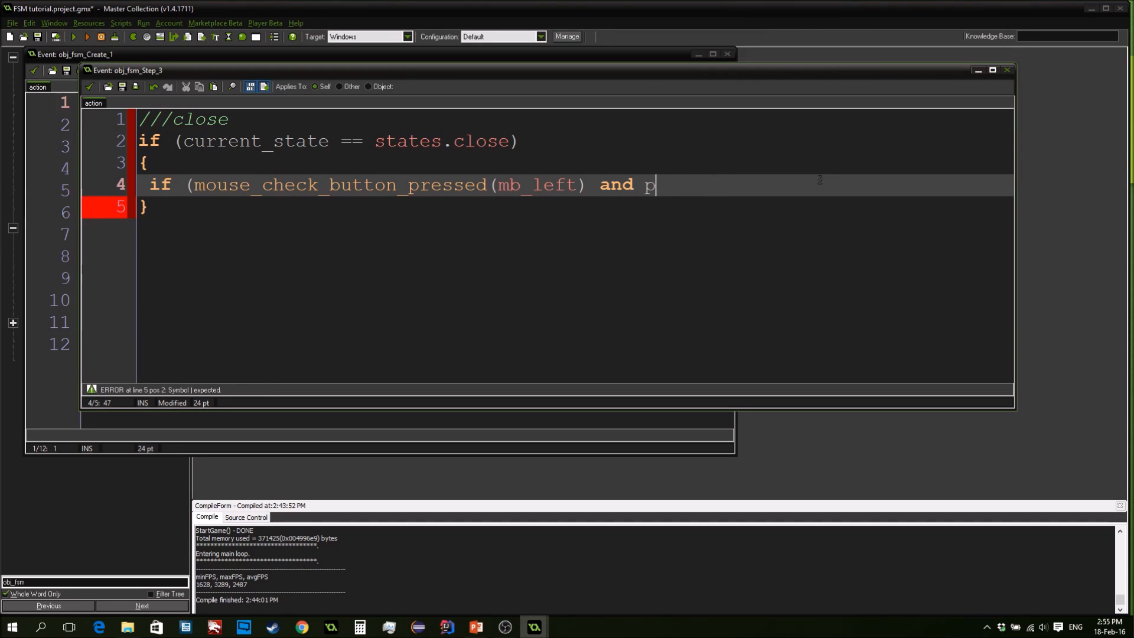
pyautogui.write('ollision_point(mouse')
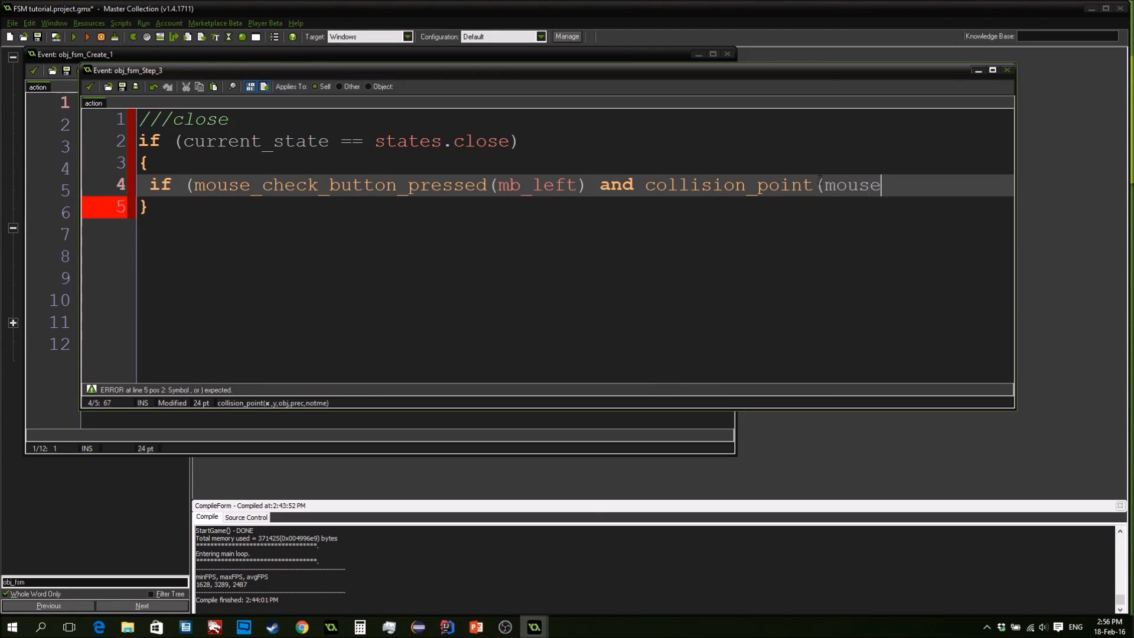
pyautogui.write('_x, mouse_y')
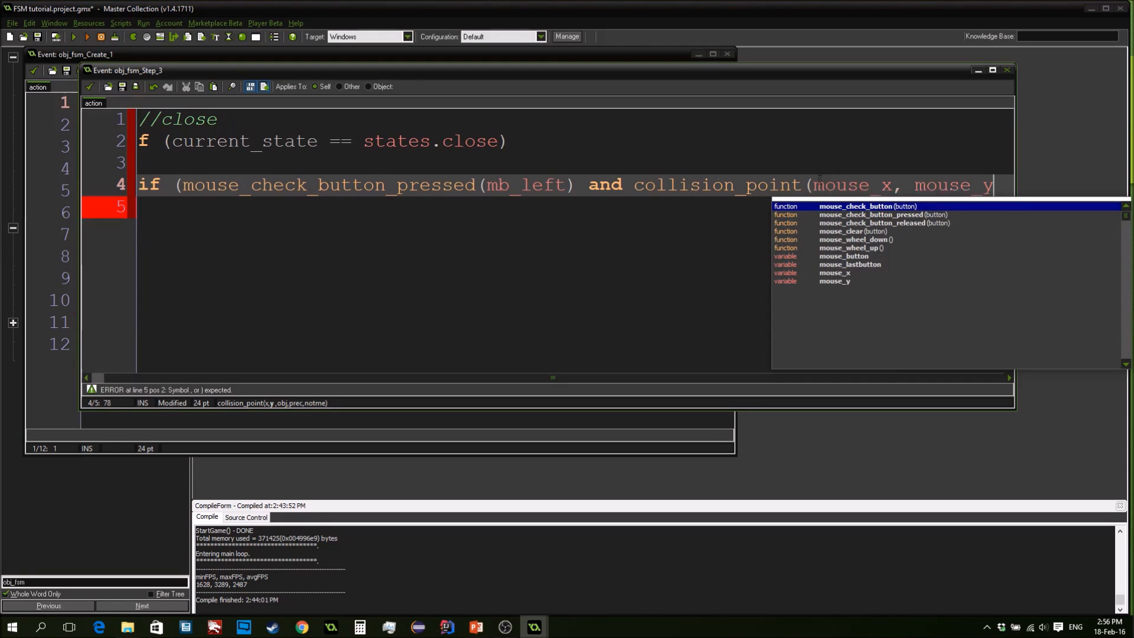
pyautogui.write(',')
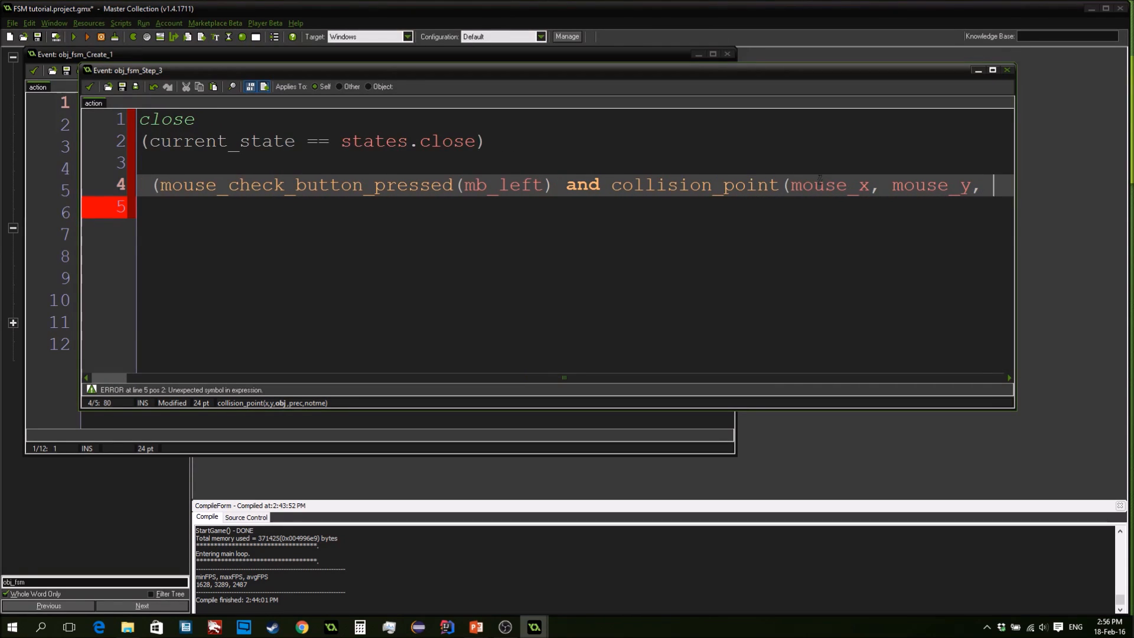
pyautogui.press('Backspace')
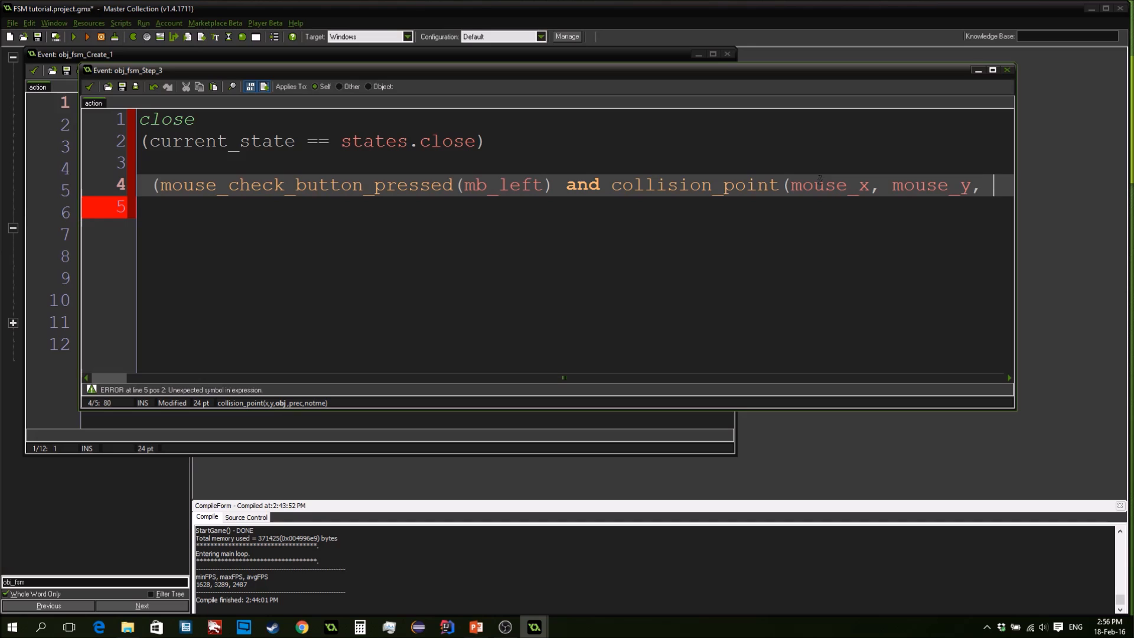
pyautogui.write('id')
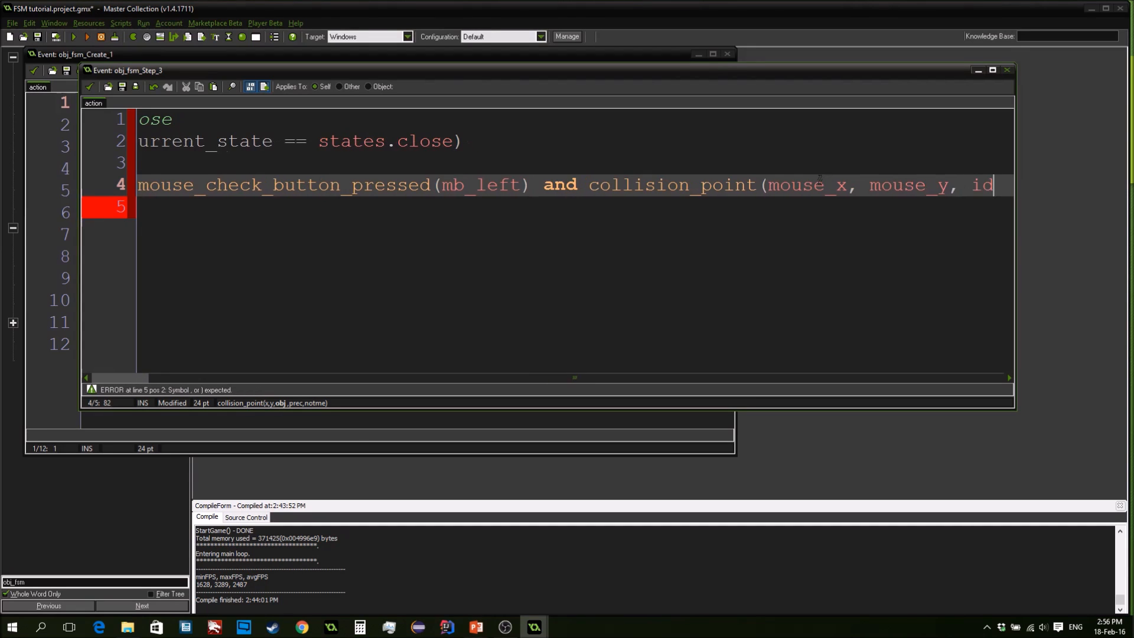
pyautogui.write(',')
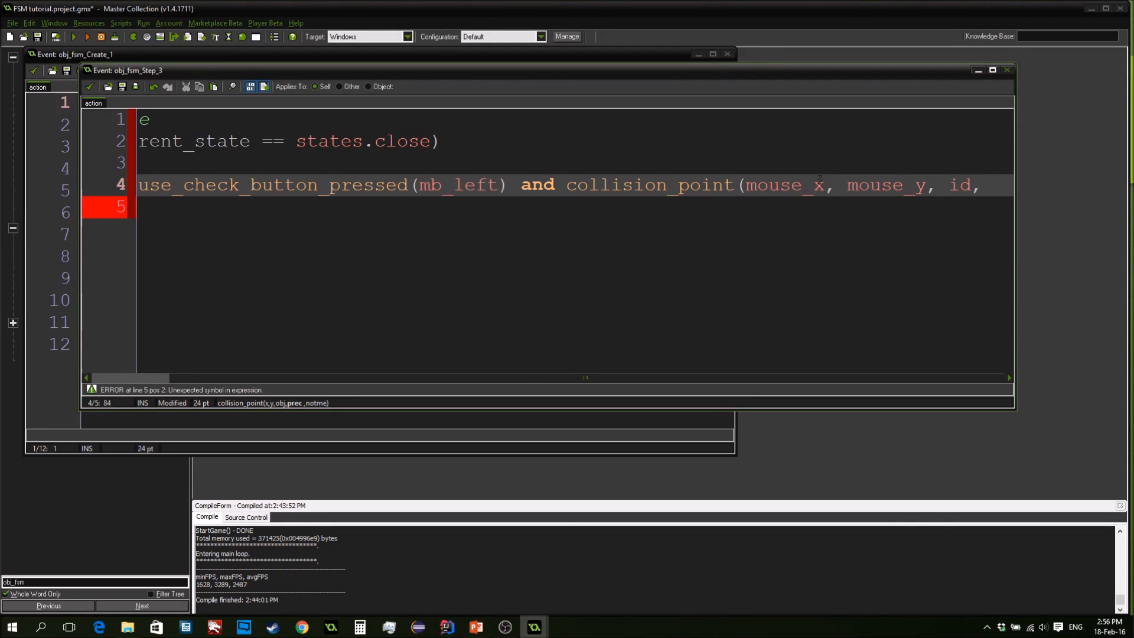
pyautogui.write(', false, fa')
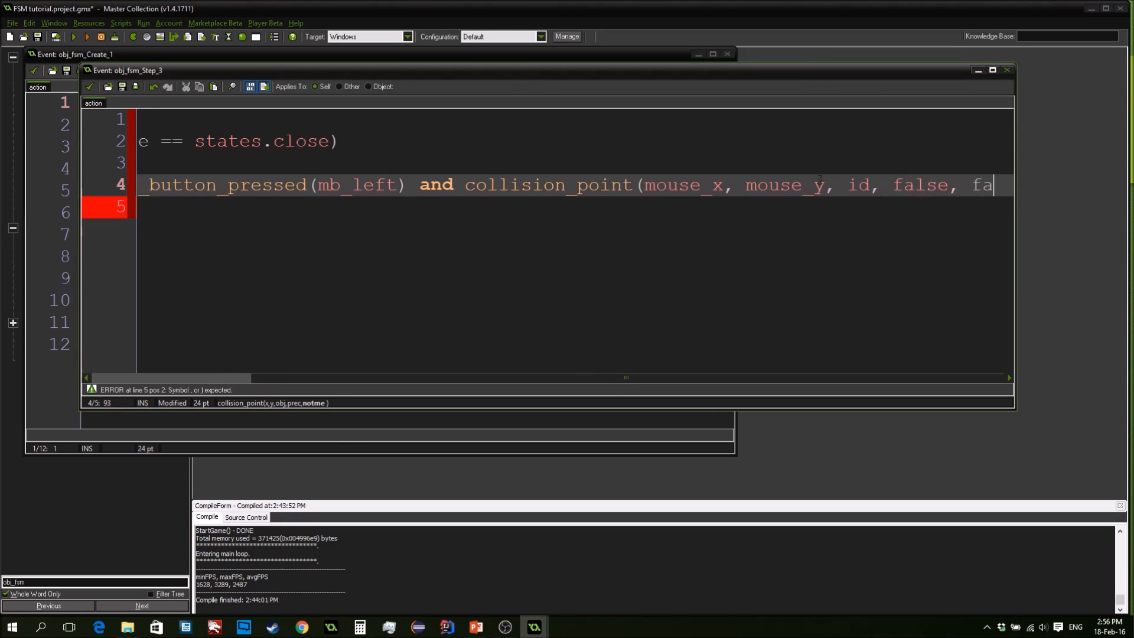
pyautogui.write('lse)')
pyautogui.write('{')
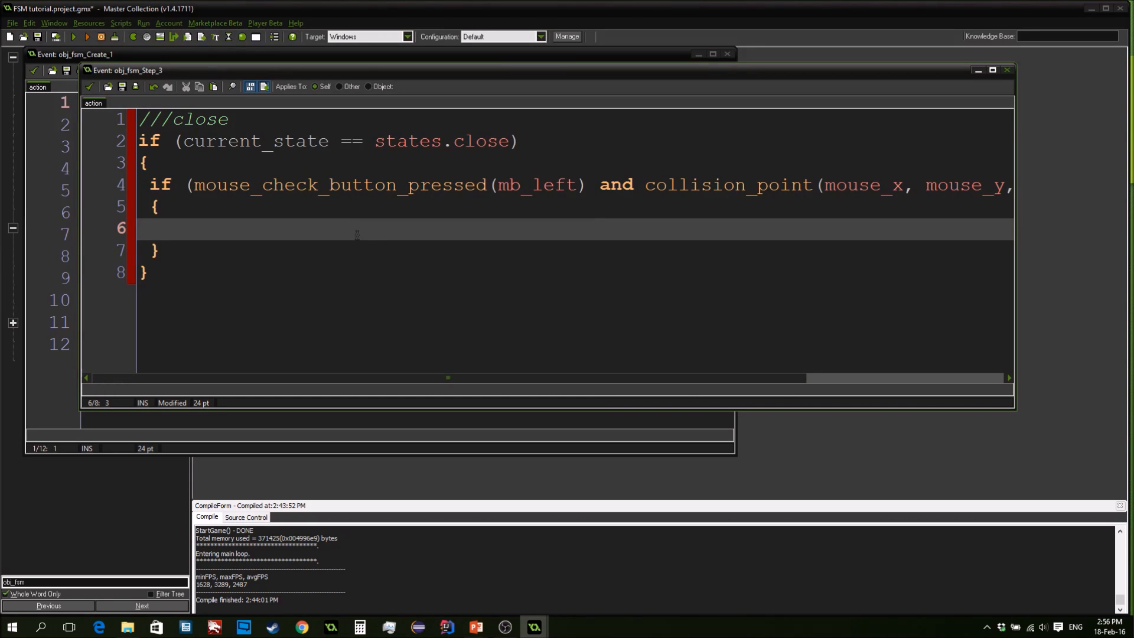
# Inside that check set current_state = states.goback and accept the close state code
pyautogui.write('current_s')
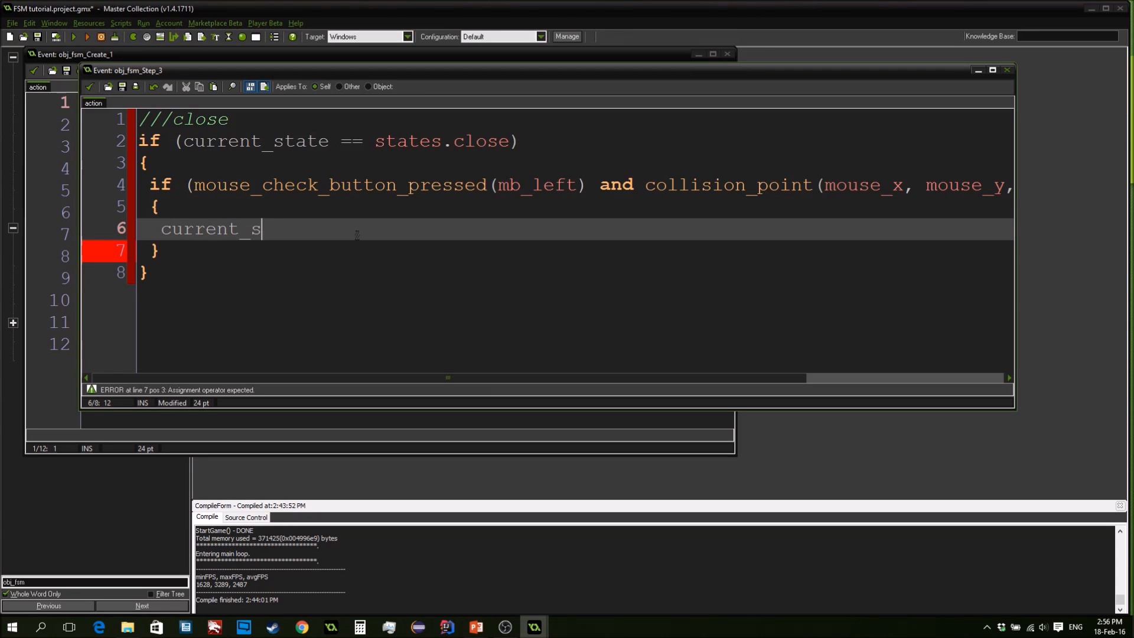
pyautogui.write('tate =')
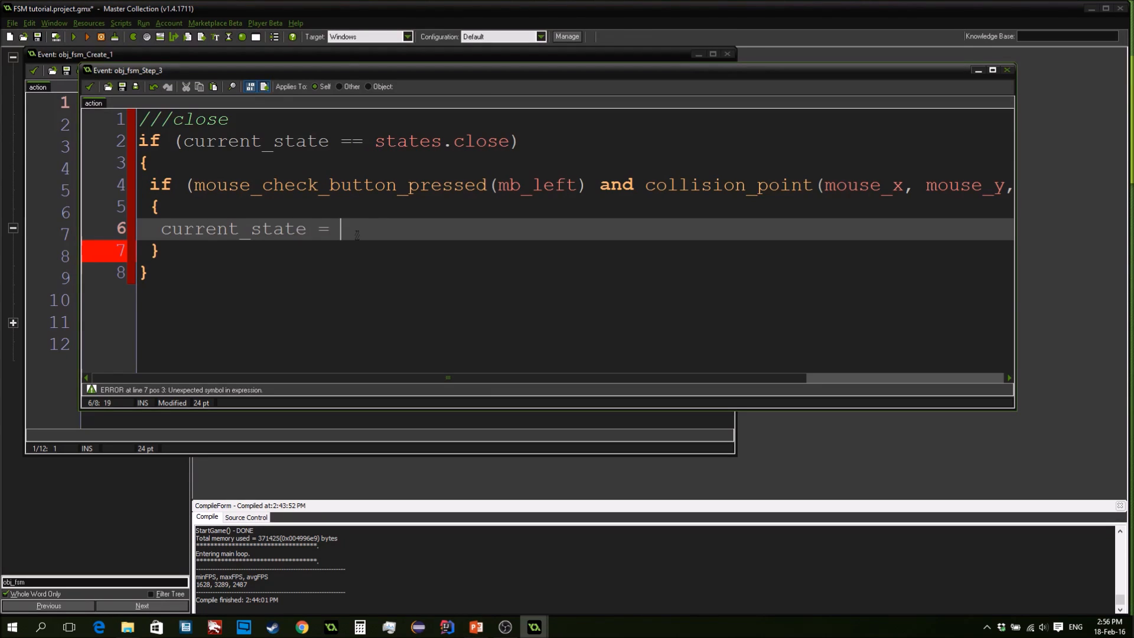
pyautogui.write('states.')
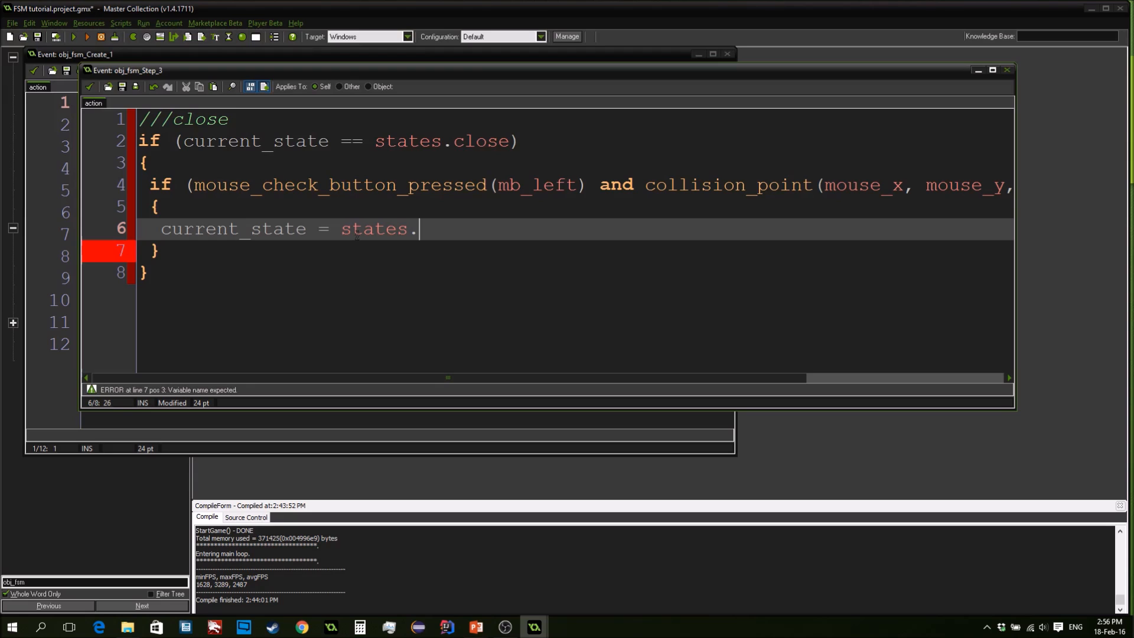
pyautogui.write('goback;')
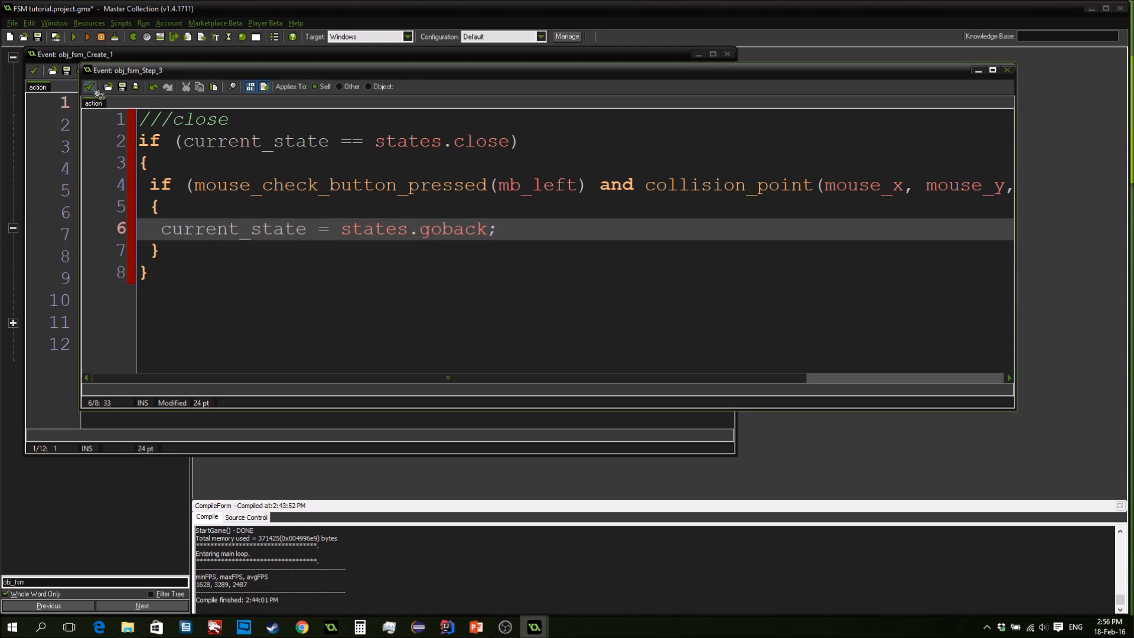
pyautogui.click(89, 86)
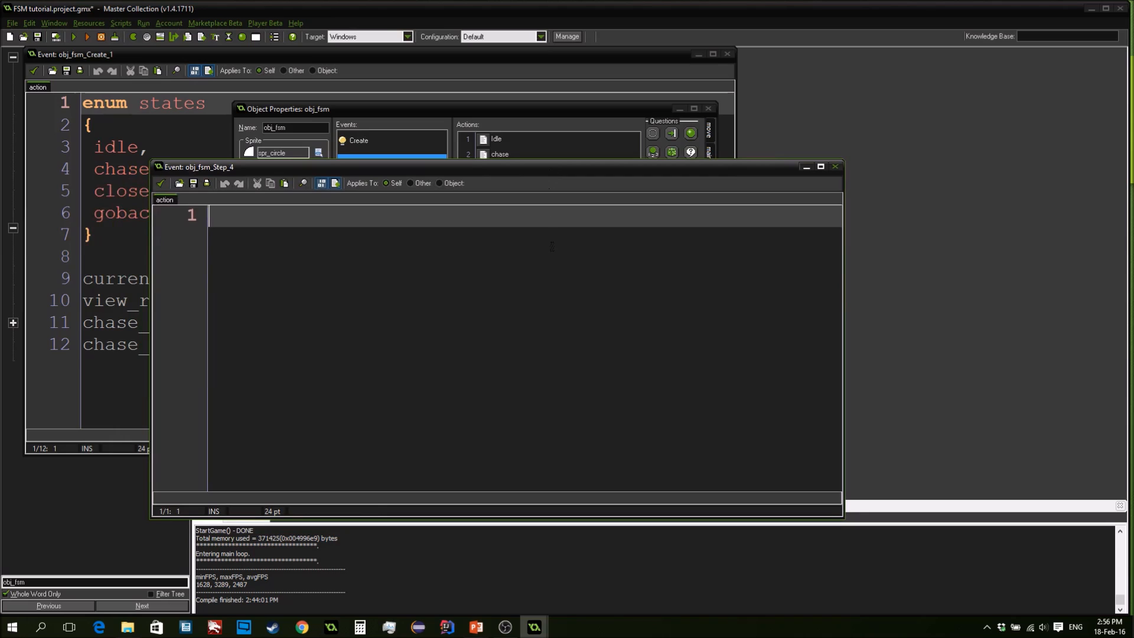
# Title the new action ///goback and begin an if (current_state == states.goback) block
pyautogui.write('///g')
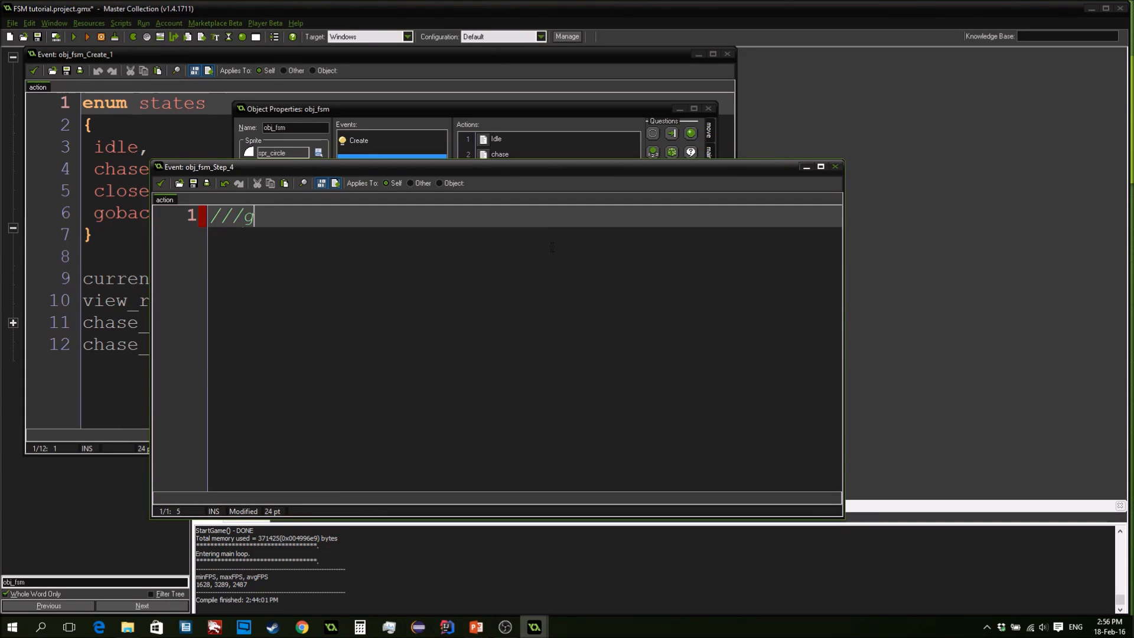
pyautogui.write('obac')
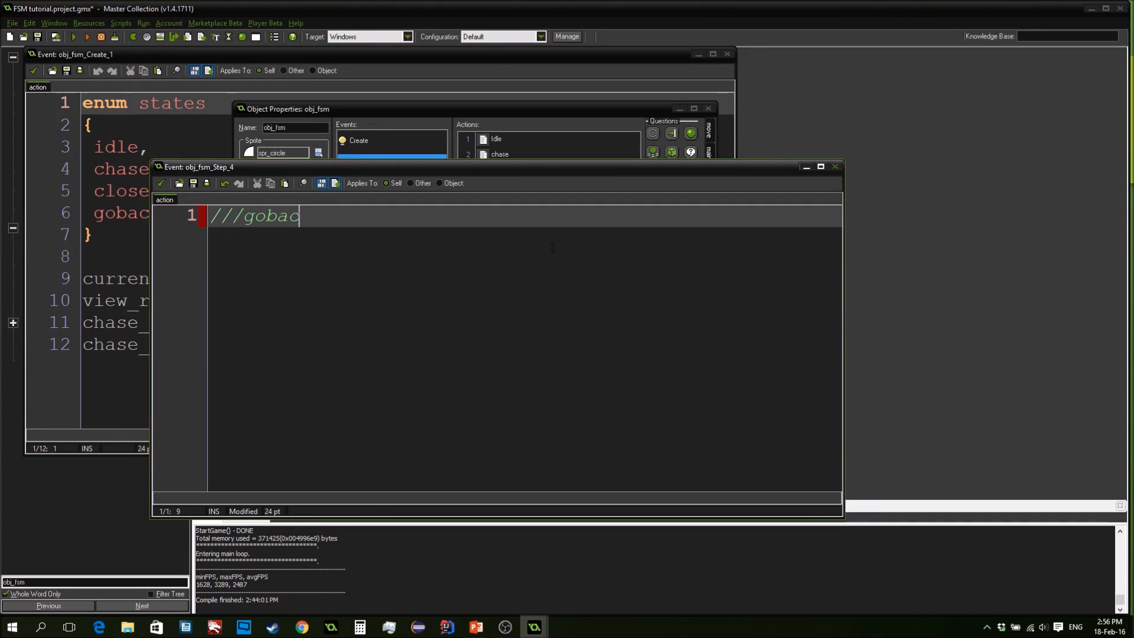
pyautogui.write('if')
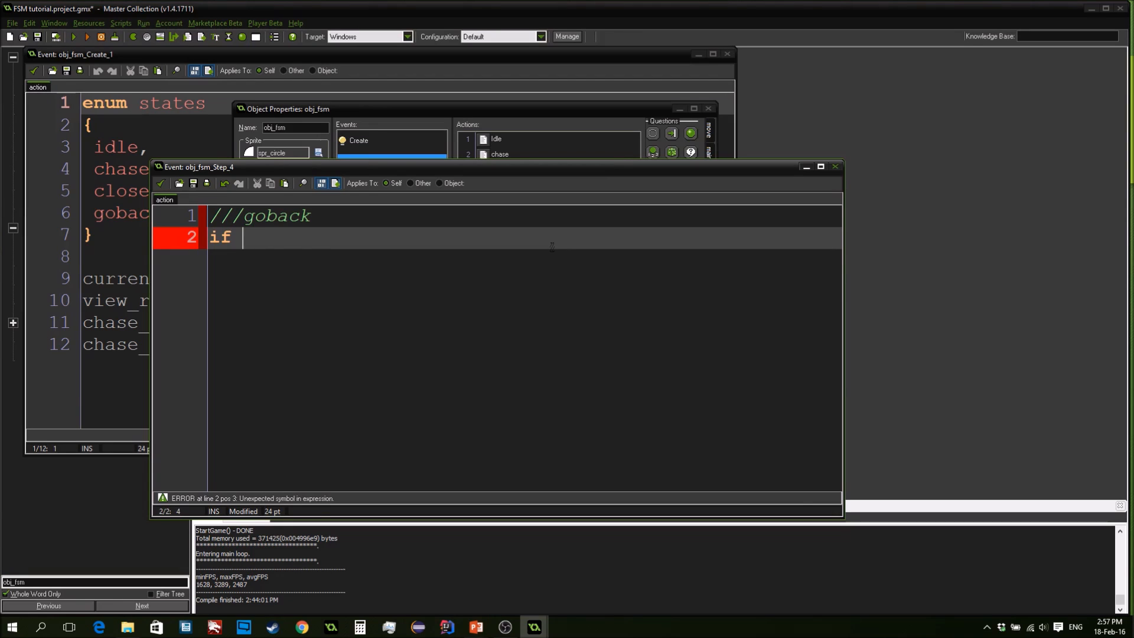
pyautogui.write('(current_st')
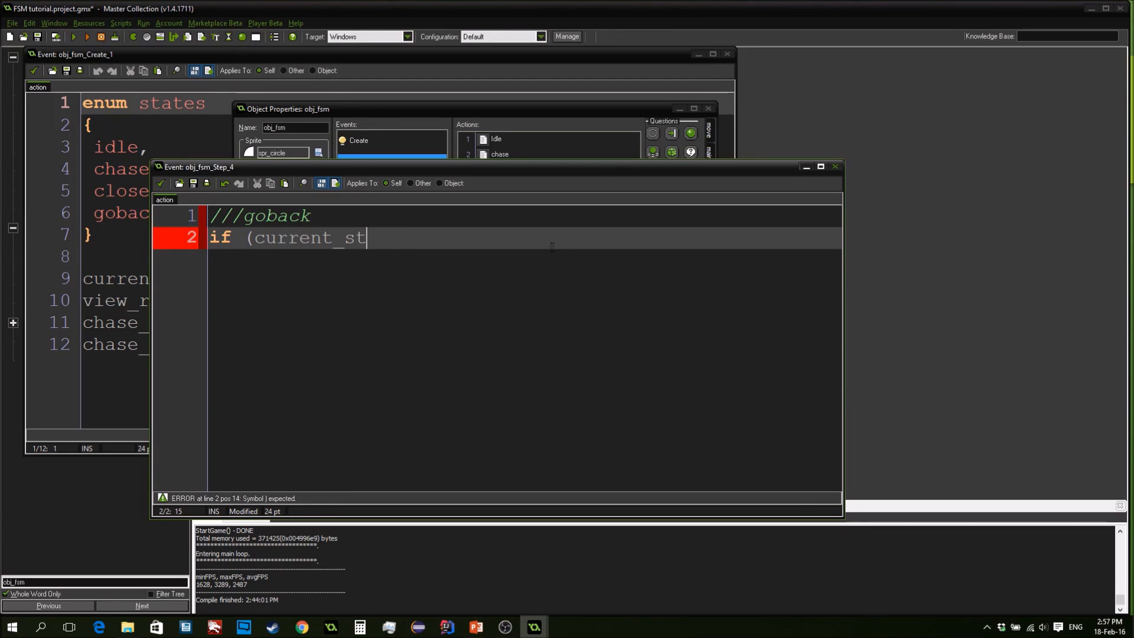
pyautogui.write('ate =')
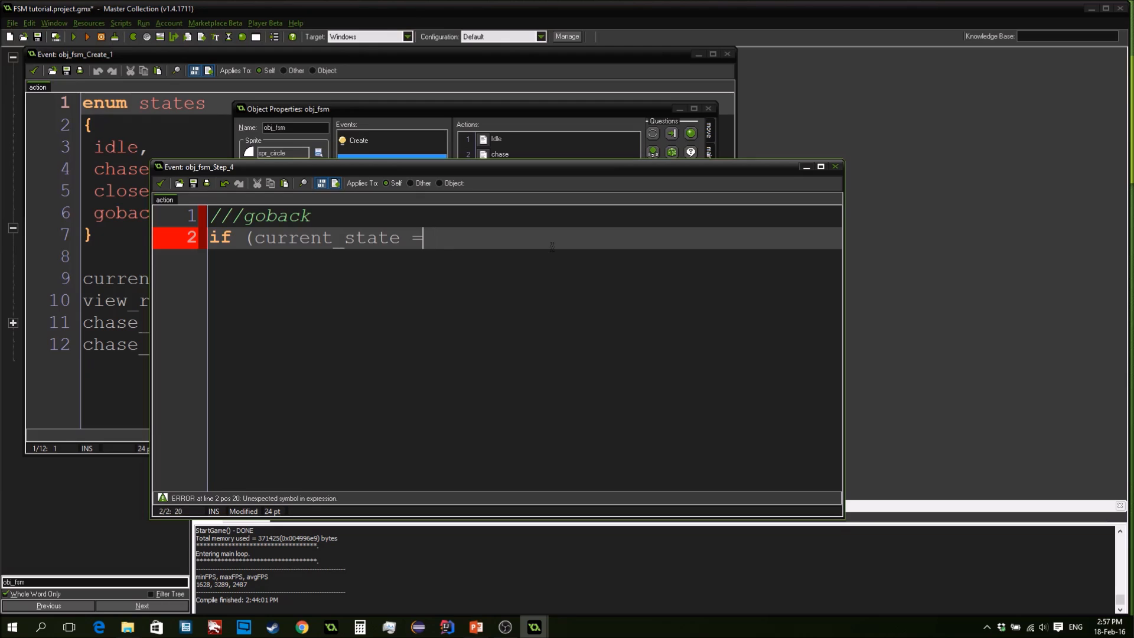
pyautogui.write('= states.')
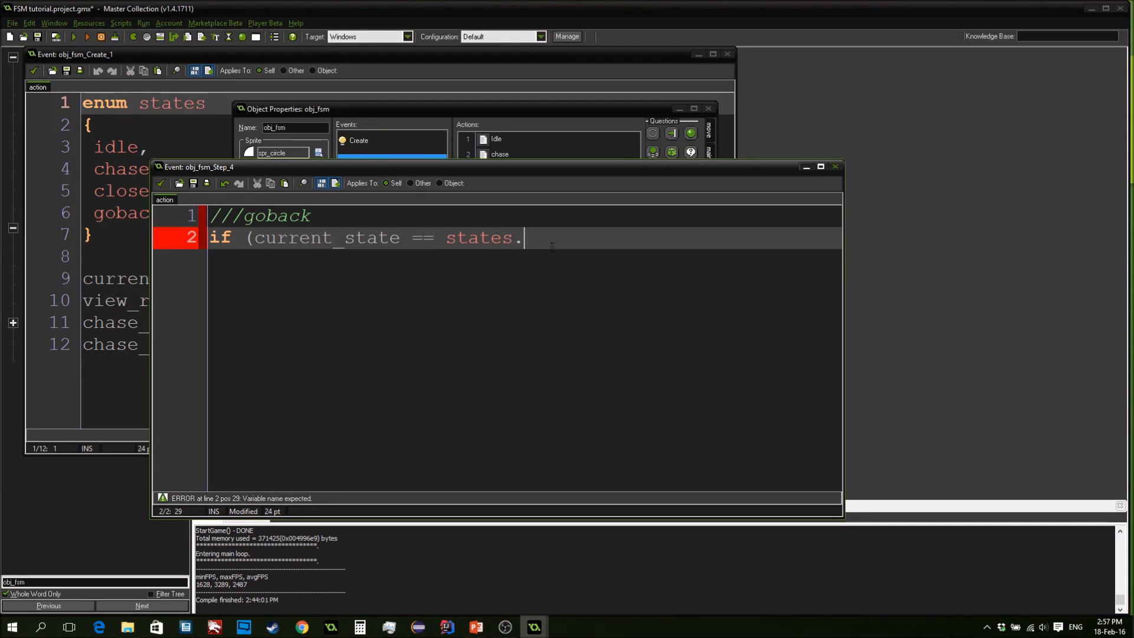
pyautogui.write('goback')
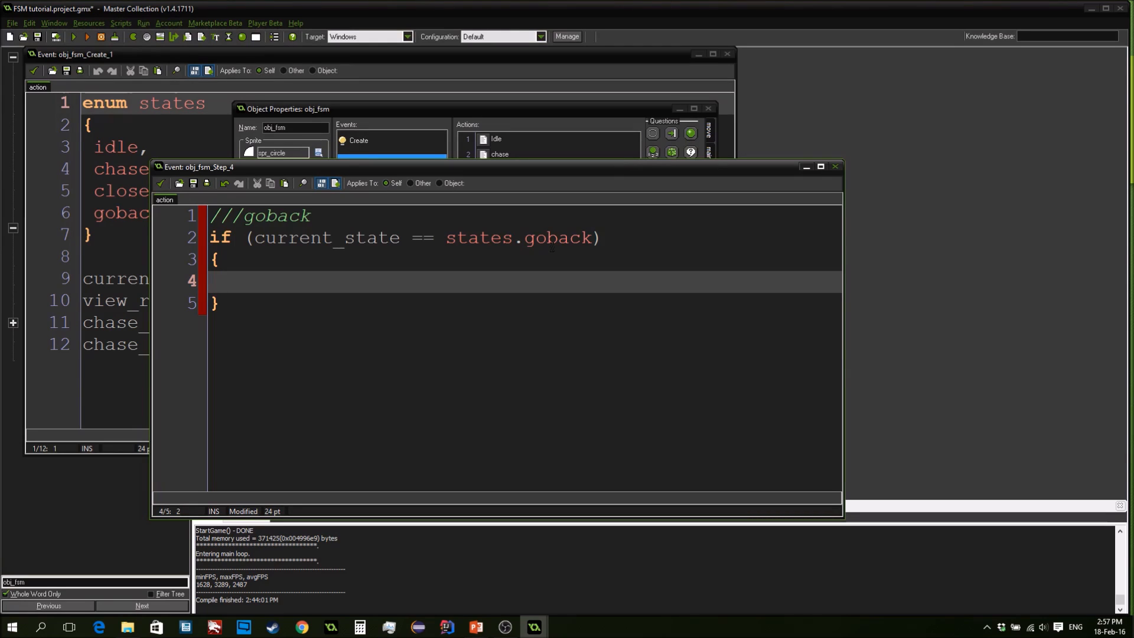
# Inside the block call move_towards_point(xstart, ystart, chase_speed);
pyautogui.write('move_to')
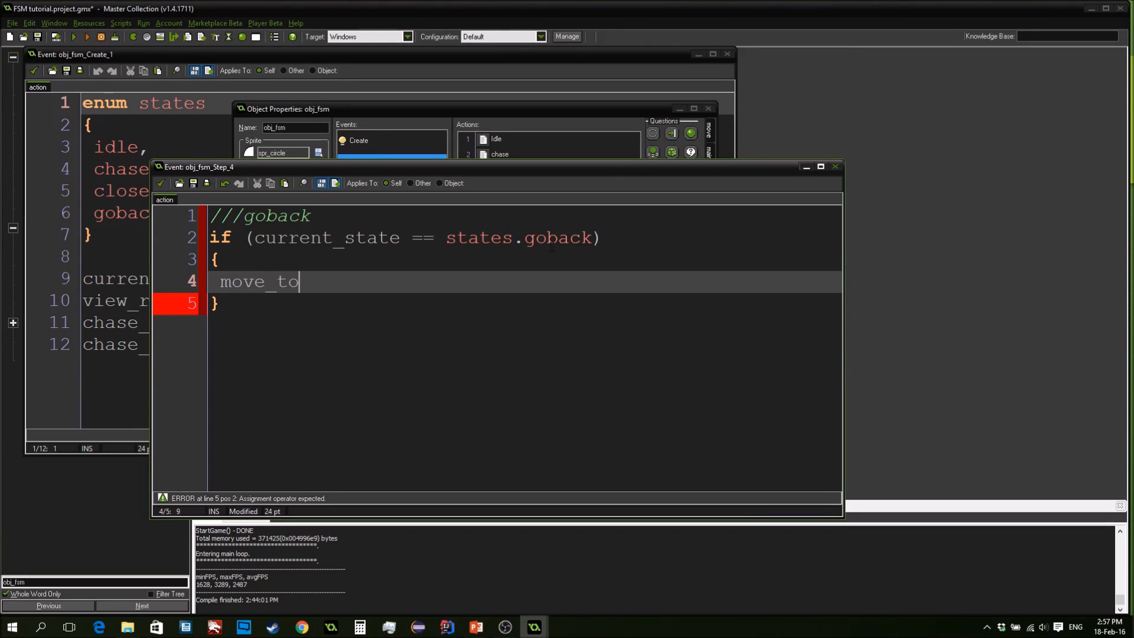
pyautogui.write('wards_point(x')
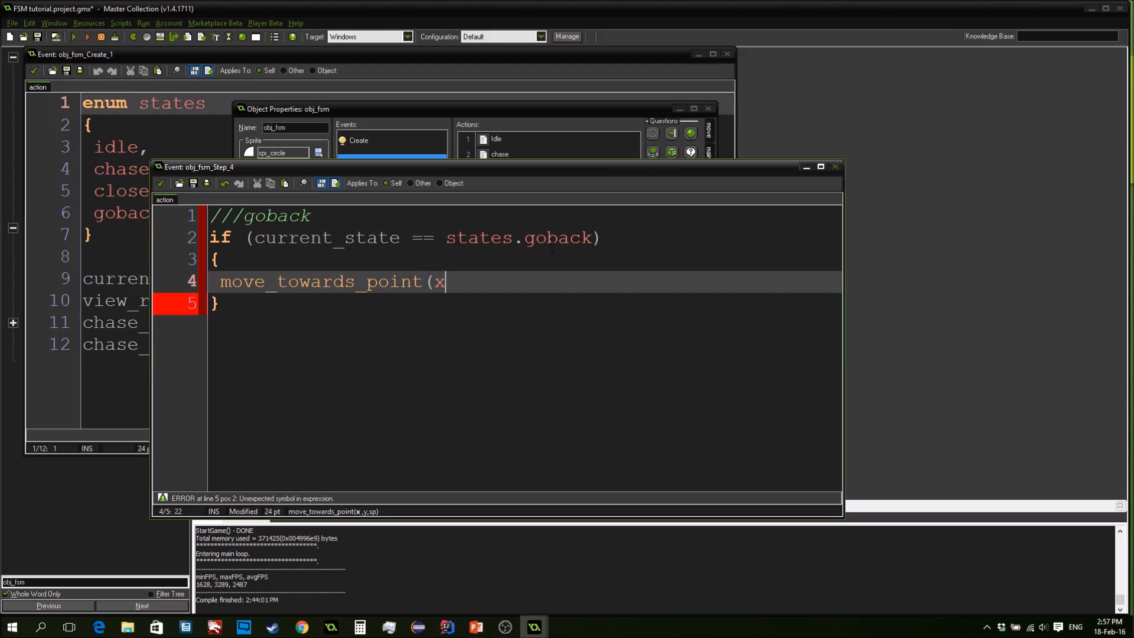
pyautogui.write('sta')
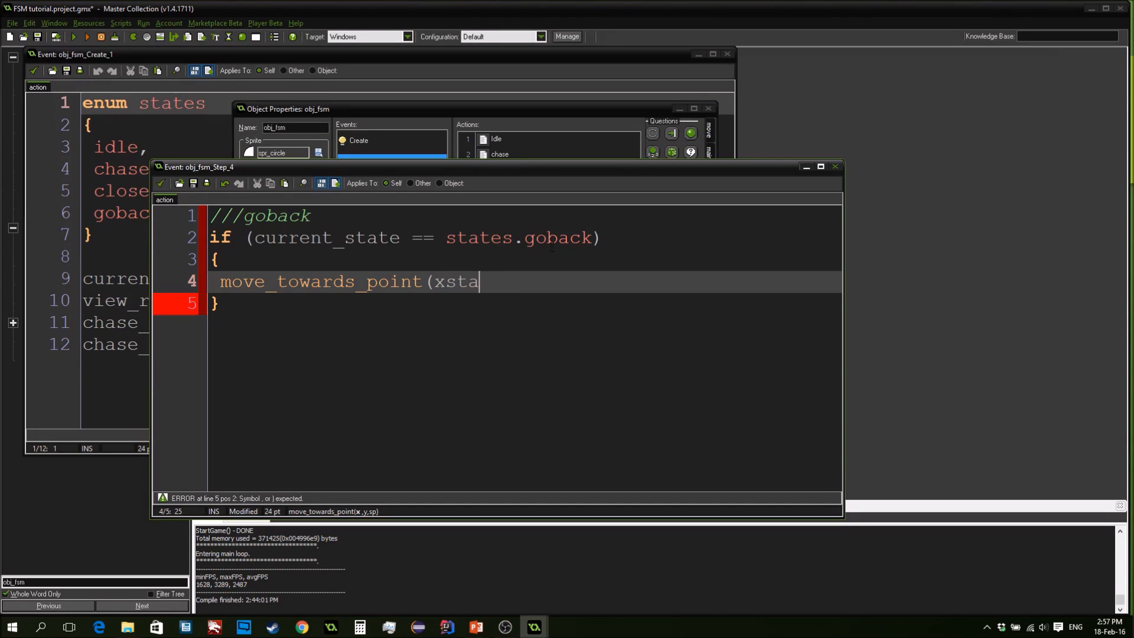
pyautogui.write('rt')
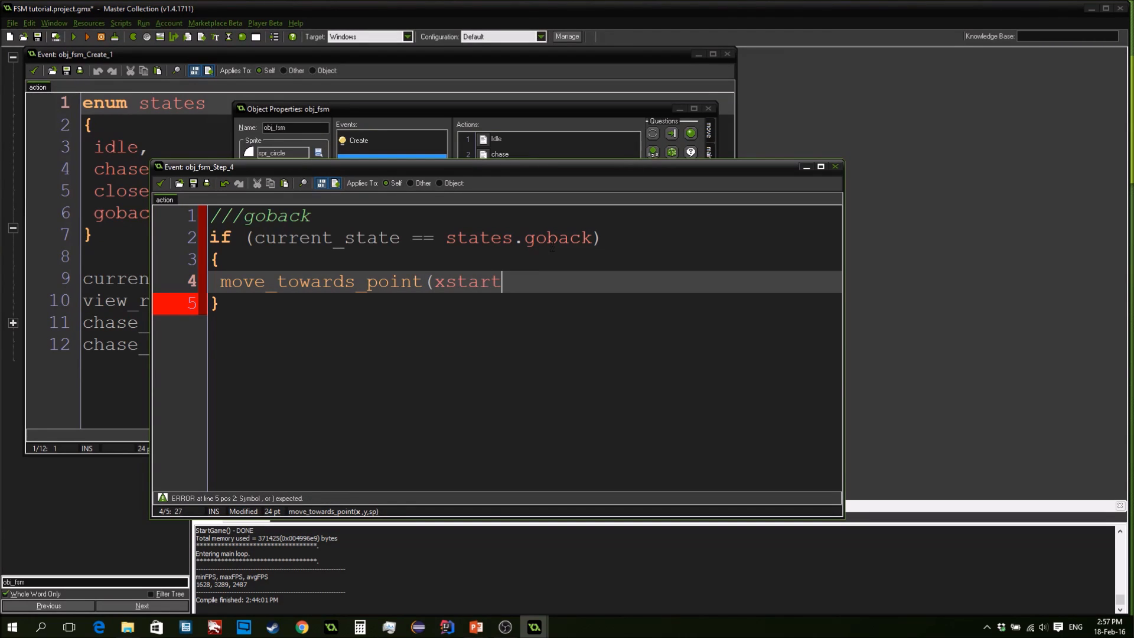
pyautogui.write(', ystart')
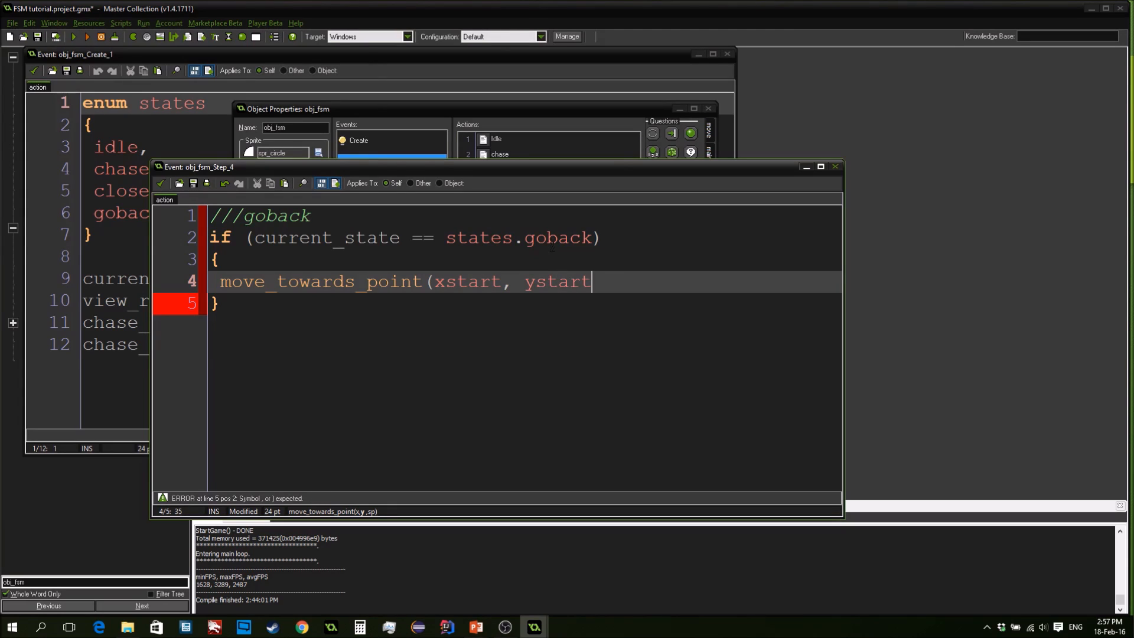
pyautogui.write(', chase_speed_')
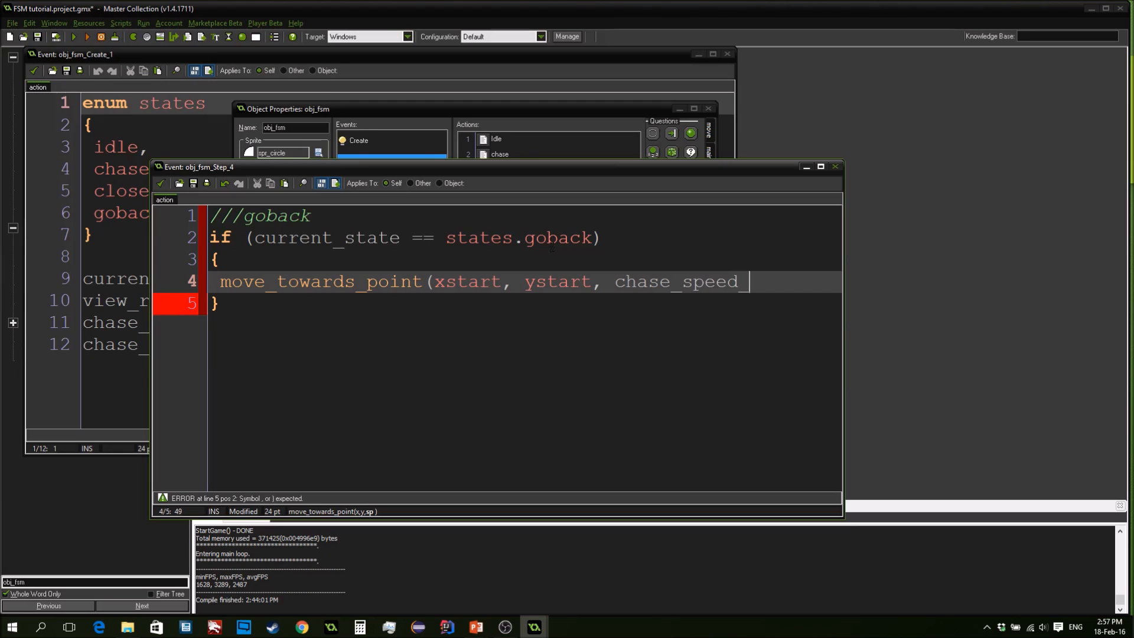
pyautogui.write(');')
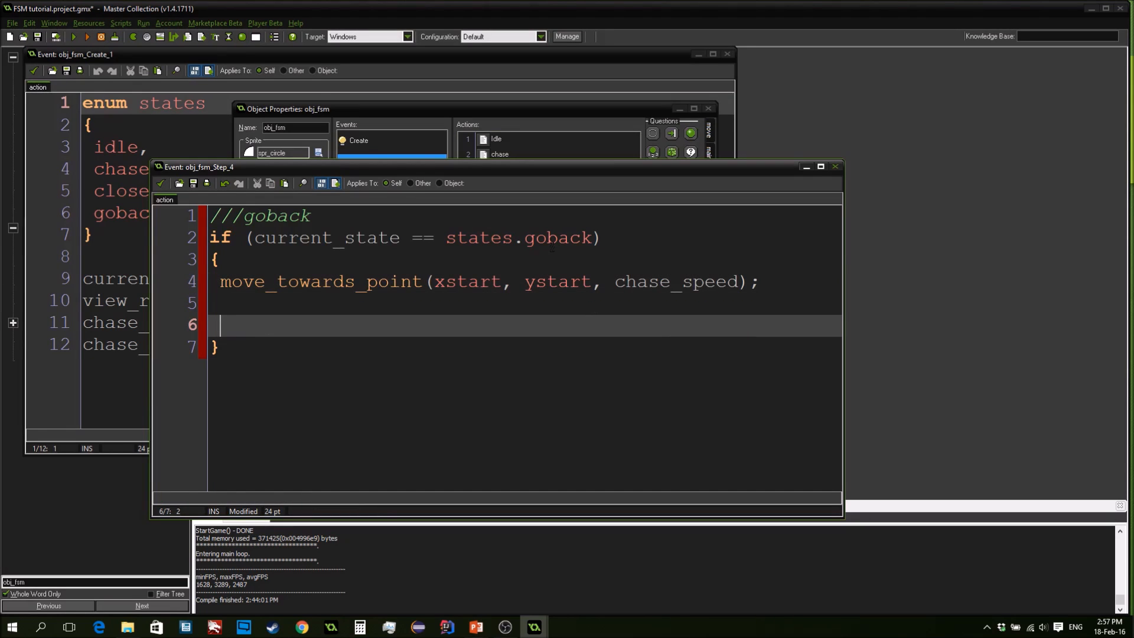
# Add the condition if (distance_to_point(xstart, ystart) < chase_speed) to the goback code
pyautogui.write('if')
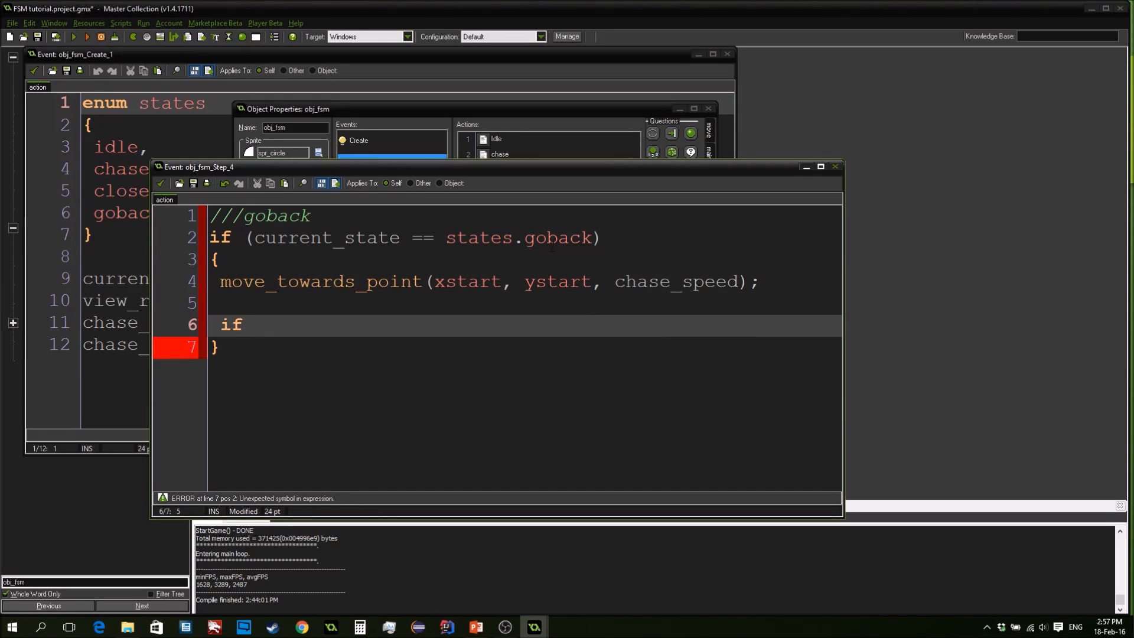
pyautogui.write('point_d')
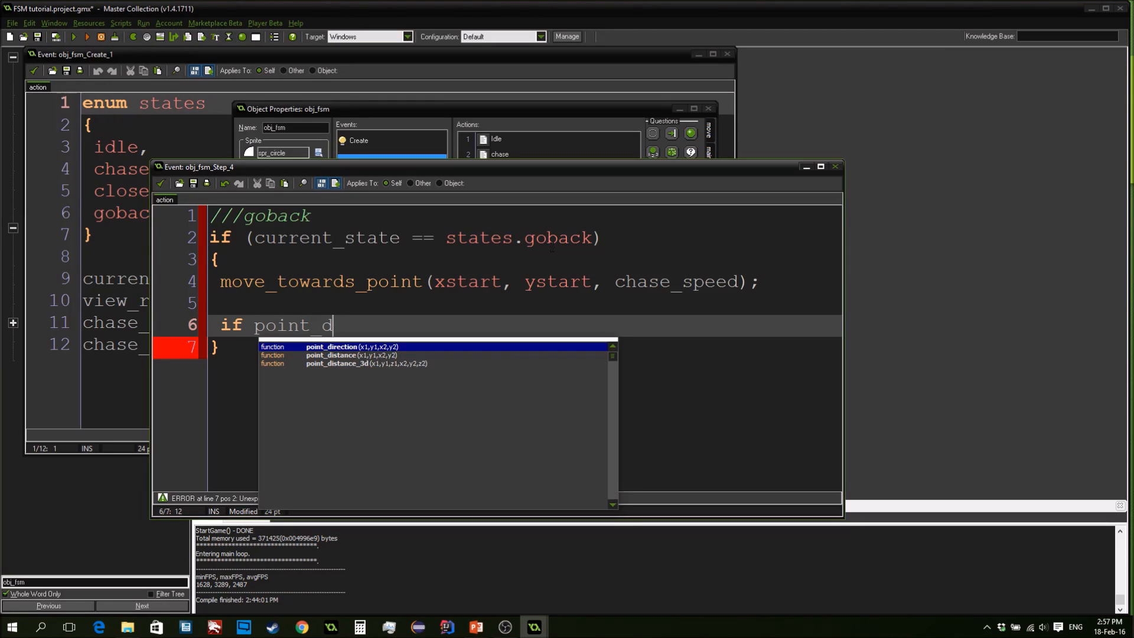
pyautogui.press('Down')
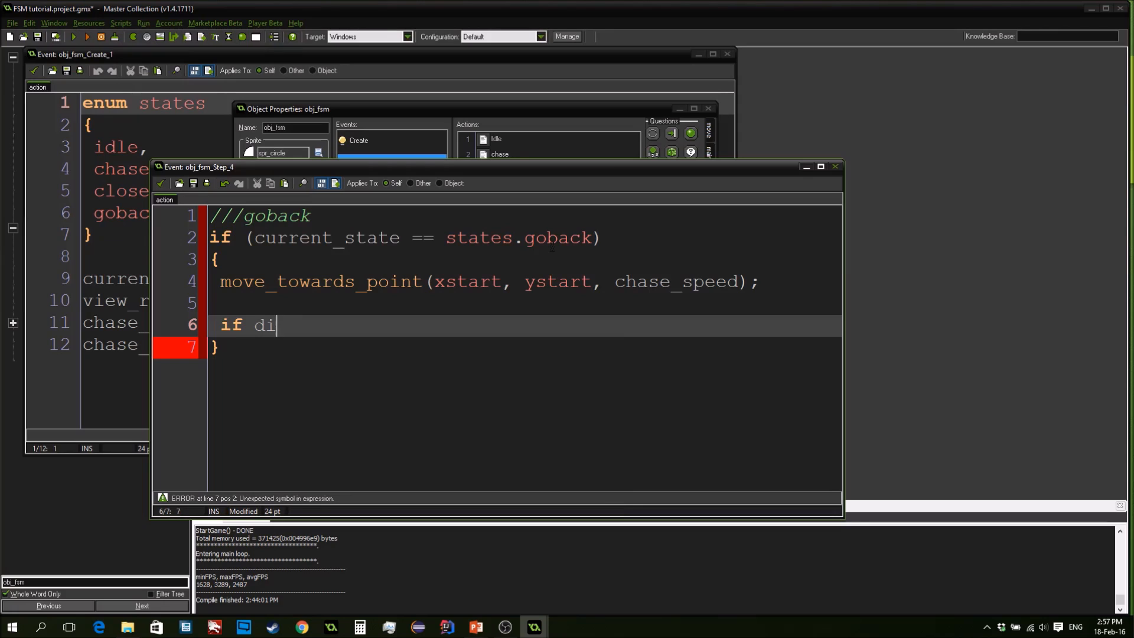
pyautogui.write('stance_to_poi')
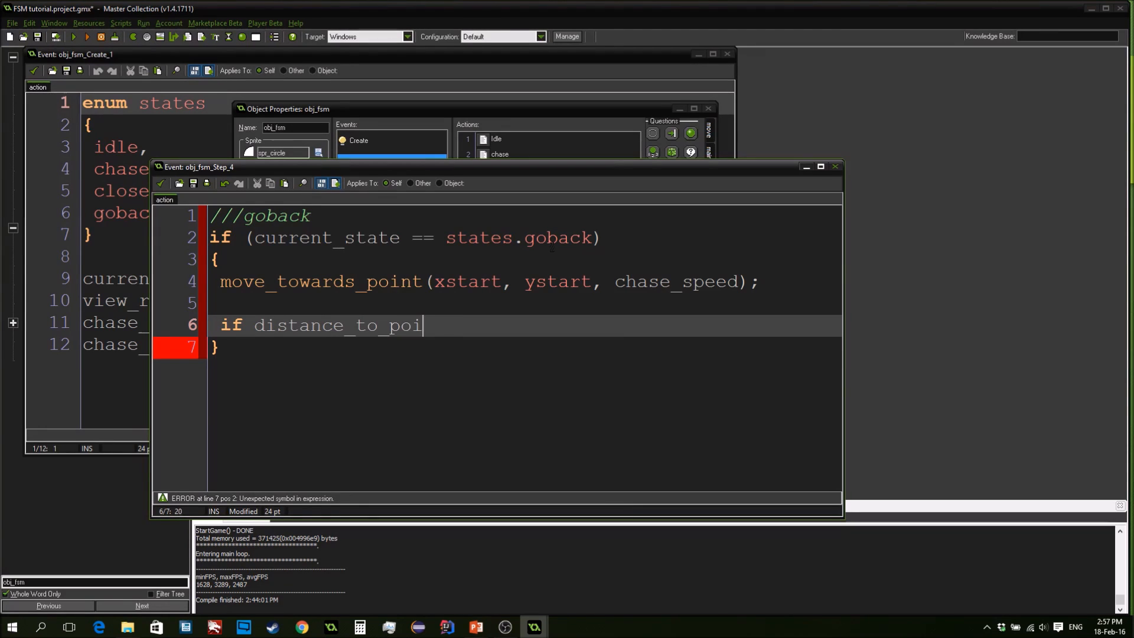
pyautogui.write('nt(')
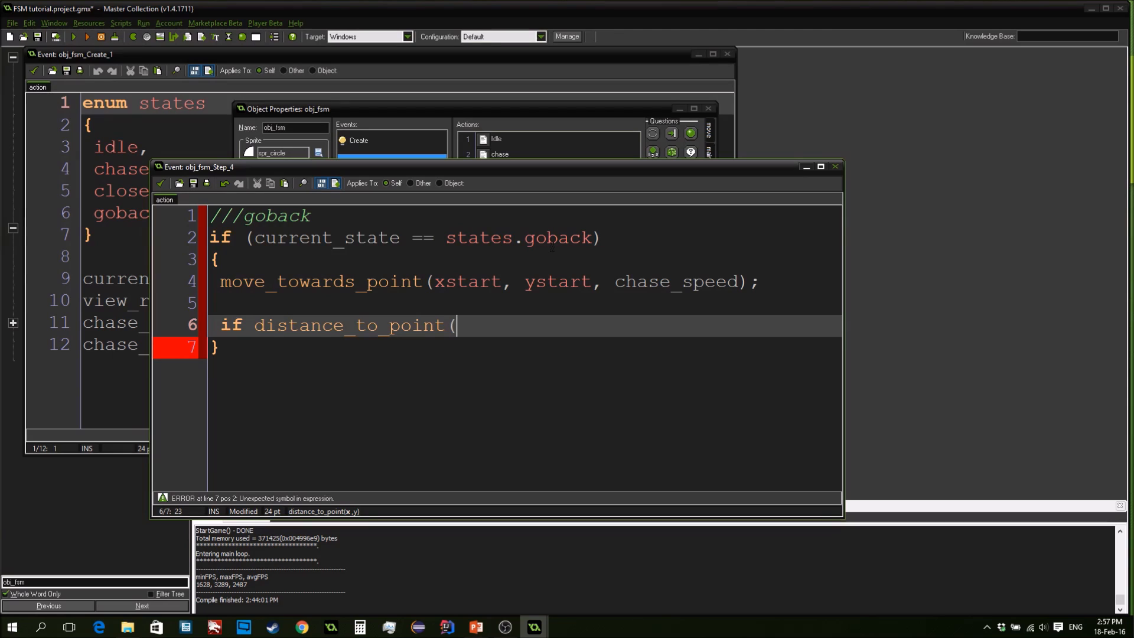
pyautogui.write('xstart, ys')
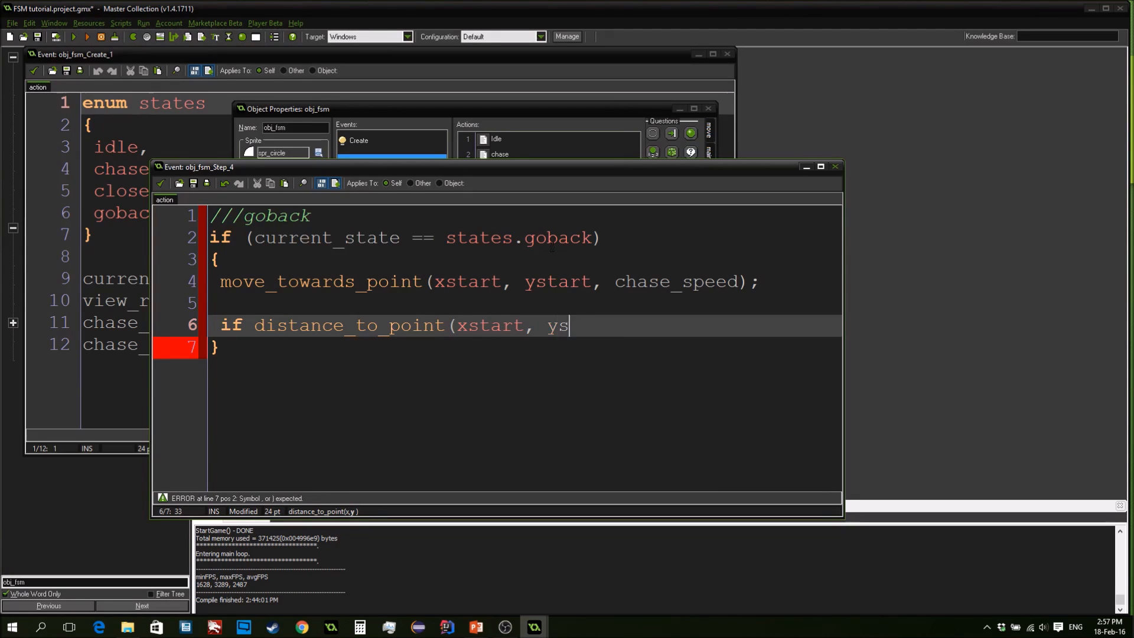
pyautogui.write('tart)')
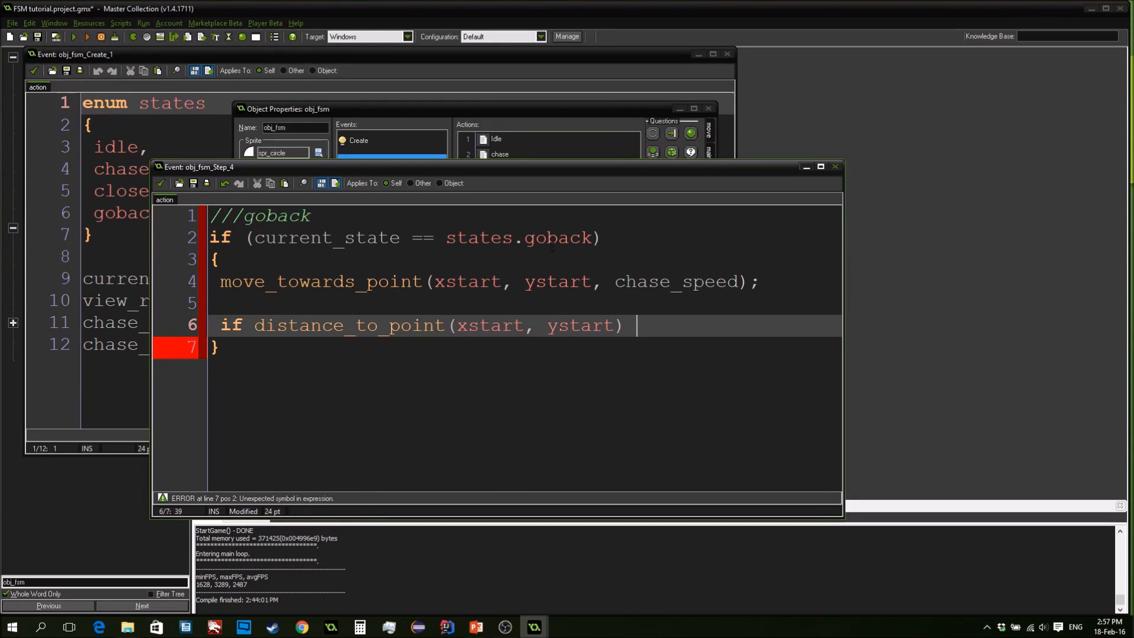
pyautogui.write('< chase')
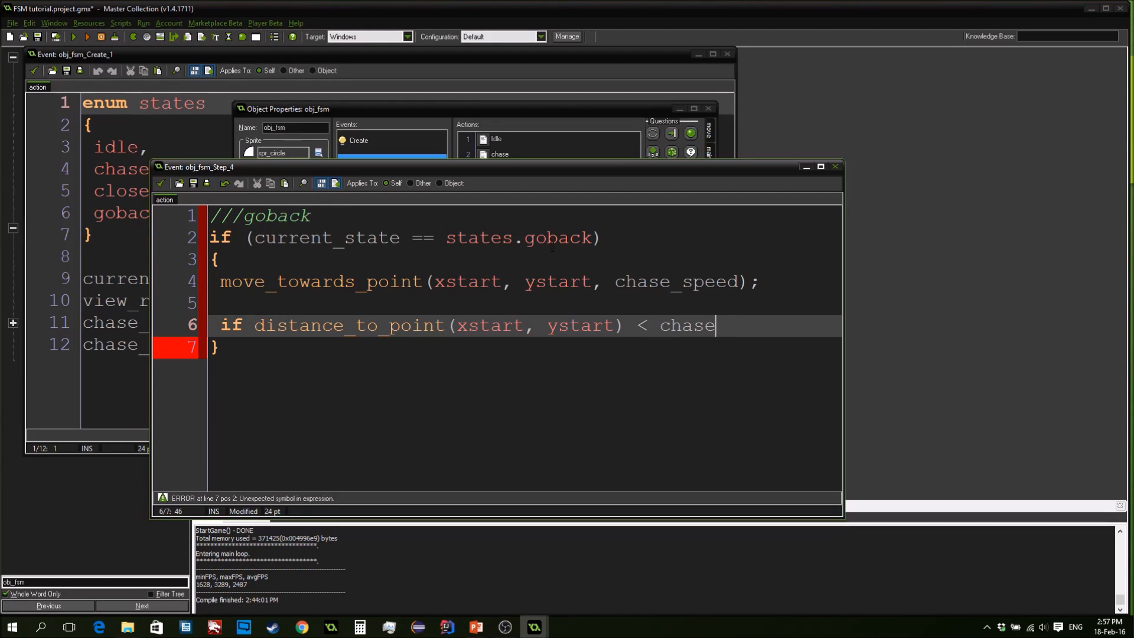
pyautogui.write('_speed)')
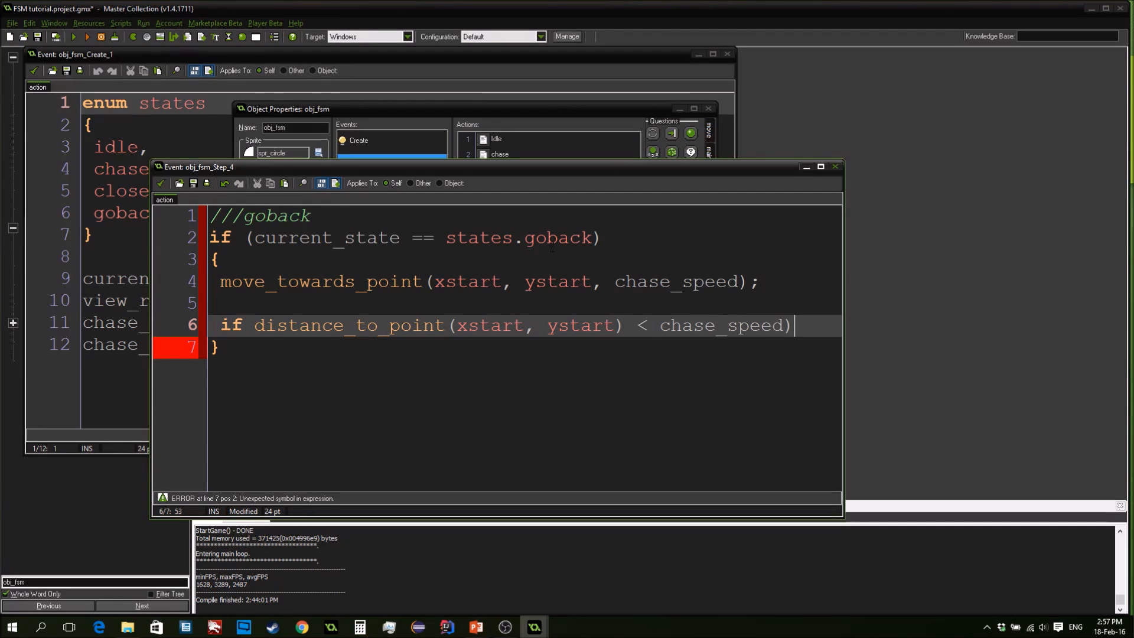
pyautogui.press('Backspace')
pyautogui.write('(')
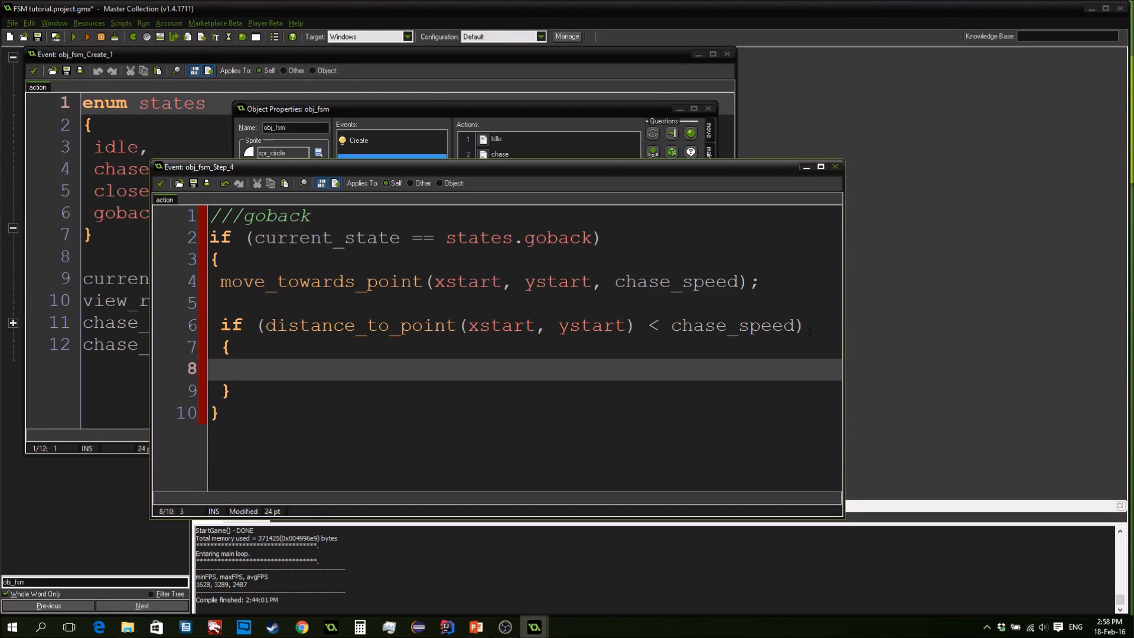
# In that block set current_state = states.idle; and speed = 0;
pyautogui.write('current')
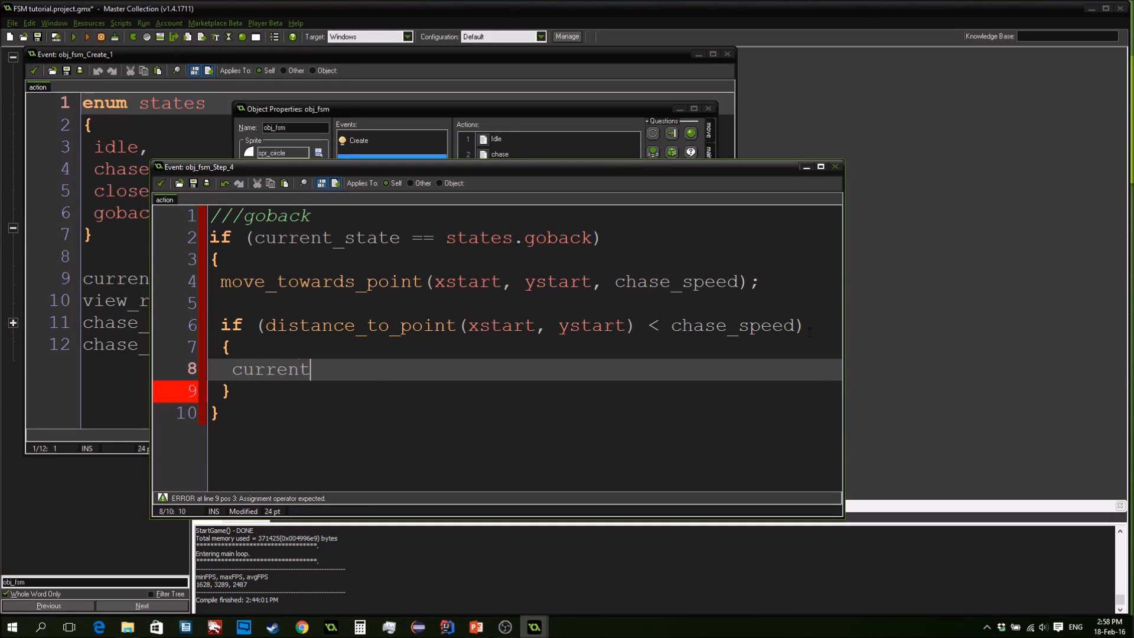
pyautogui.write('_state =')
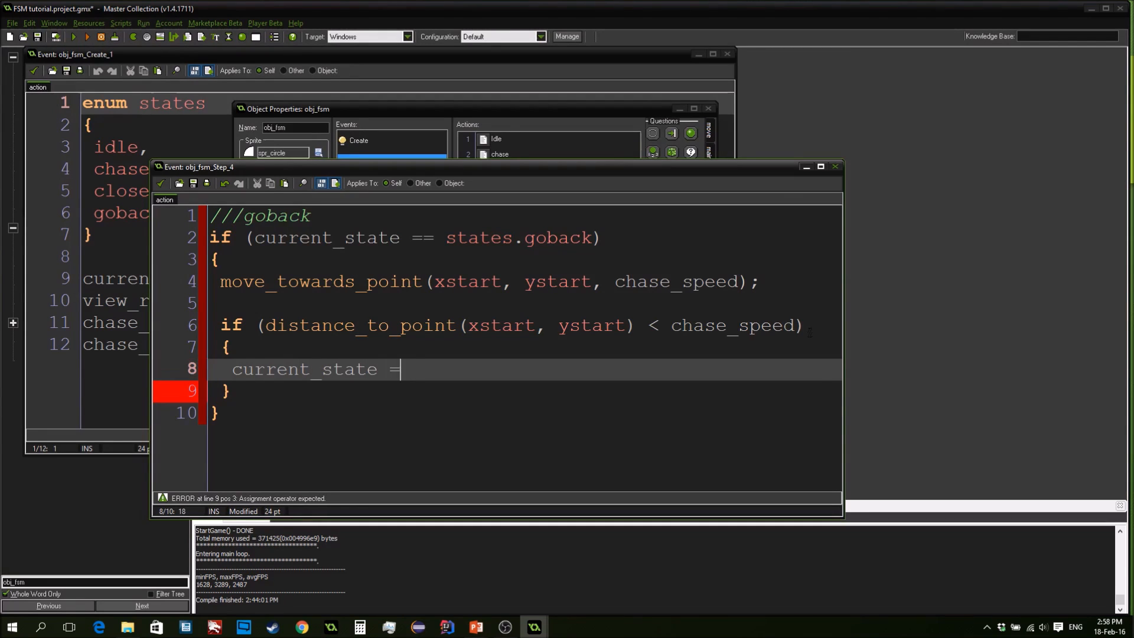
pyautogui.write('states.')
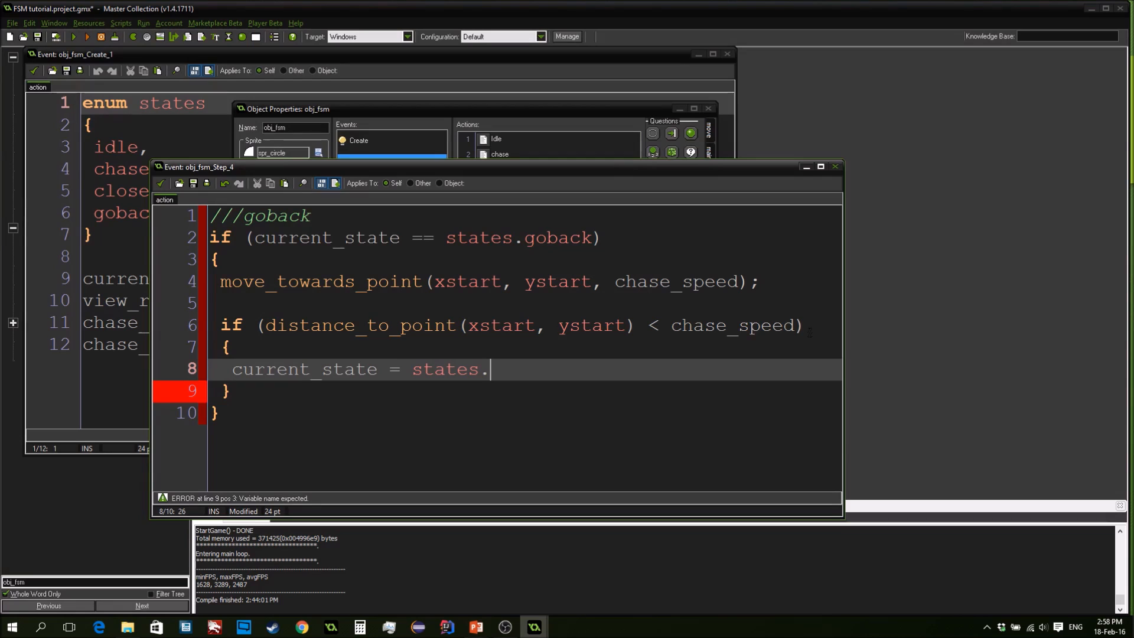
pyautogui.write('idle;')
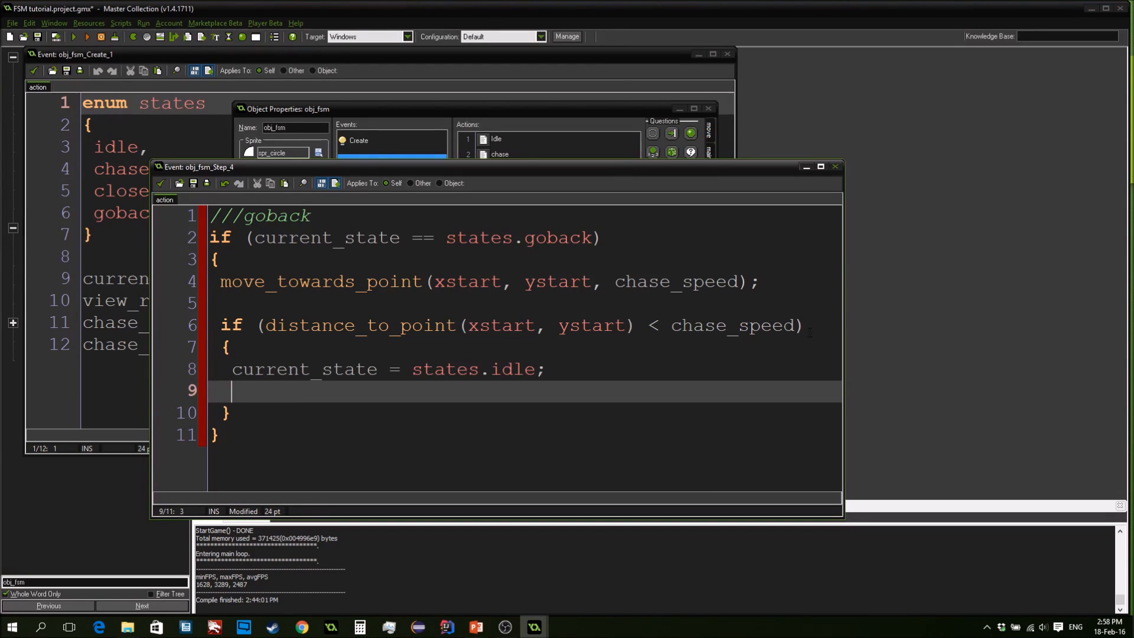
pyautogui.write('speed =')
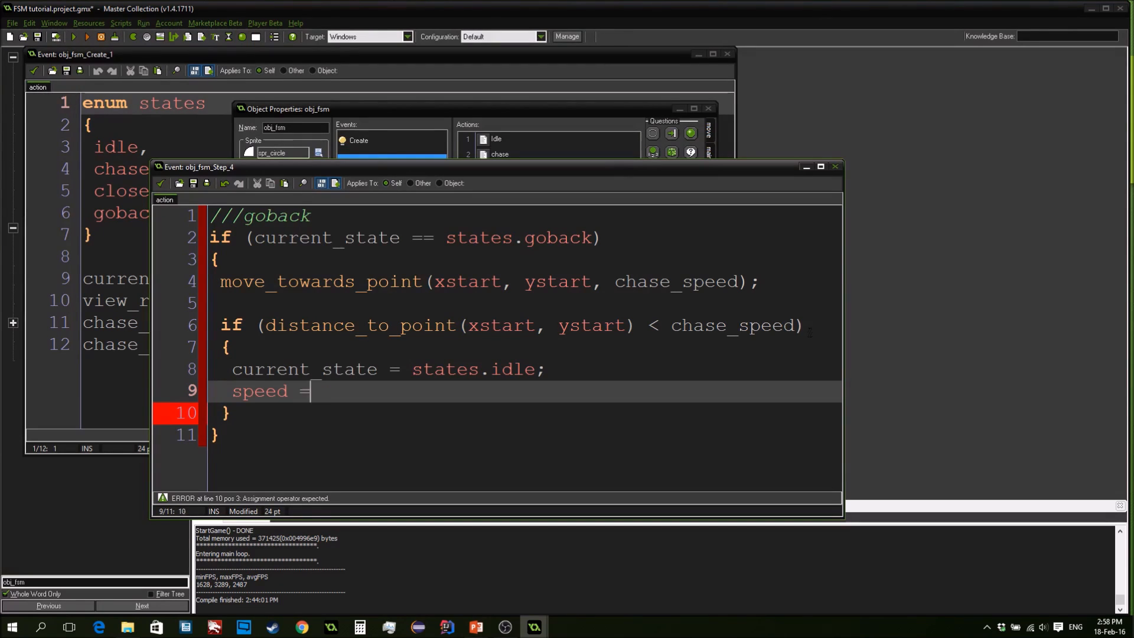
pyautogui.write('0;')
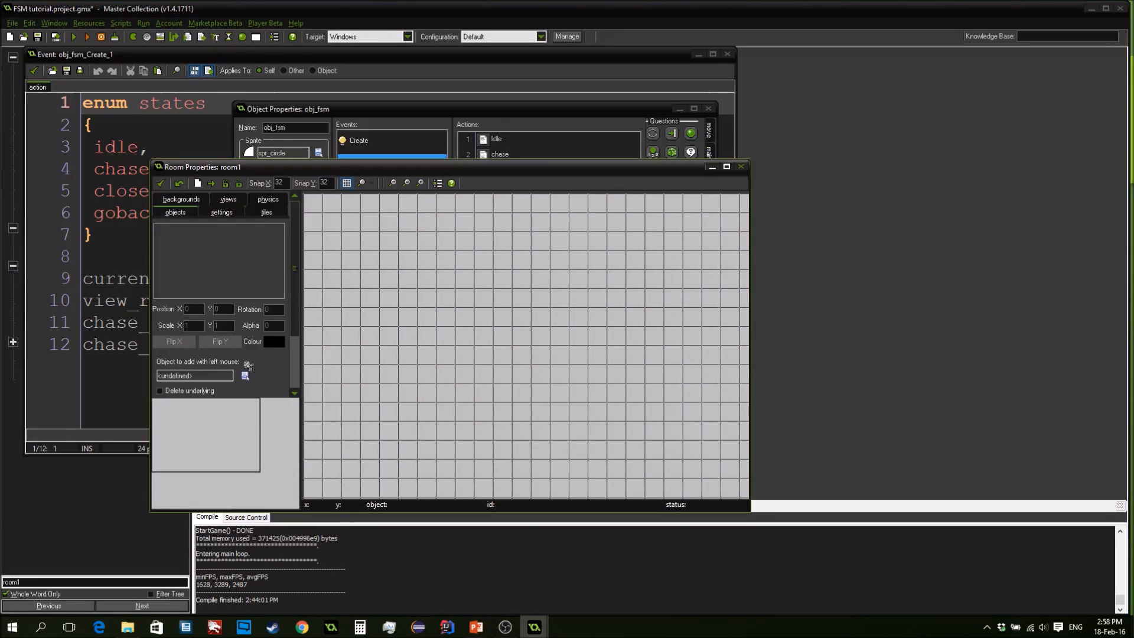
# Launch a test run of the game with the white circle in the room
pyautogui.click(340, 231)
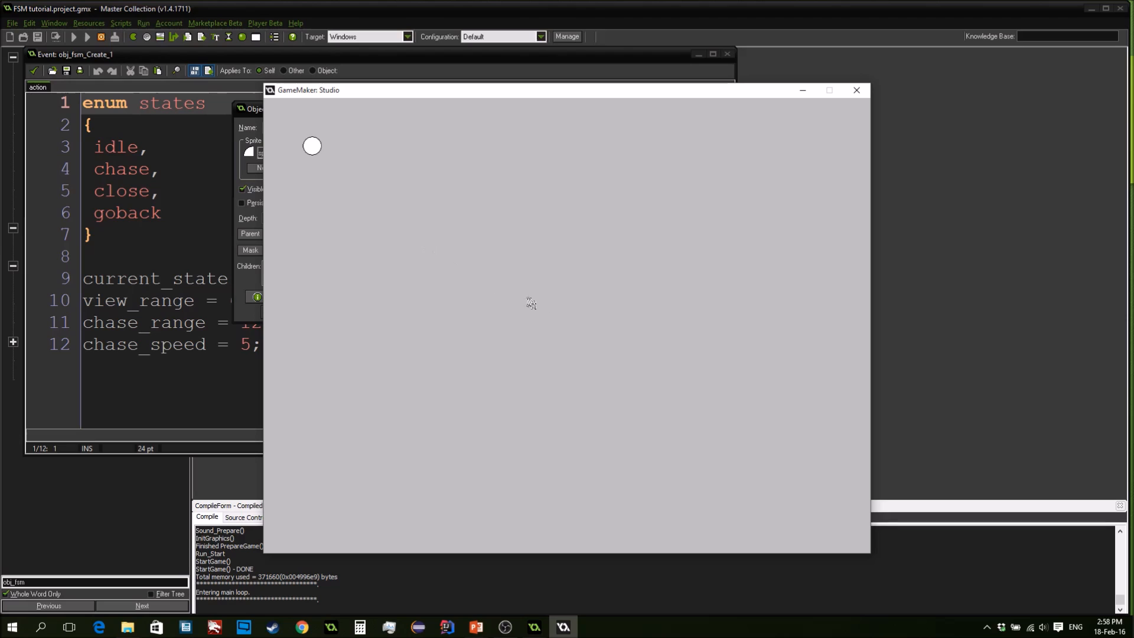
pyautogui.moveTo(311, 146)
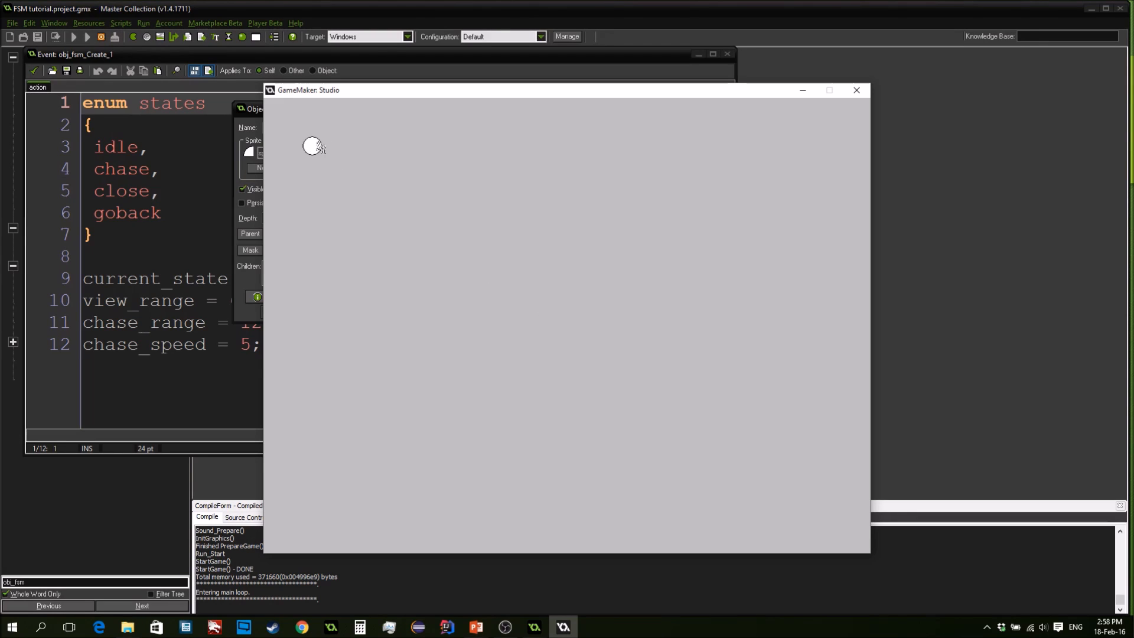
pyautogui.moveTo(311, 146)
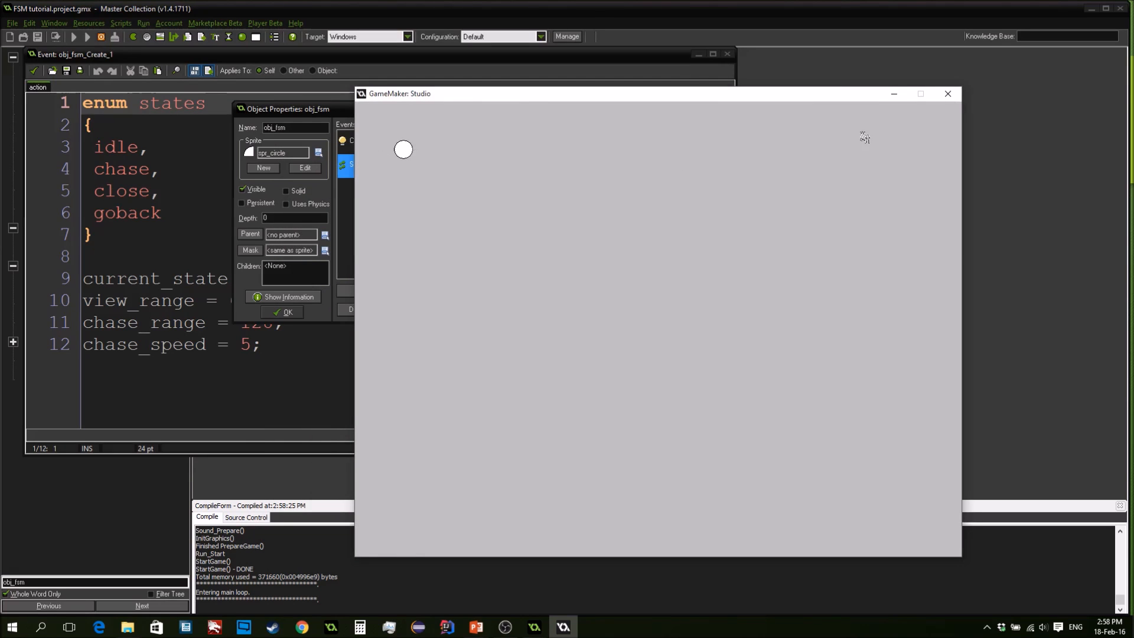
# Close the test game, review the goback code, and run the game again to test chasing and returning
pyautogui.click(946, 94)
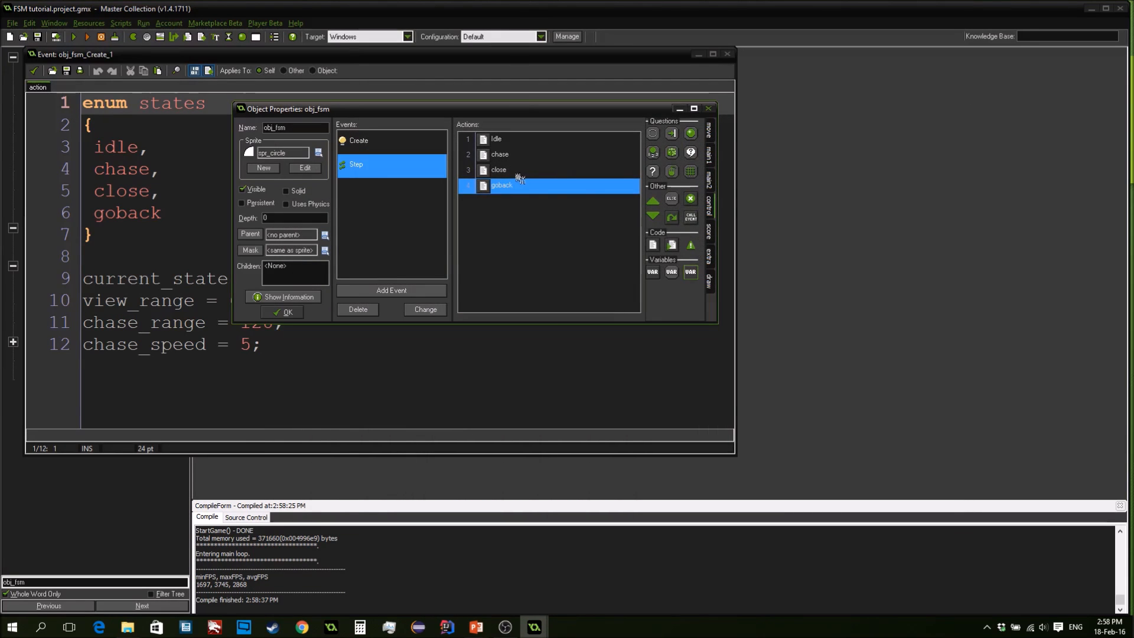
pyautogui.doubleClick(499, 169)
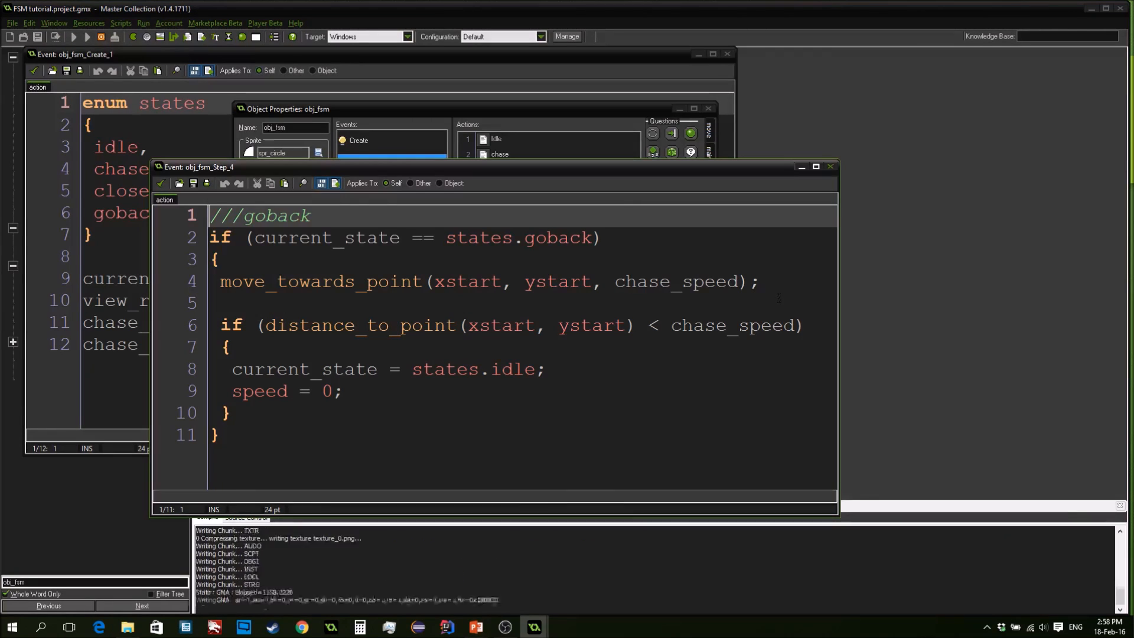
pyautogui.click(143, 37)
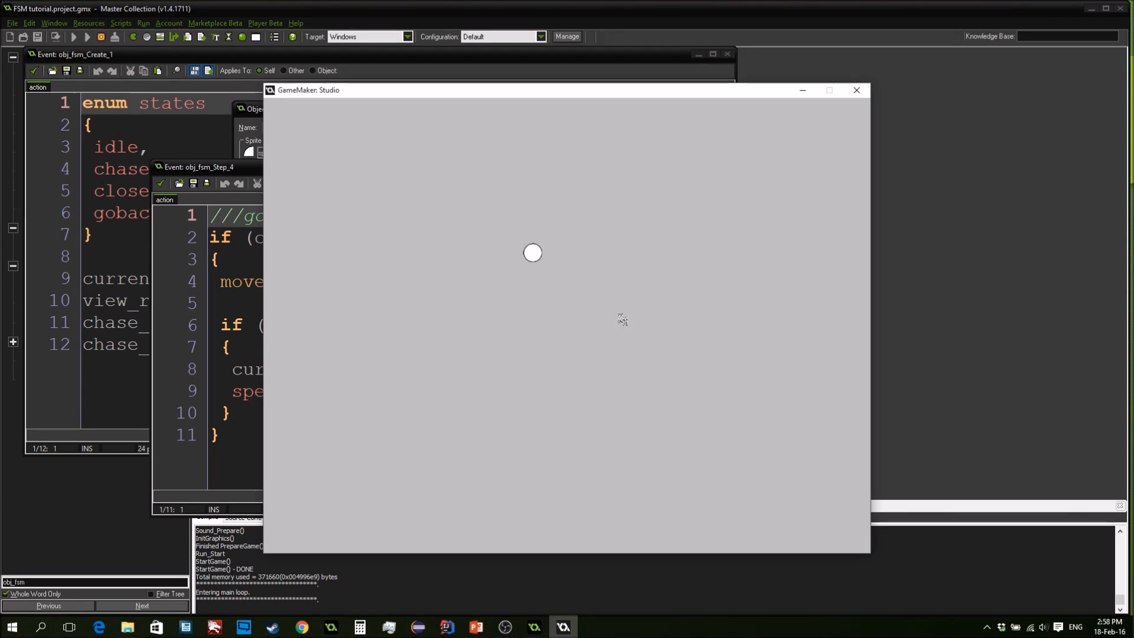
pyautogui.moveTo(532, 260)
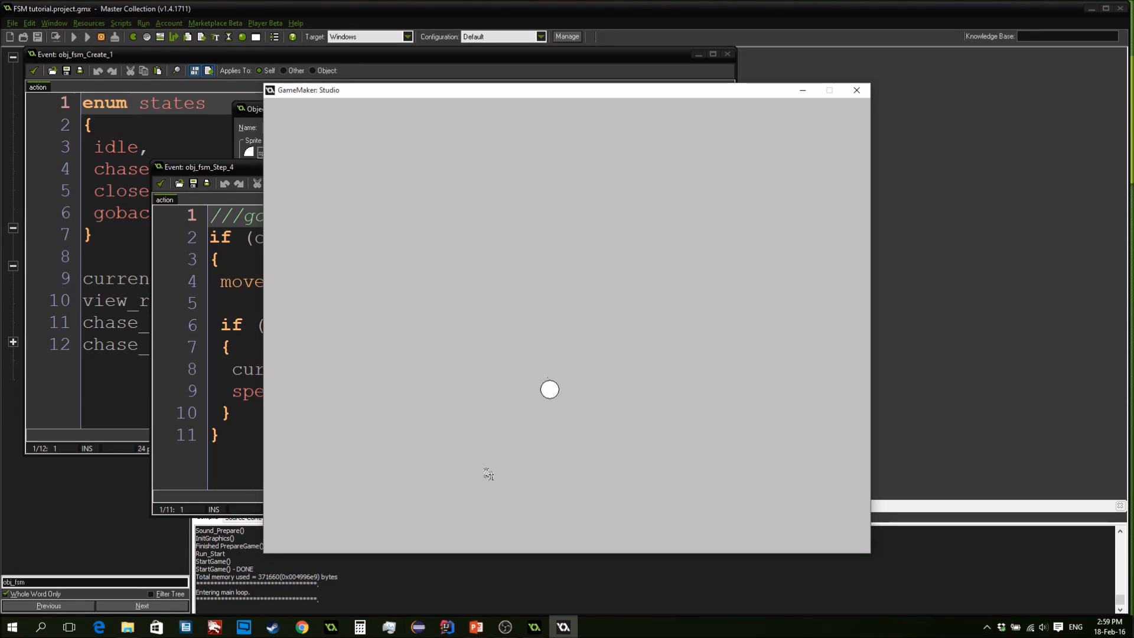
pyautogui.moveTo(691, 472)
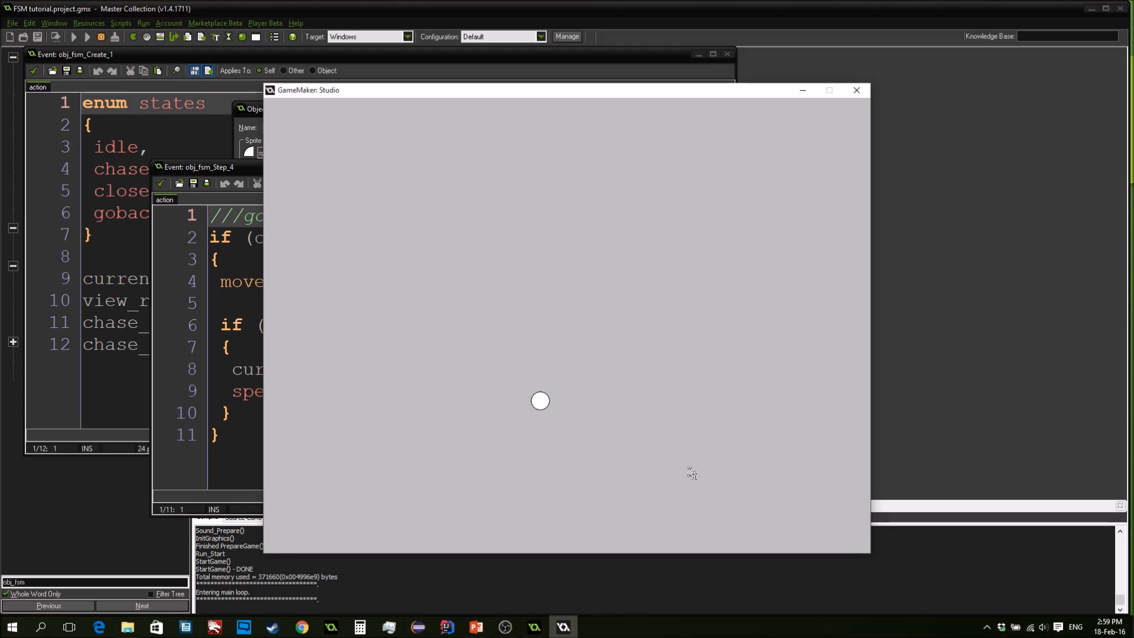
pyautogui.moveTo(556, 482)
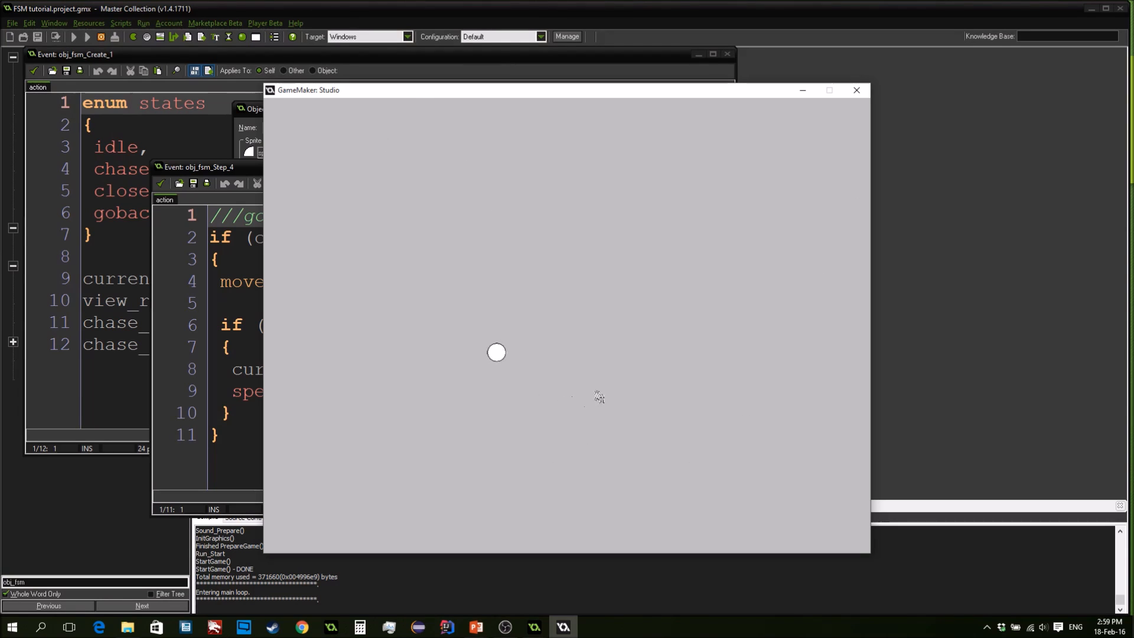
pyautogui.moveTo(376, 220)
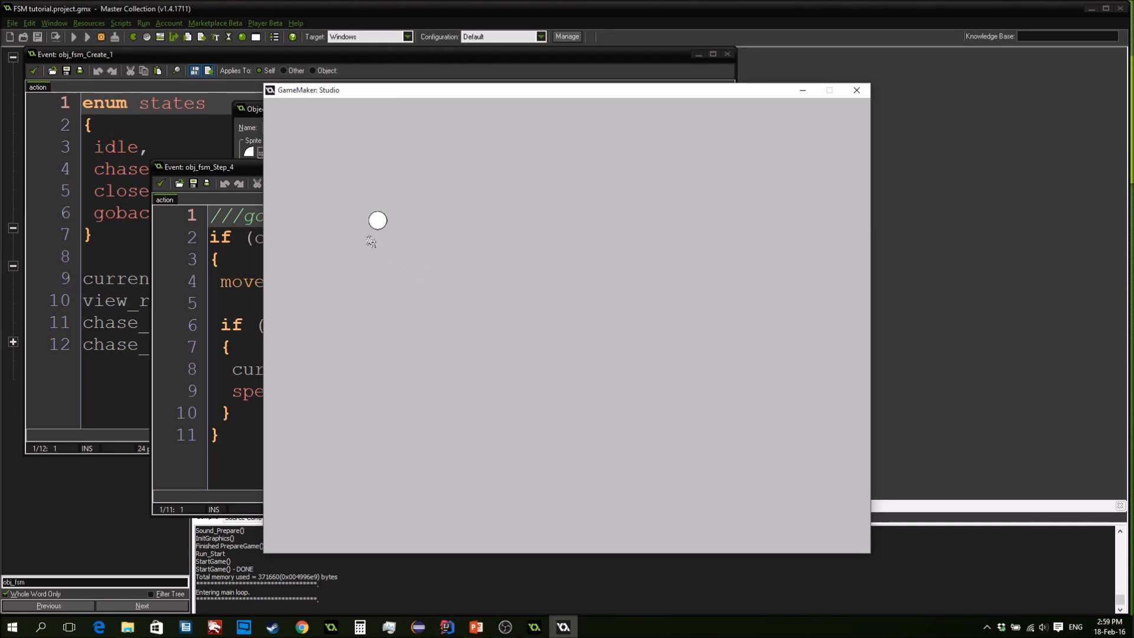
pyautogui.moveTo(746, 186)
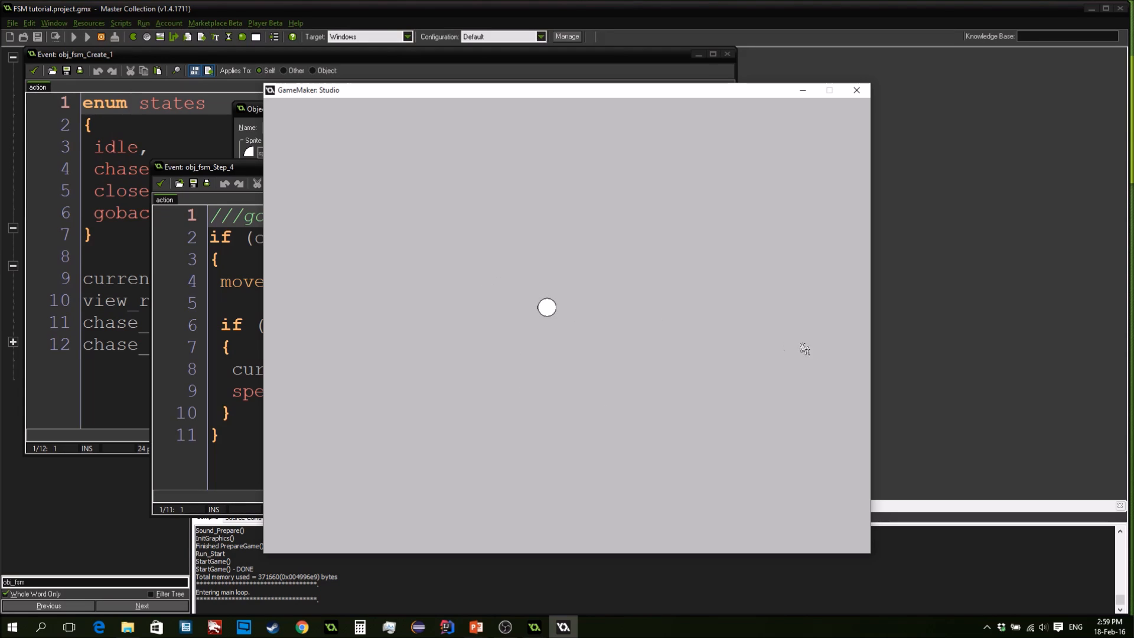
pyautogui.moveTo(815, 205)
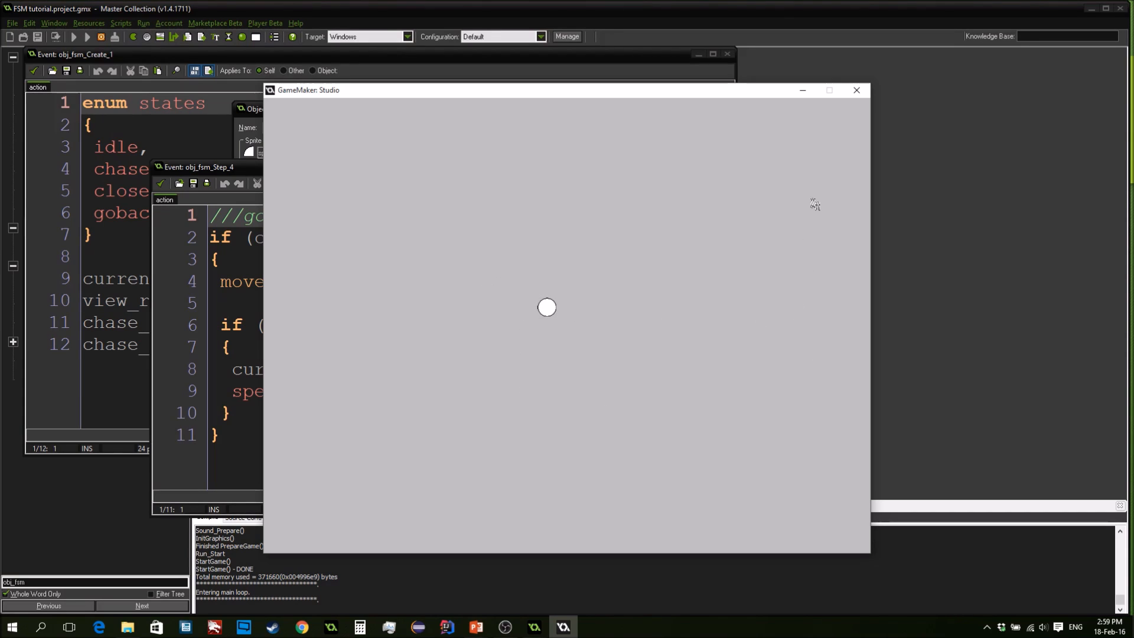
pyautogui.moveTo(853, 121)
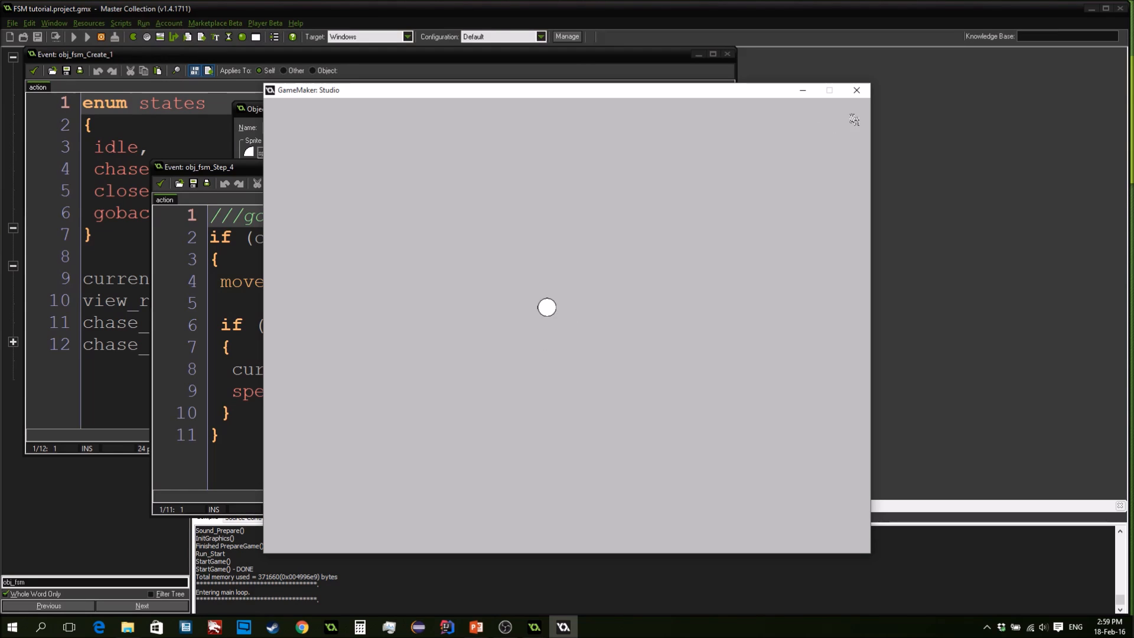
pyautogui.moveTo(749, 463)
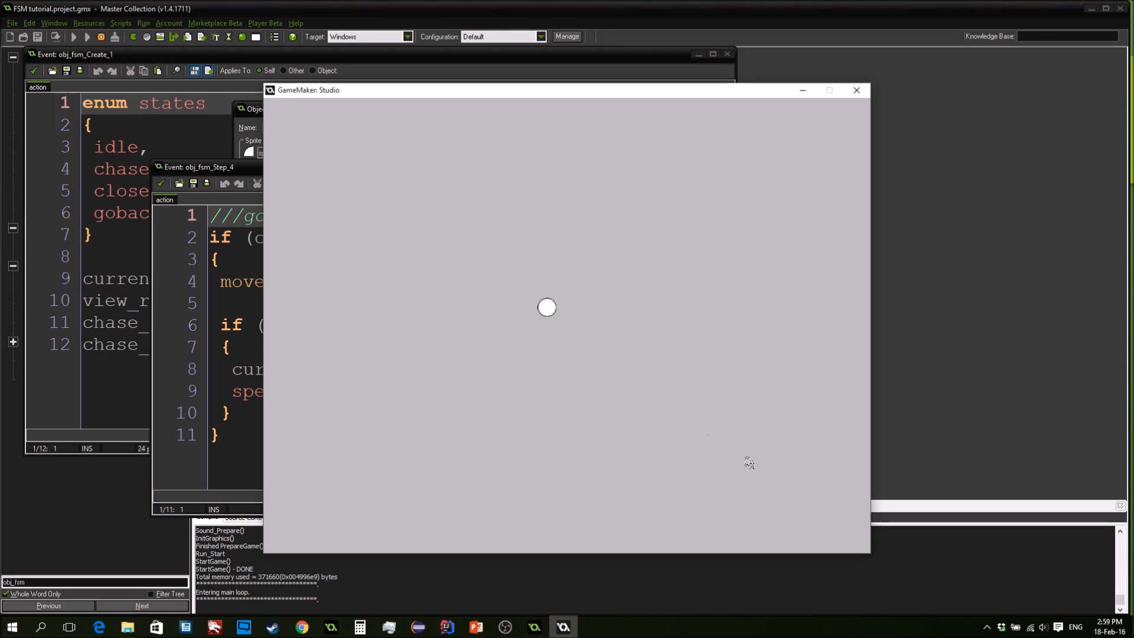
# End the second test run and close the goback code, returning to obj_fsm's four Step actions
pyautogui.click(856, 90)
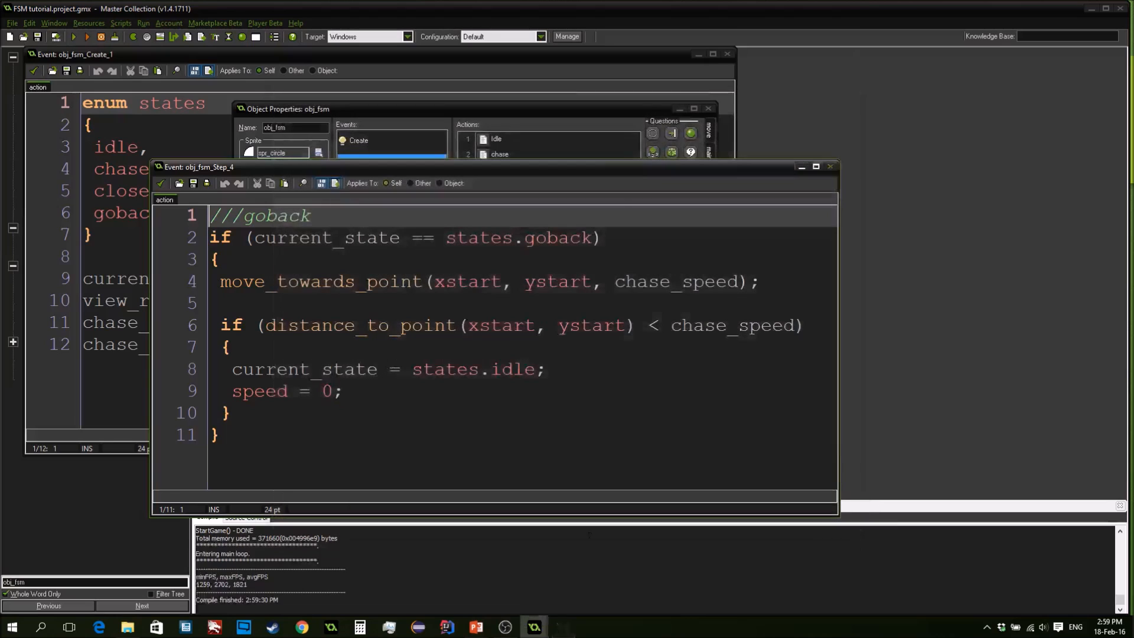
pyautogui.click(475, 625)
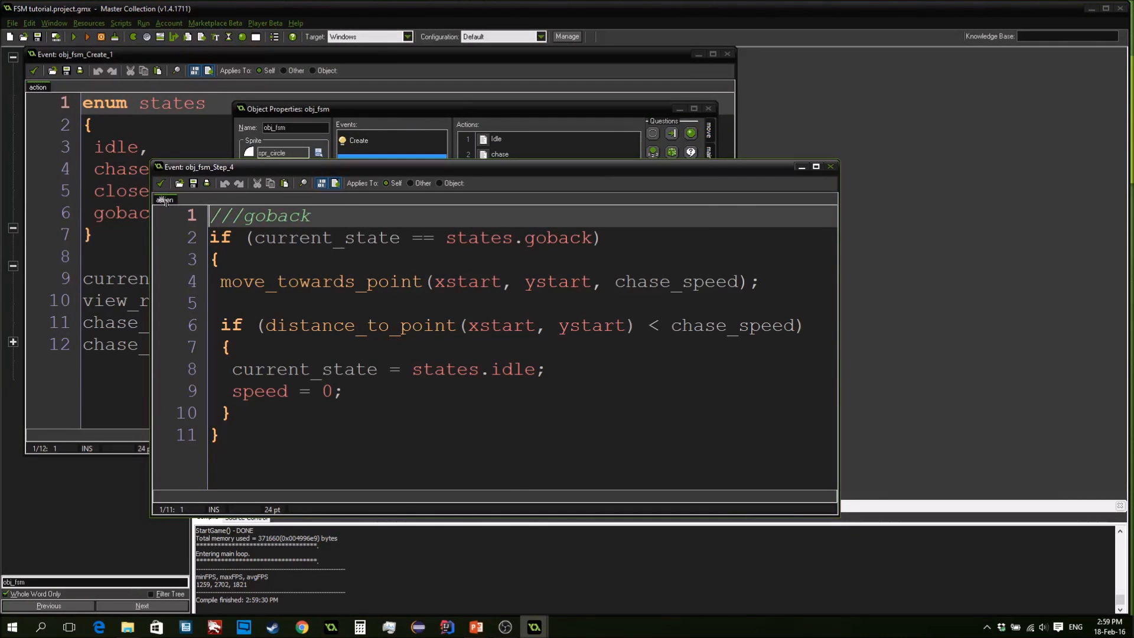
pyautogui.click(830, 165)
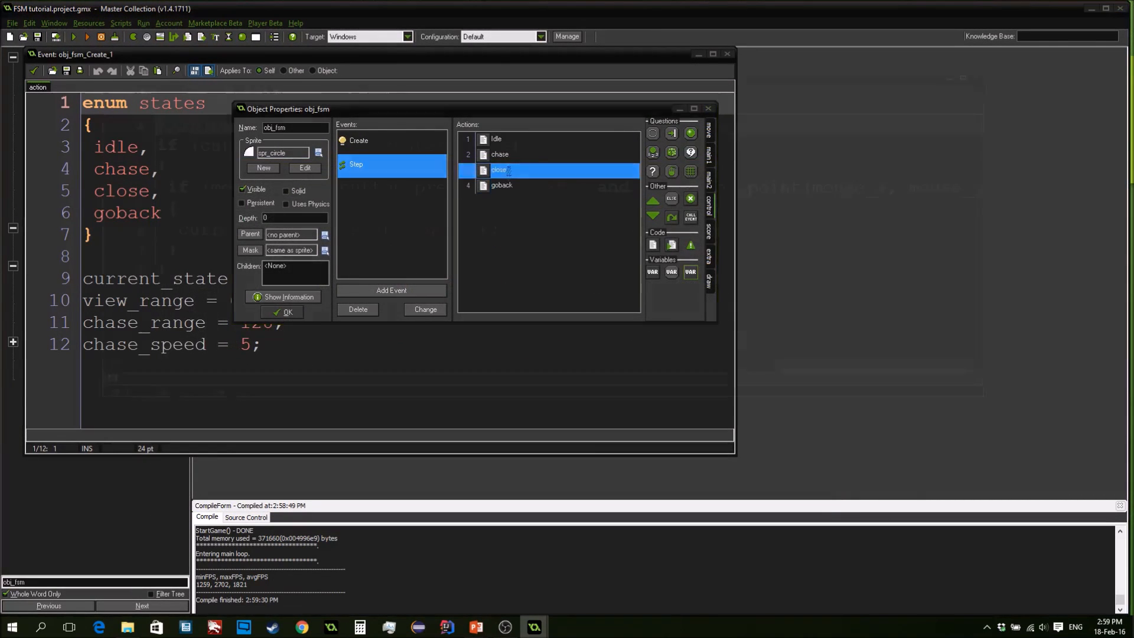
# In the close state code add the condition distance_to_point(mouse_x, mouse_y) > chase_range
pyautogui.doubleClick(498, 168)
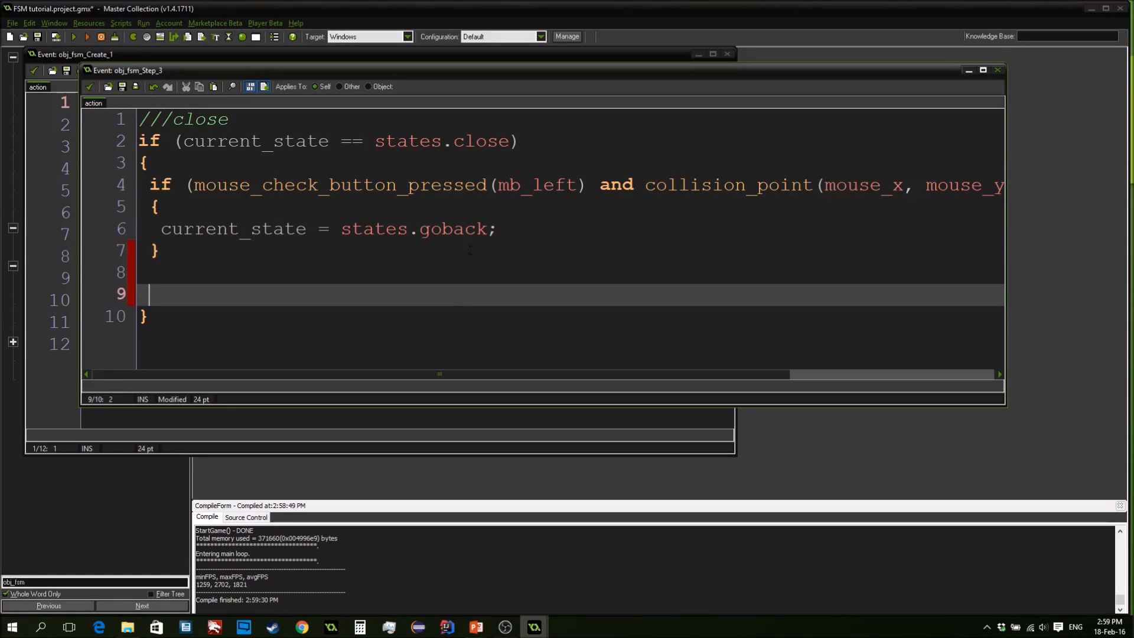
pyautogui.write('if (mous')
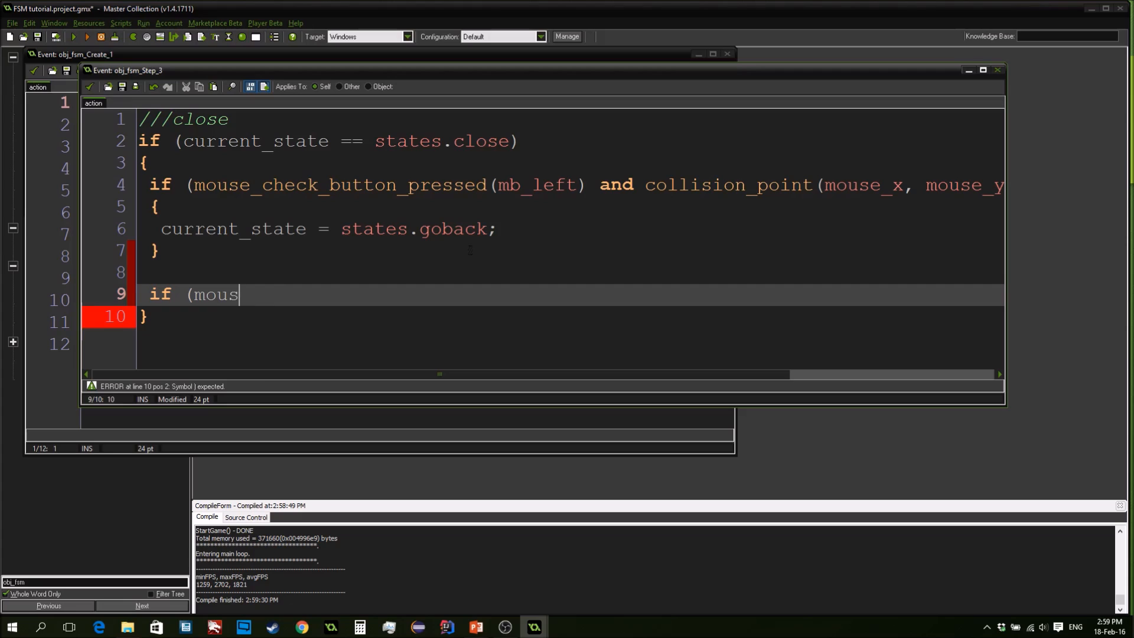
pyautogui.write('dist')
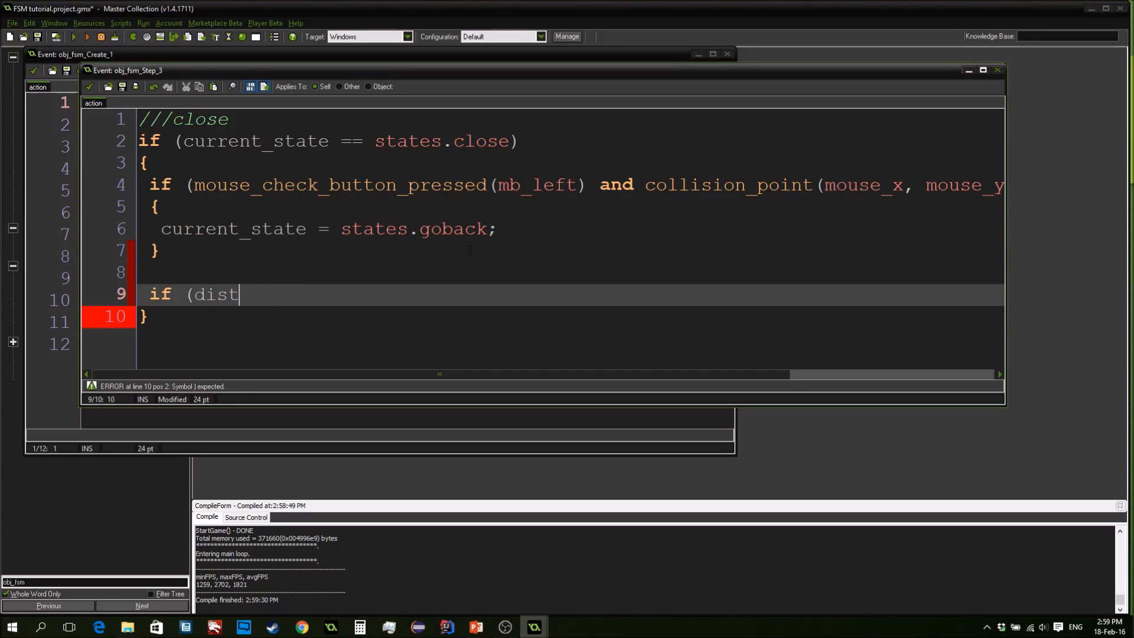
pyautogui.write('ance_to_point')
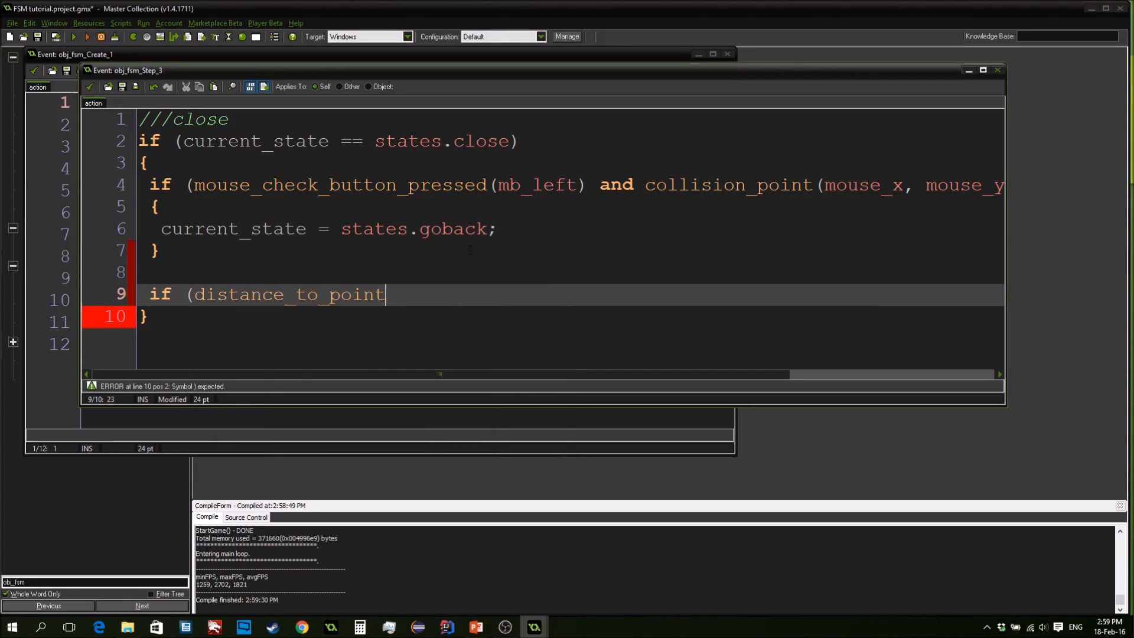
pyautogui.write('(mouse_x, mo')
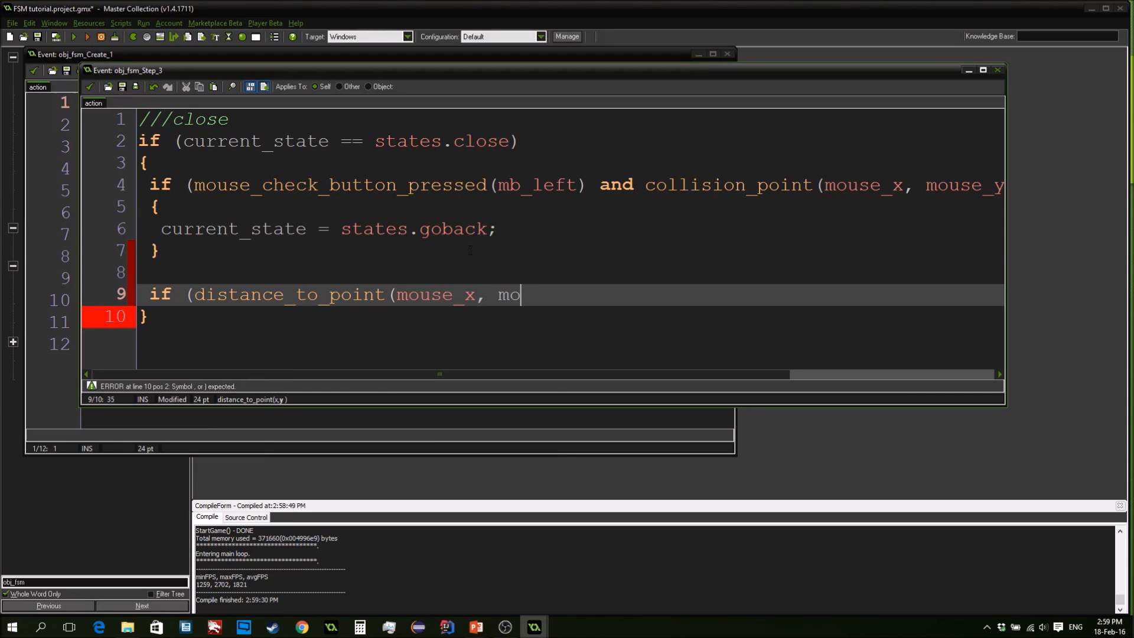
pyautogui.write('use_y)')
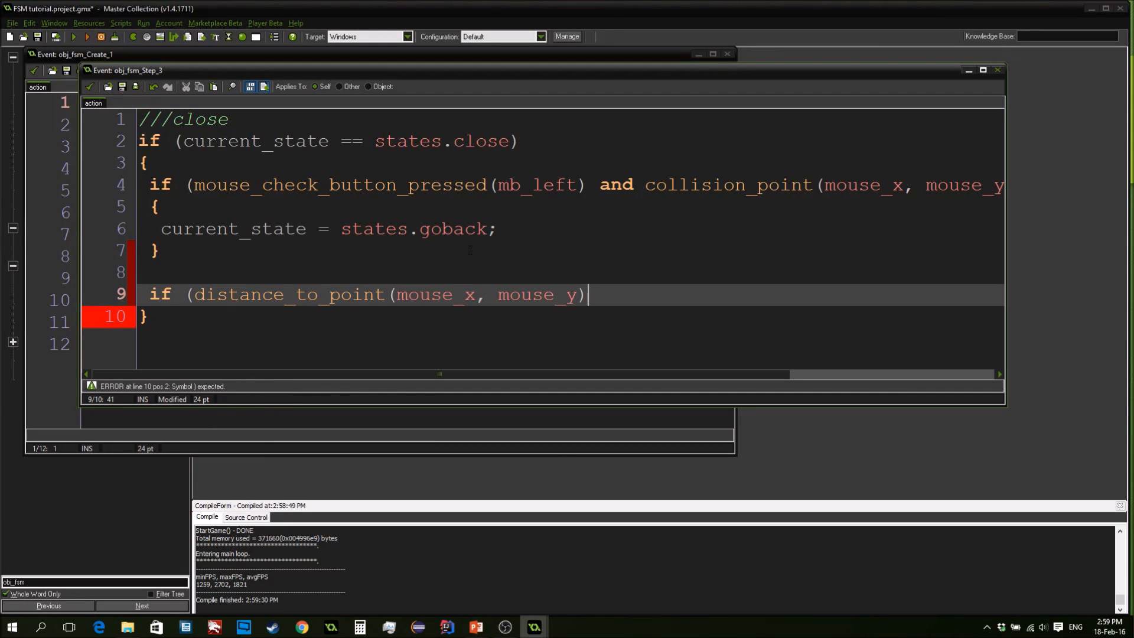
pyautogui.write('>')
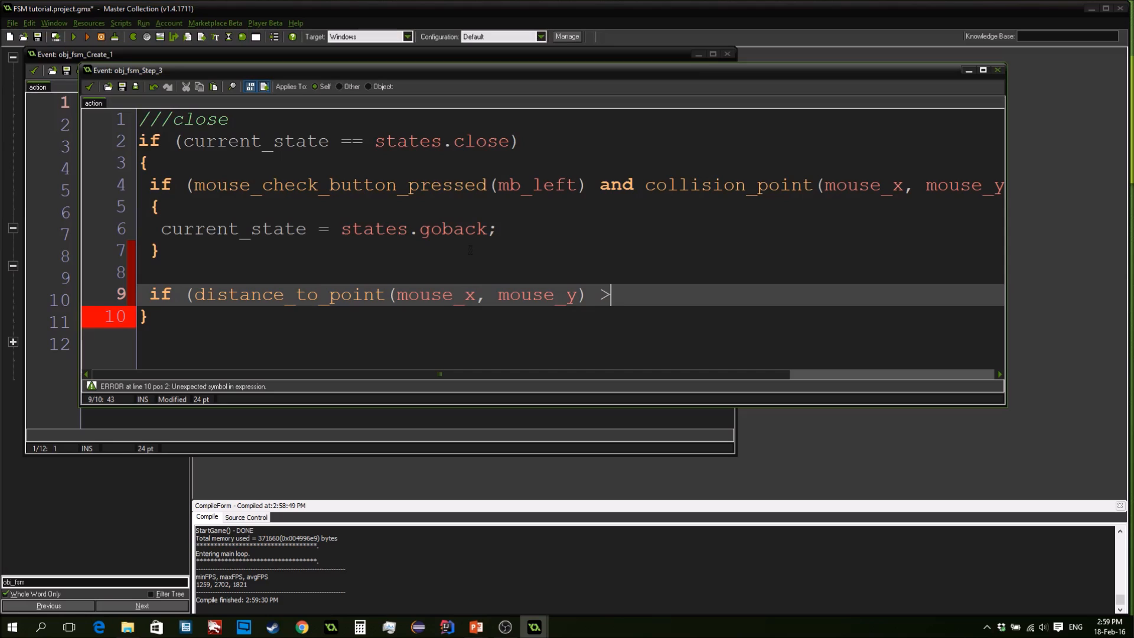
pyautogui.write('c')
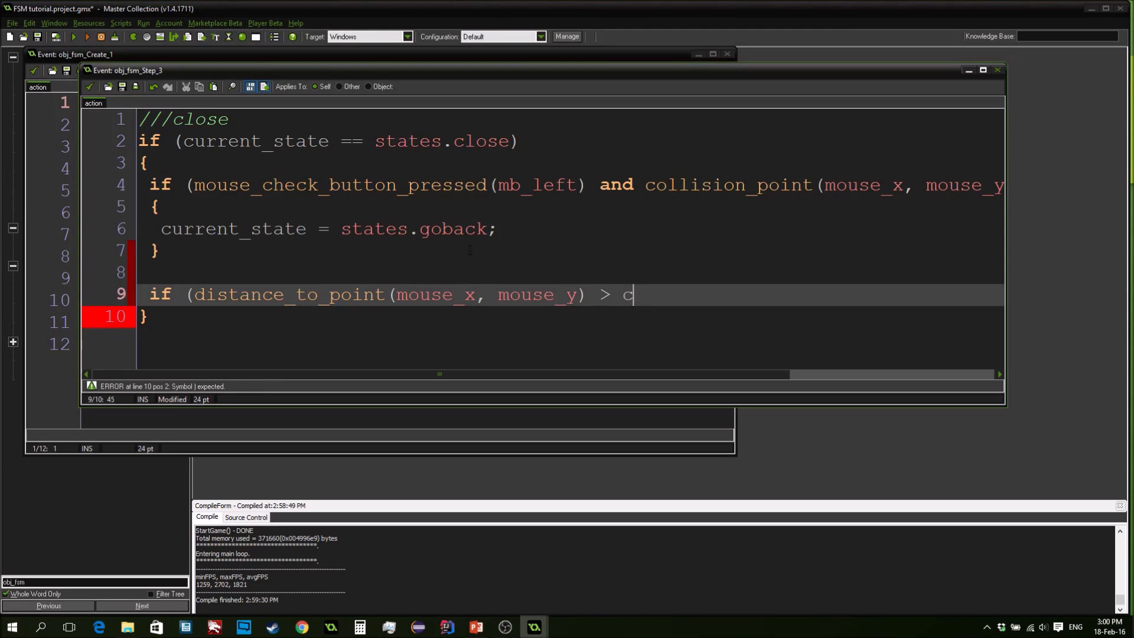
pyautogui.write('hase_range')
pyautogui.write('{')
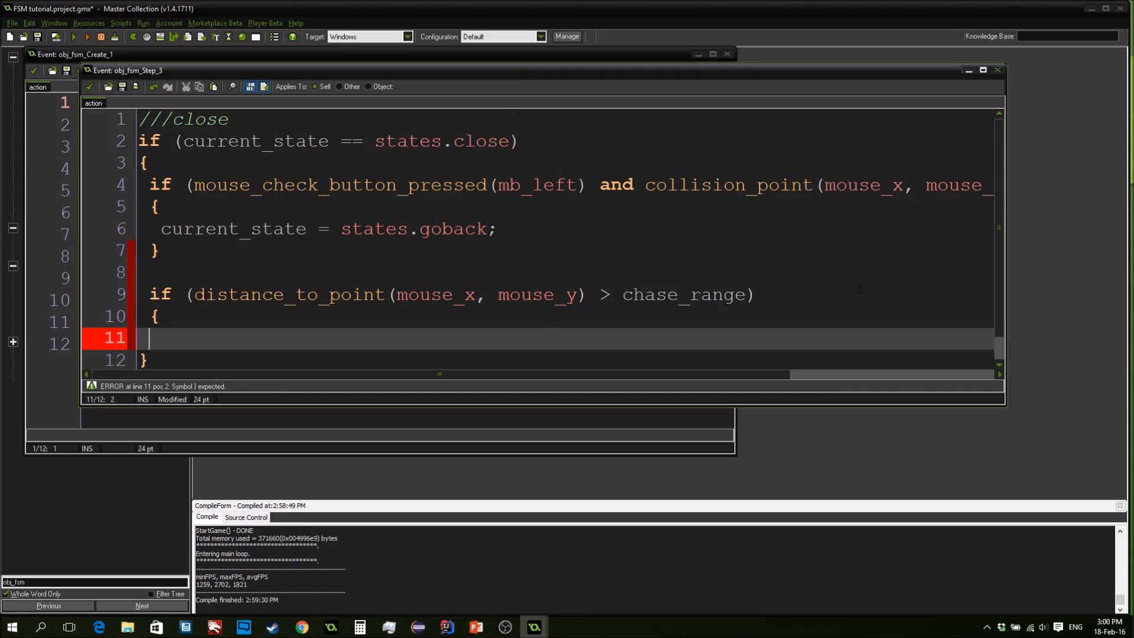
# Inside that condition set current_state = states.chase;
pyautogui.write('curr')
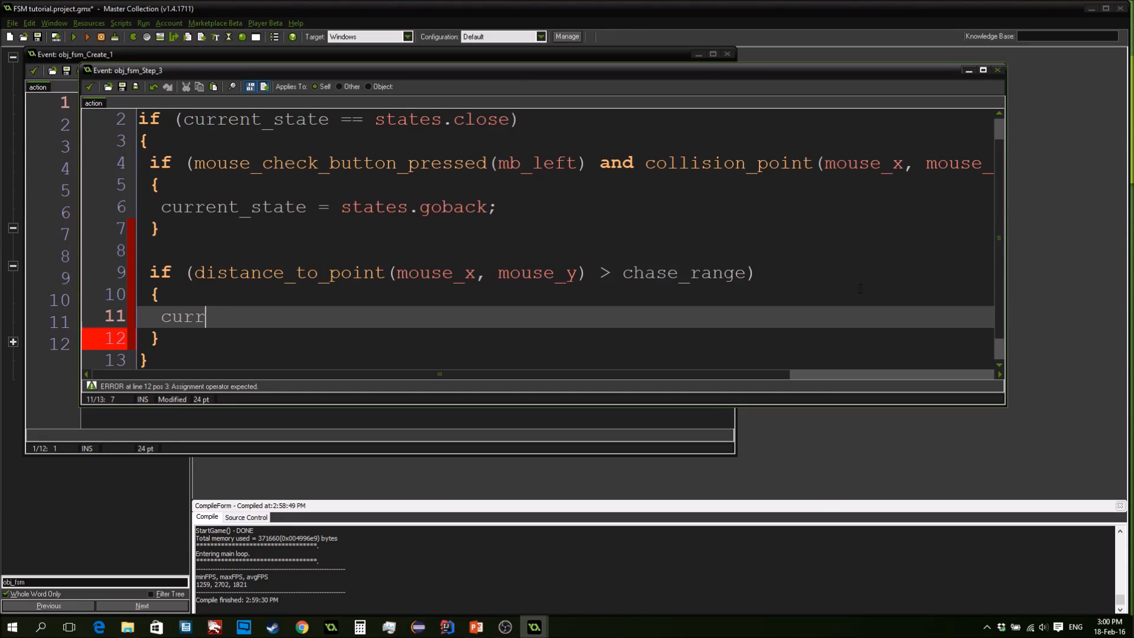
pyautogui.write('ent_state')
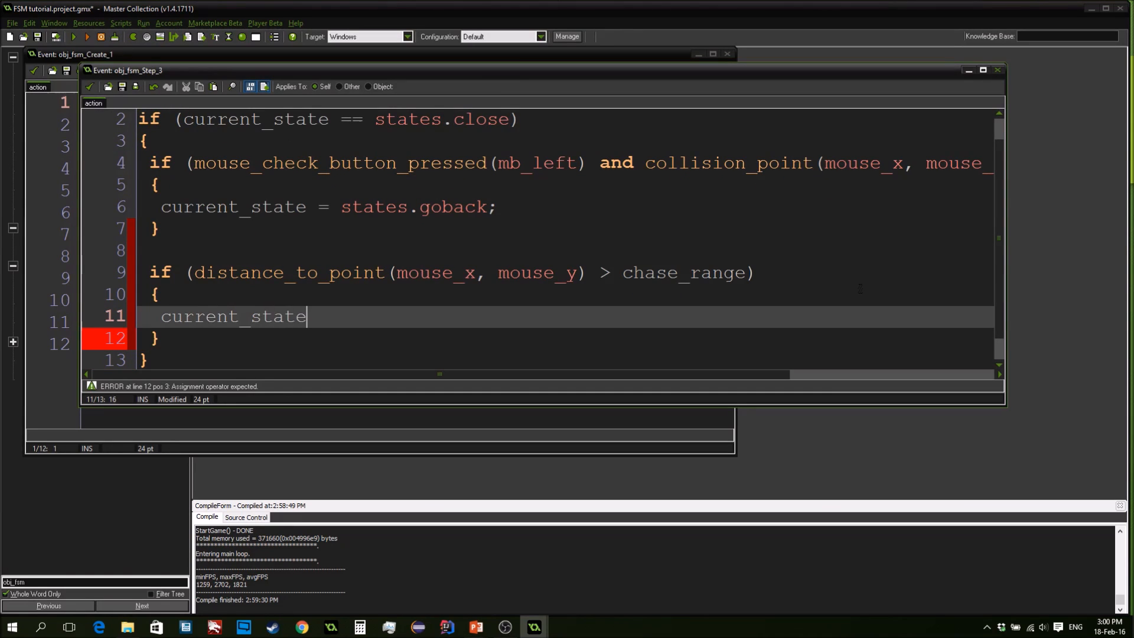
pyautogui.write('= state')
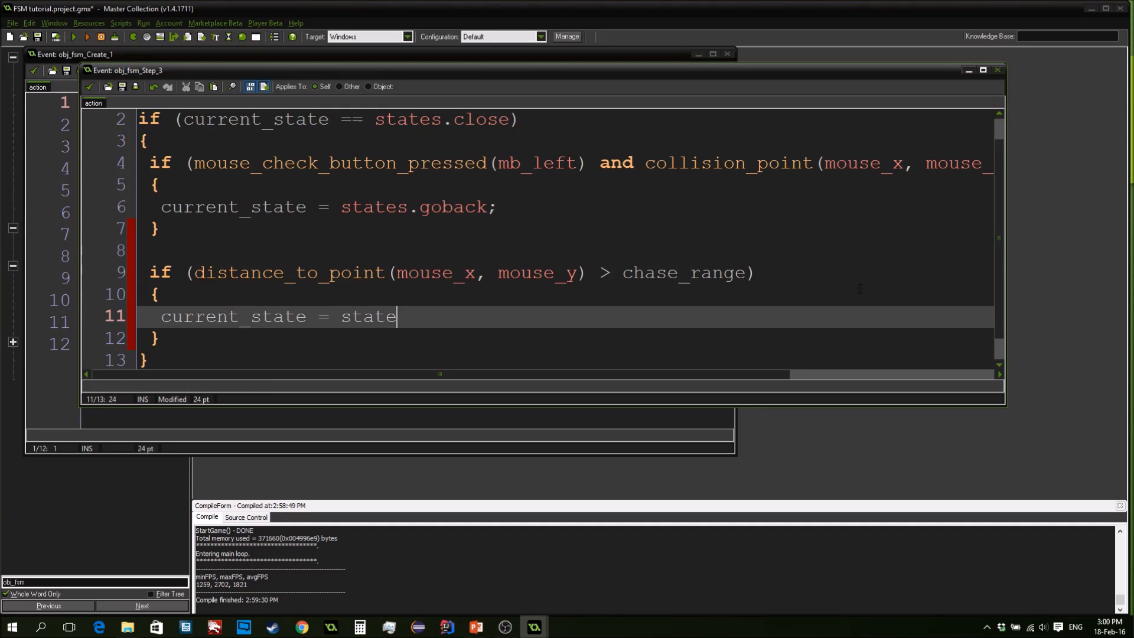
pyautogui.write('s.chas')
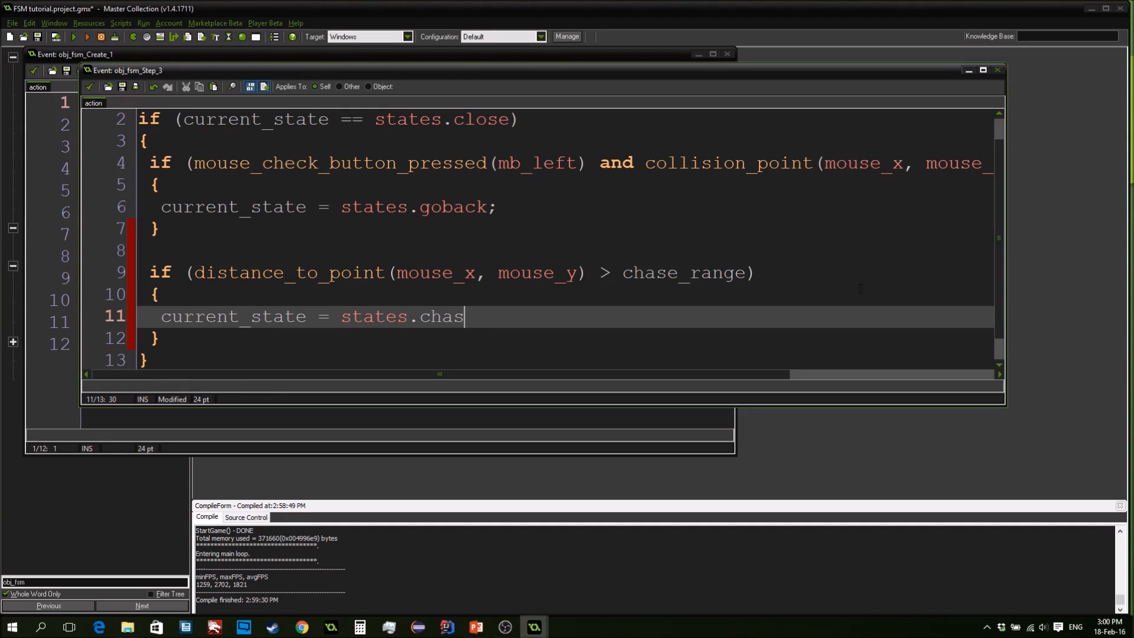
pyautogui.write('e;')
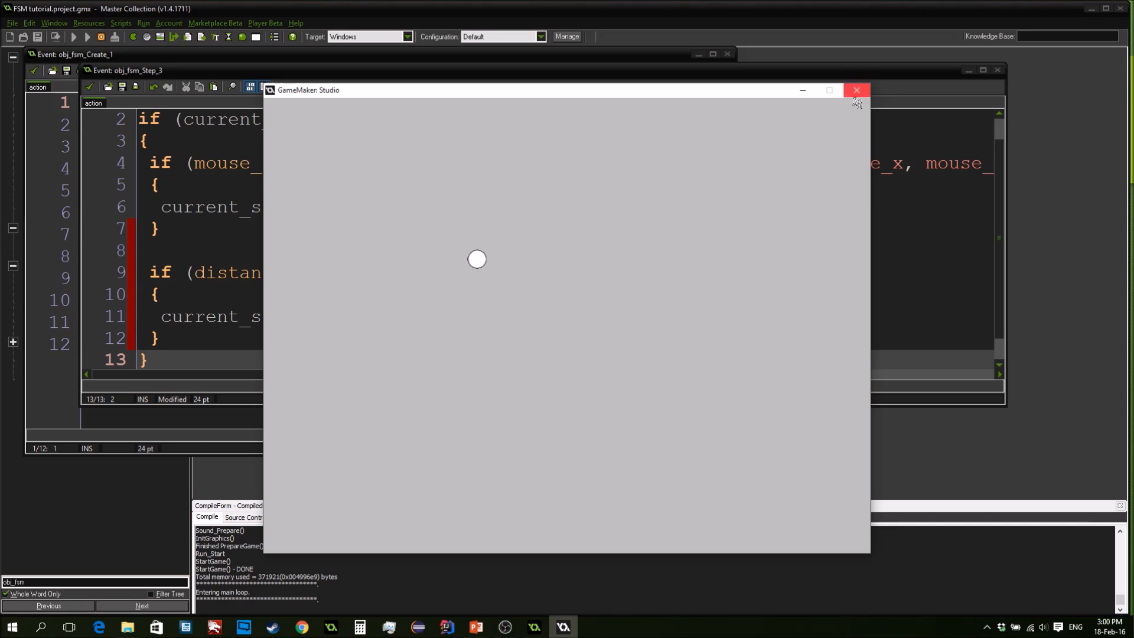
# End the test run and change the distance check's target from states.chase to states.goback
pyautogui.click(856, 90)
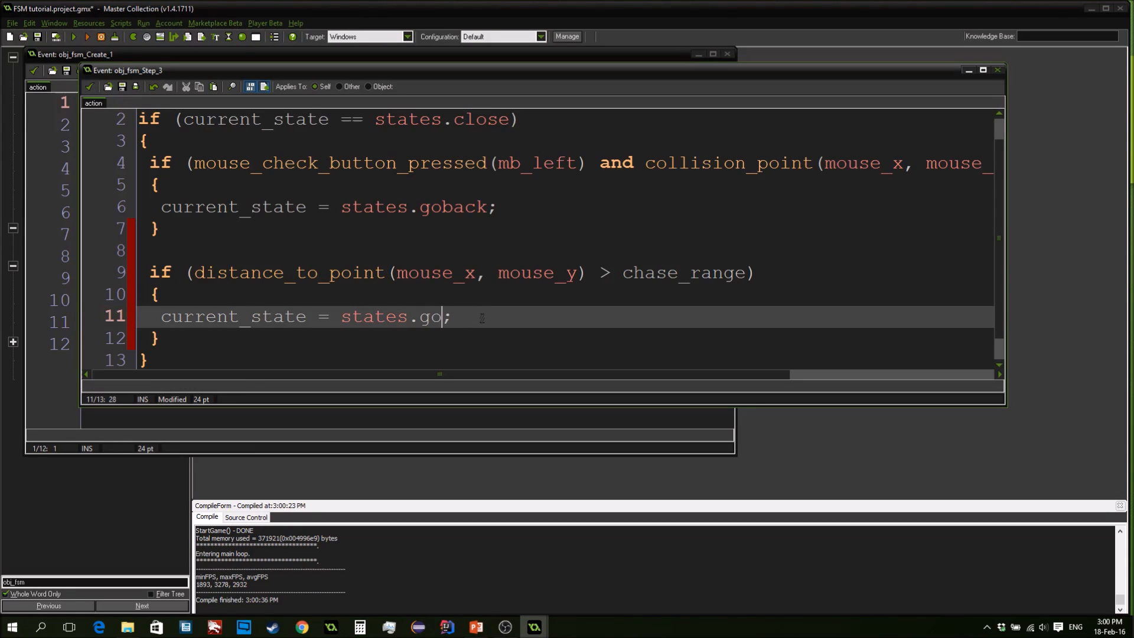
pyautogui.write('back')
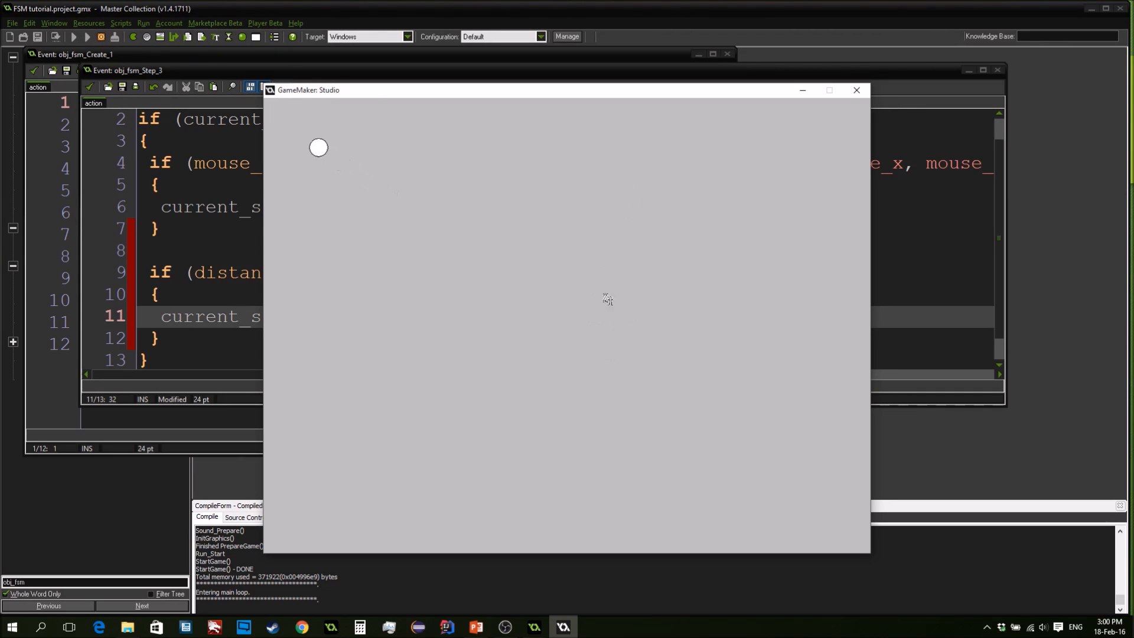
pyautogui.moveTo(556, 223)
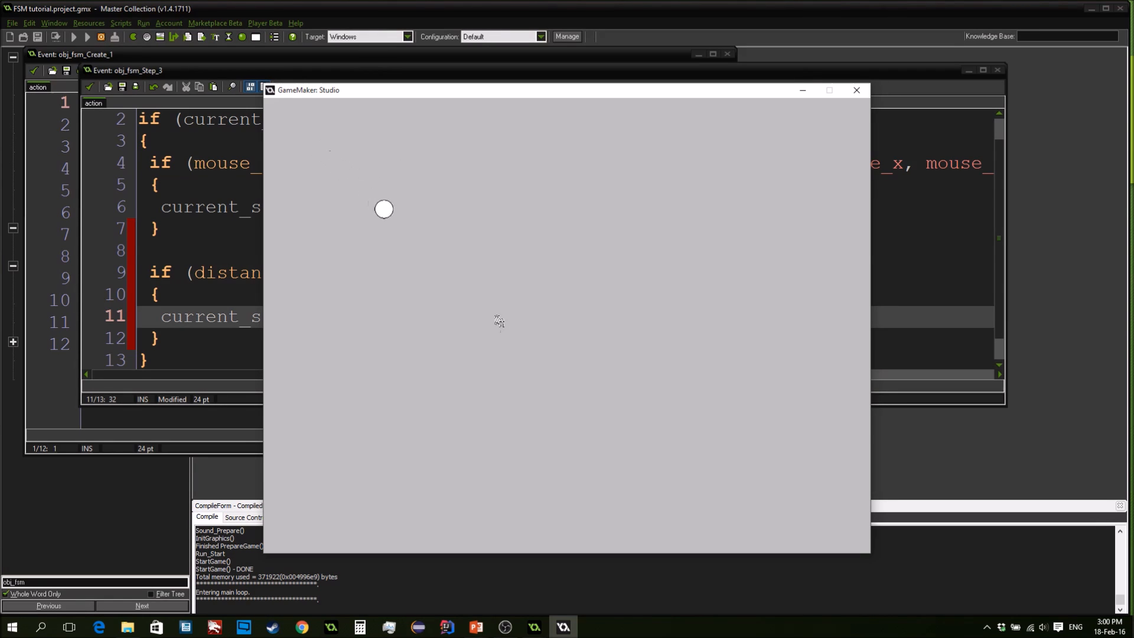
pyautogui.click(856, 89)
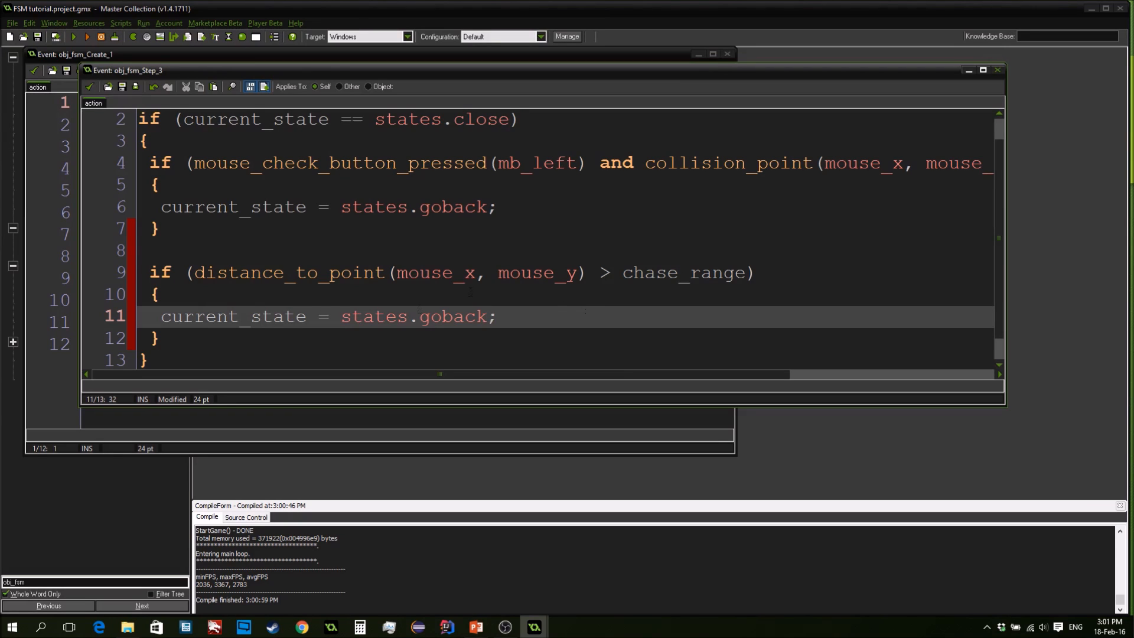
# Review the Step_3 code with its ///close title and close the editor back to obj_fsm's Step actions
pyautogui.doubleClick(415, 317)
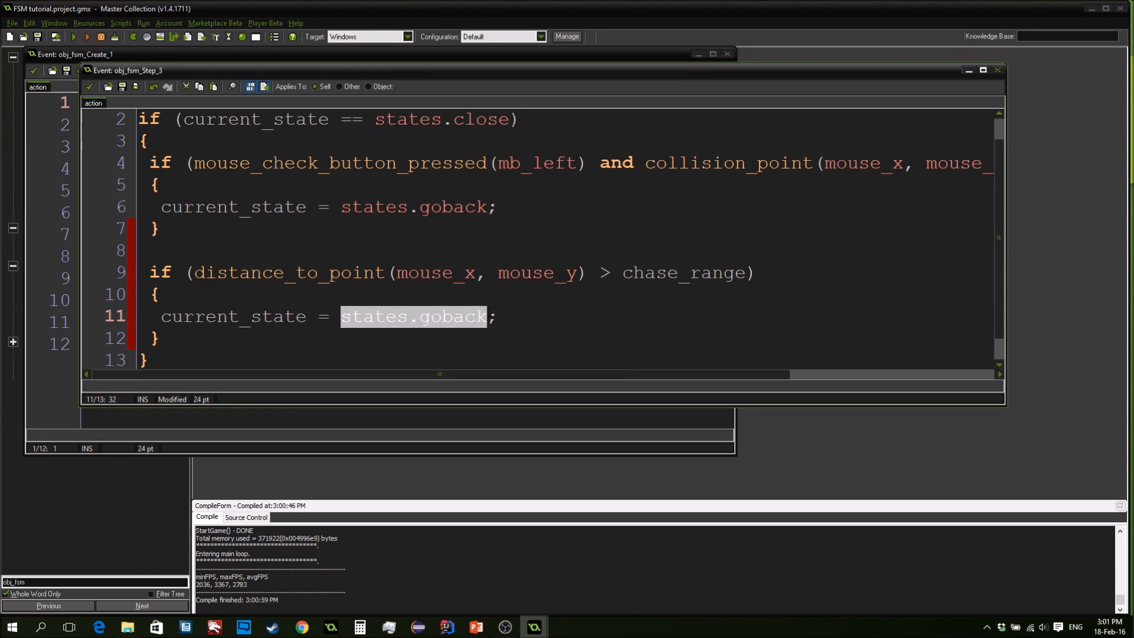
pyautogui.click(374, 327)
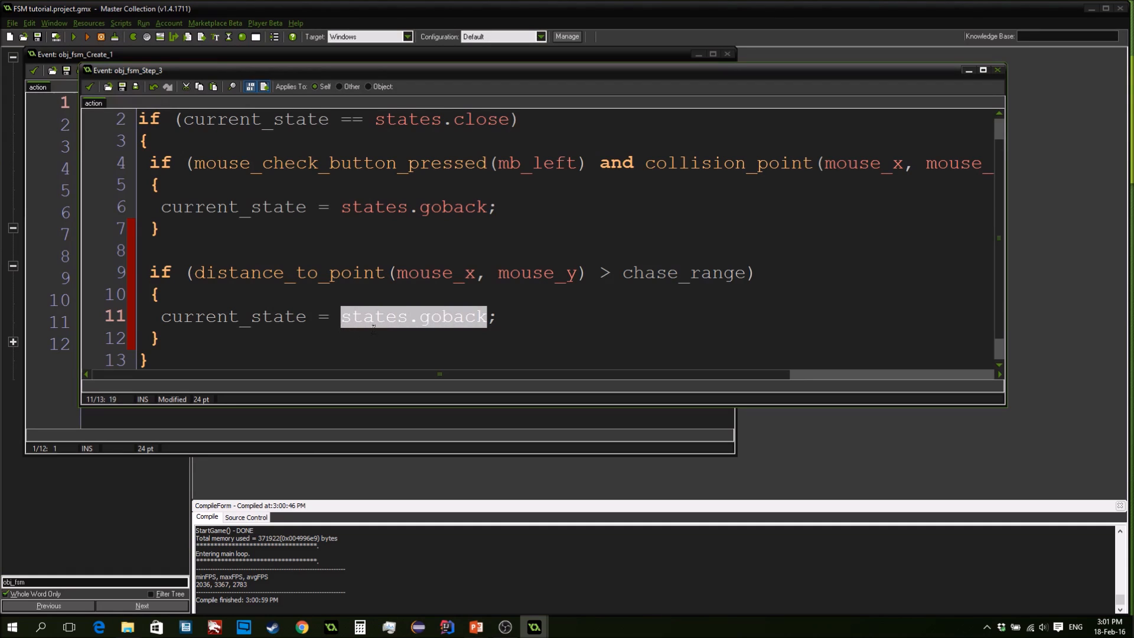
pyautogui.write('///close')
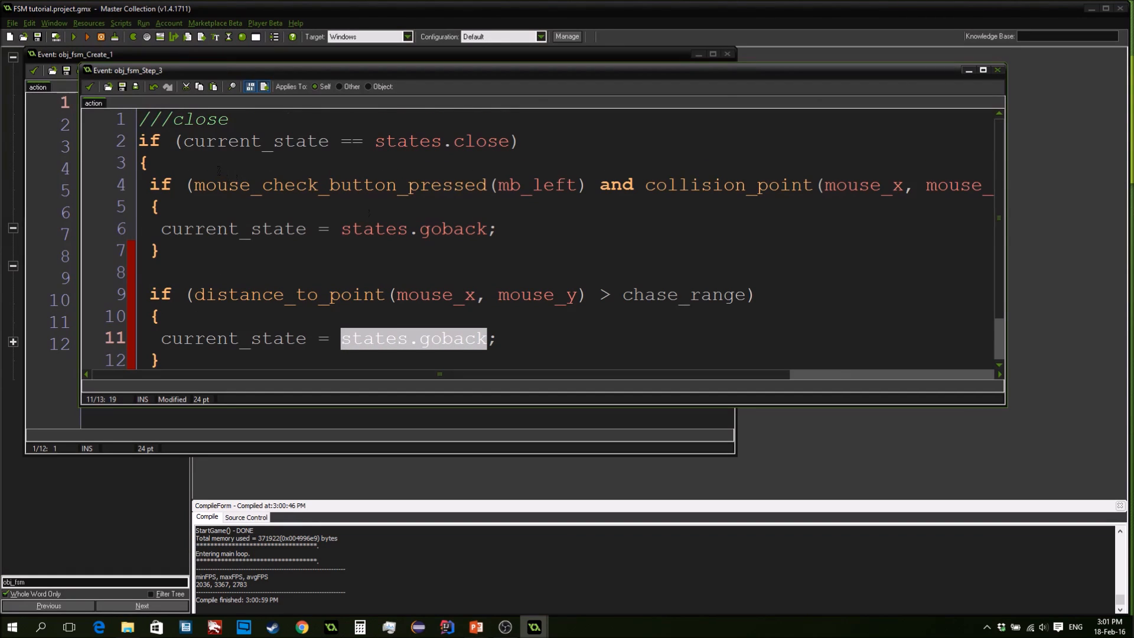
pyautogui.click(149, 162)
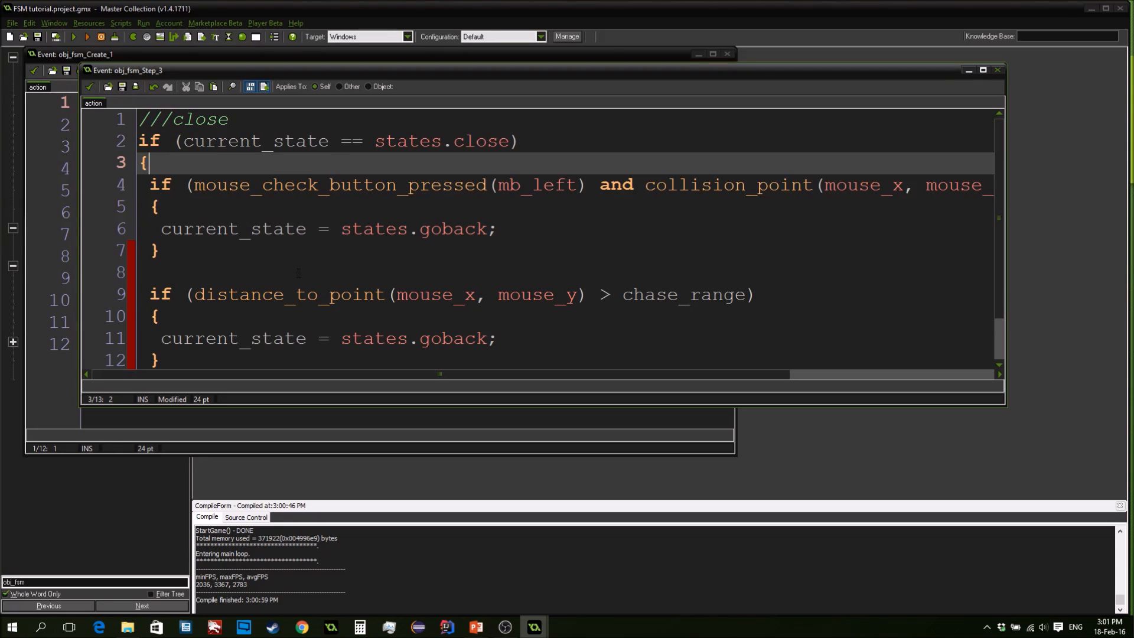
pyautogui.click(997, 70)
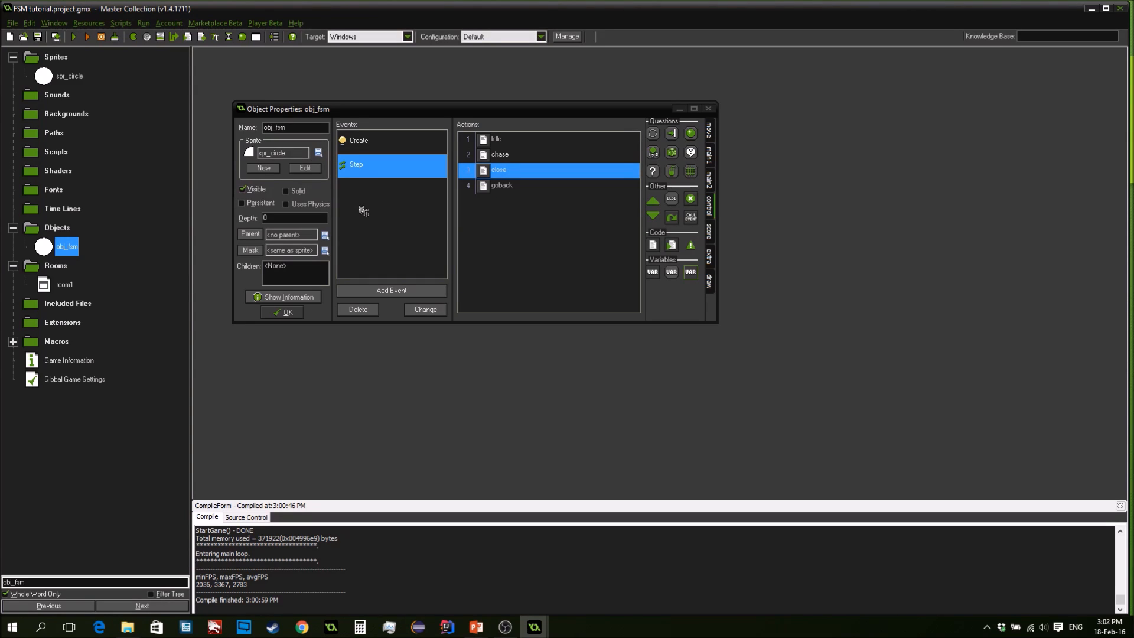
pyautogui.moveTo(493, 201)
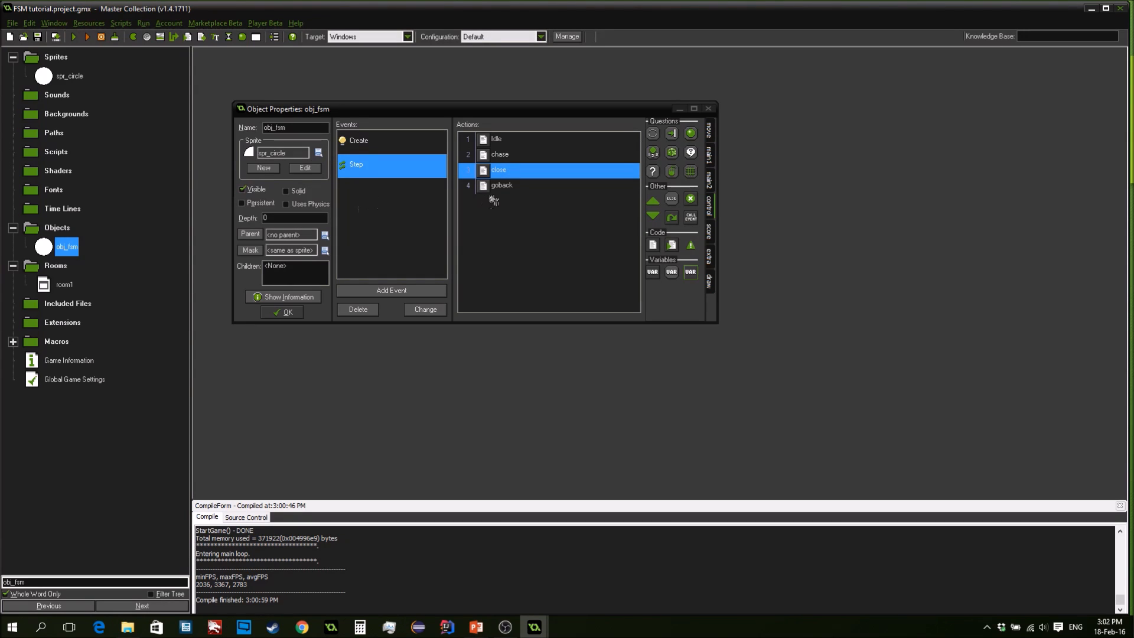
pyautogui.click(502, 186)
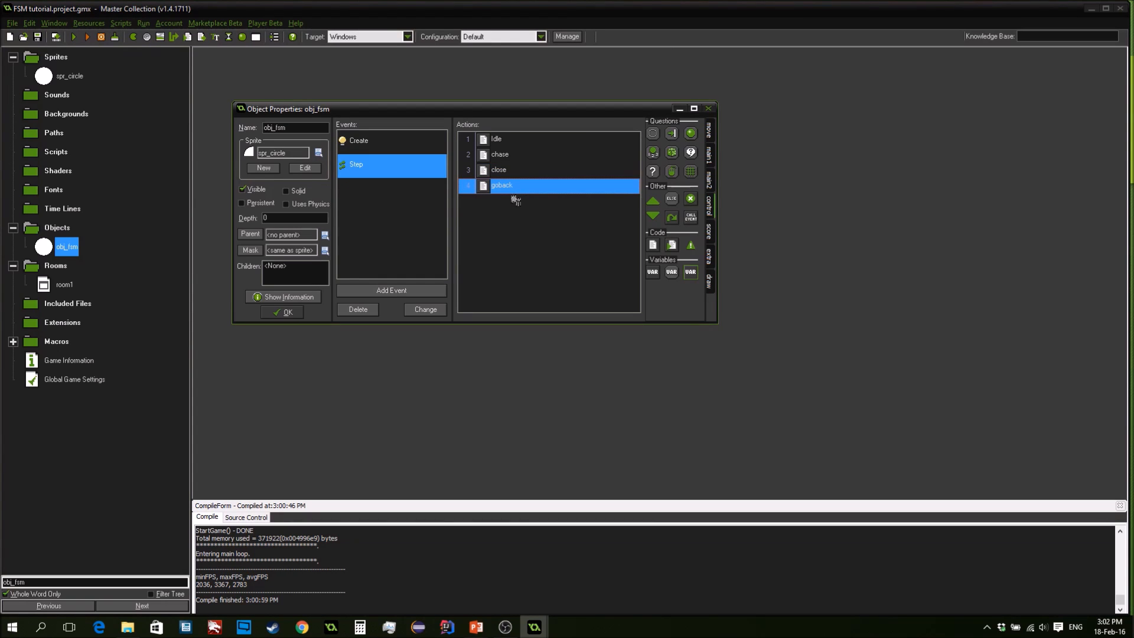